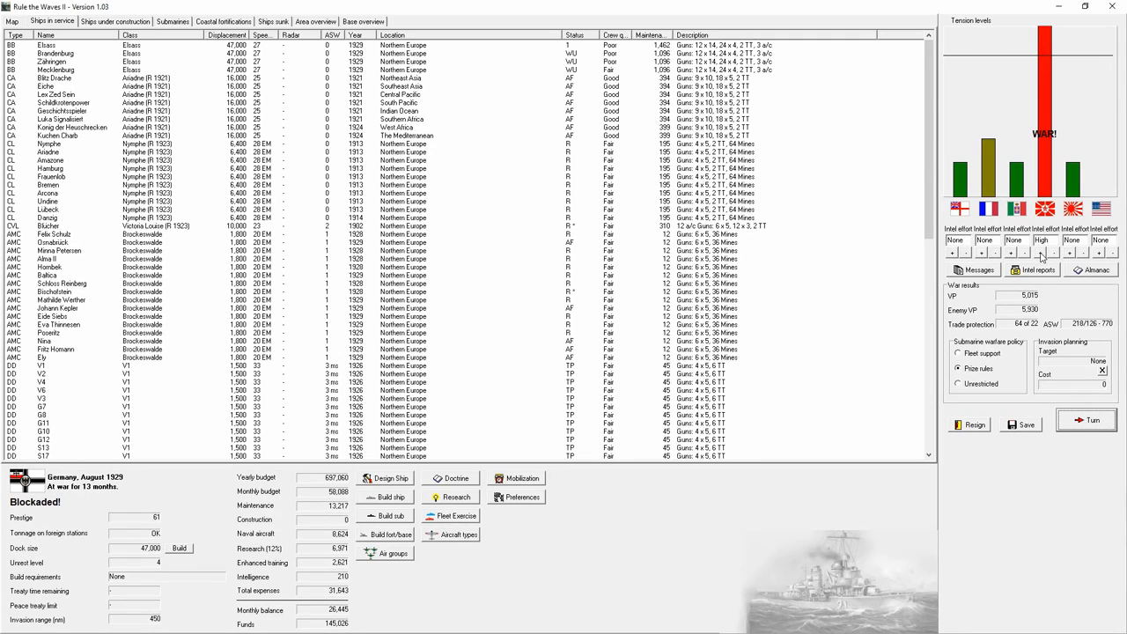
pyautogui.moveTo(1042, 260)
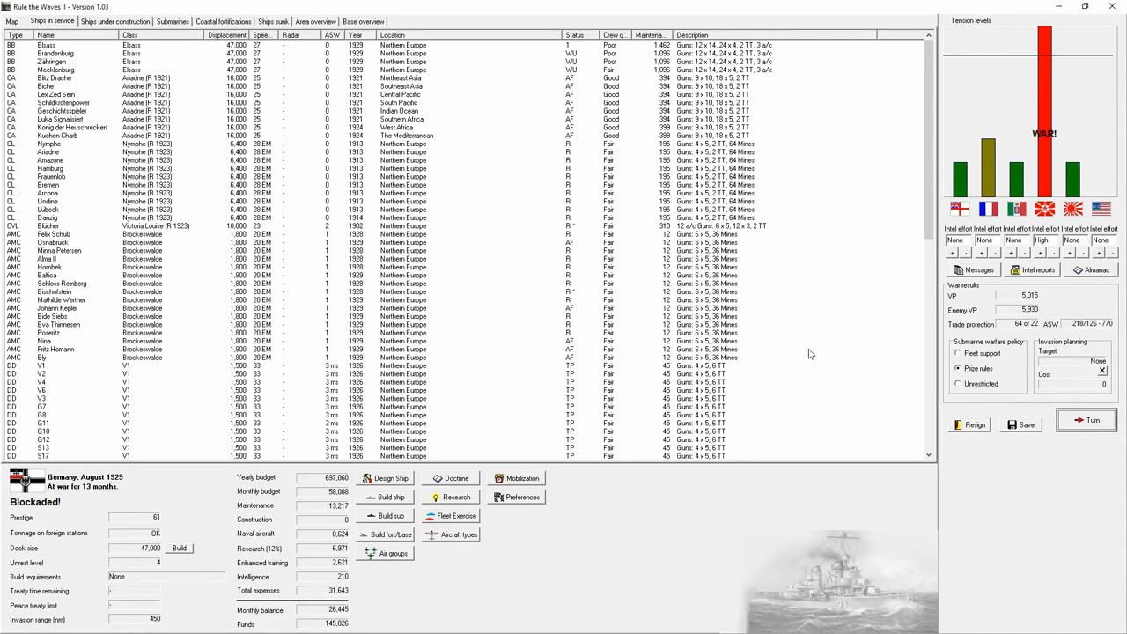
pyautogui.moveTo(383, 556)
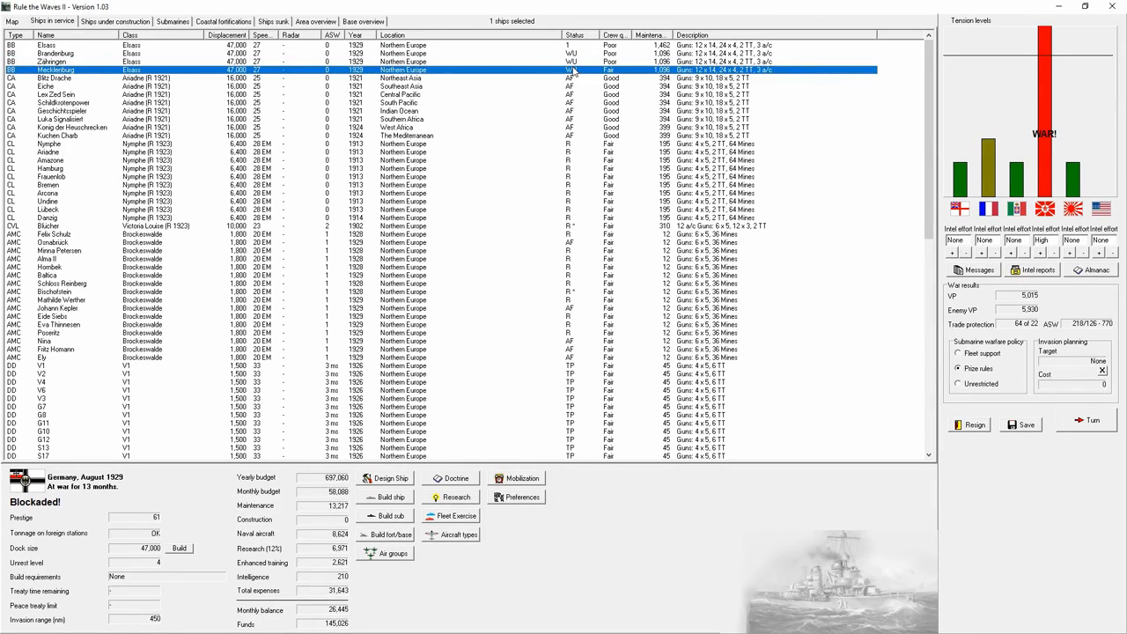
pyautogui.moveTo(542, 218)
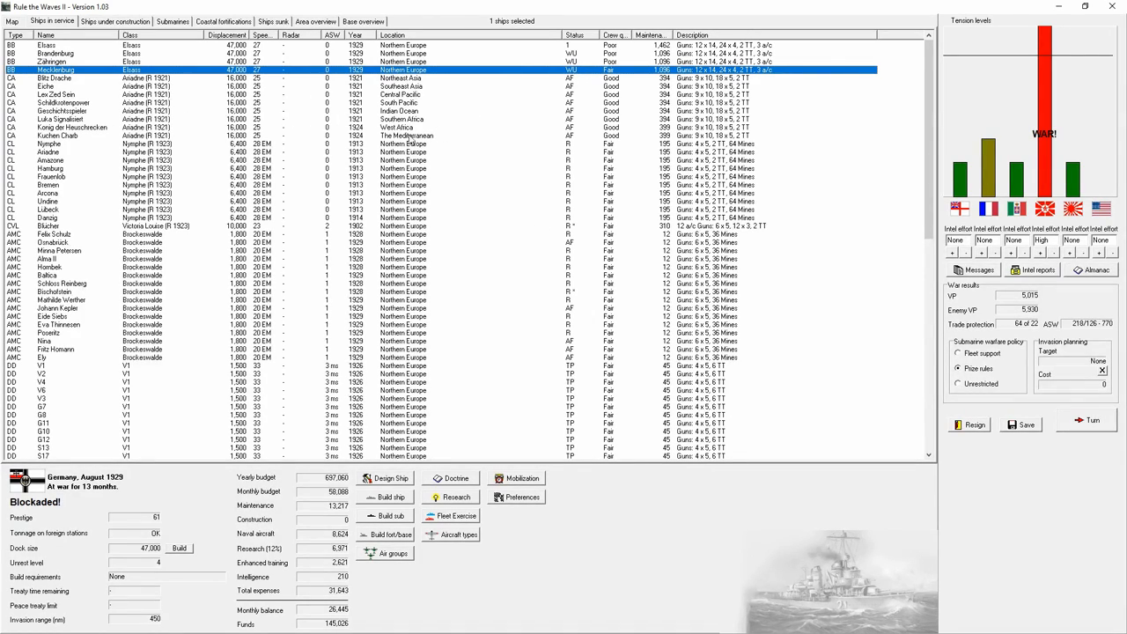
pyautogui.moveTo(440, 204)
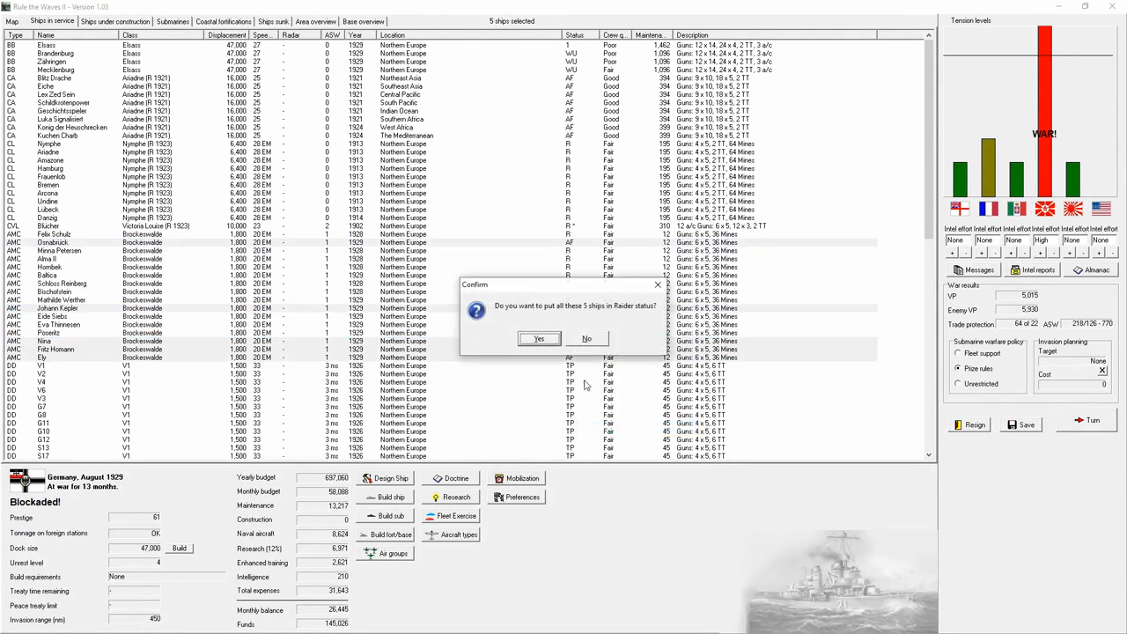
# Confirm five AMCs on Raider status and twelve destroyers as Active fleet, then fund dock enlargement.
pyautogui.click(538, 338)
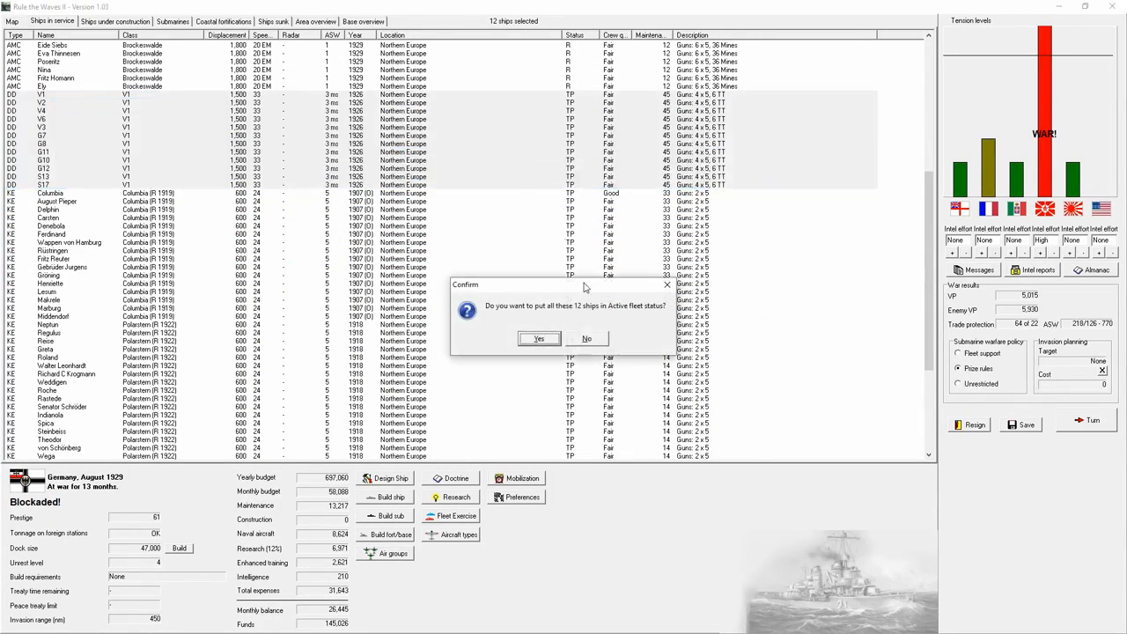
pyautogui.click(539, 338)
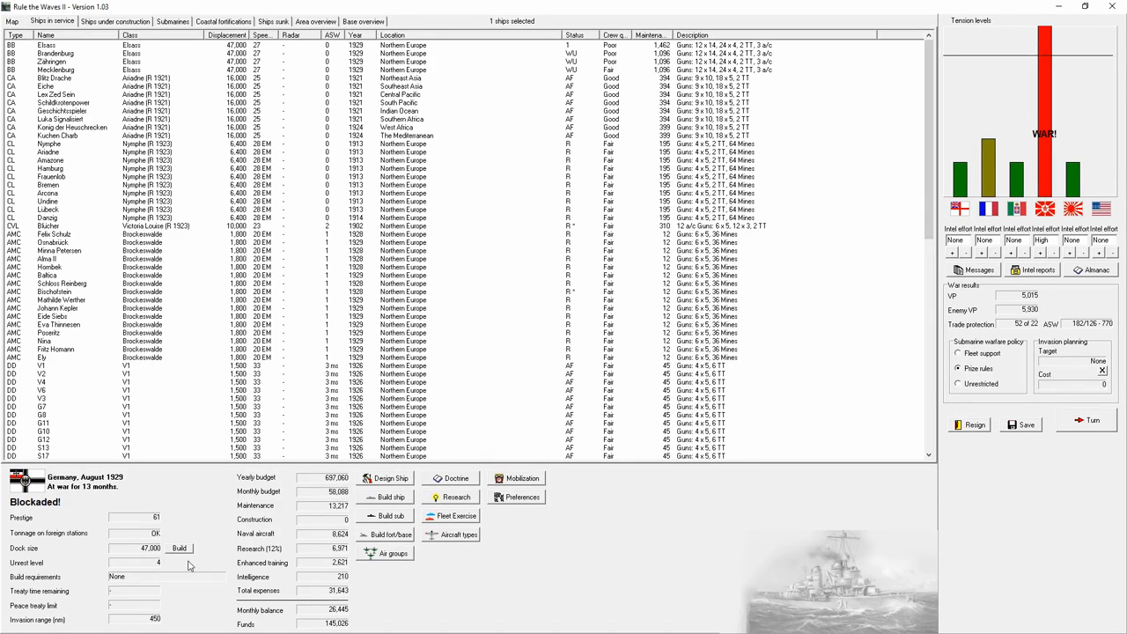
pyautogui.click(180, 548)
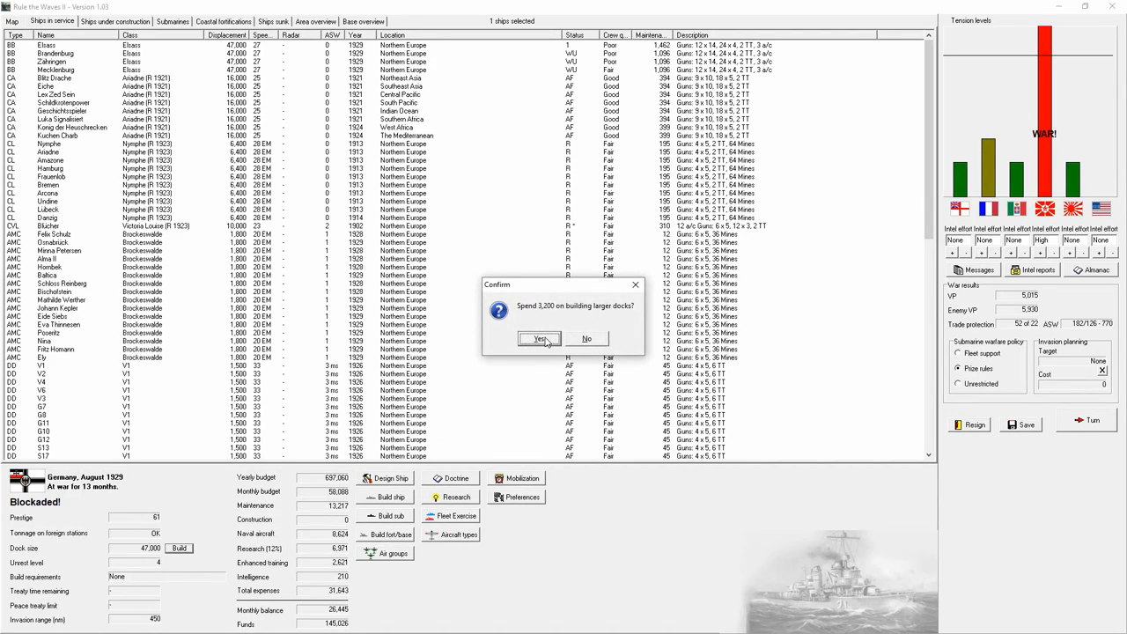
pyautogui.click(539, 338)
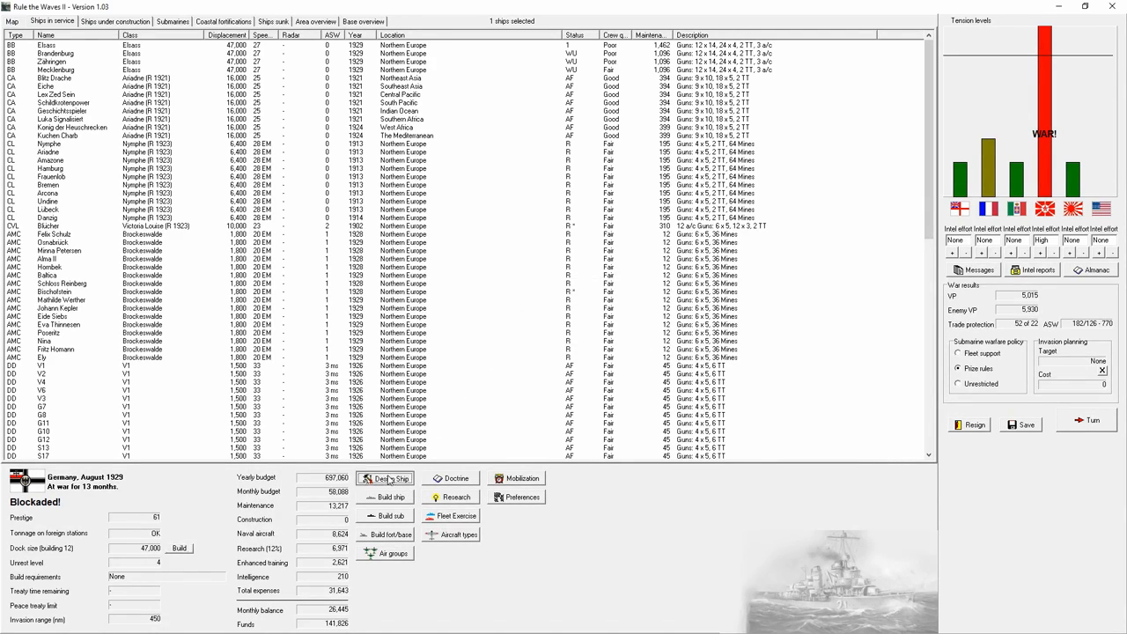
# Start a new BC - Battlecruiser design and auto-generate it, accepting the ship type change.
pyautogui.click(391, 479)
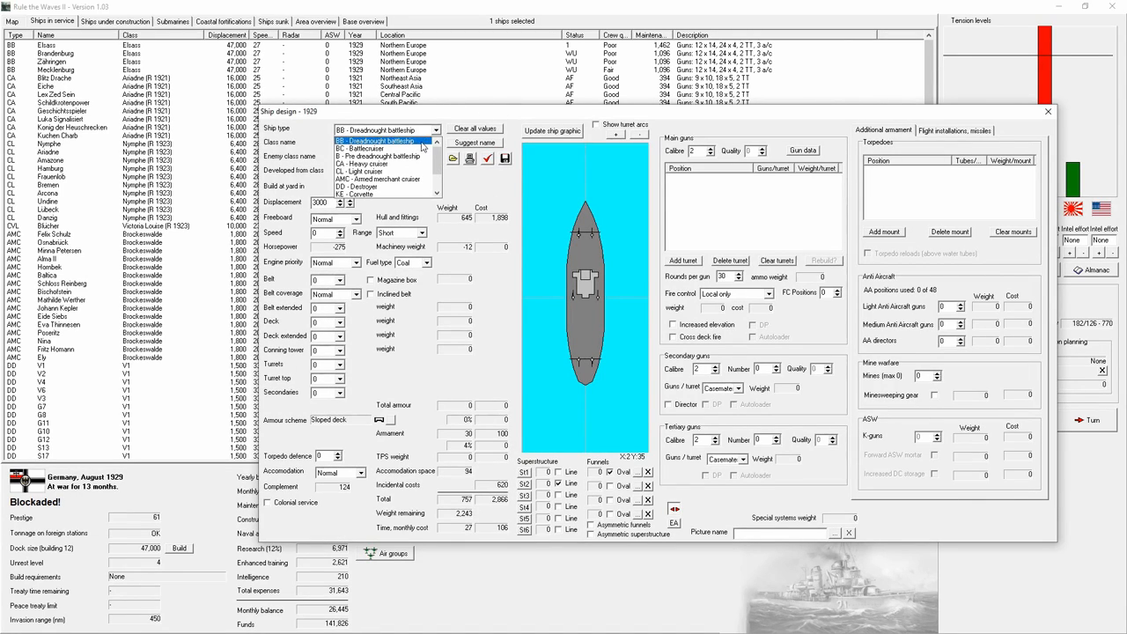
pyautogui.click(370, 148)
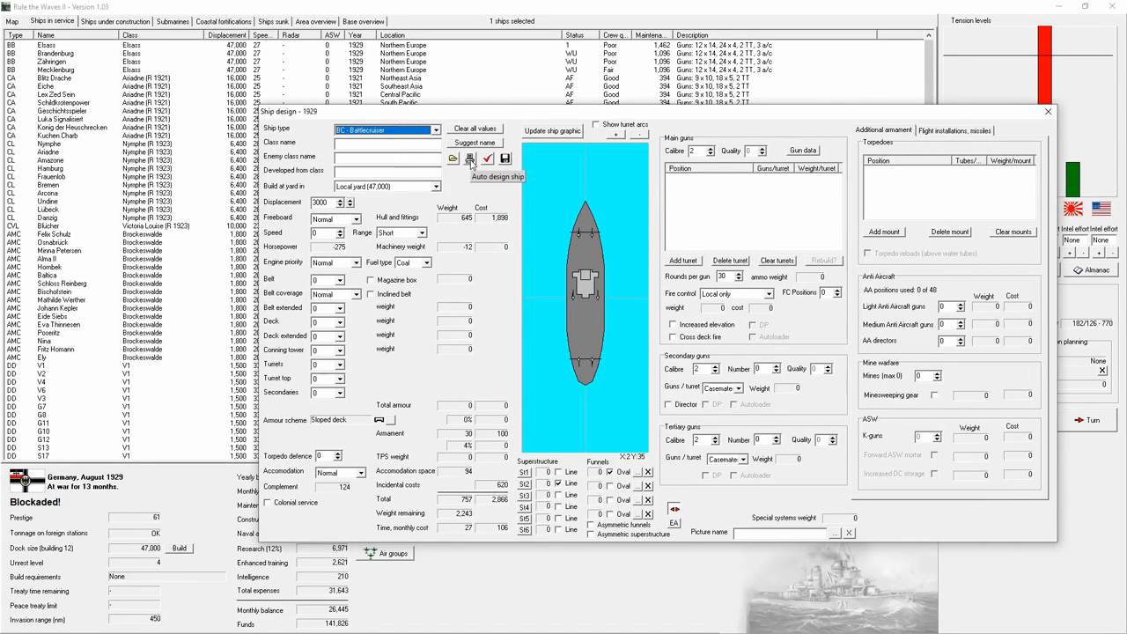
pyautogui.click(470, 159)
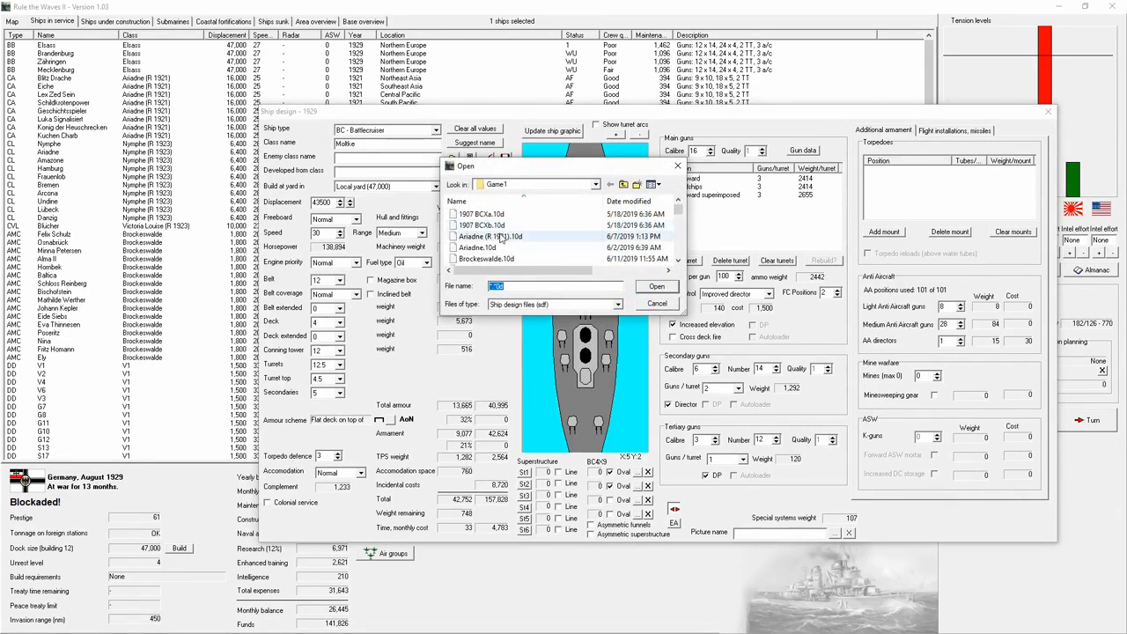
pyautogui.click(654, 285)
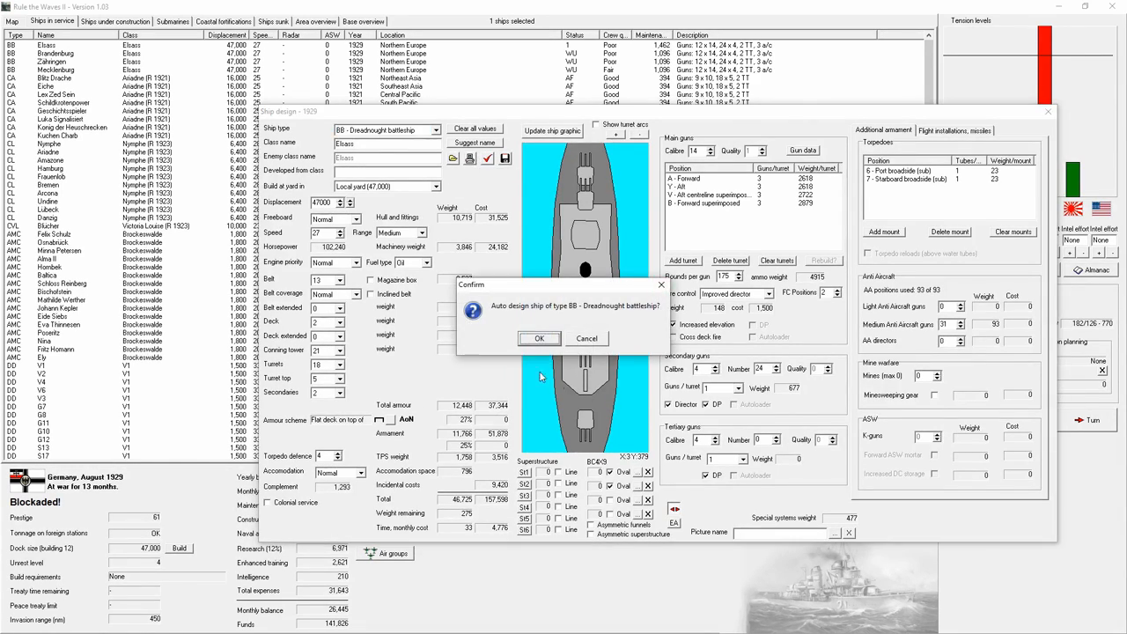
pyautogui.click(539, 338)
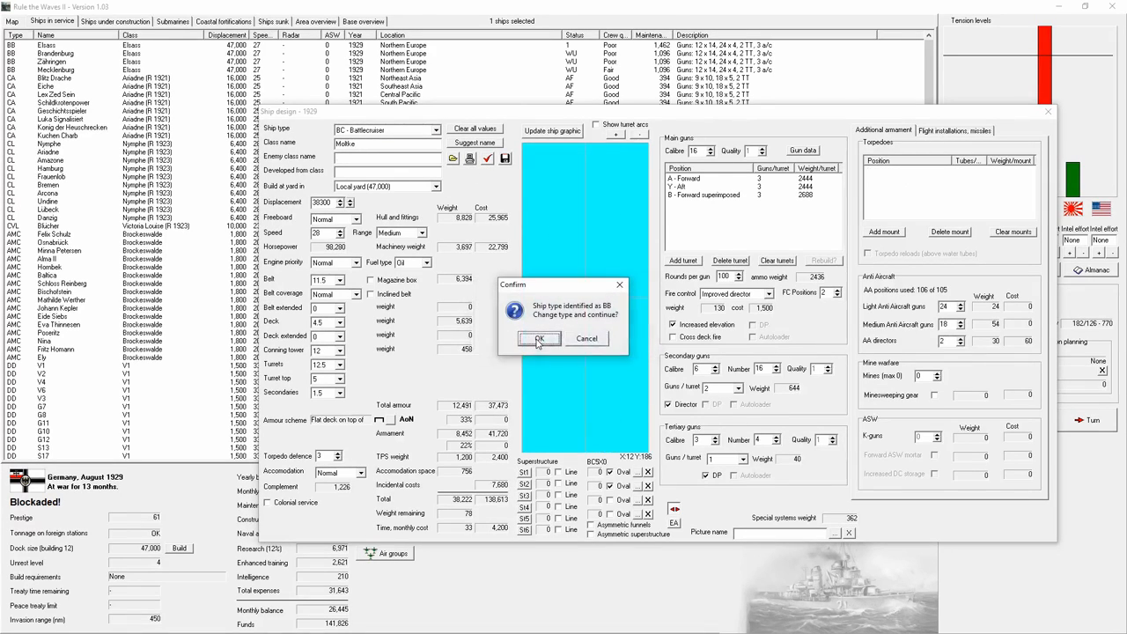
pyautogui.click(539, 338)
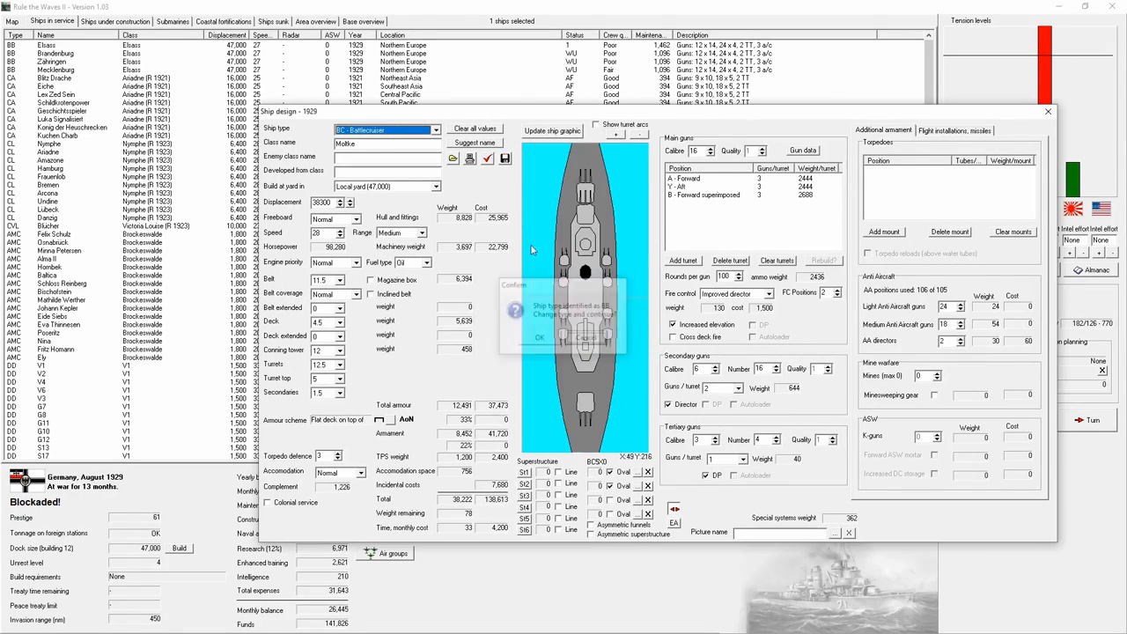
pyautogui.click(541, 338)
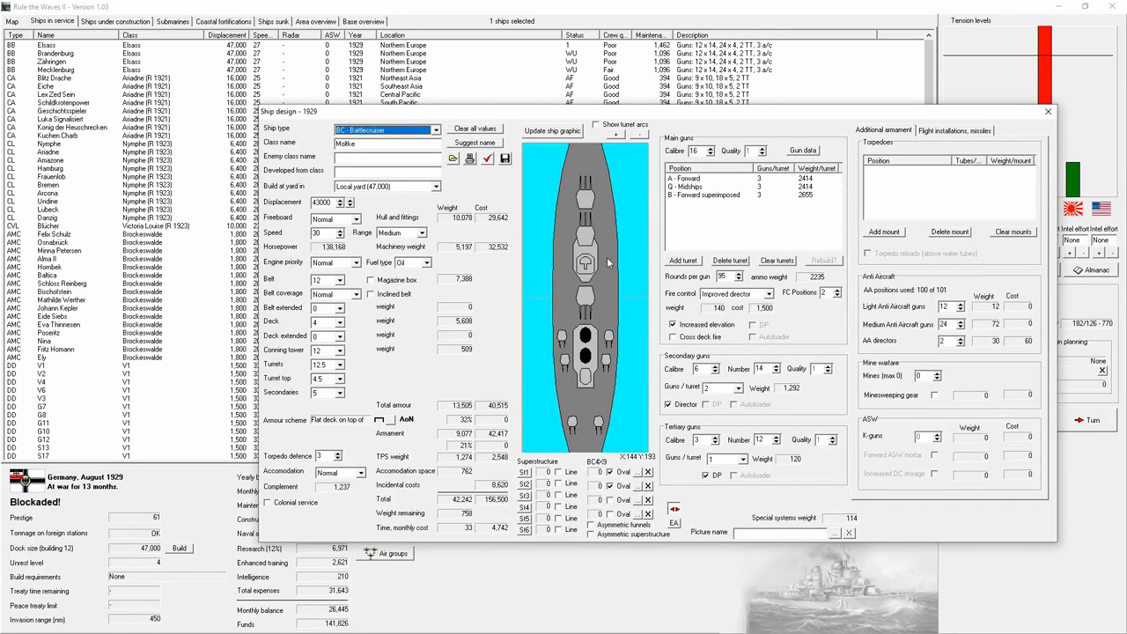
# Clear all main turrets and rebuild the battery as four 15-inch turrets A, B, X and Y.
pyautogui.click(775, 261)
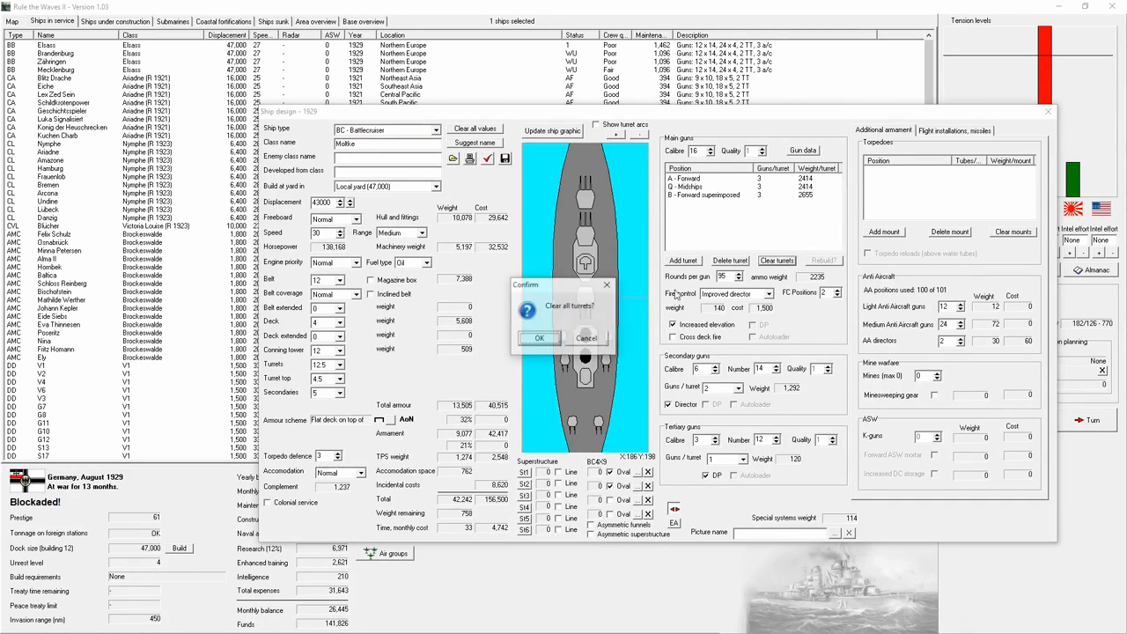
pyautogui.click(539, 338)
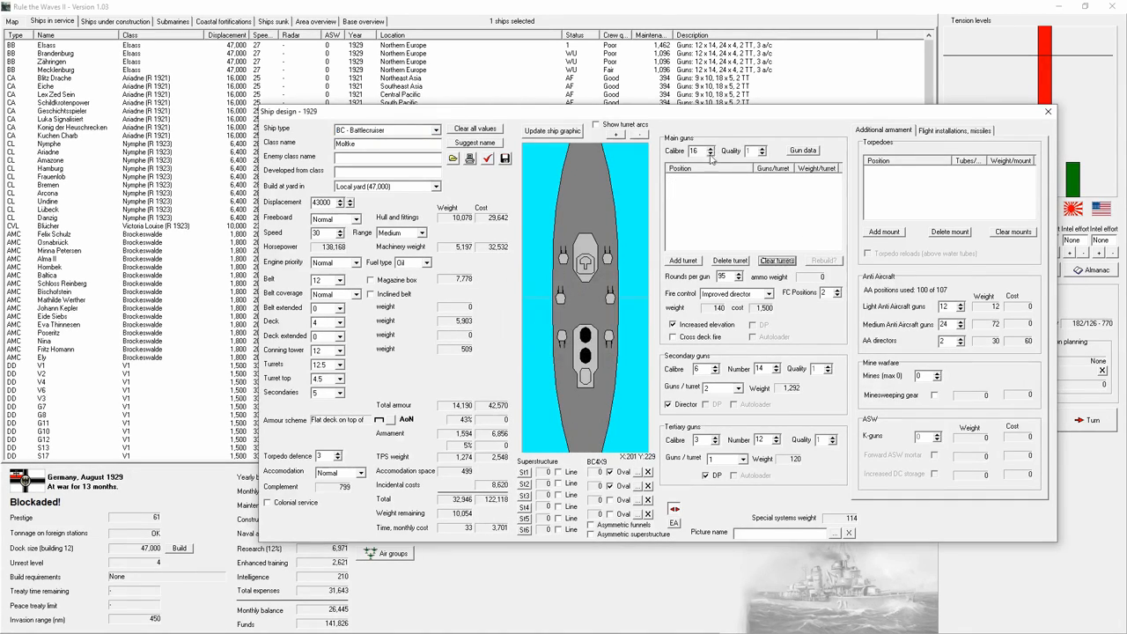
pyautogui.click(712, 154)
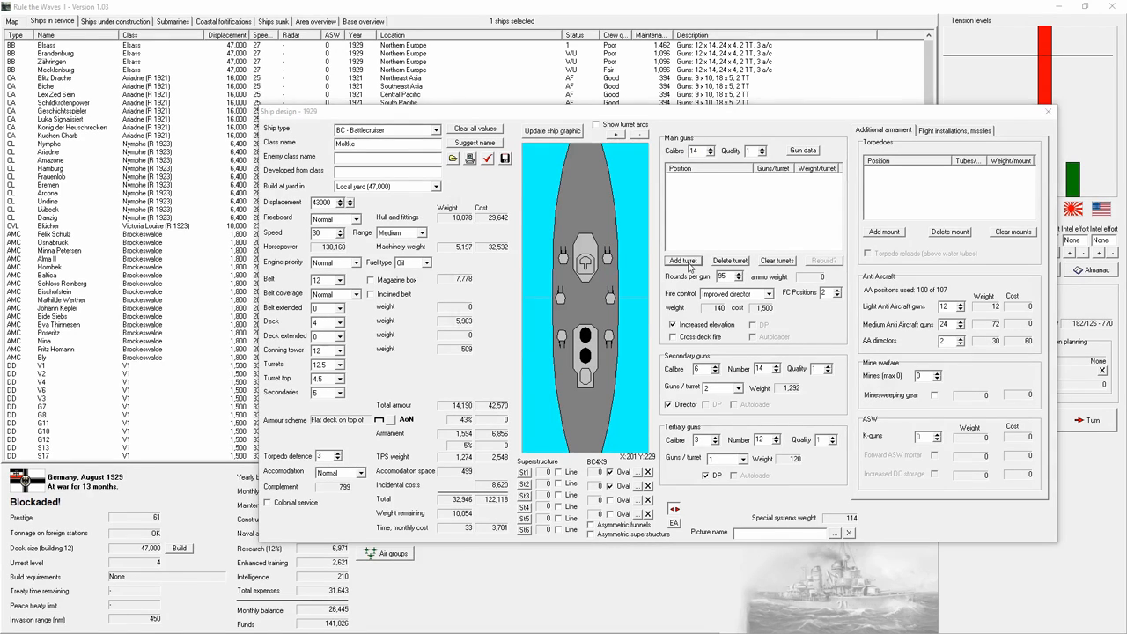
pyautogui.click(683, 260)
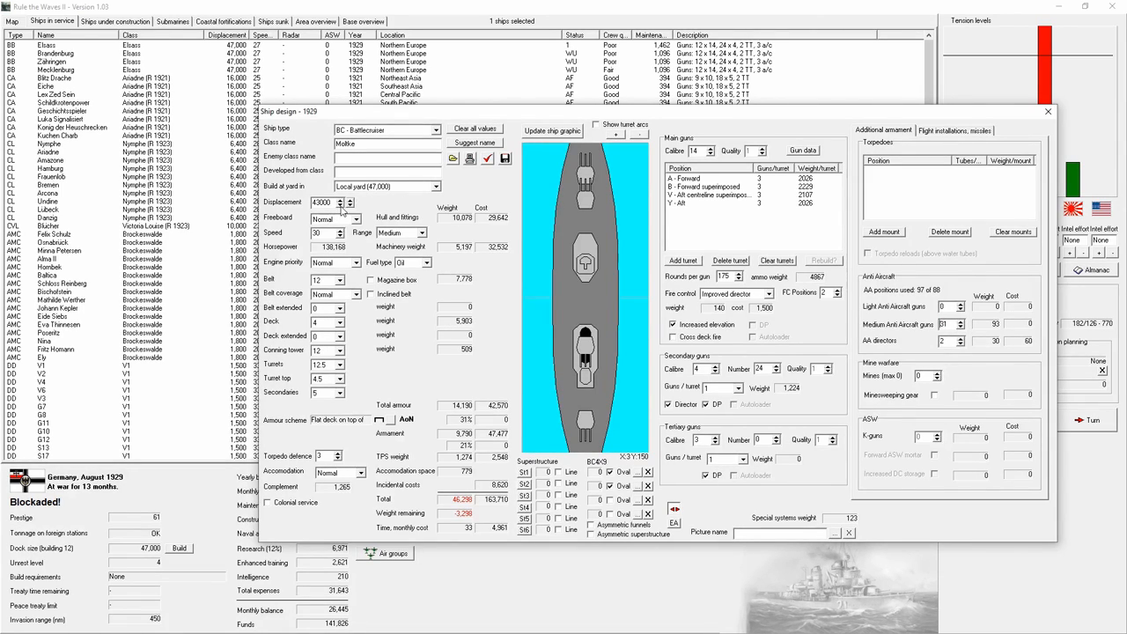
# Raise displacement and revise belt and other armour thicknesses to bring the design under its limit.
pyautogui.click(349, 200)
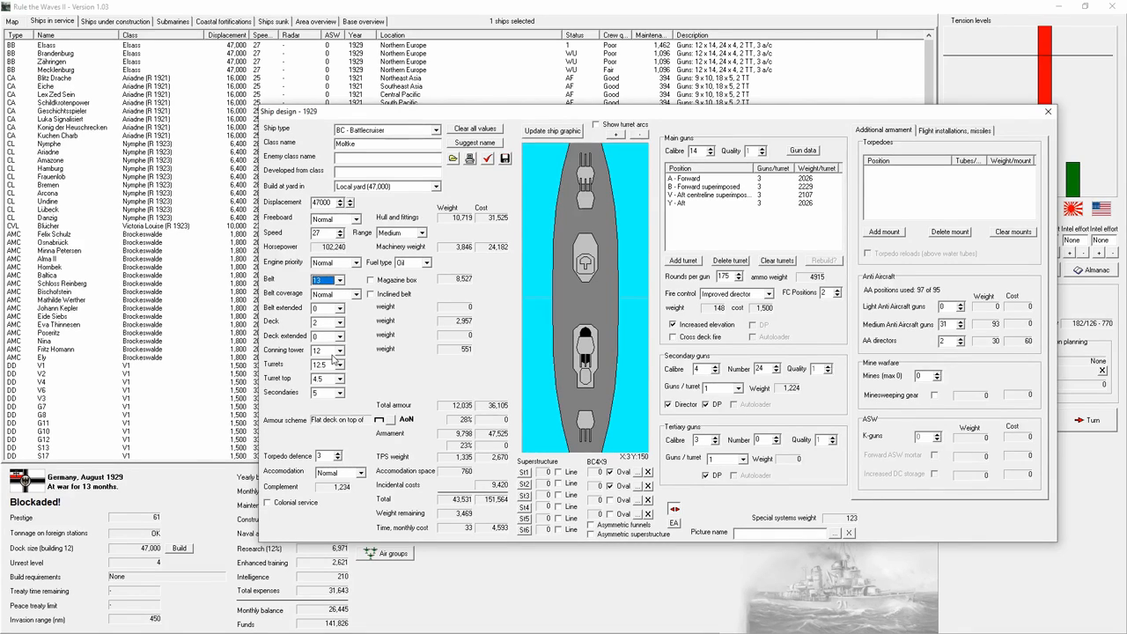
pyautogui.click(338, 347)
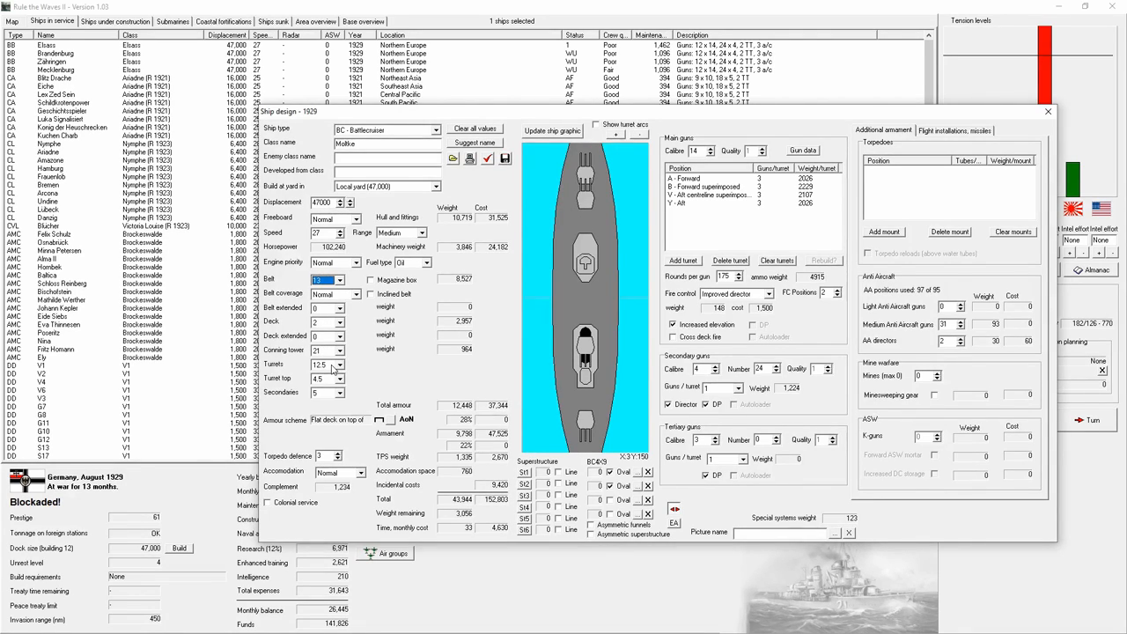
pyautogui.click(340, 365)
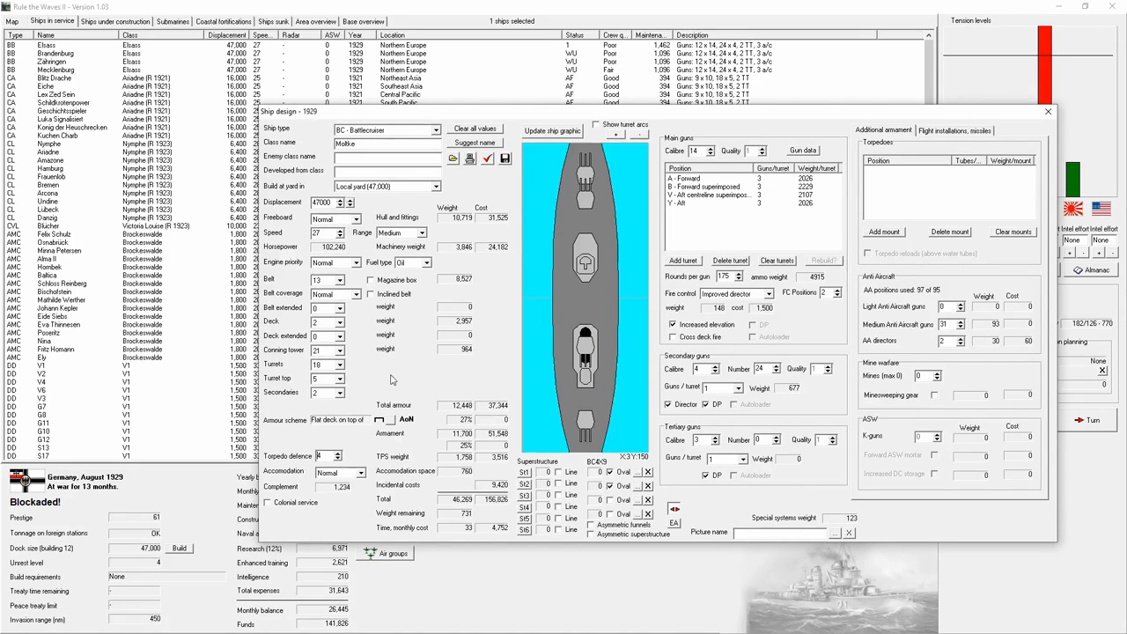
pyautogui.moveTo(456, 264)
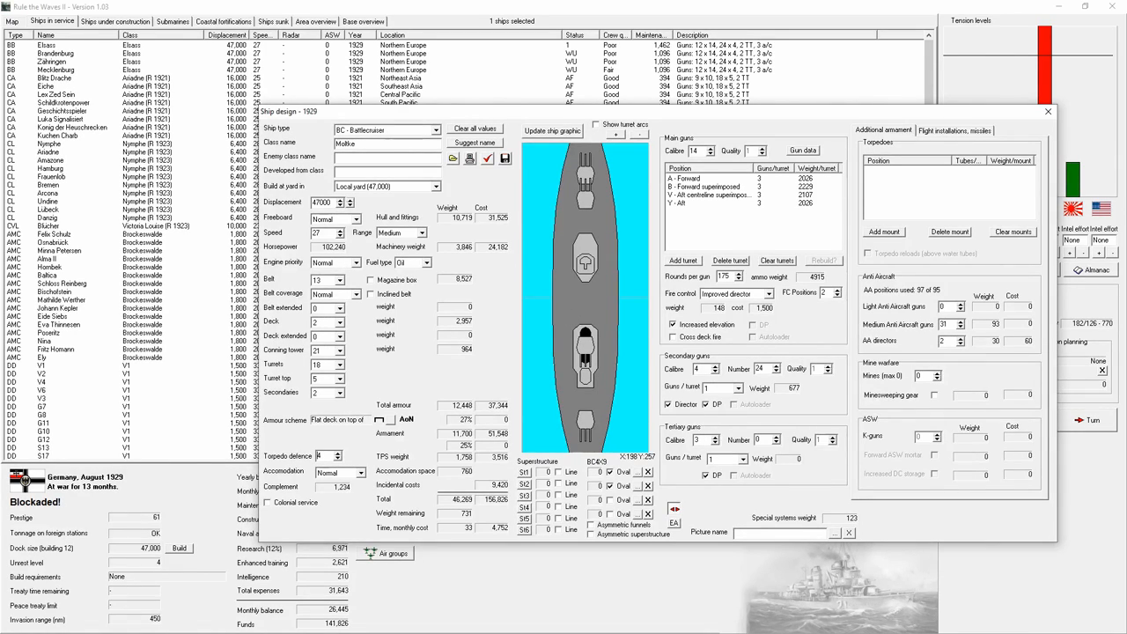
pyautogui.moveTo(683, 250)
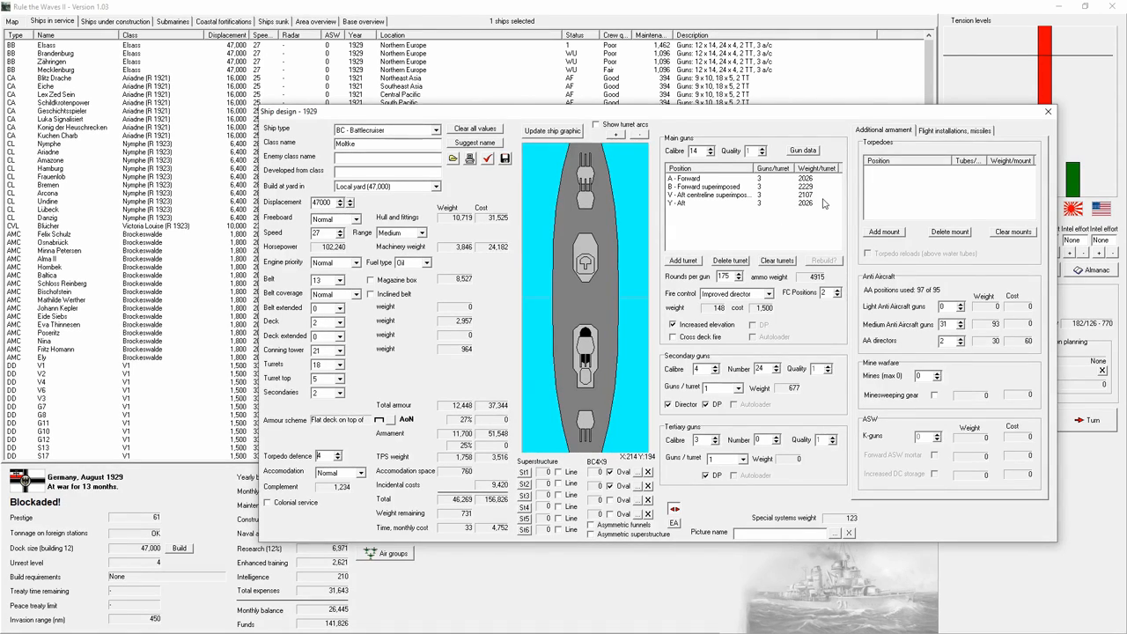
pyautogui.moveTo(1053, 273)
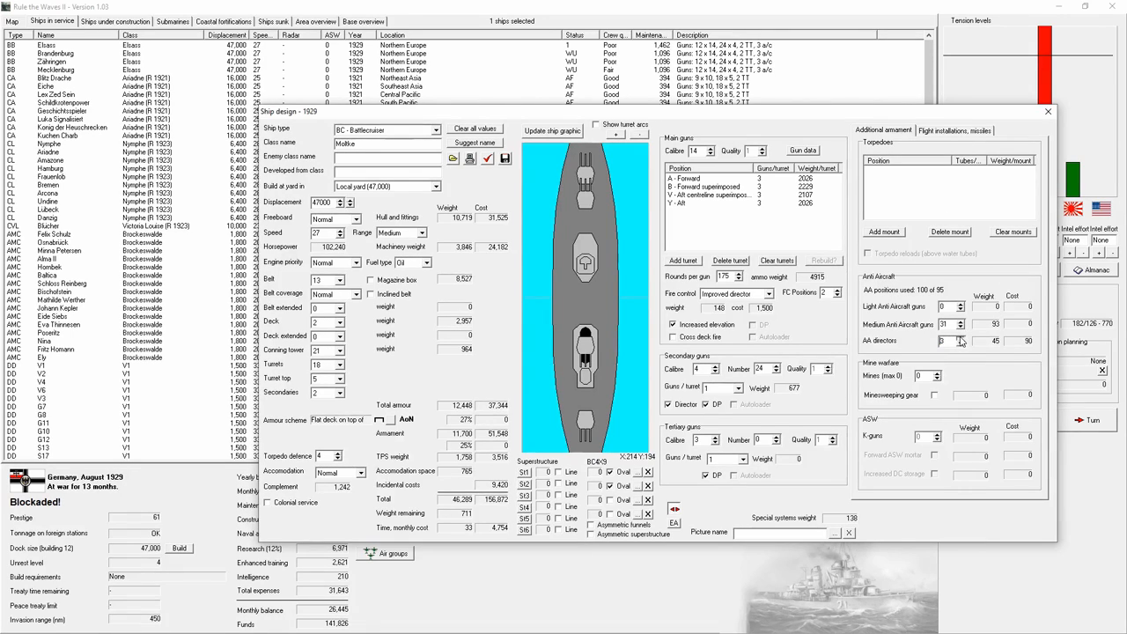
# Increase the anti-aircraft gun counts and remove the aft superfiring X turret, leaving three.
pyautogui.click(957, 338)
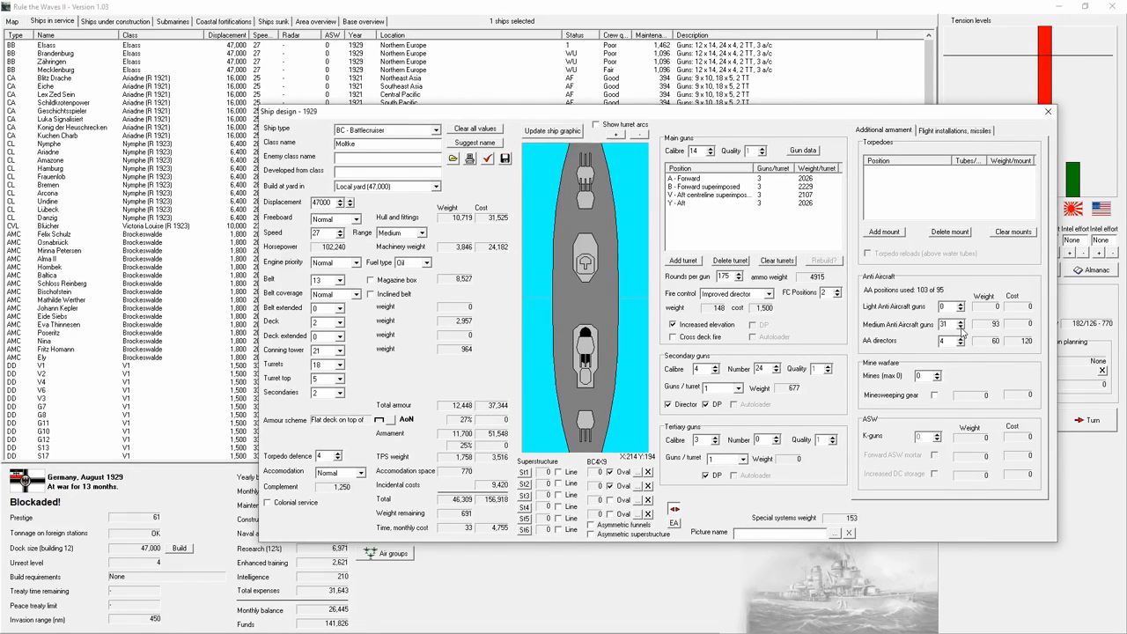
pyautogui.click(958, 326)
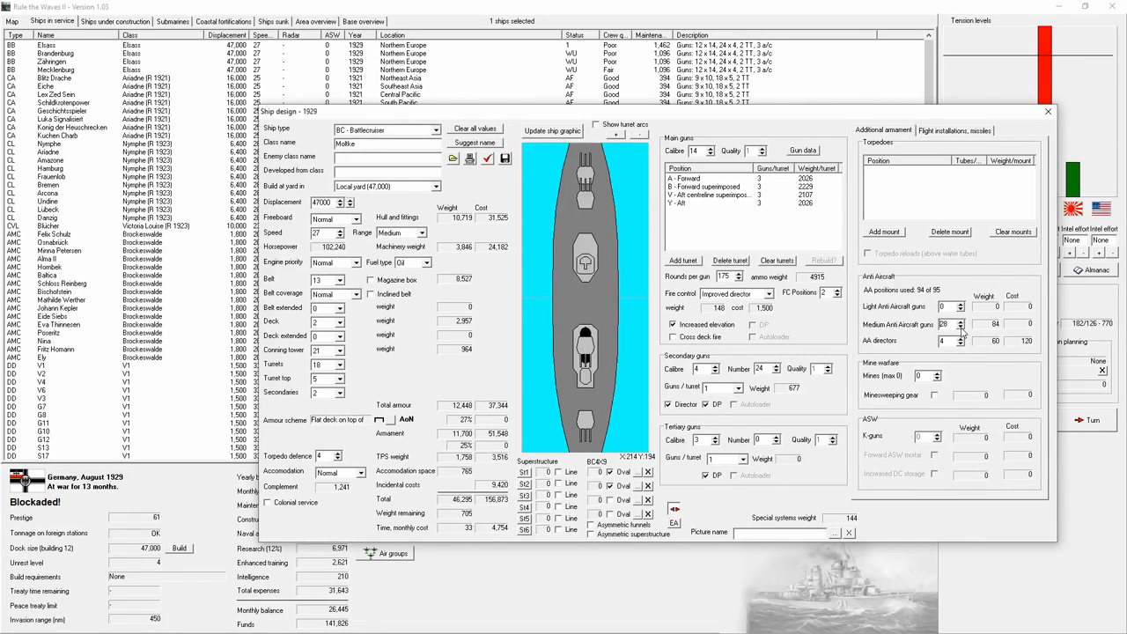
pyautogui.click(958, 335)
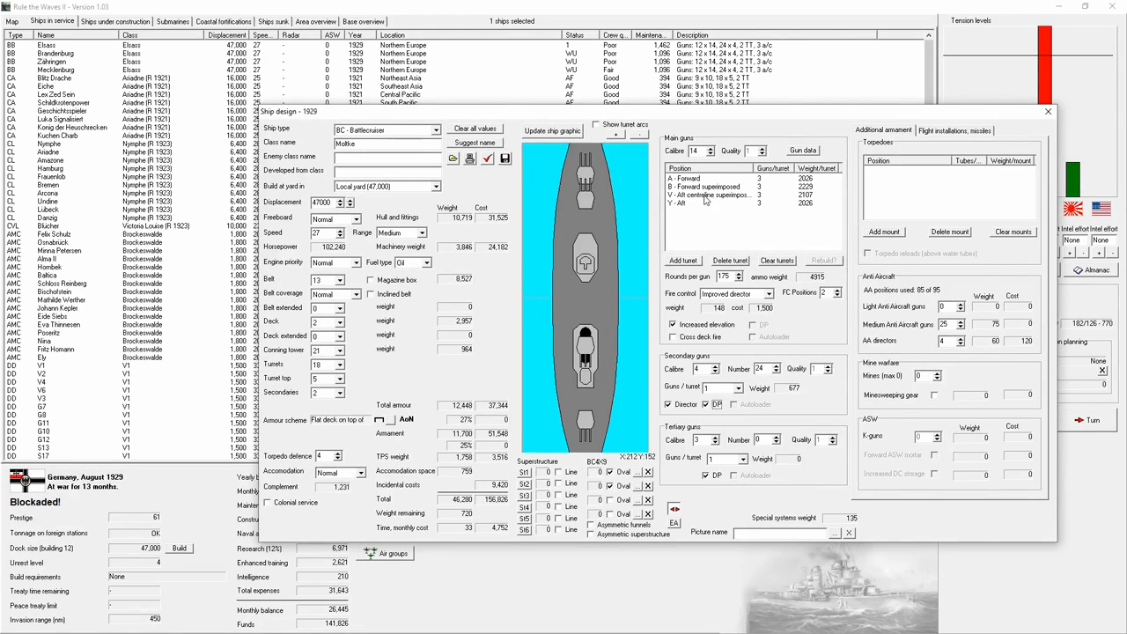
pyautogui.click(721, 193)
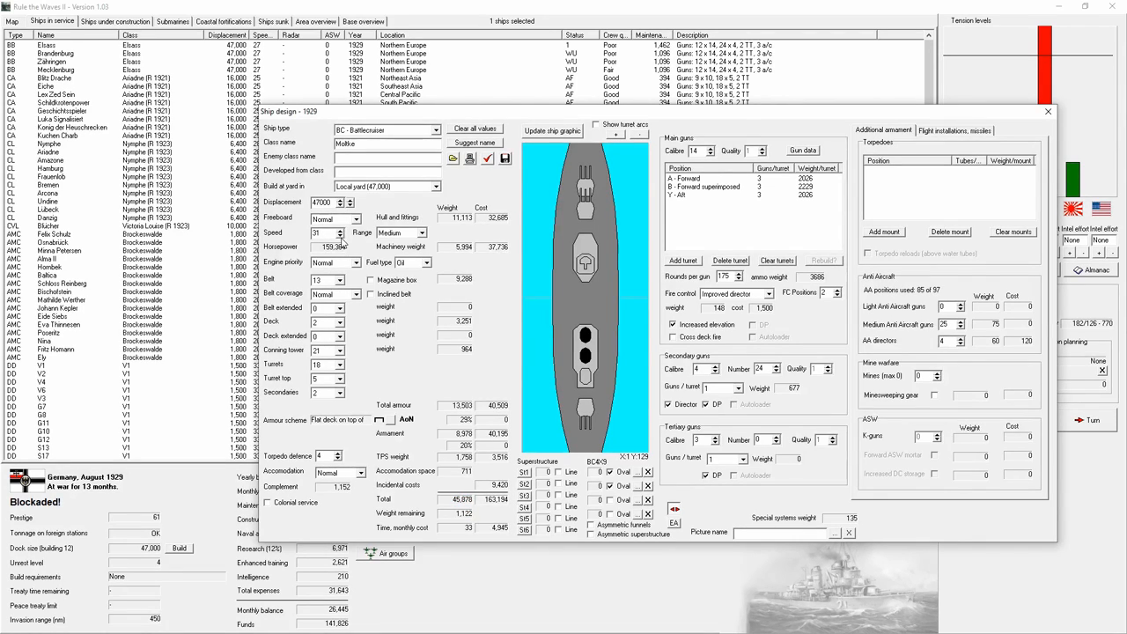
# Raise the design's top speed from 30 to 32 knots, about 179,000 horsepower.
pyautogui.click(339, 229)
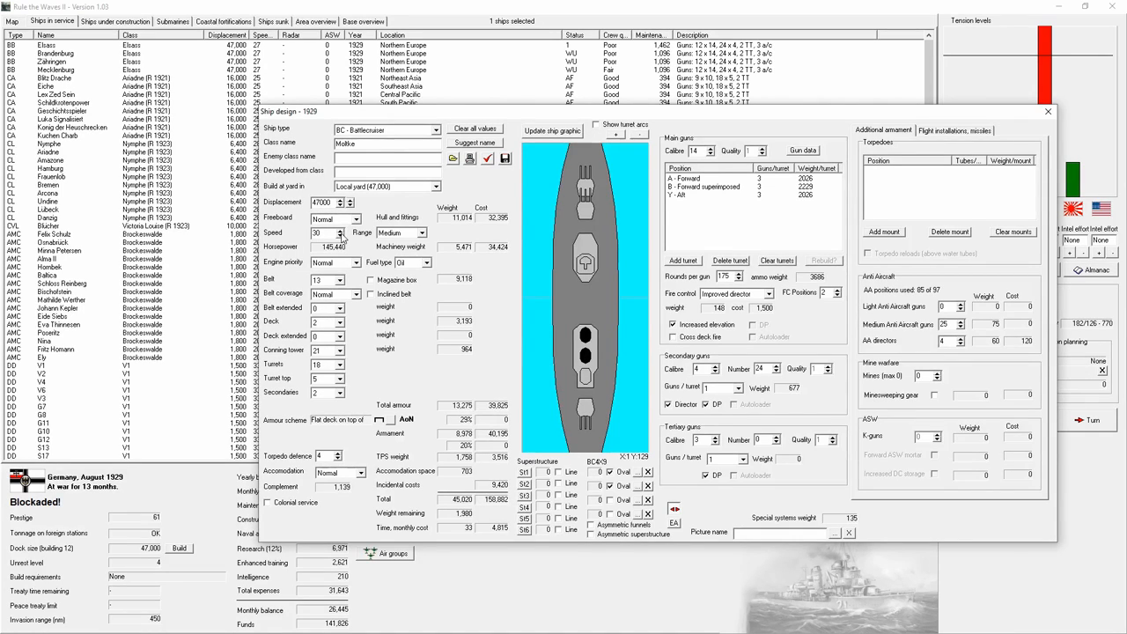
pyautogui.click(342, 230)
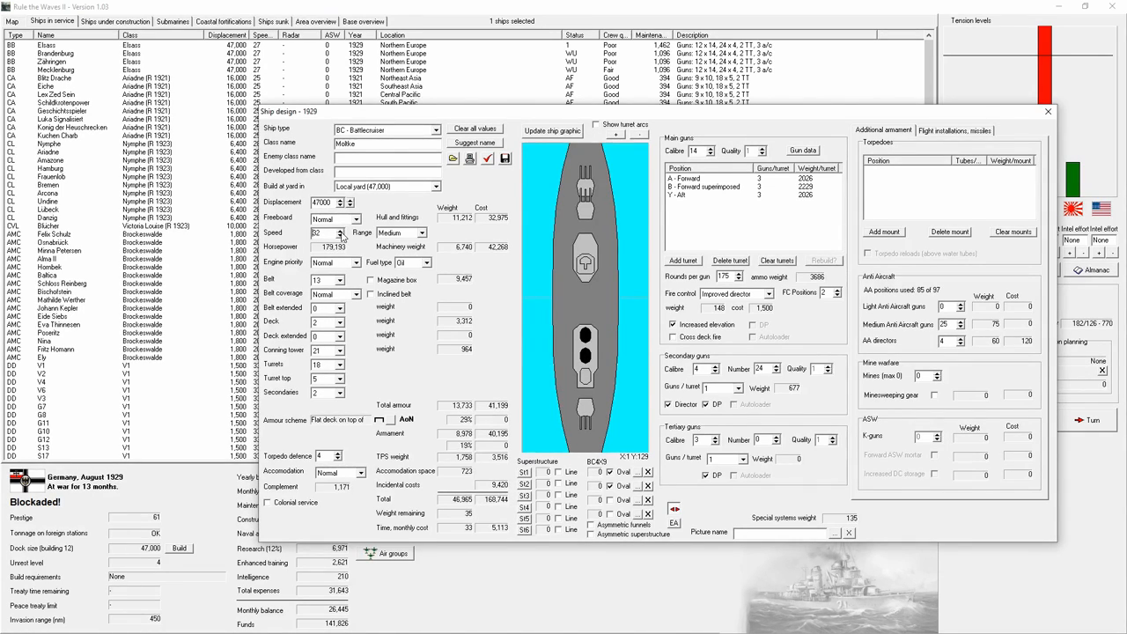
pyautogui.click(339, 229)
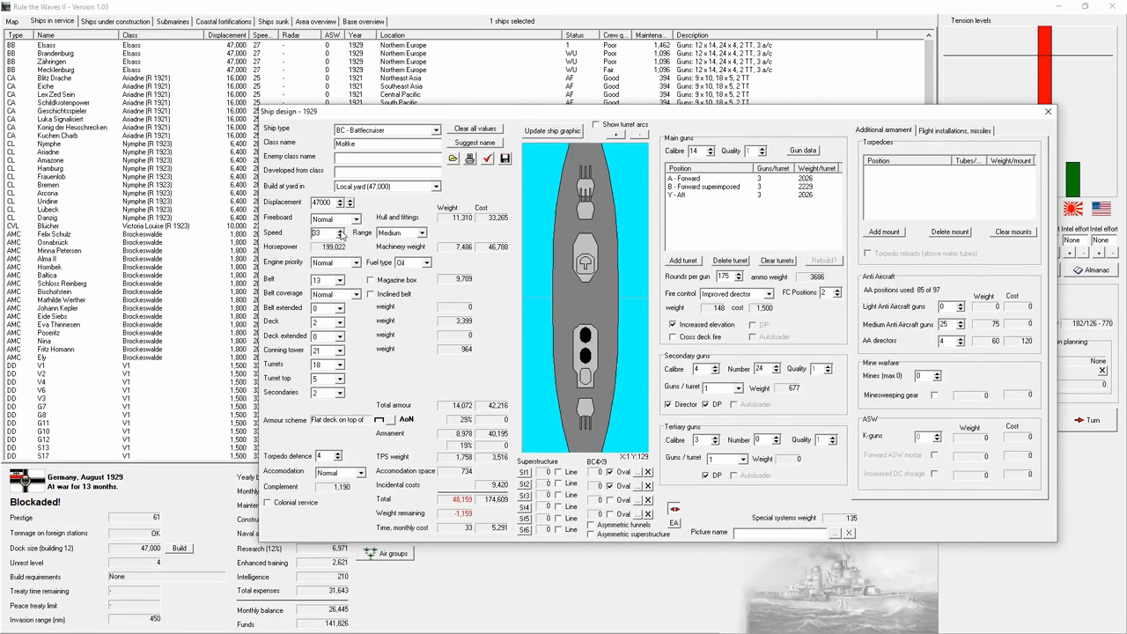
pyautogui.click(342, 229)
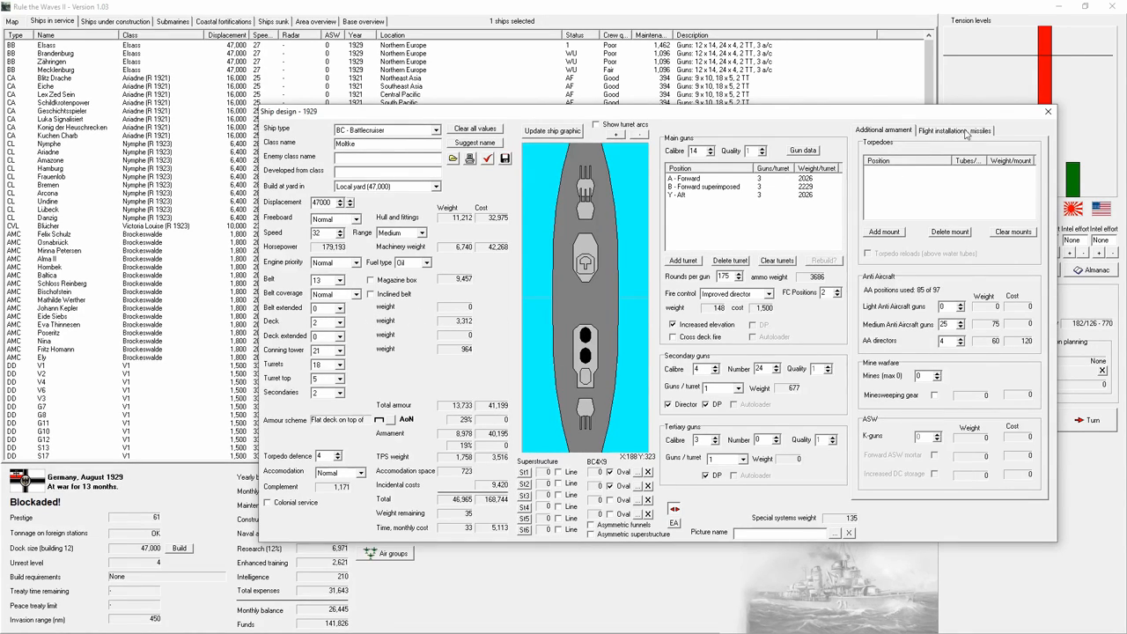
# Fit a seaplane hangar and a centreline catapult under Flight installations.
pyautogui.click(954, 131)
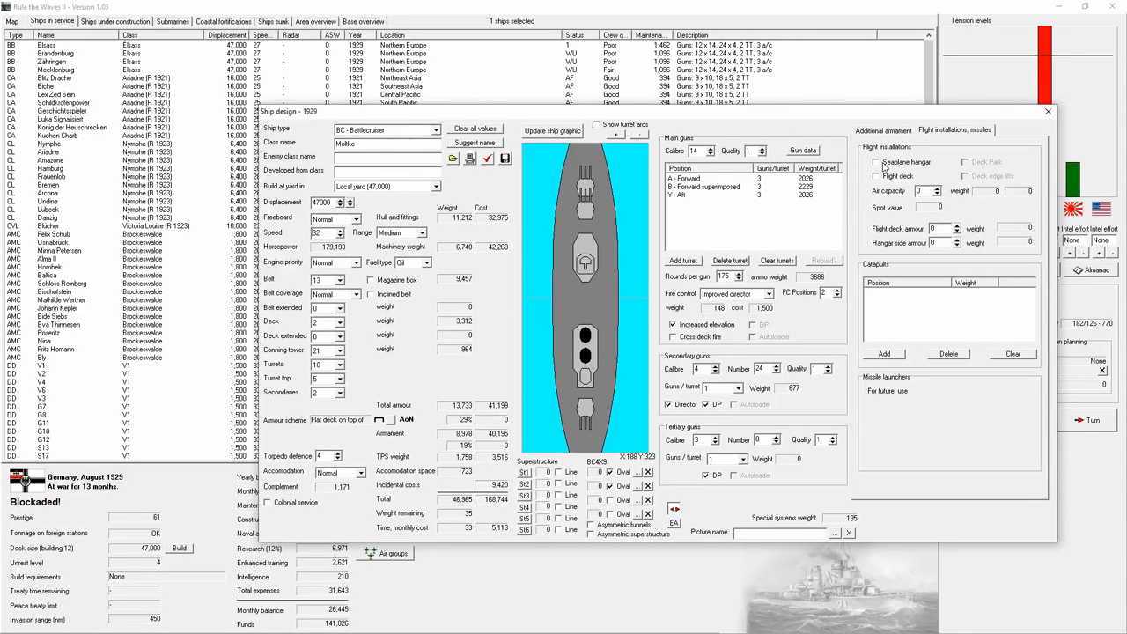
pyautogui.click(877, 162)
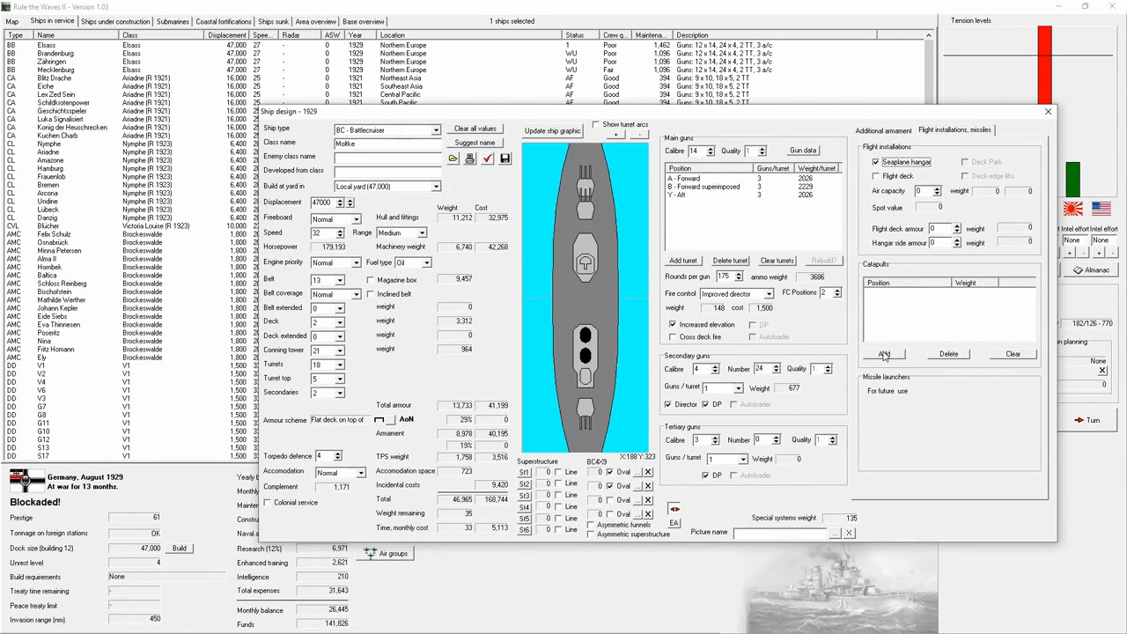
pyautogui.click(883, 353)
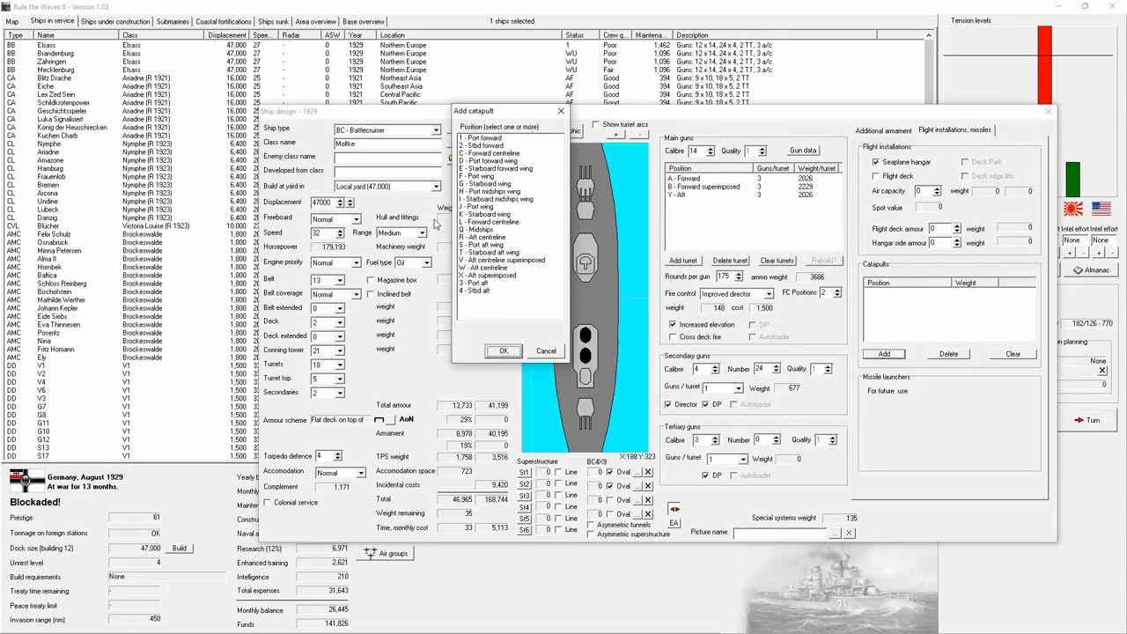
pyautogui.click(493, 228)
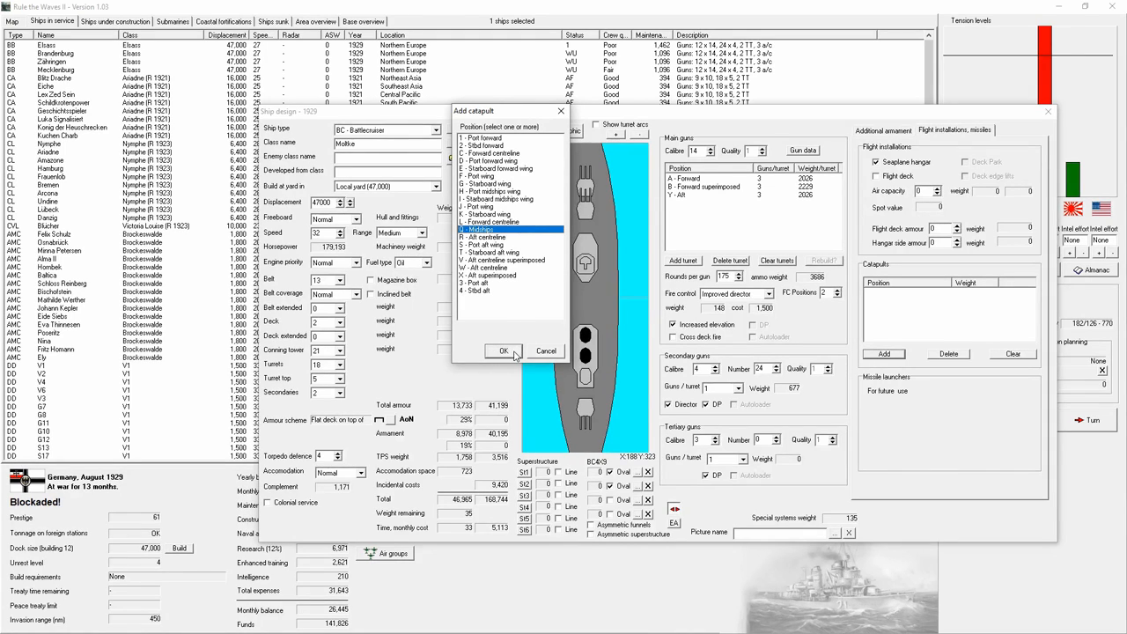
pyautogui.click(503, 351)
pyautogui.write('3')
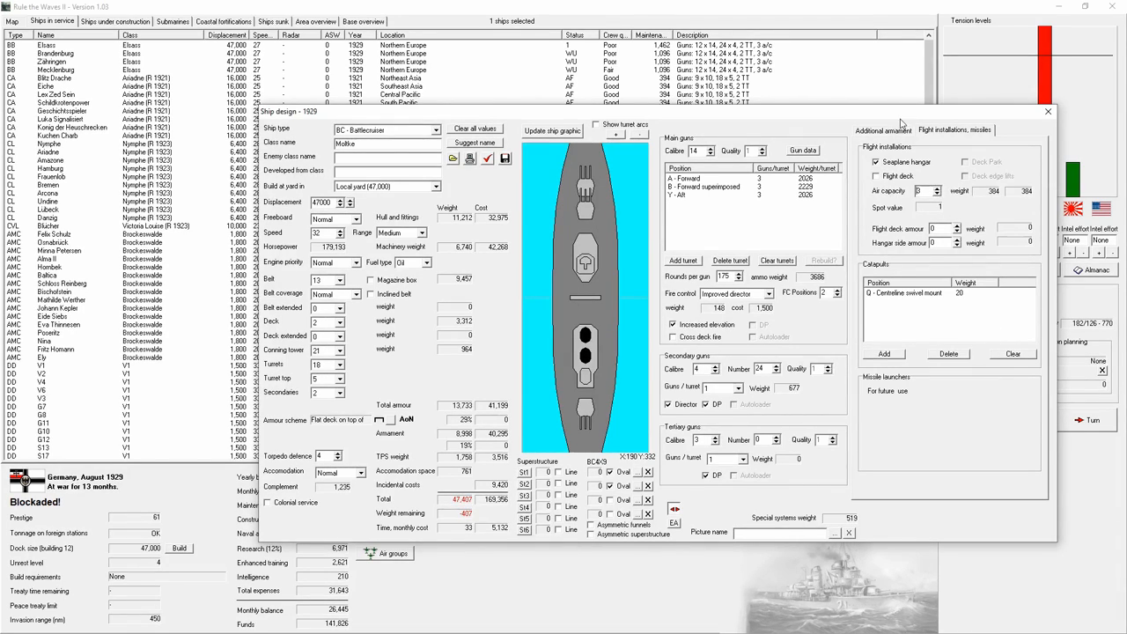
pyautogui.click(883, 130)
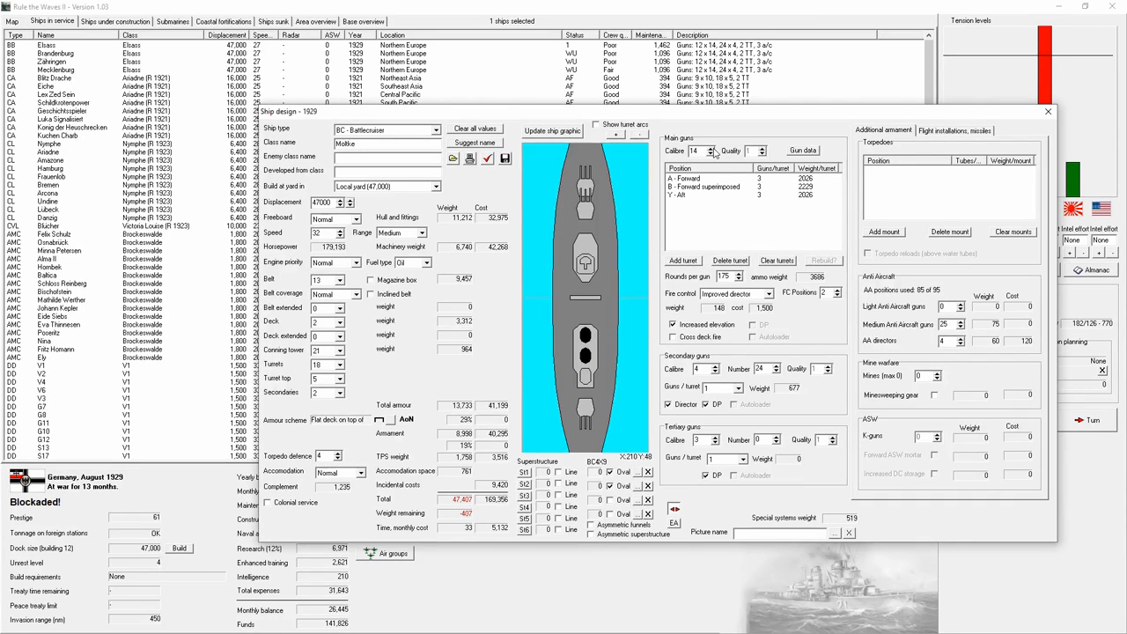
# Lower speed back to 30 knots, set main guns to 165 rounds each, and begin adding a torpedo mount.
pyautogui.click(711, 148)
pyautogui.write('30')
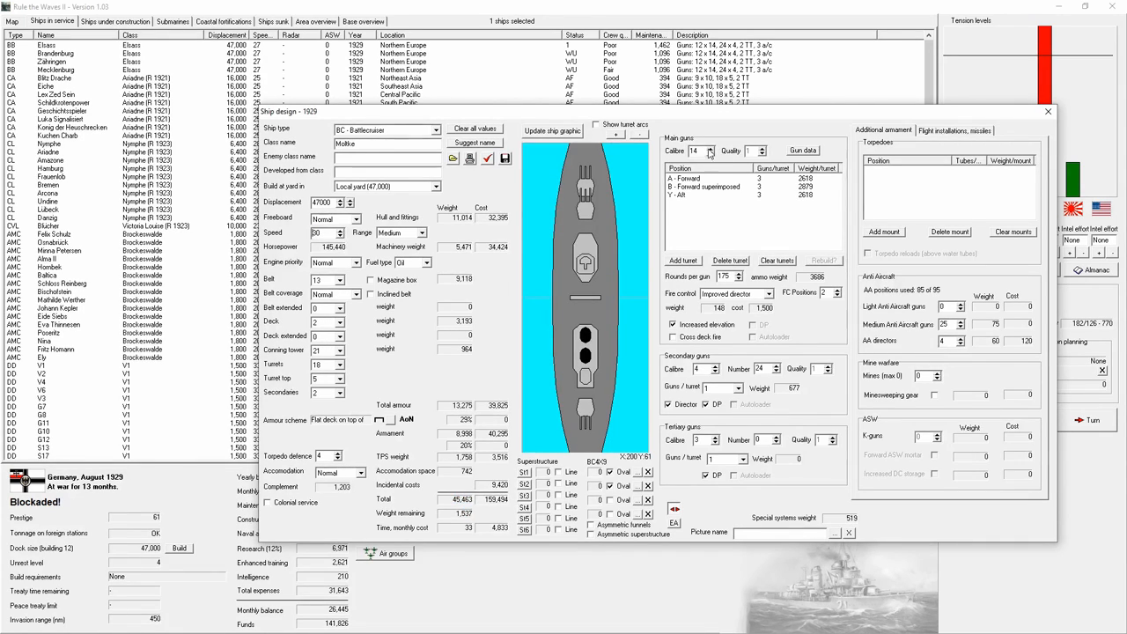
pyautogui.click(710, 148)
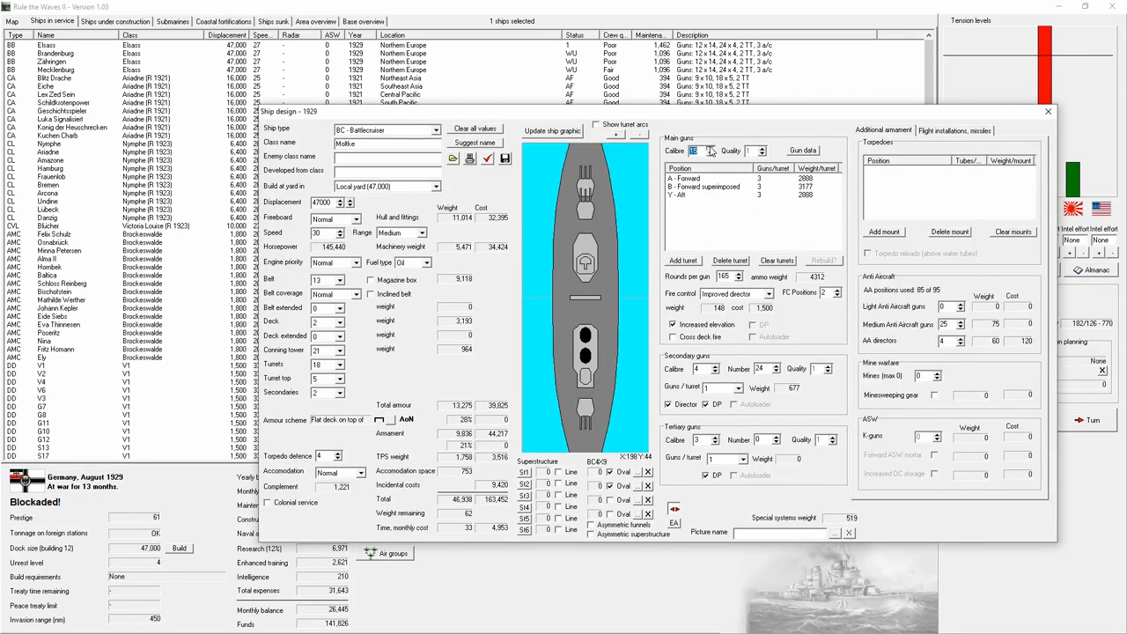
pyautogui.click(710, 148)
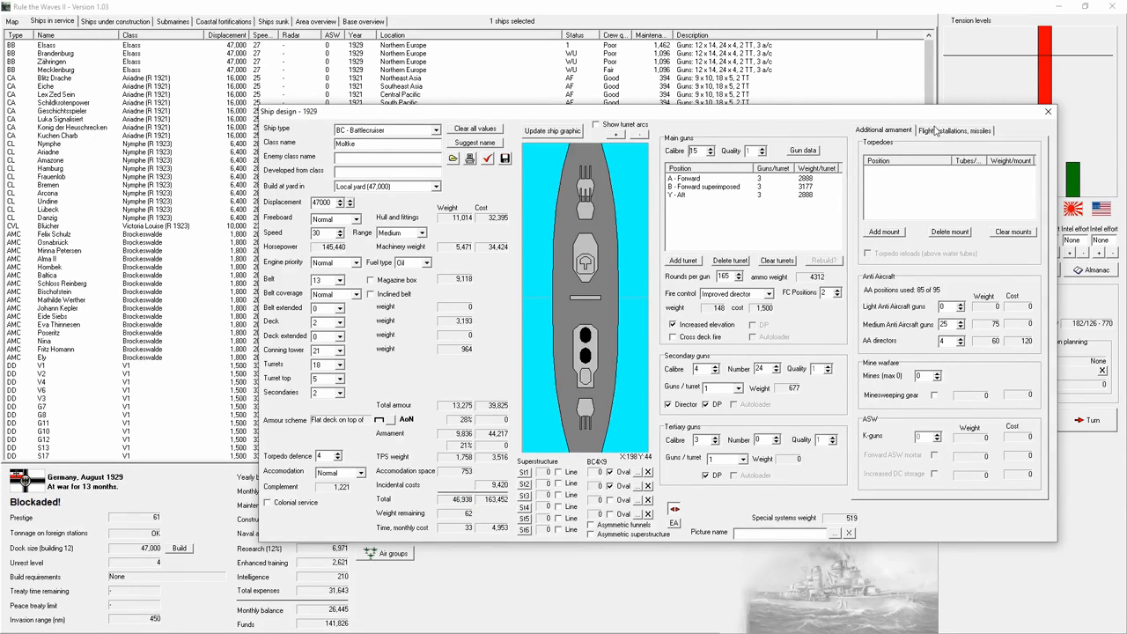
pyautogui.click(884, 232)
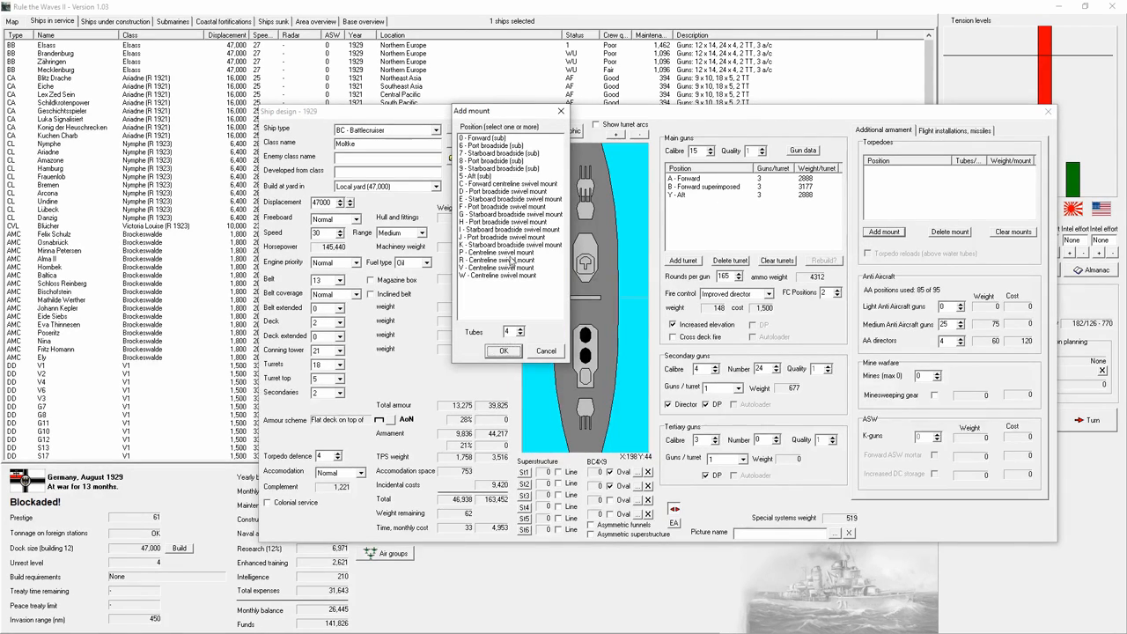
# Add port and starboard broadside swivel torpedo mounts with four tubes each.
pyautogui.click(511, 243)
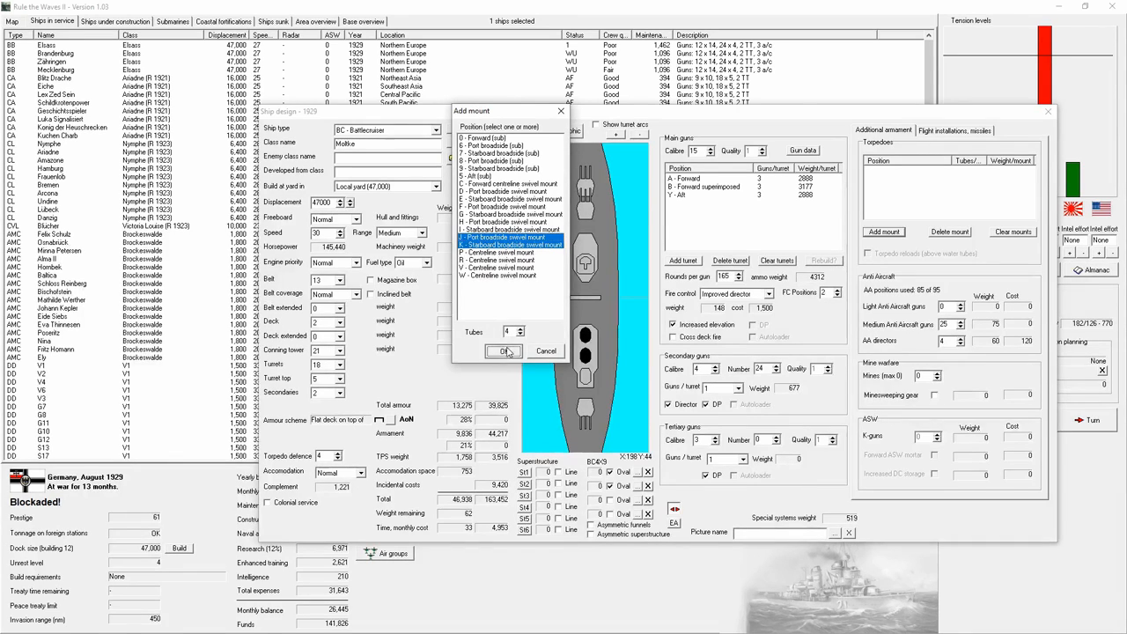
pyautogui.click(504, 350)
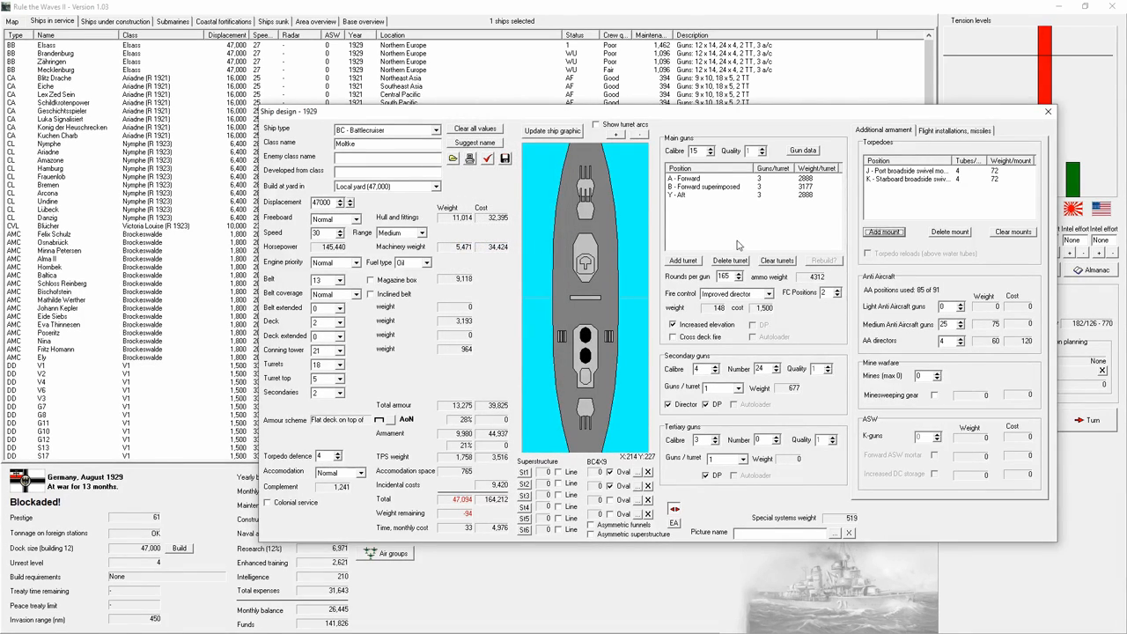
pyautogui.moveTo(565, 286)
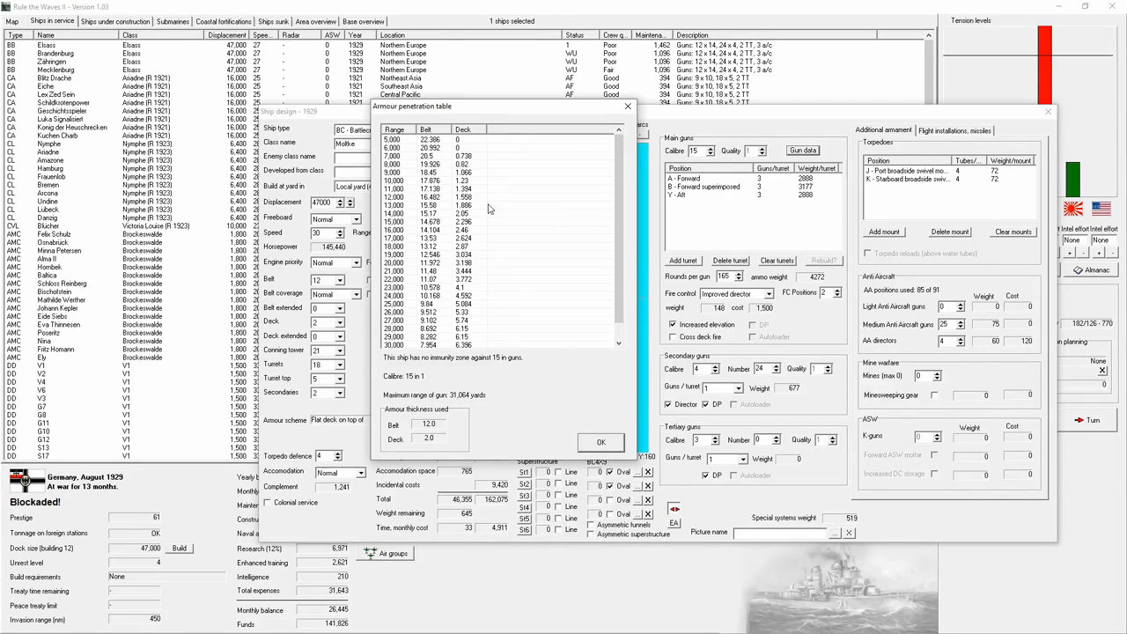
pyautogui.moveTo(485, 222)
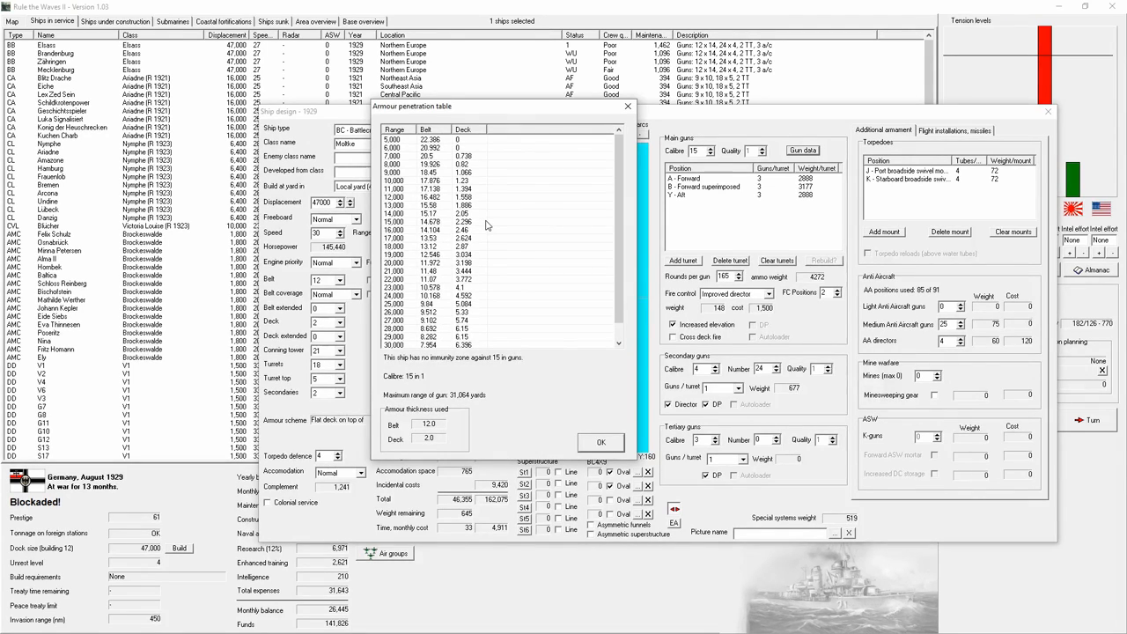
# Raise deck armour to 4 in with magazine box protection, checking penetration tables for immunity against 15-inch guns.
pyautogui.scroll(-3)
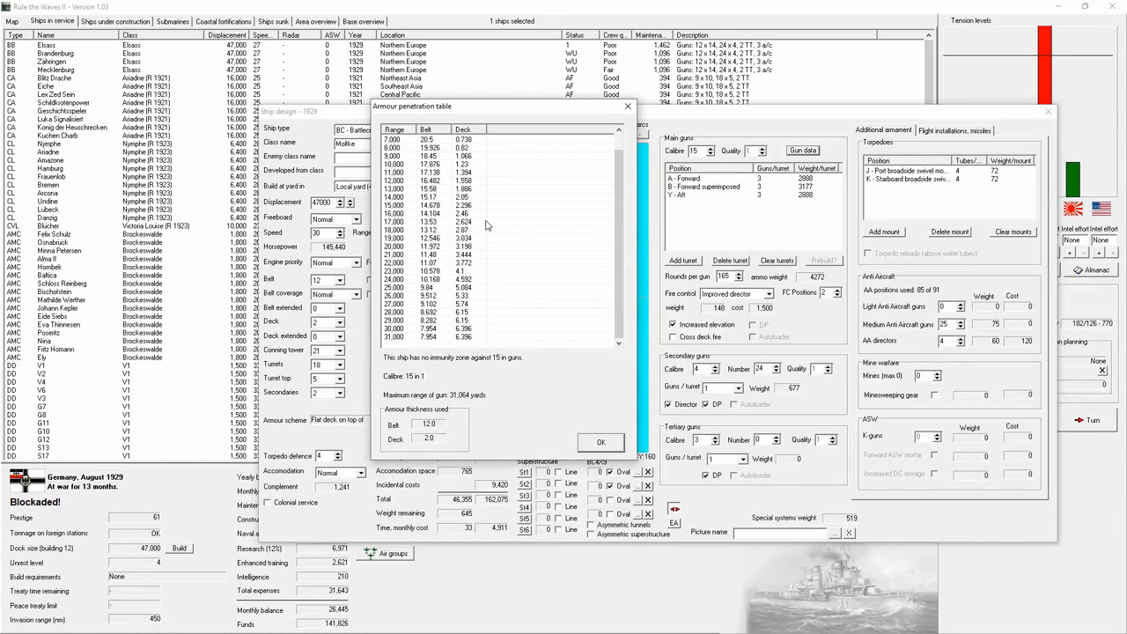
pyautogui.click(602, 440)
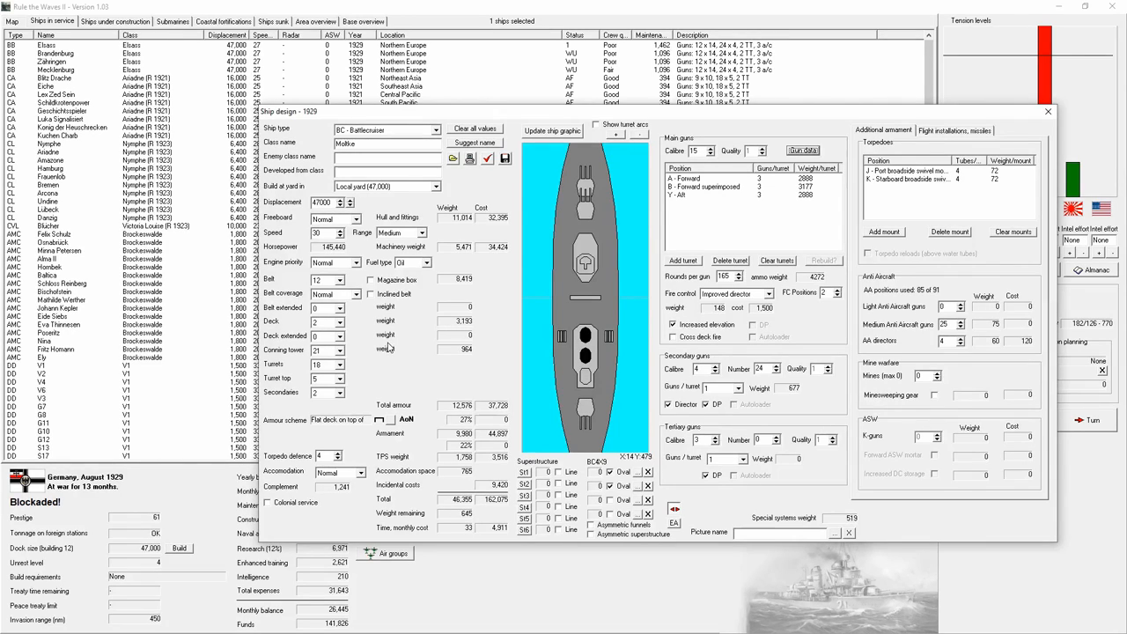
pyautogui.click(370, 294)
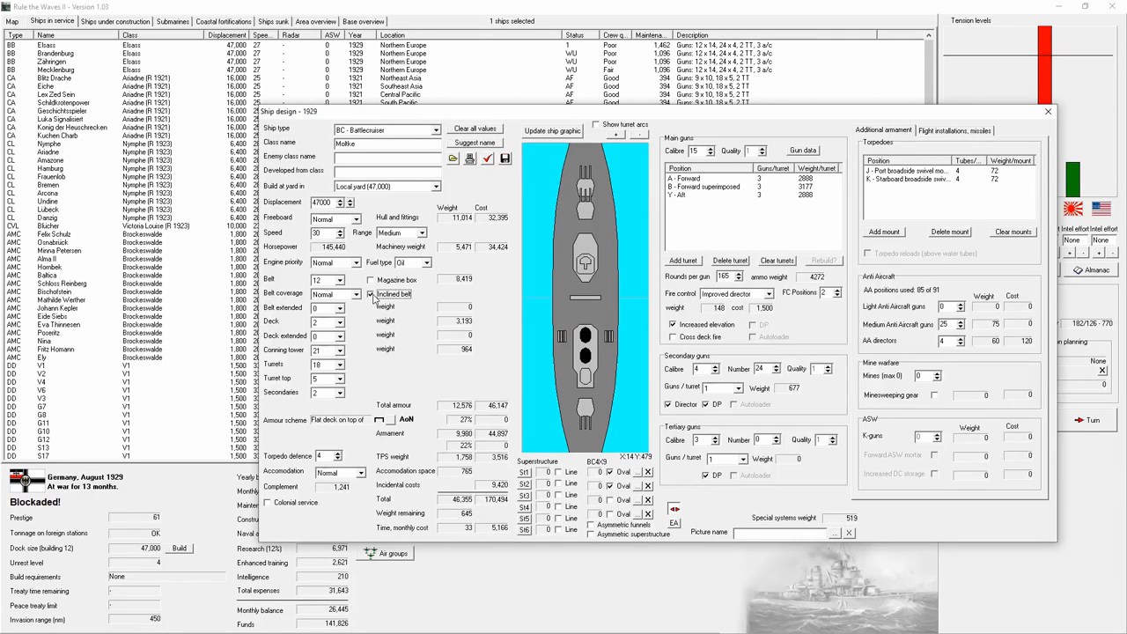
pyautogui.click(370, 294)
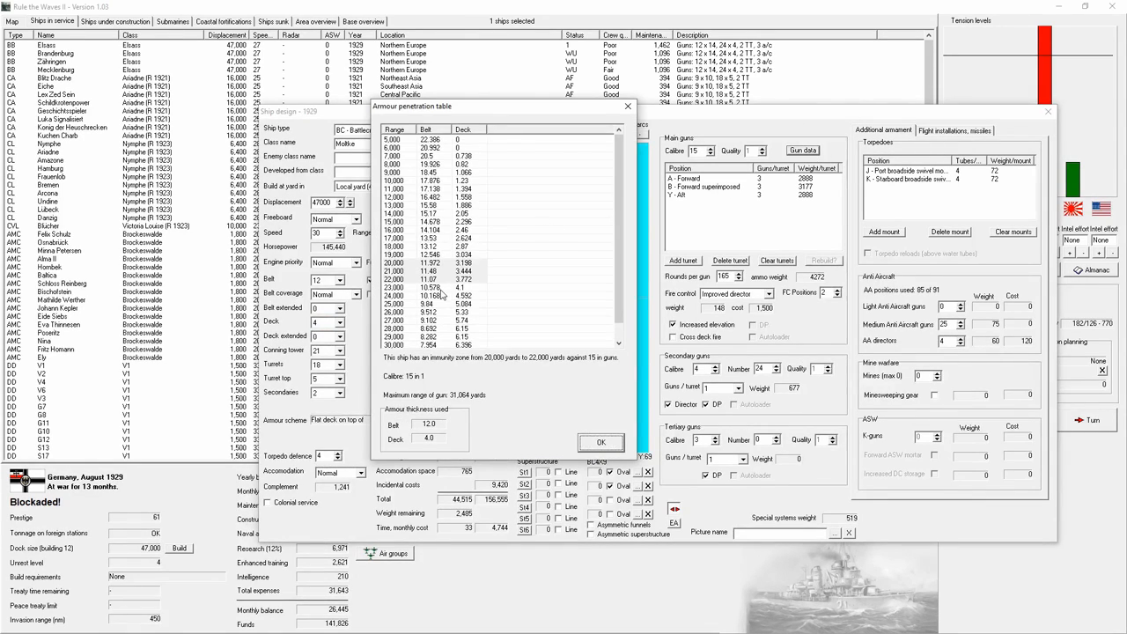
pyautogui.scroll(-3)
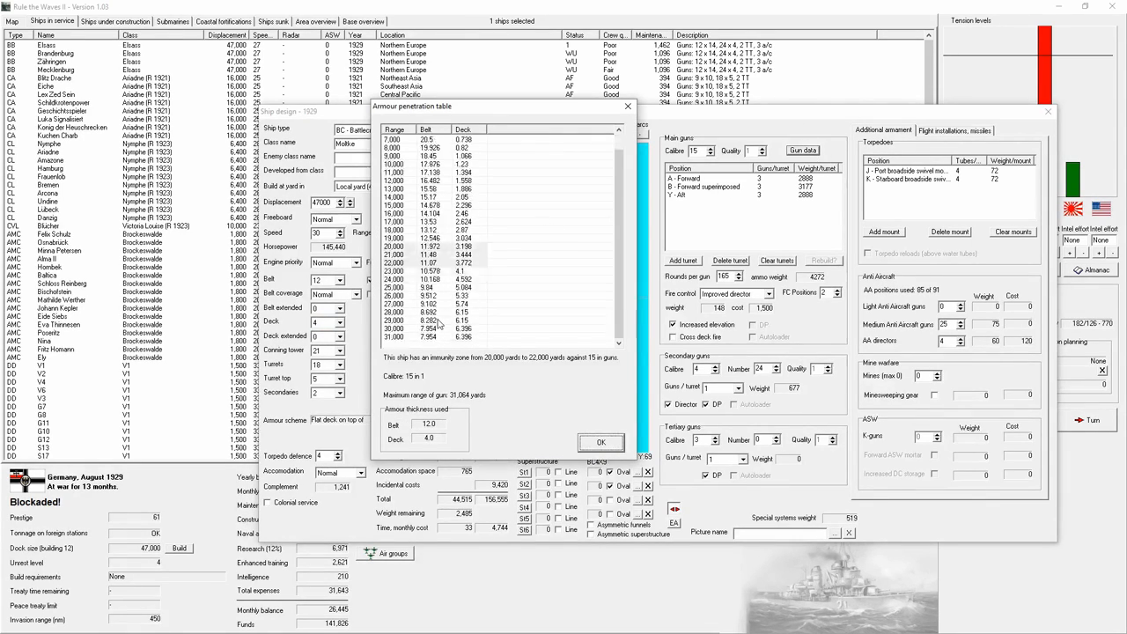
pyautogui.click(603, 440)
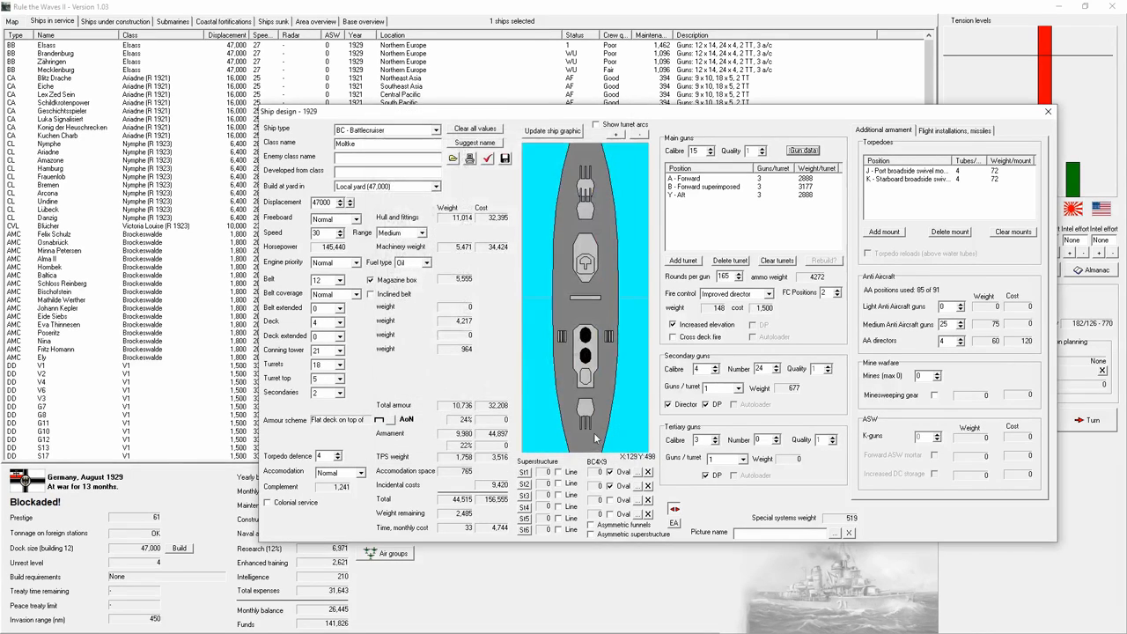
pyautogui.click(803, 150)
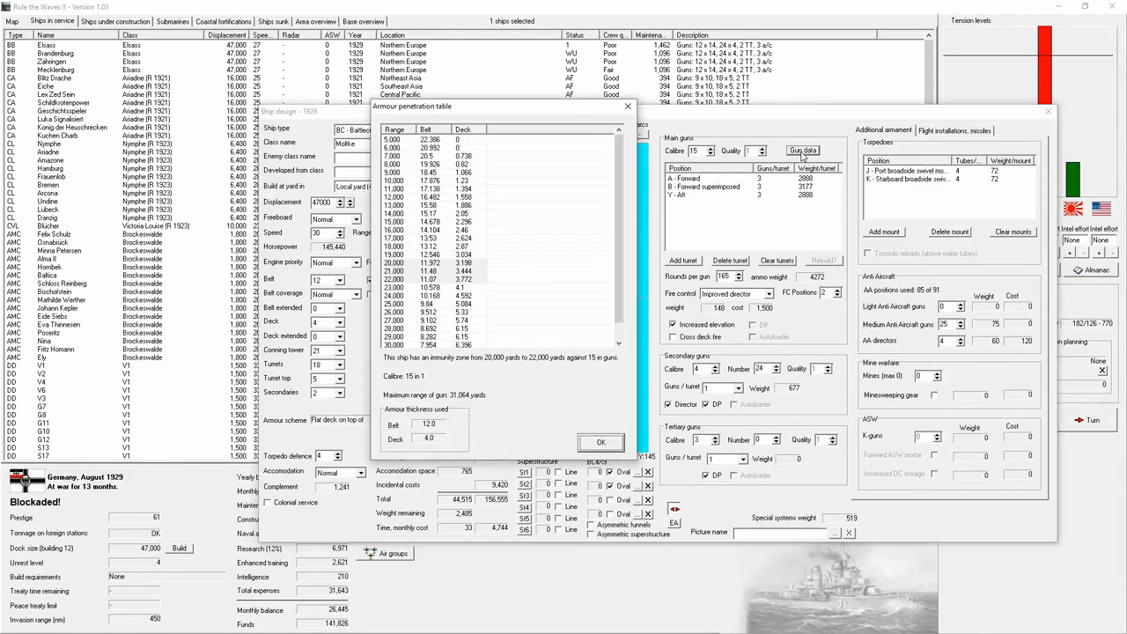
pyautogui.click(601, 442)
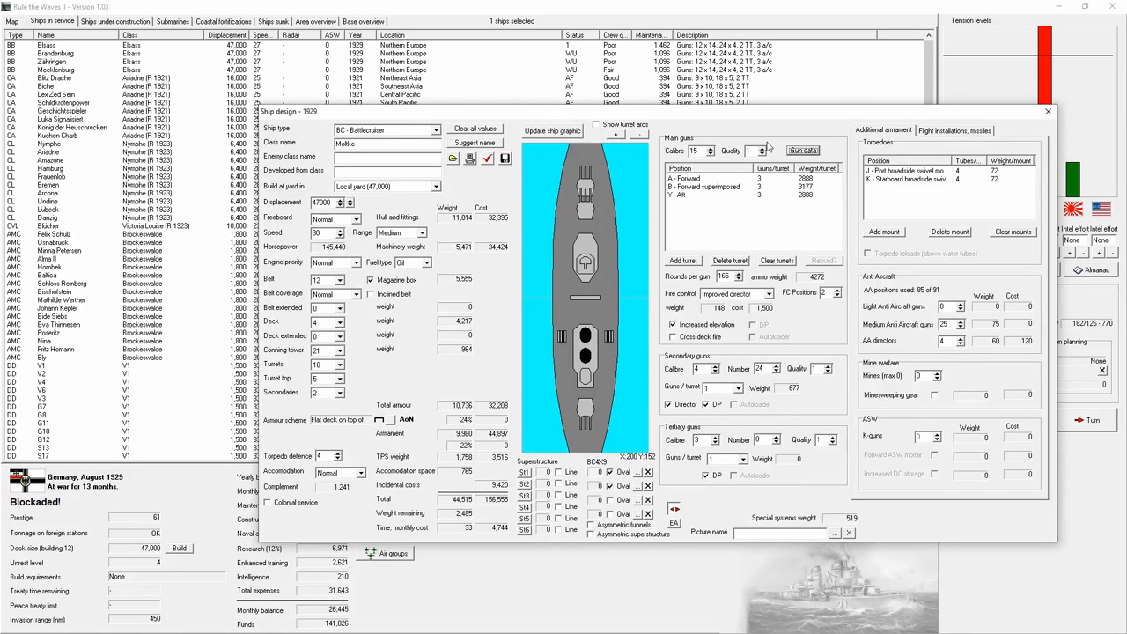
pyautogui.click(803, 150)
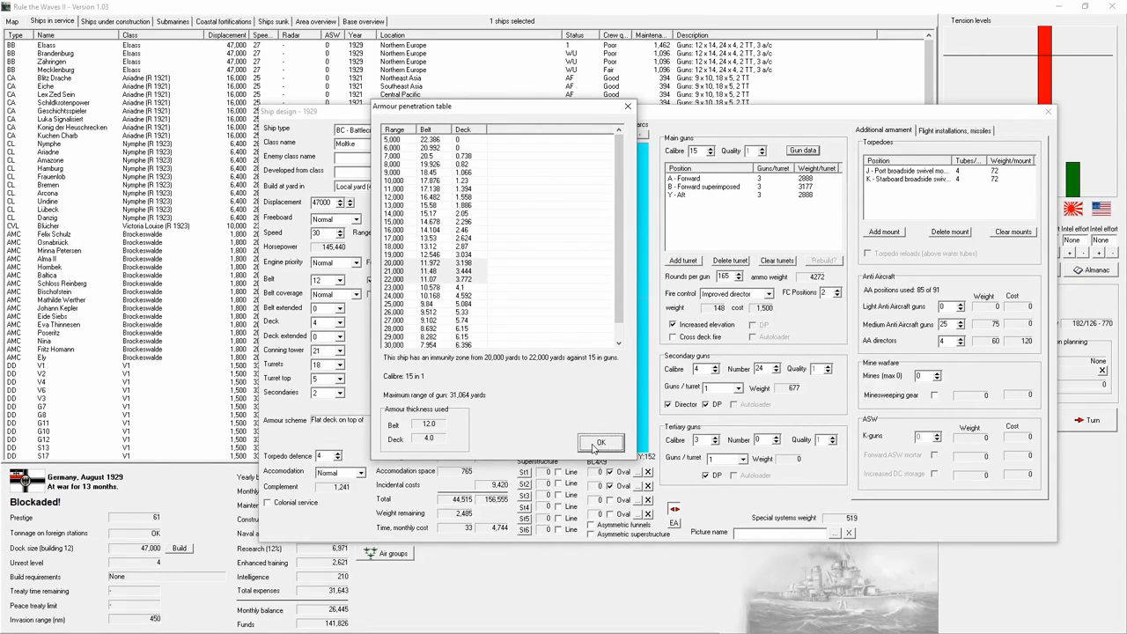
pyautogui.click(600, 440)
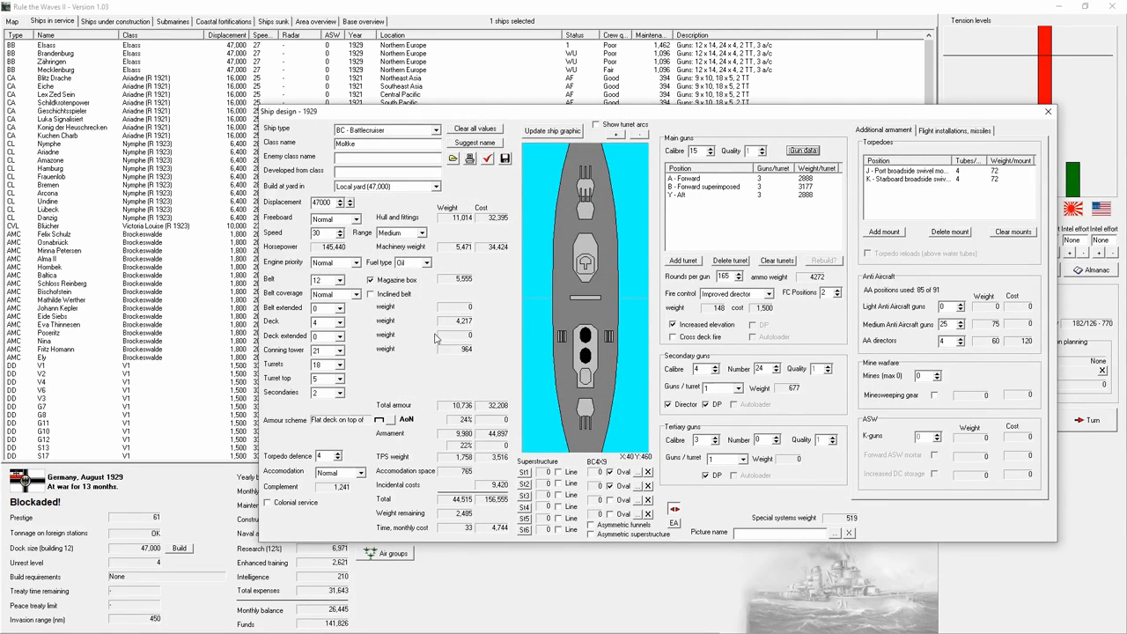
pyautogui.moveTo(423, 342)
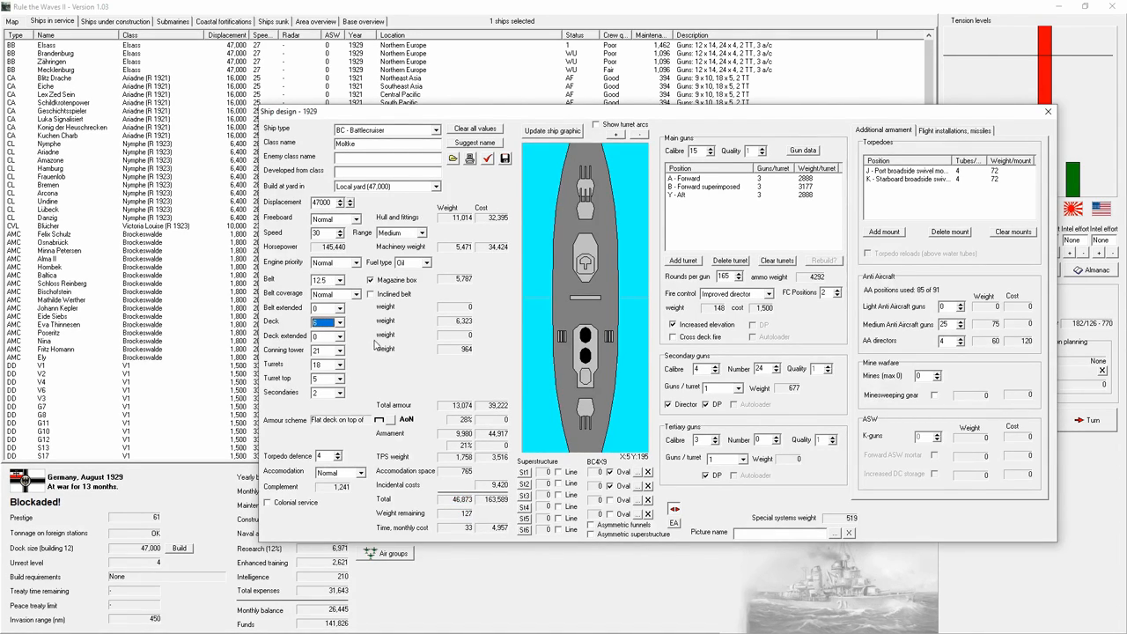
pyautogui.moveTo(366, 321)
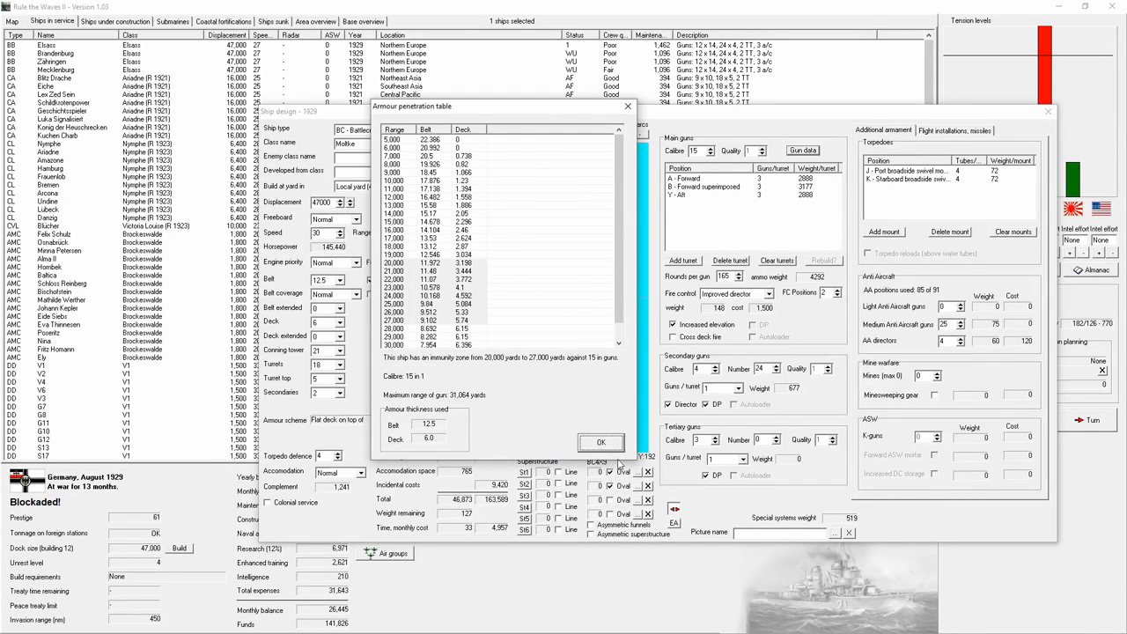
# Raise the main gun calibre and check its armour penetration in the penetration table.
pyautogui.click(602, 441)
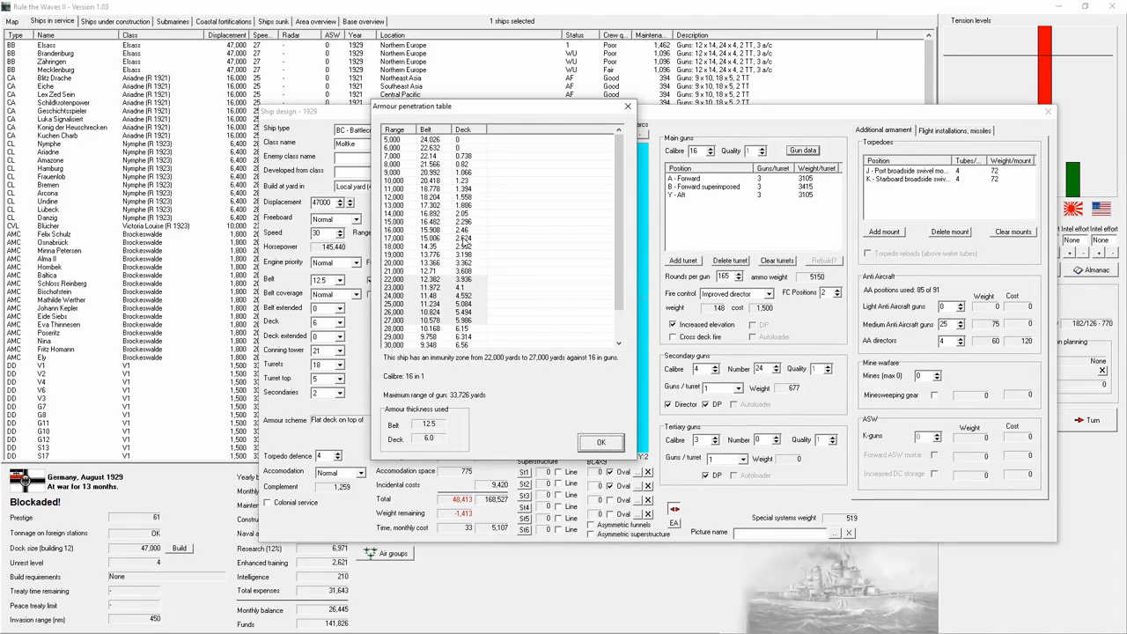
pyautogui.click(602, 442)
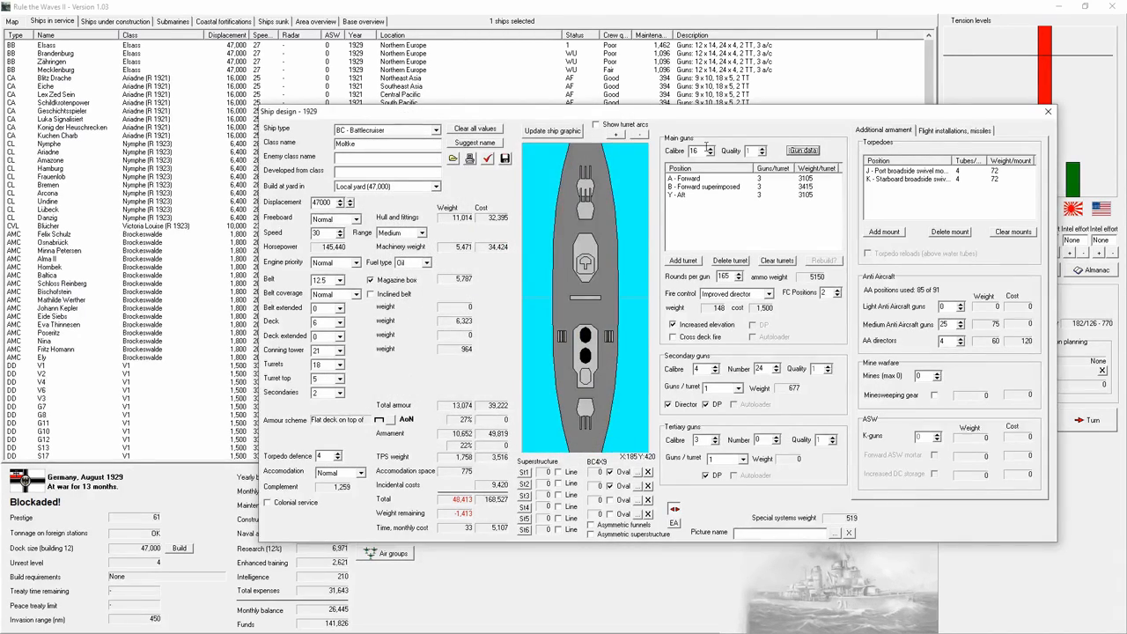
pyautogui.click(709, 148)
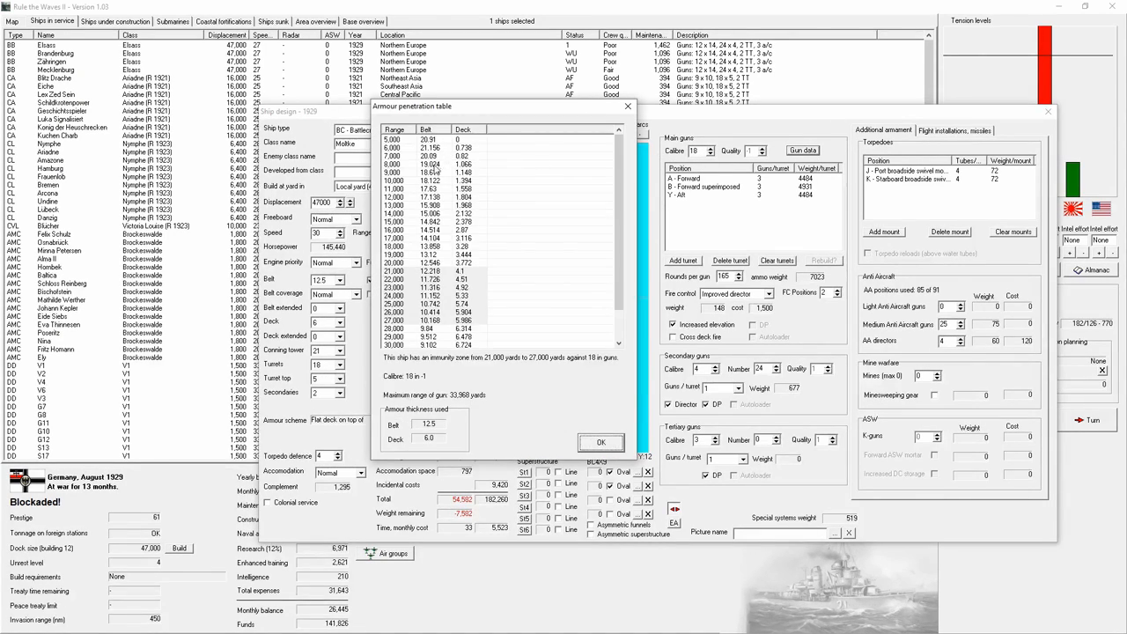
pyautogui.click(602, 440)
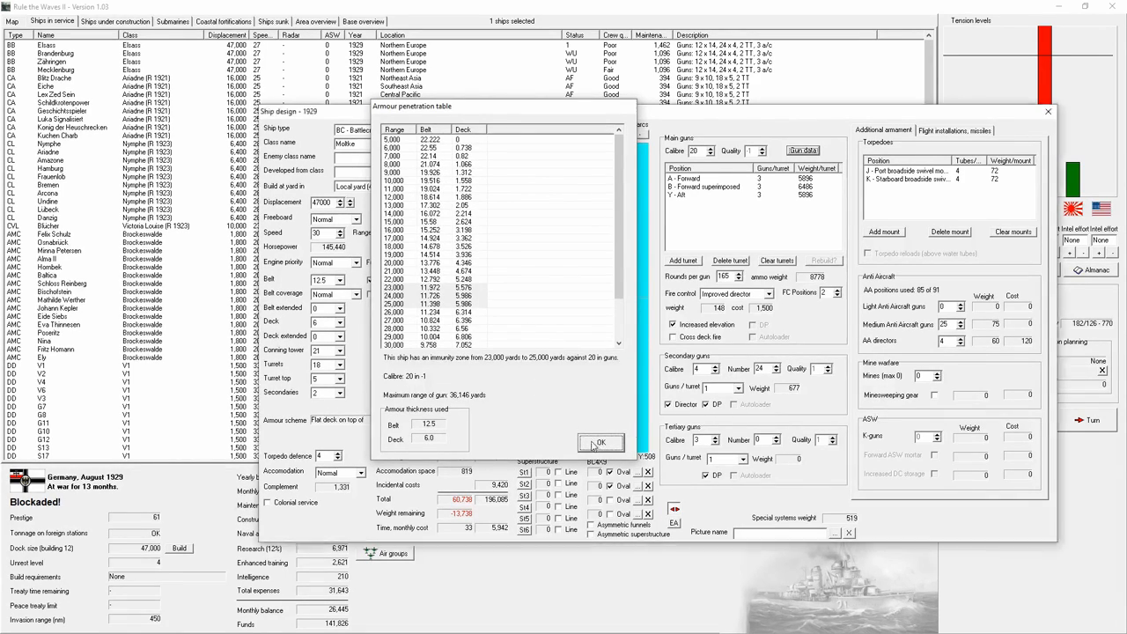
pyautogui.click(599, 440)
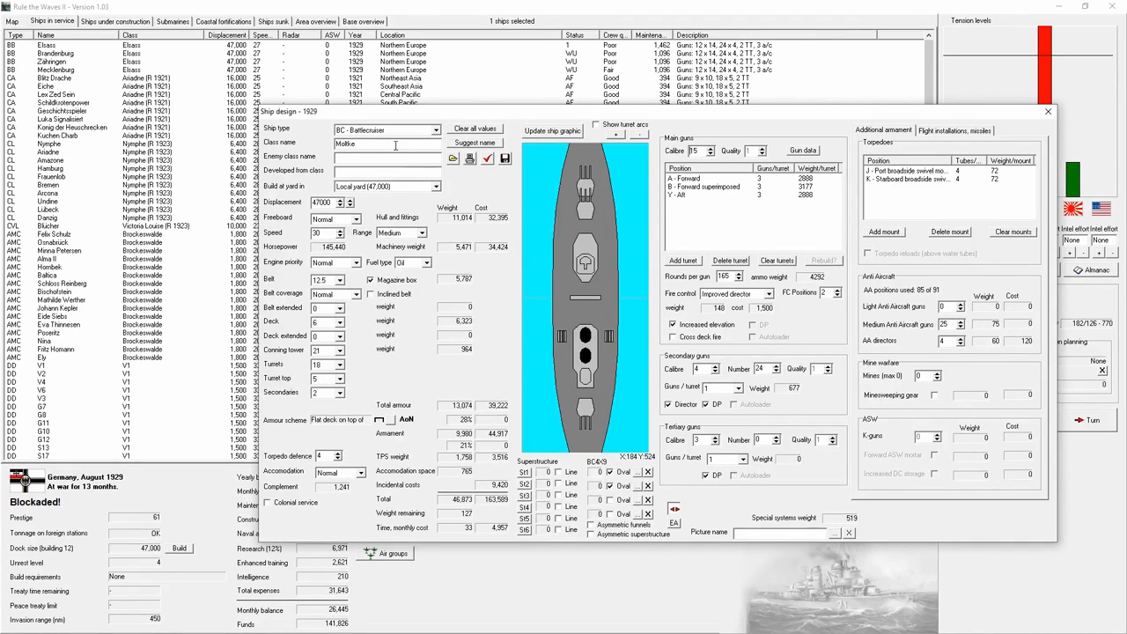
# Name the battlecruiser class Goeben and adjust the main battery turret arrangement.
pyautogui.click(475, 142)
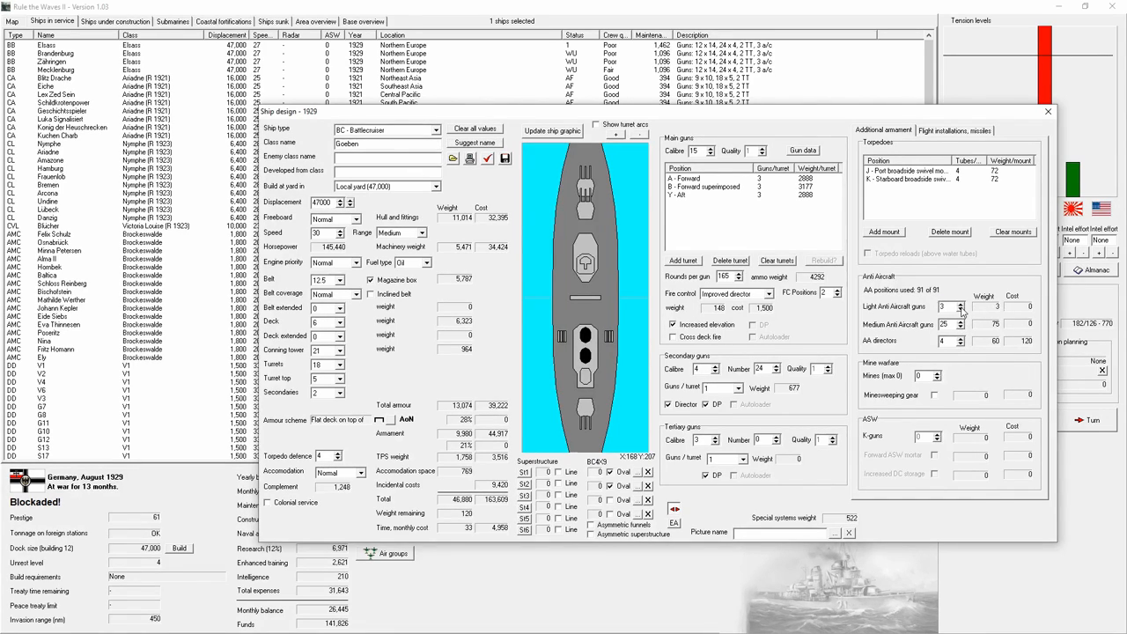
pyautogui.click(961, 320)
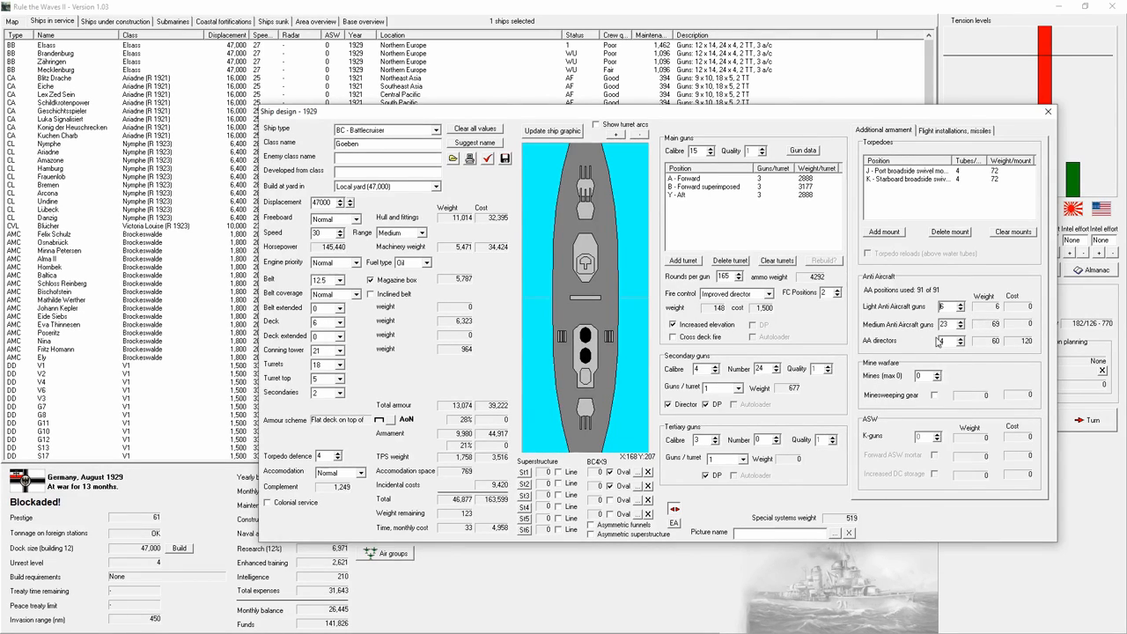
pyautogui.moveTo(1007, 342)
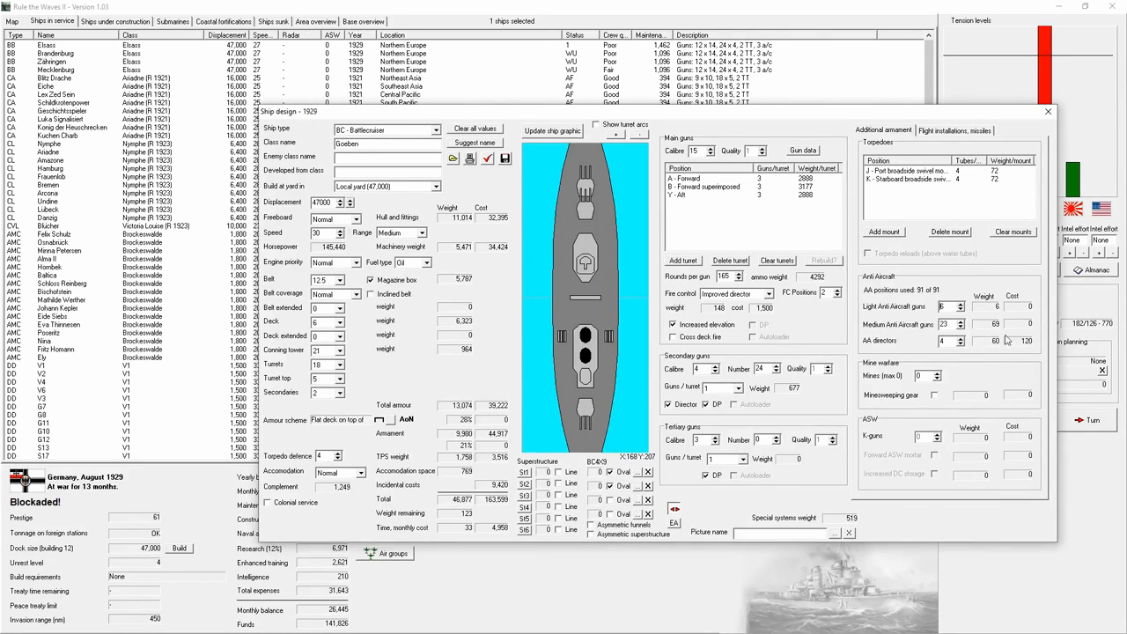
# Revise the anti-aircraft gun count and the secondary guns per turret on Goeben.
pyautogui.click(739, 387)
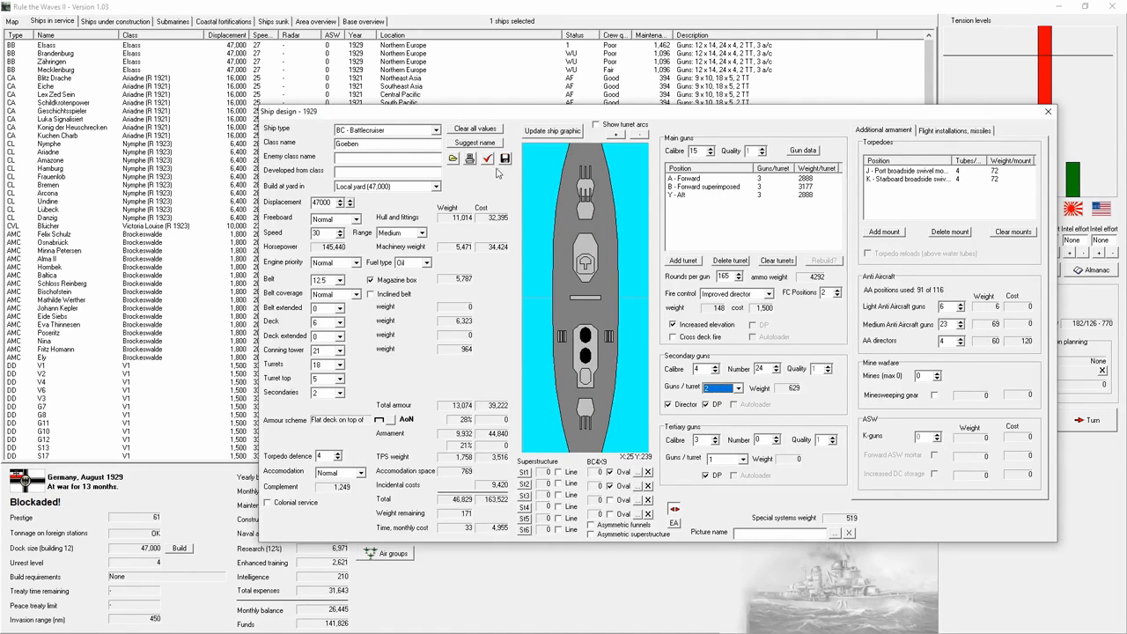
pyautogui.click(486, 158)
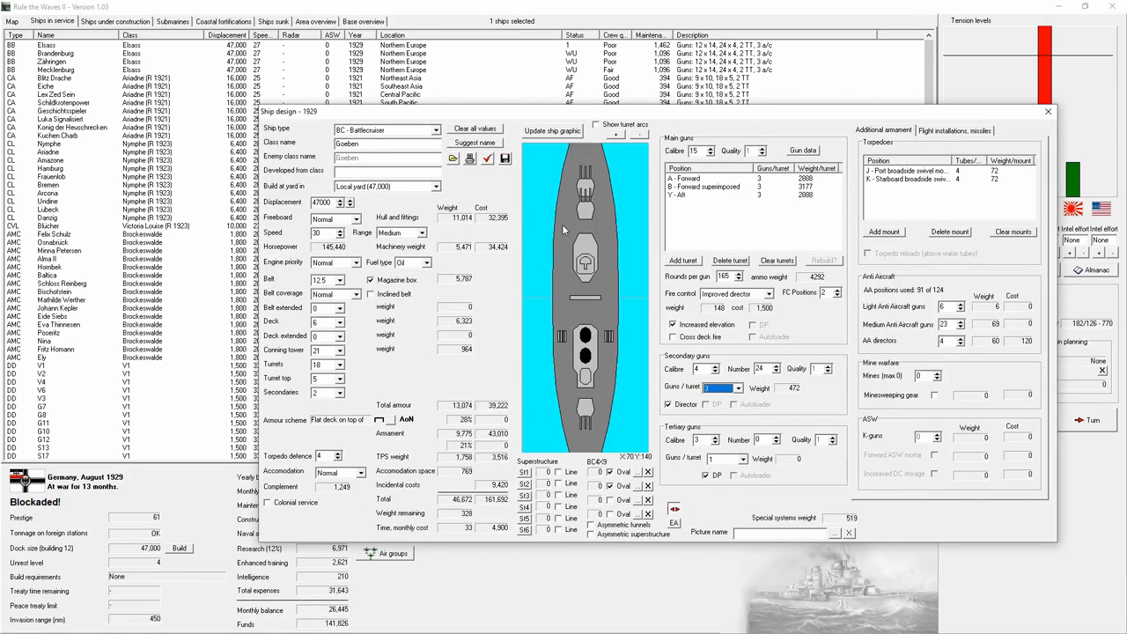
pyautogui.click(708, 403)
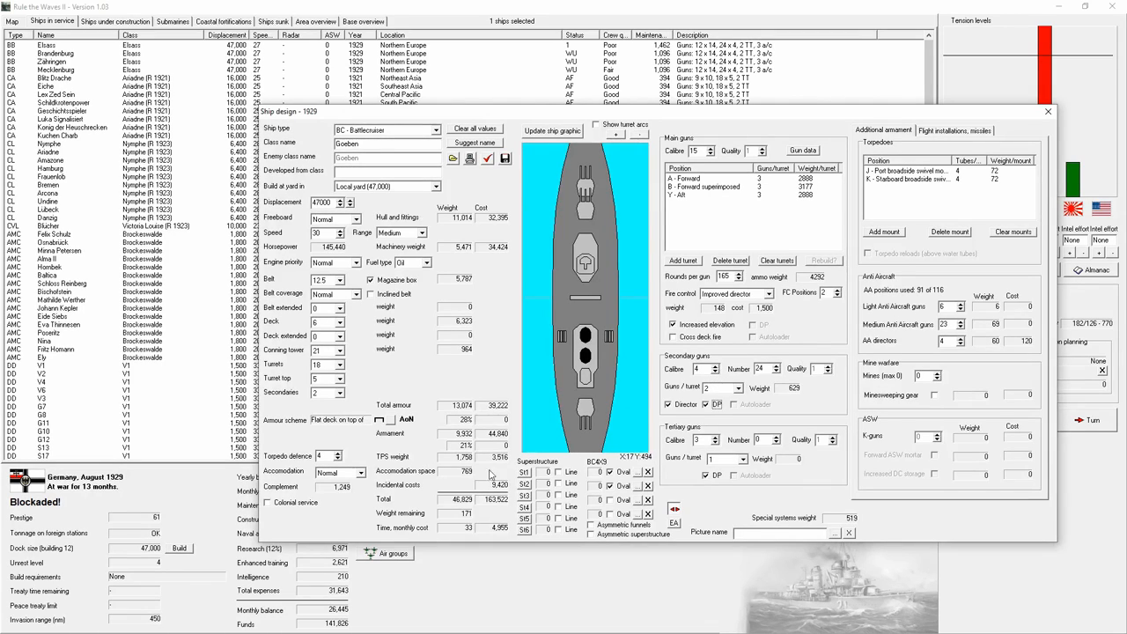
pyautogui.moveTo(467, 508)
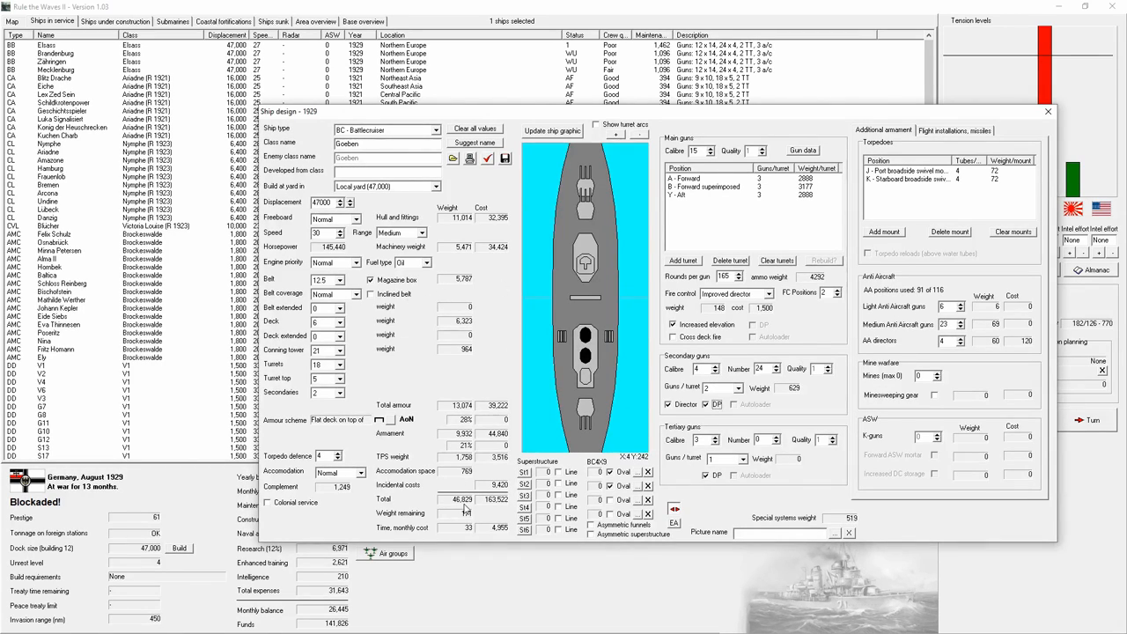
pyautogui.click(743, 388)
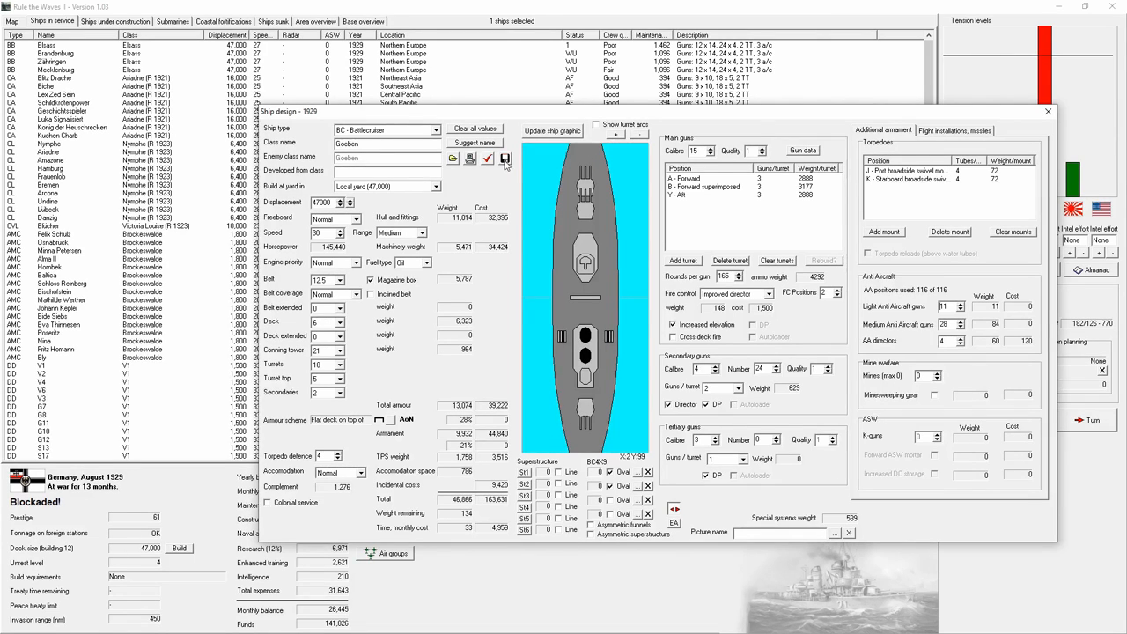
# Submit the Goeben design, acknowledge its report and confirm developing it.
pyautogui.click(504, 158)
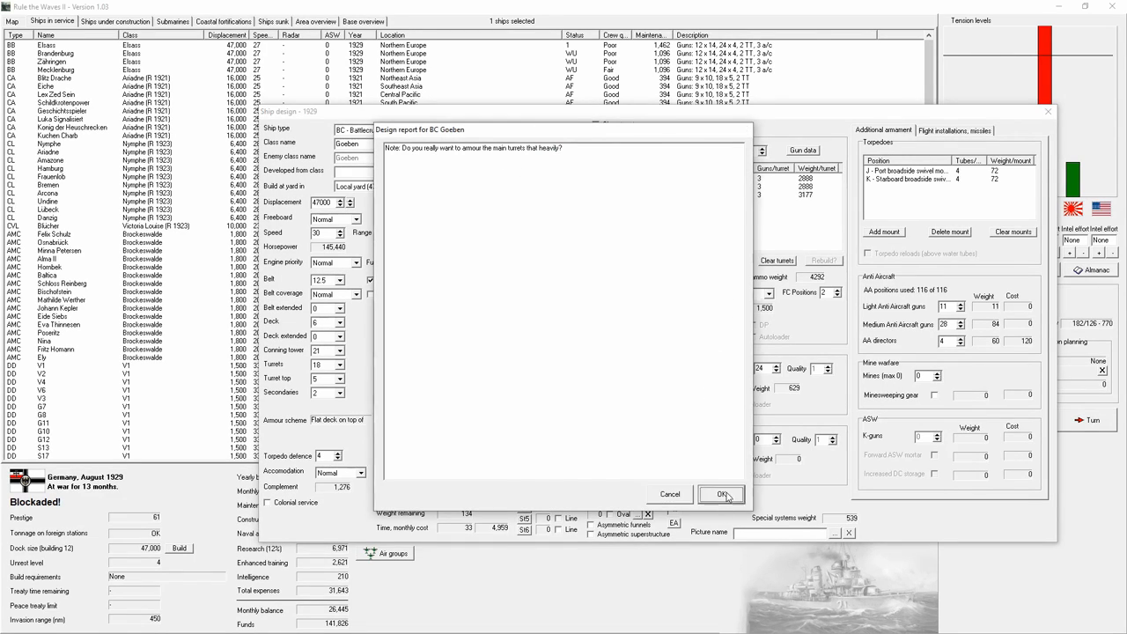
pyautogui.click(720, 493)
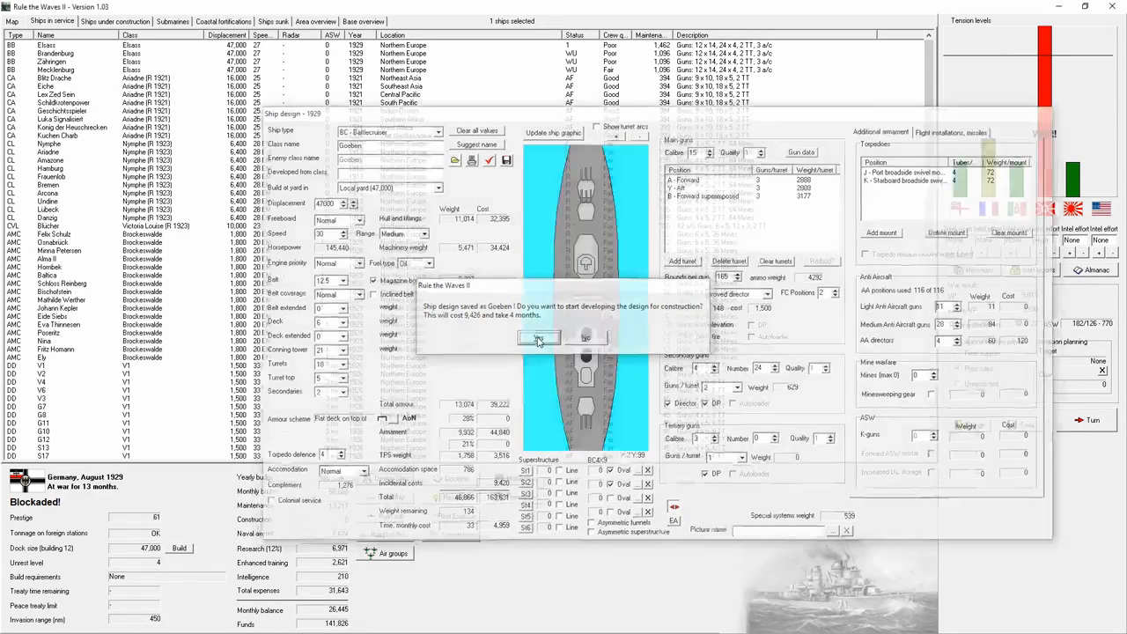
pyautogui.click(538, 338)
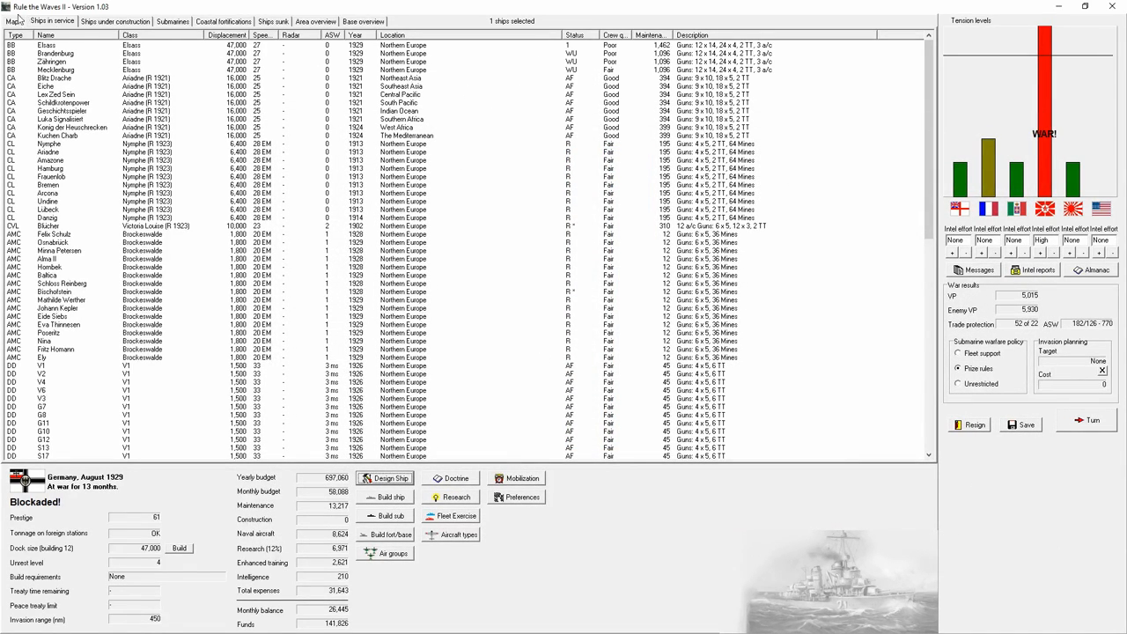
# Advance the turn from the world map and acknowledge the working-up, budget and submarine reports.
pyautogui.click(13, 7)
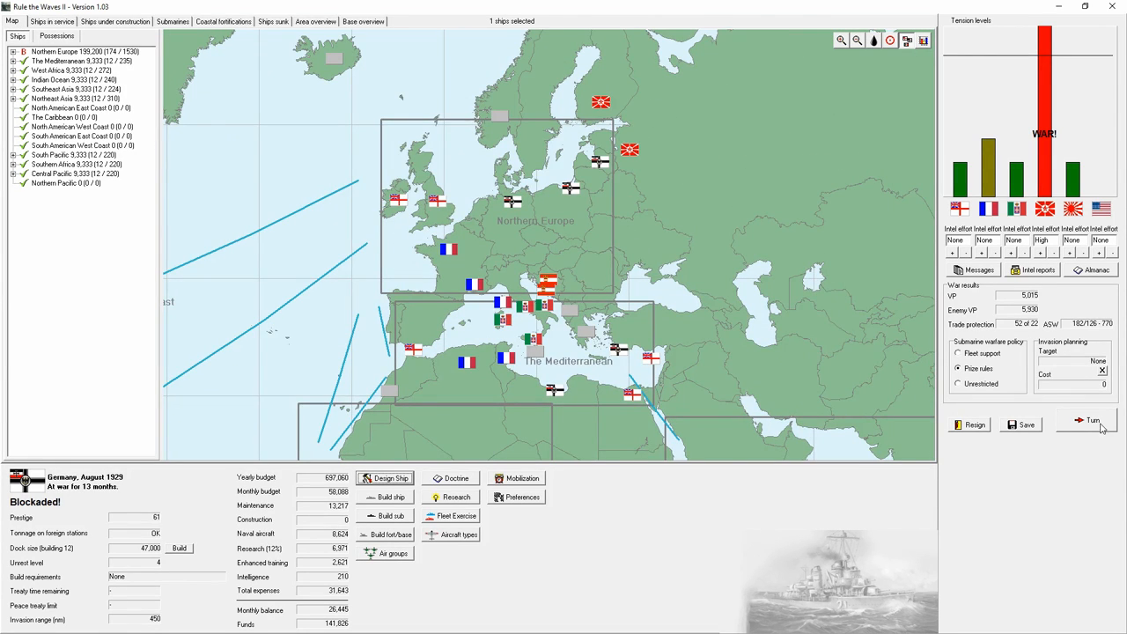
pyautogui.click(1088, 419)
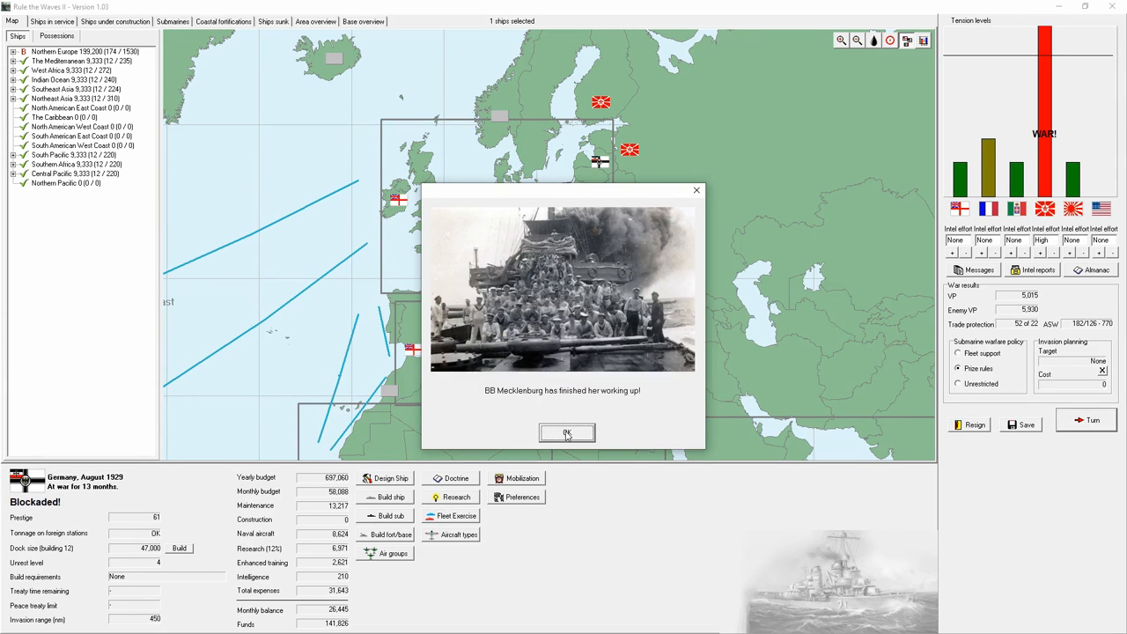
pyautogui.click(566, 433)
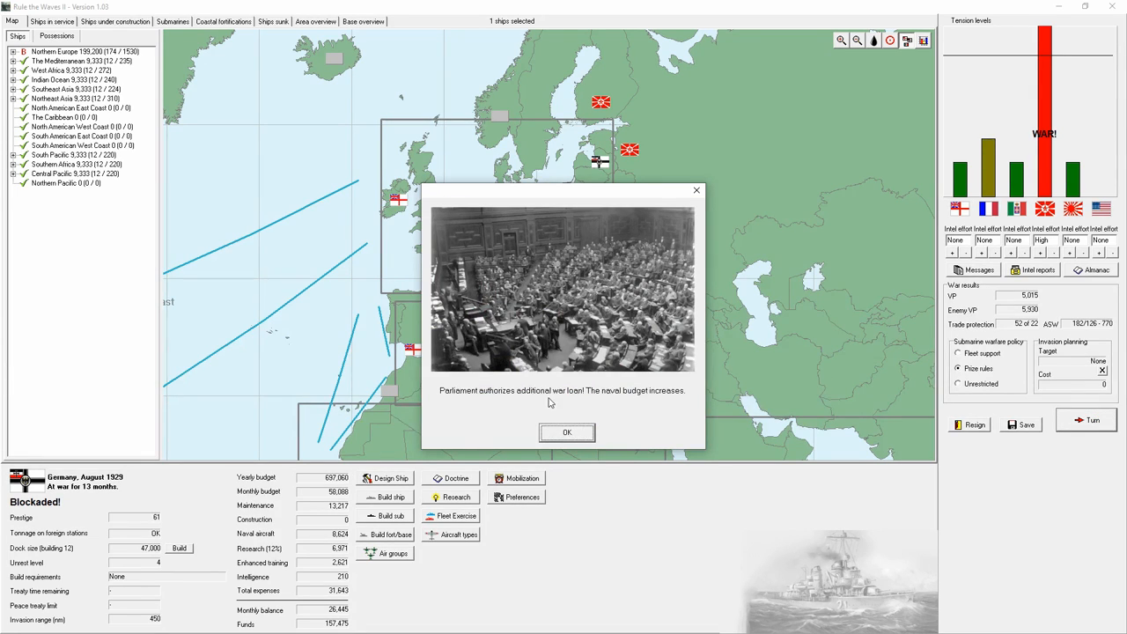
pyautogui.click(567, 433)
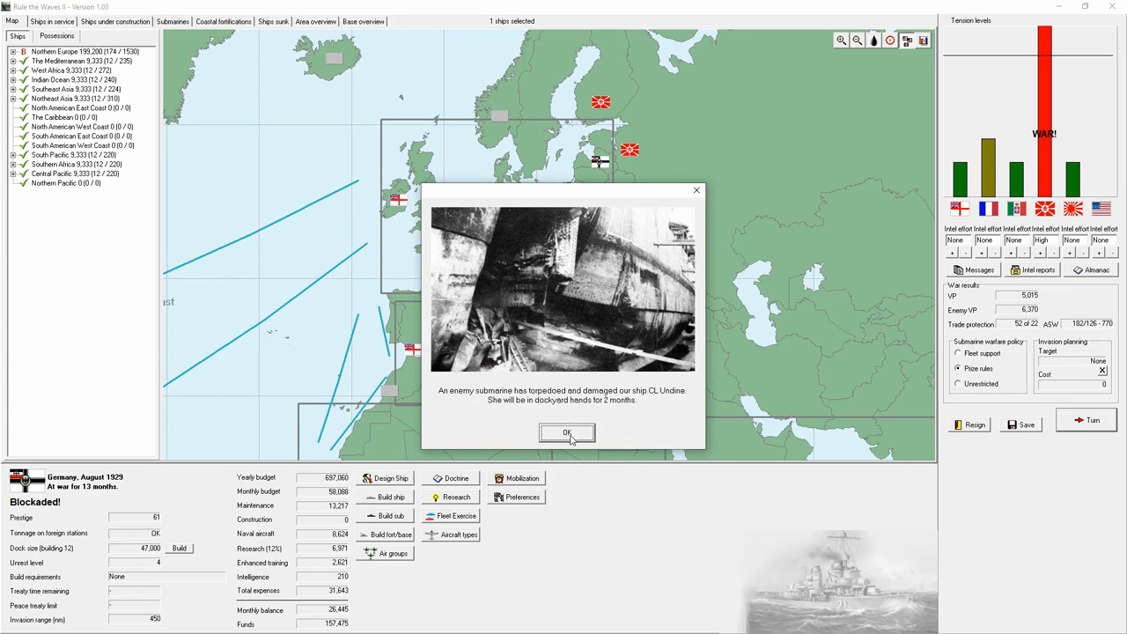
pyautogui.click(567, 433)
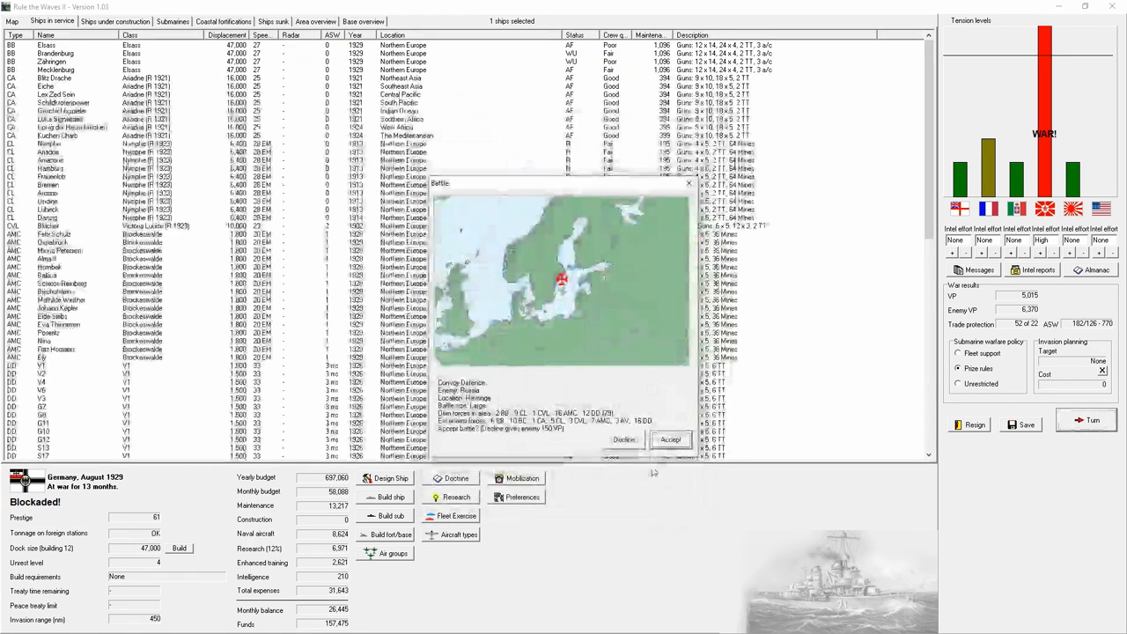
# Accept the Baltic battle with attacking enemy ships in general as the priority.
pyautogui.click(671, 440)
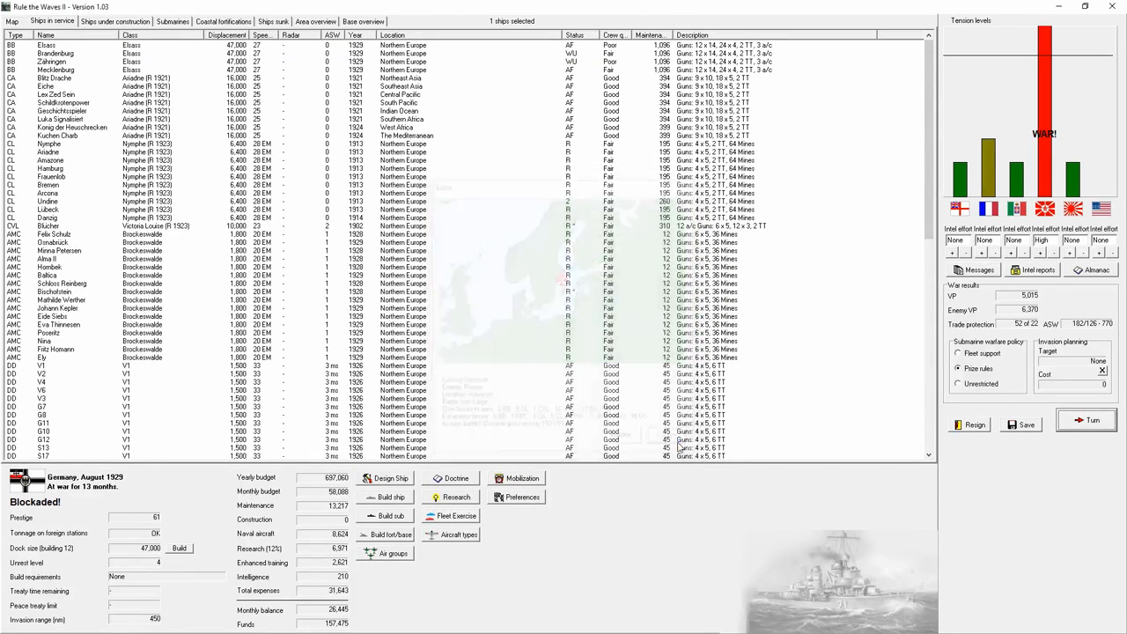
pyautogui.click(1091, 419)
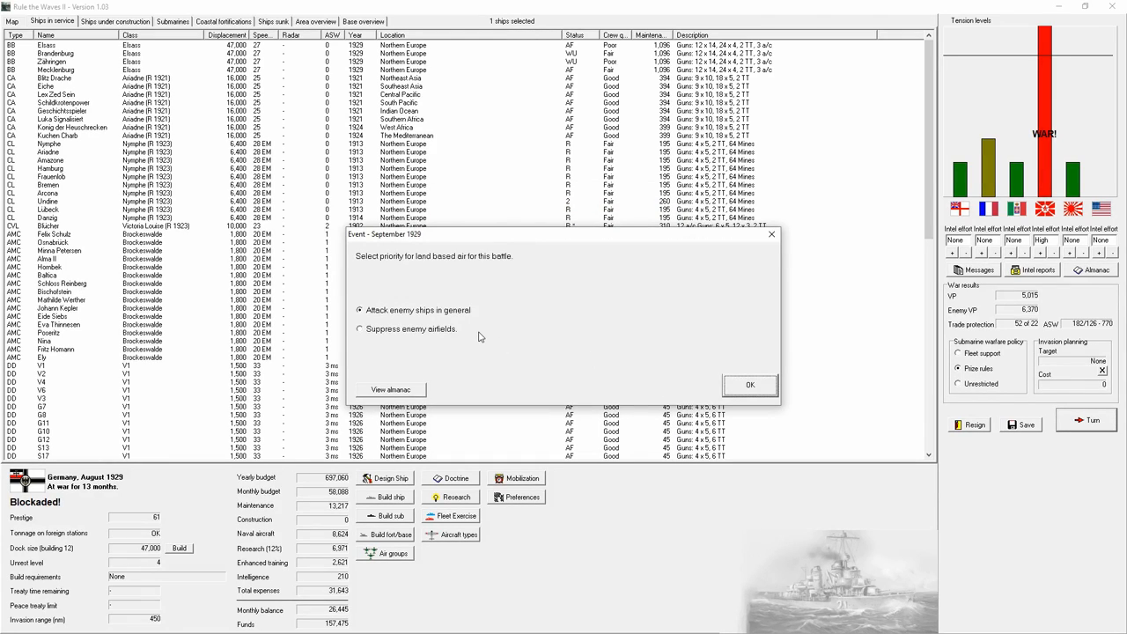
pyautogui.click(750, 384)
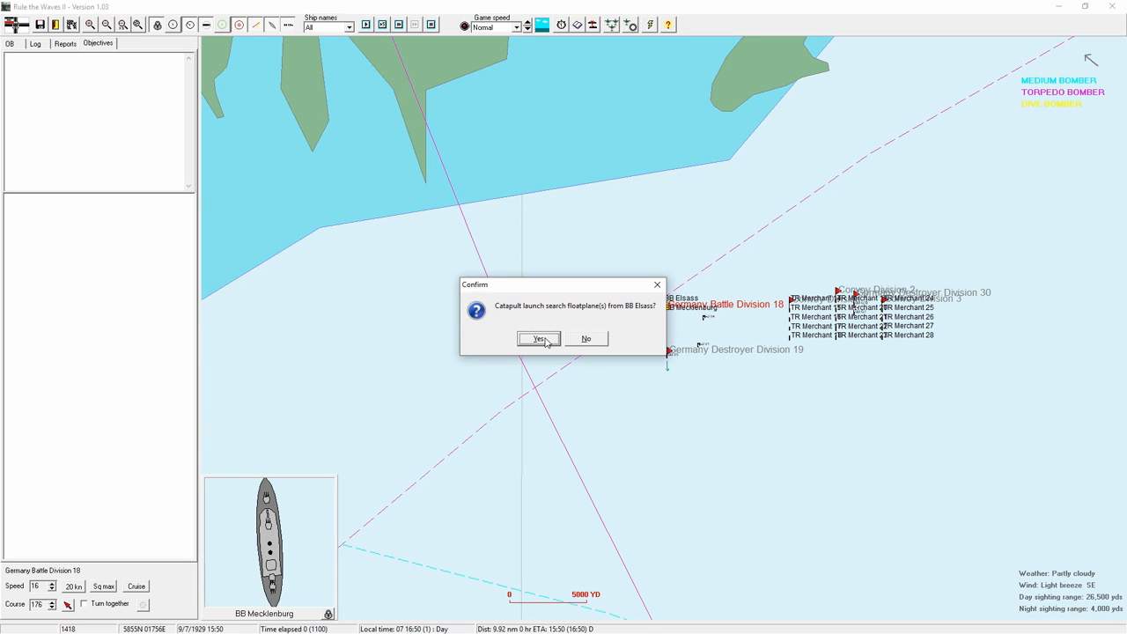
# Launch the search floatplanes, then order Battle Division 10 to 24 knots on a new course.
pyautogui.click(539, 338)
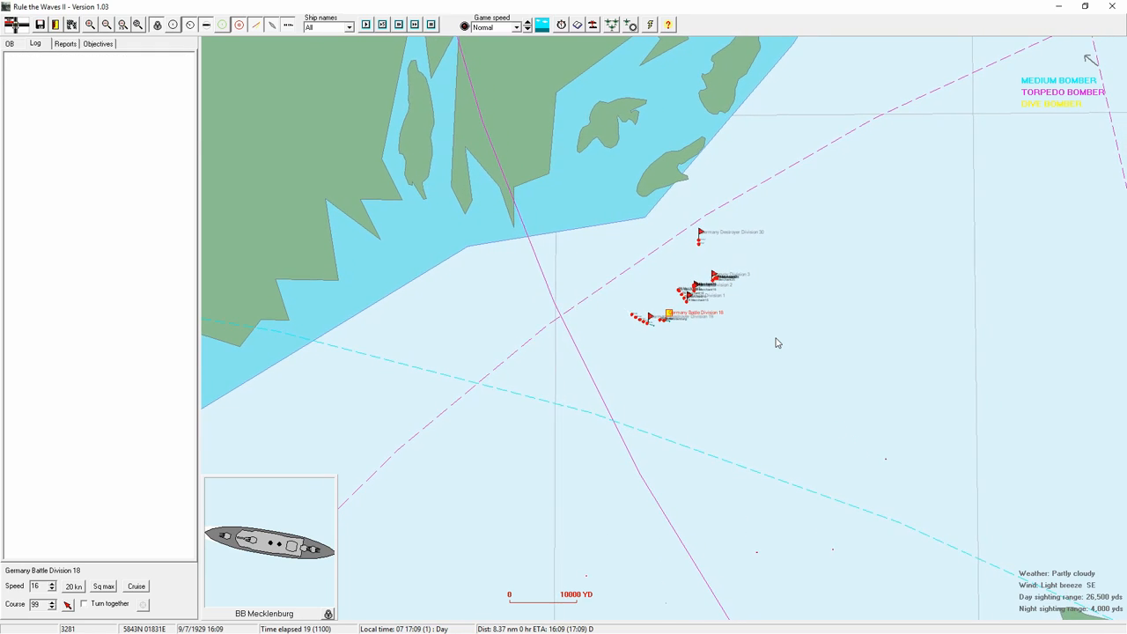
pyautogui.click(518, 28)
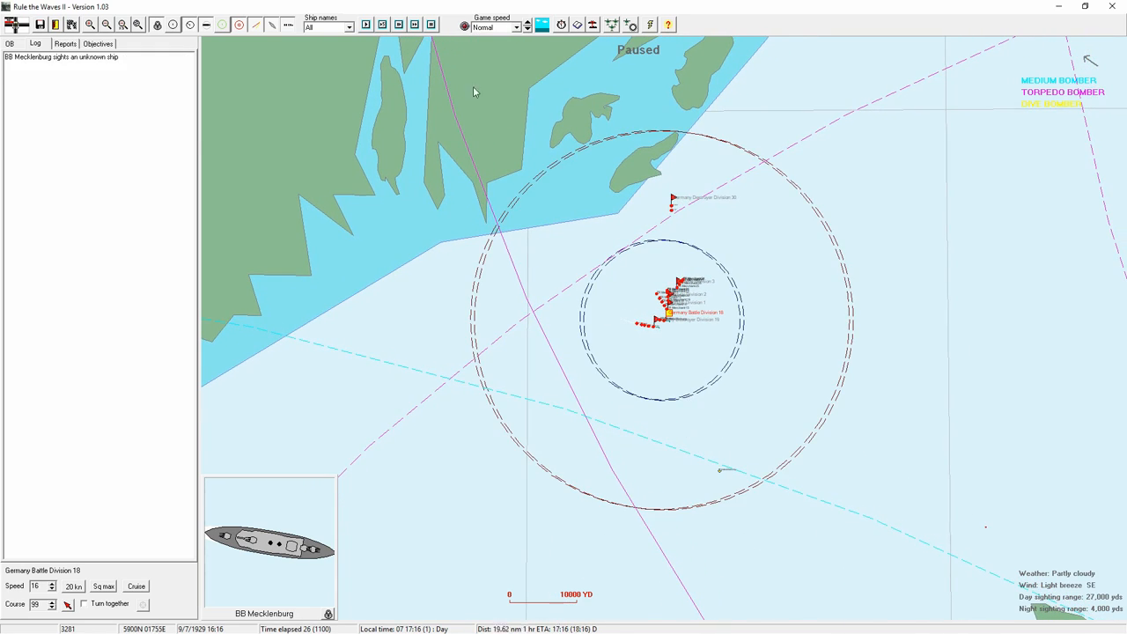
pyautogui.click(102, 586)
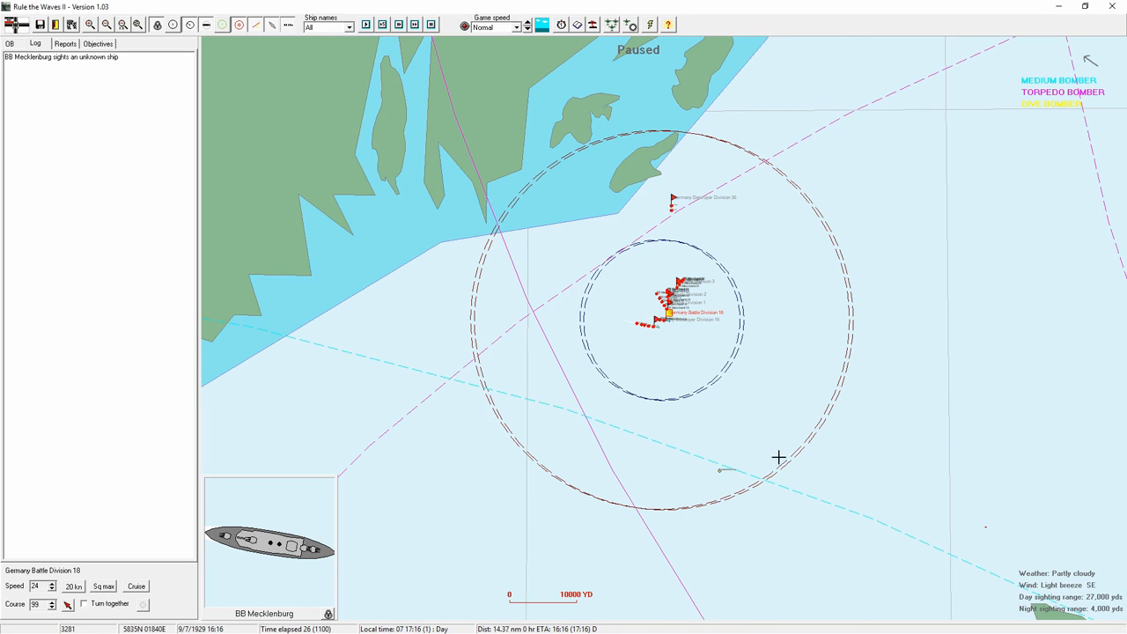
pyautogui.click(416, 25)
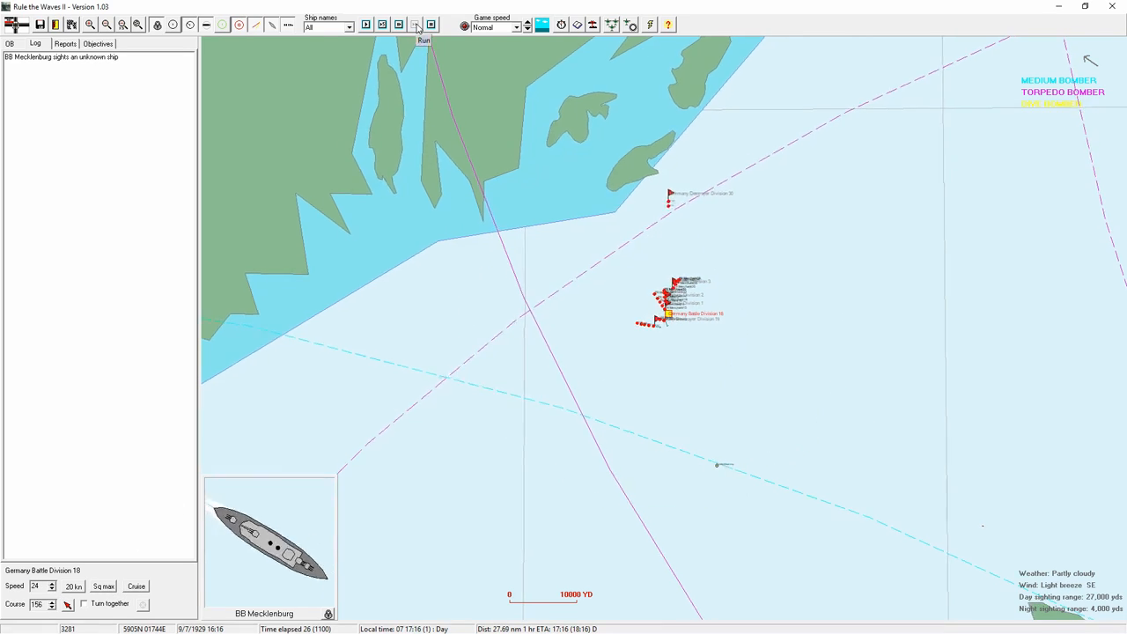
# Resume the battle and acknowledge the enemy cruiser's magazine explosion.
pyautogui.click(422, 25)
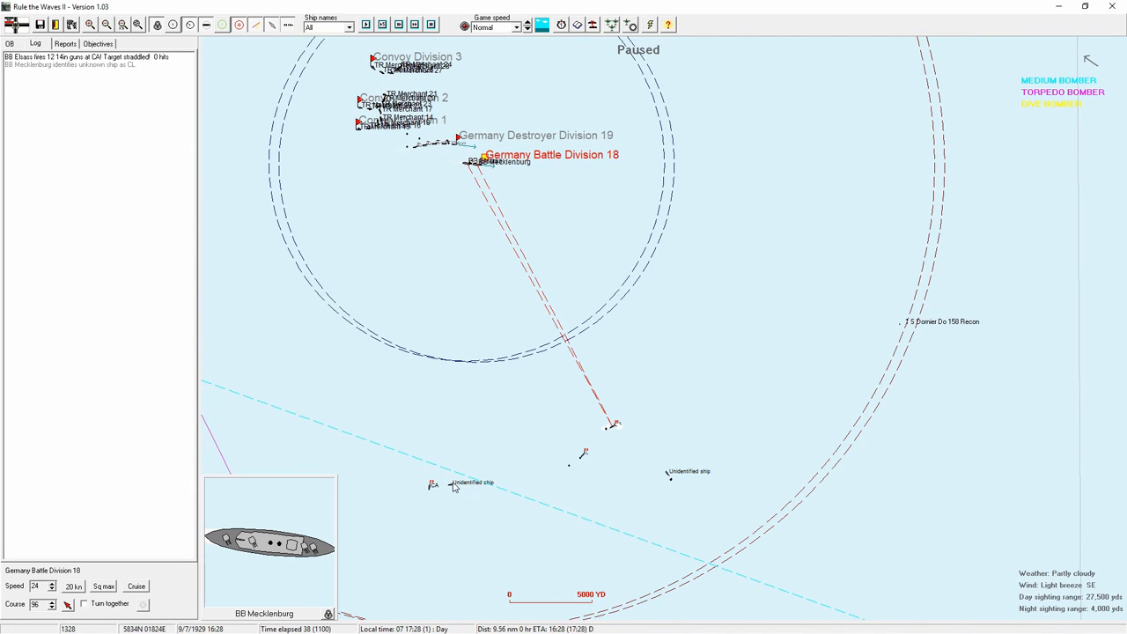
pyautogui.moveTo(581, 454)
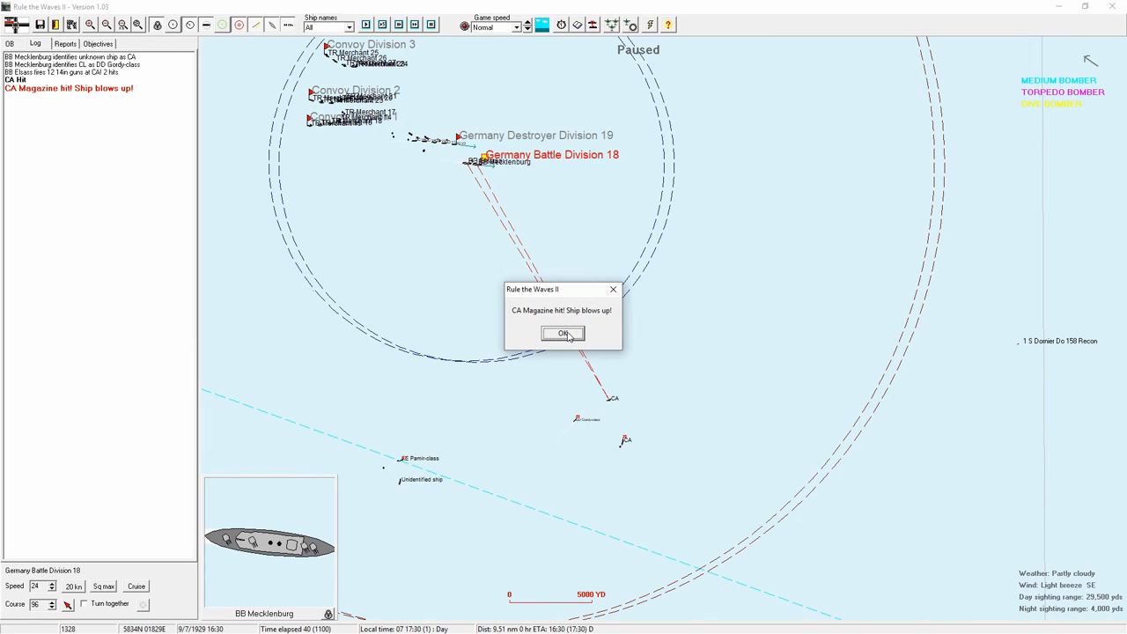
pyautogui.click(564, 333)
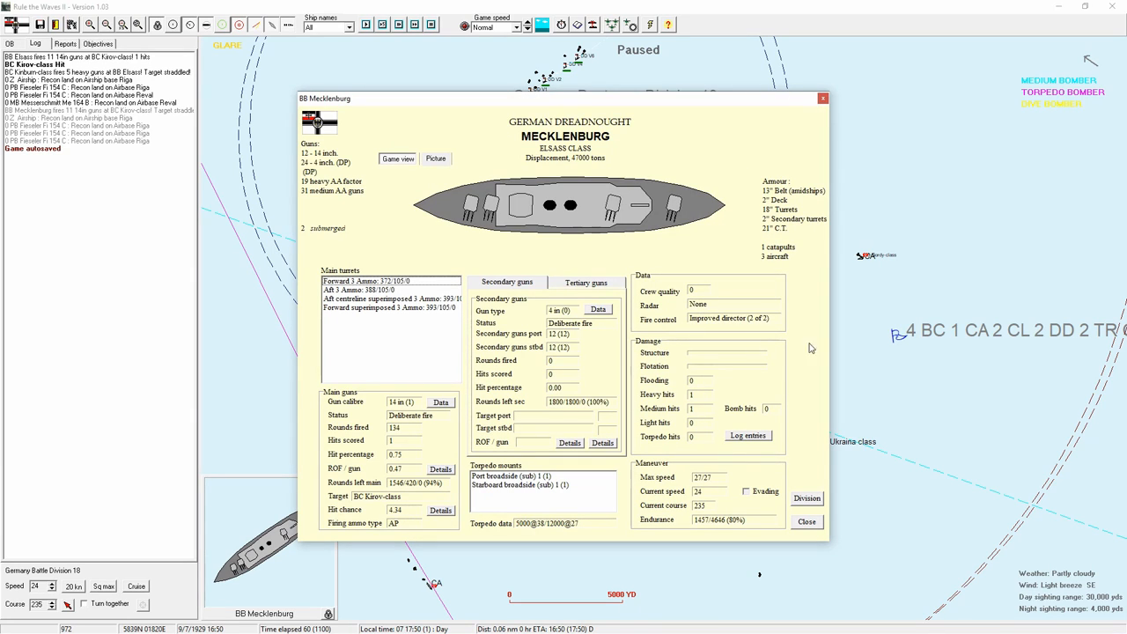
pyautogui.moveTo(532, 483)
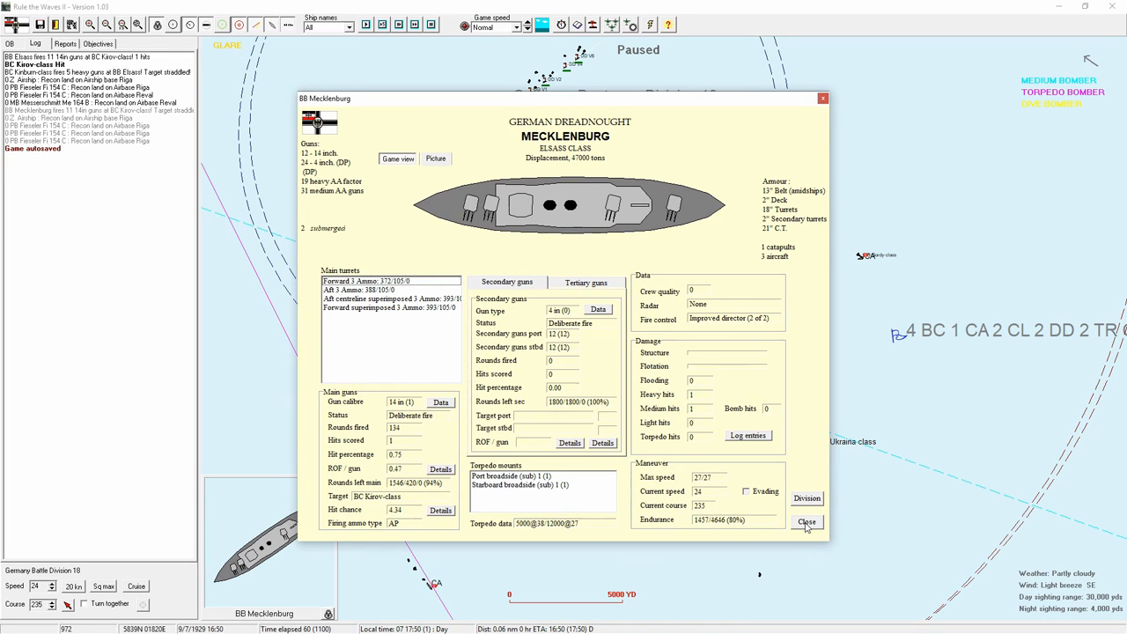
pyautogui.moveTo(630, 501)
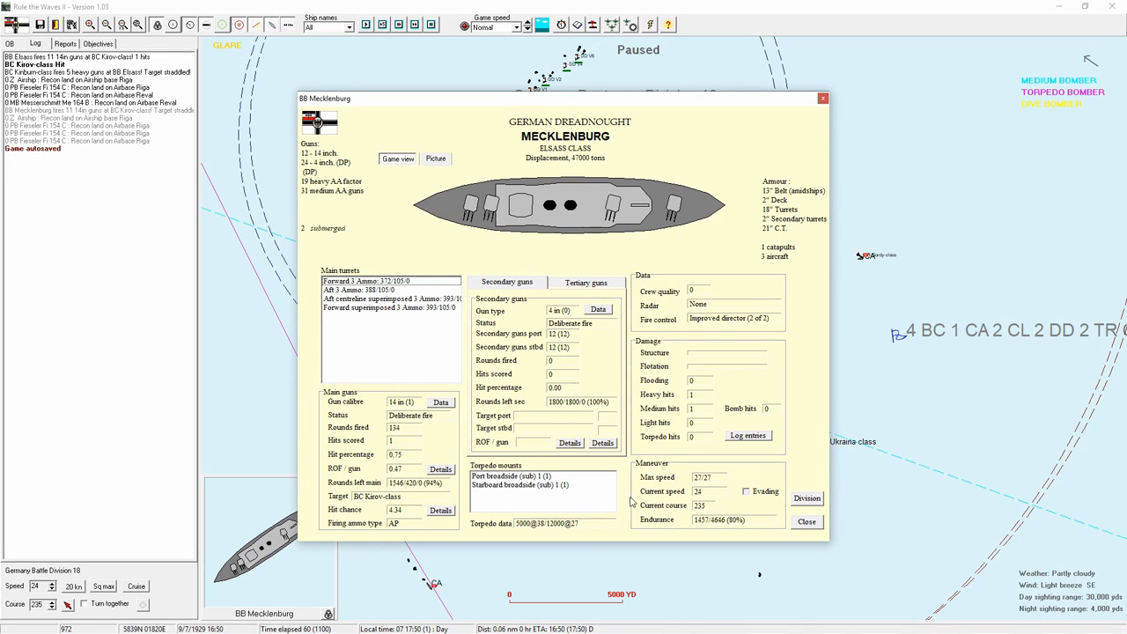
# Dismiss the Mecklenburg status reports twice and then the Elsass report.
pyautogui.click(806, 521)
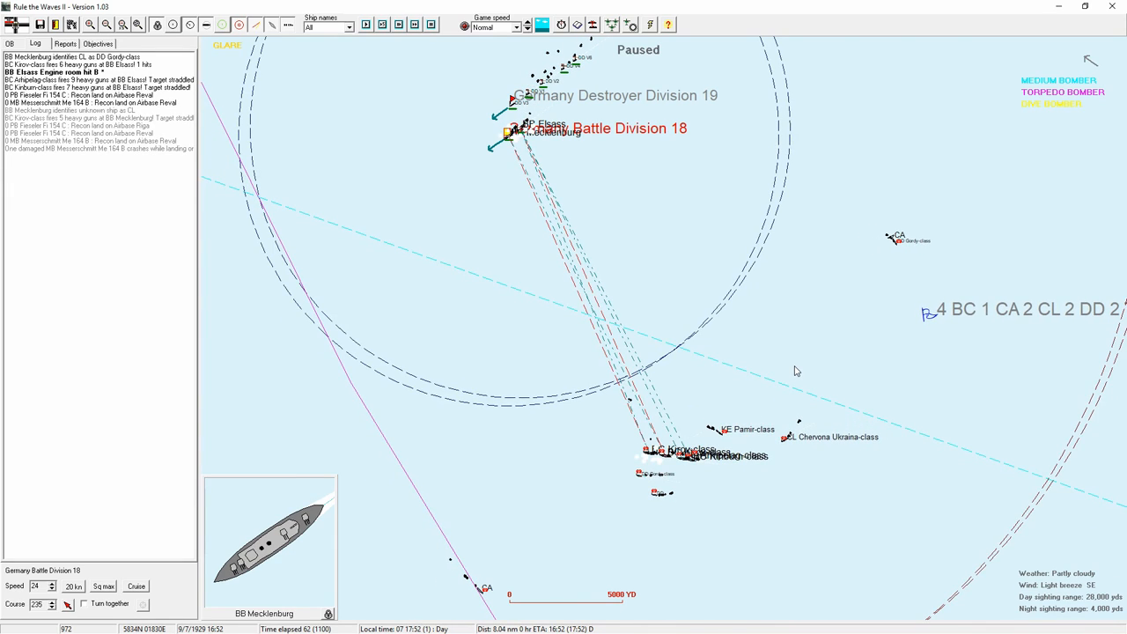
pyautogui.moveTo(783, 365)
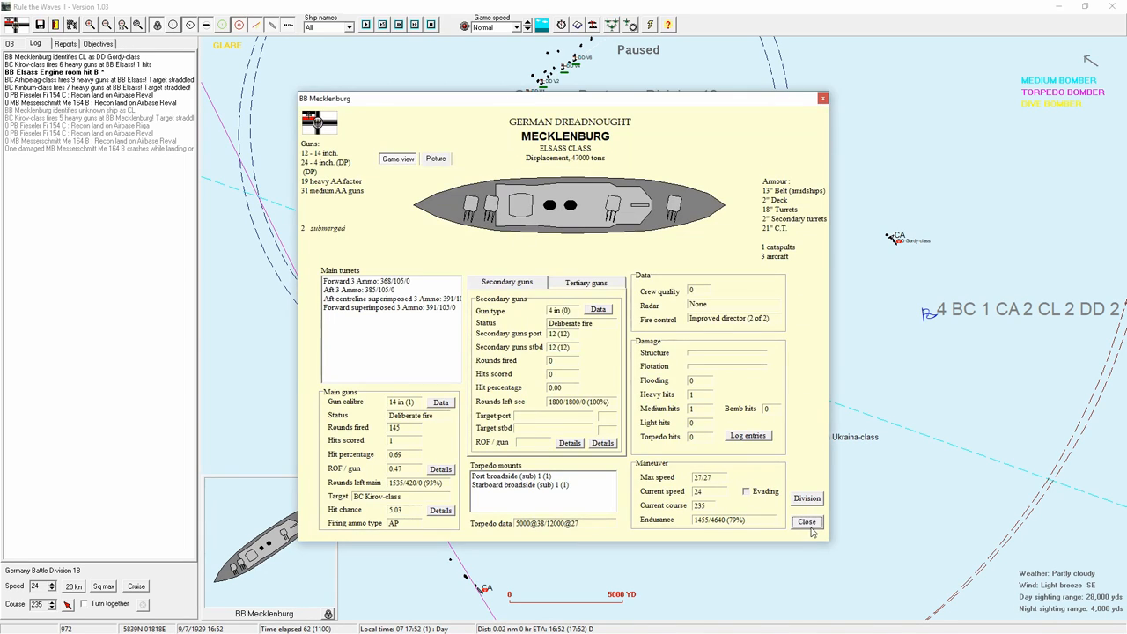
pyautogui.click(806, 521)
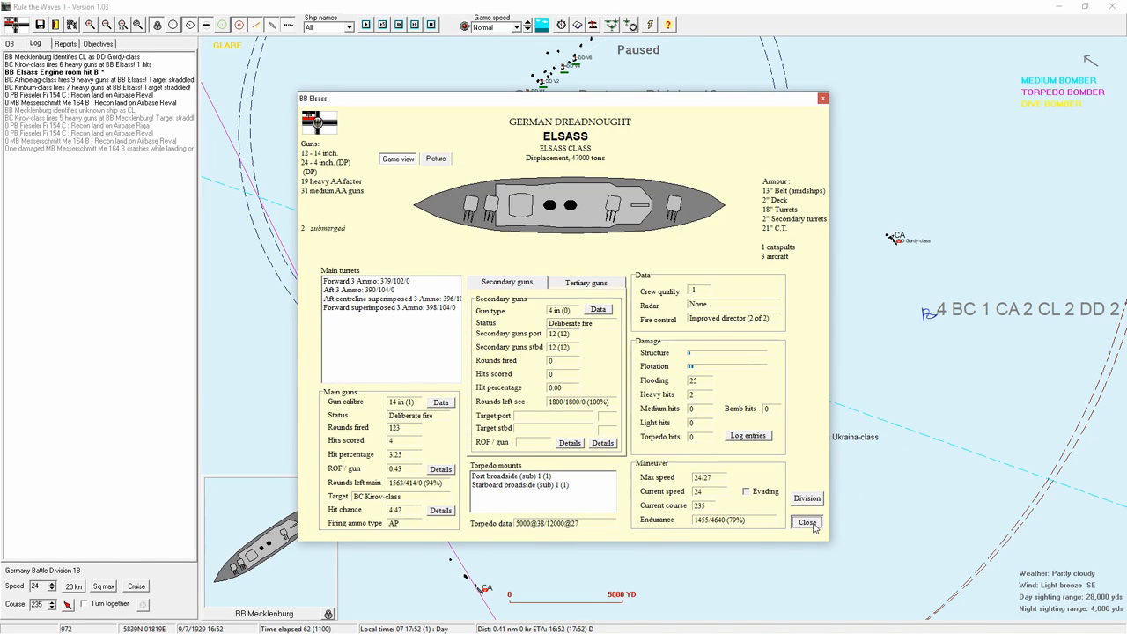
pyautogui.click(806, 522)
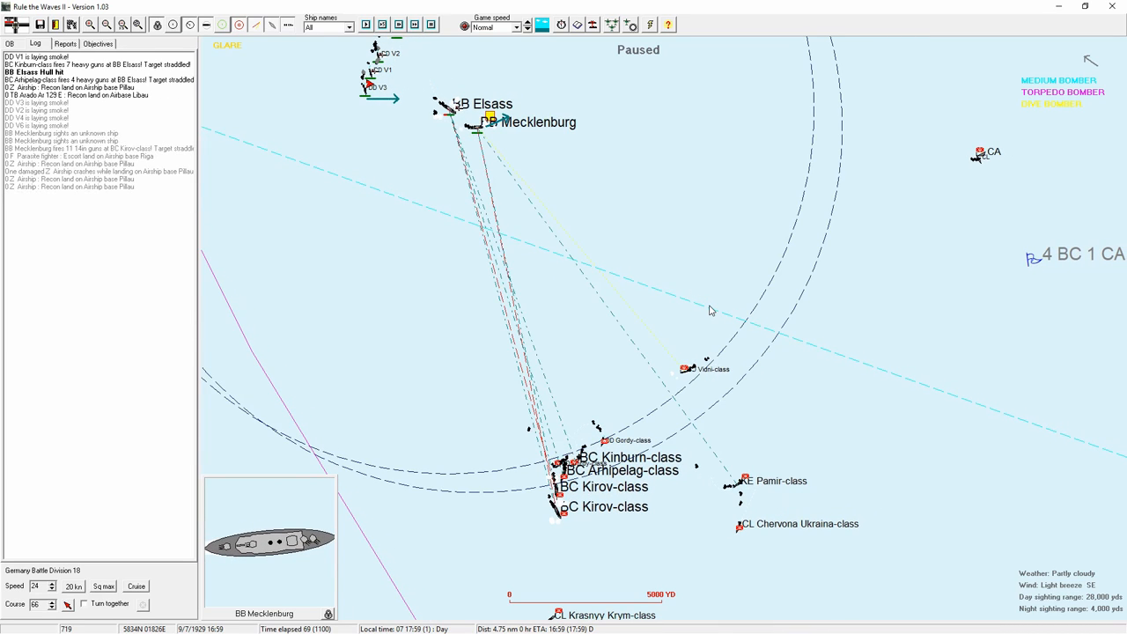
pyautogui.moveTo(690, 303)
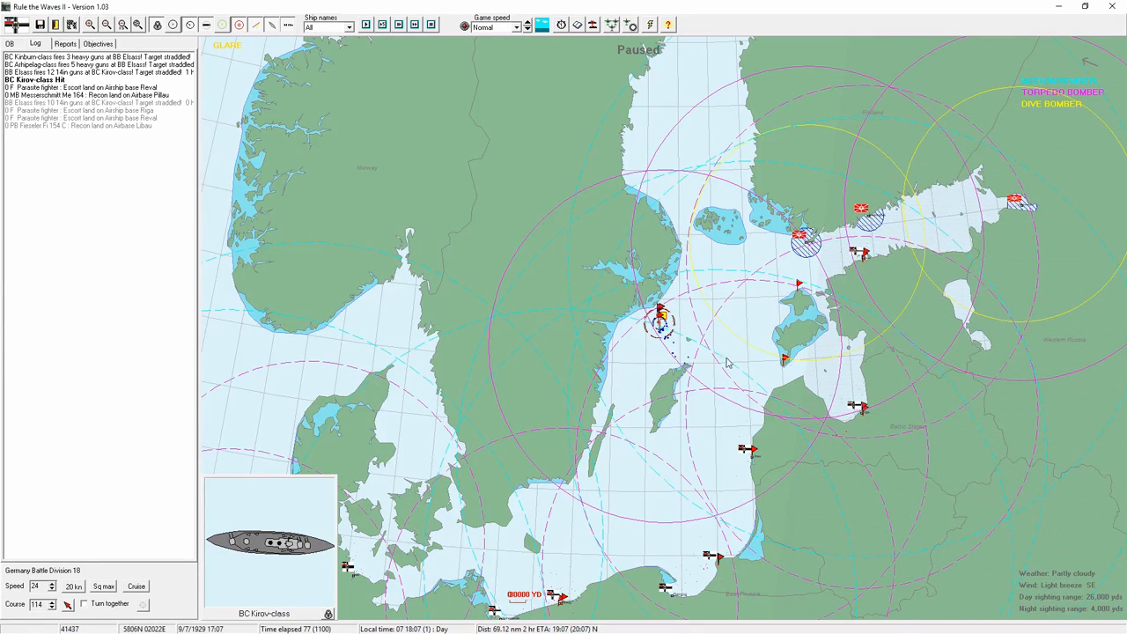
pyautogui.moveTo(602, 291)
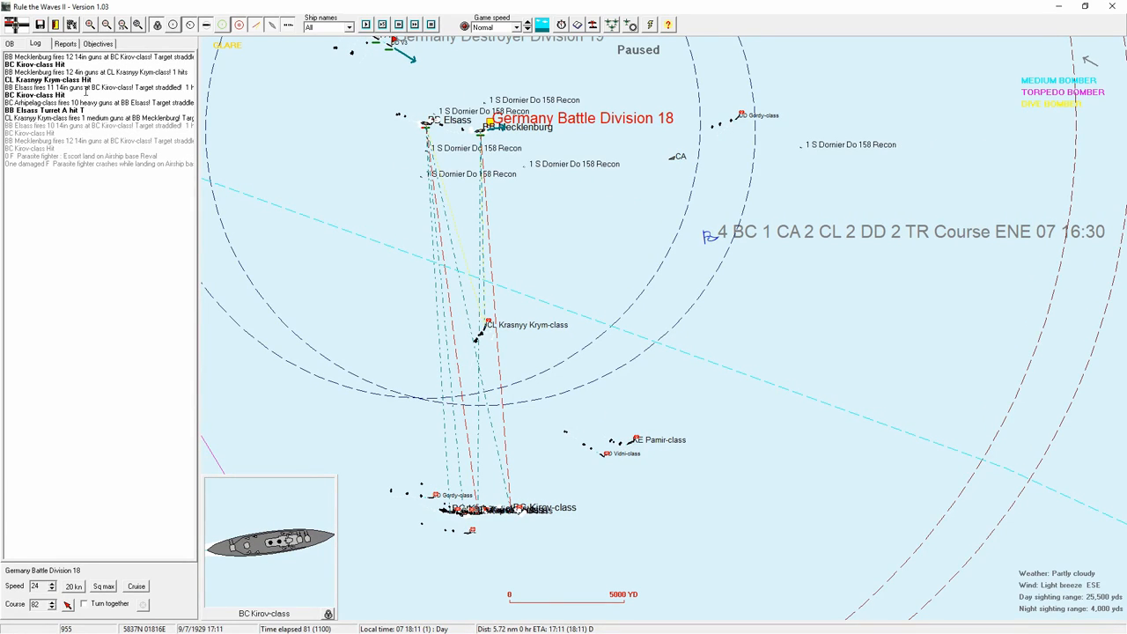
pyautogui.moveTo(685, 292)
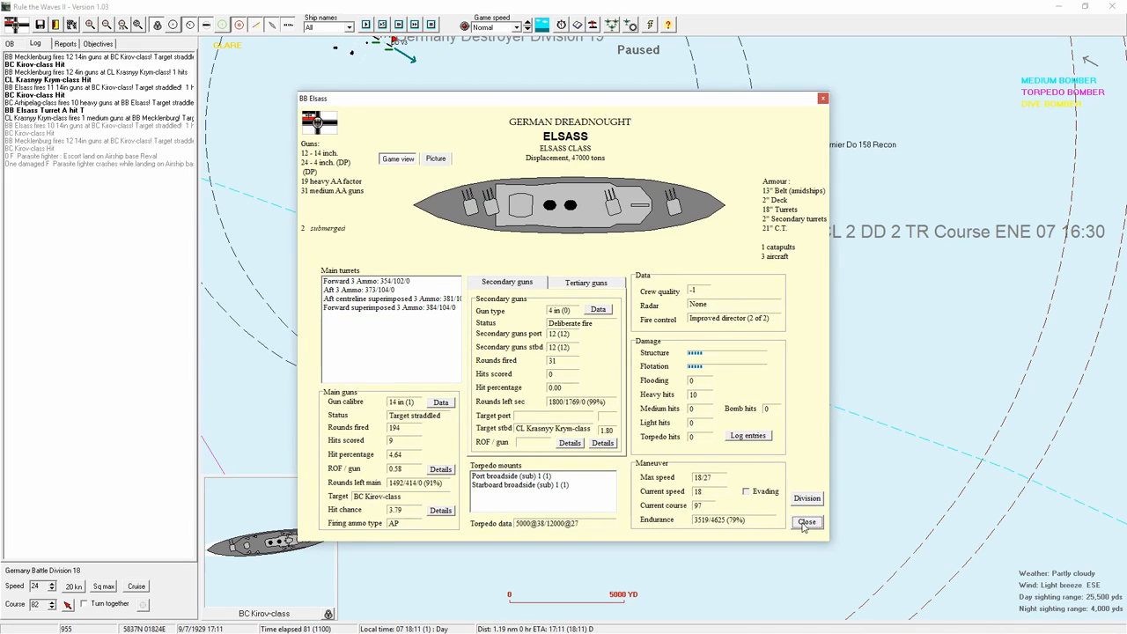
# Dismiss Elsass's status report so the battle runs on toward twilight.
pyautogui.click(804, 521)
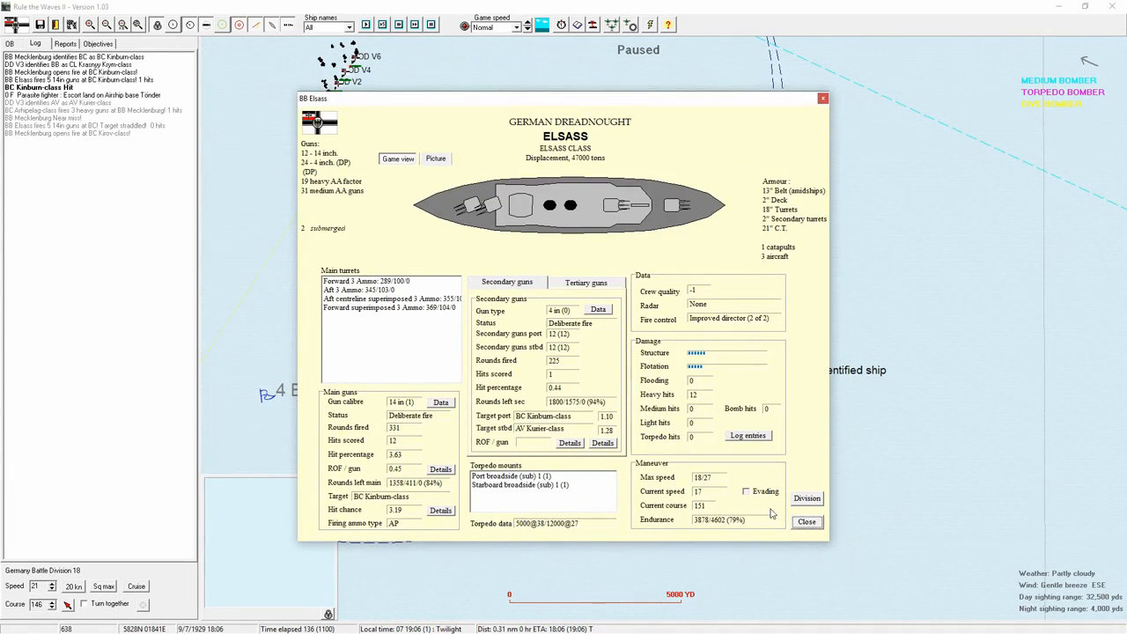
# Close Elsass's report and review the Kinburn- and Kirov-class battlecruiser cards.
pyautogui.click(806, 521)
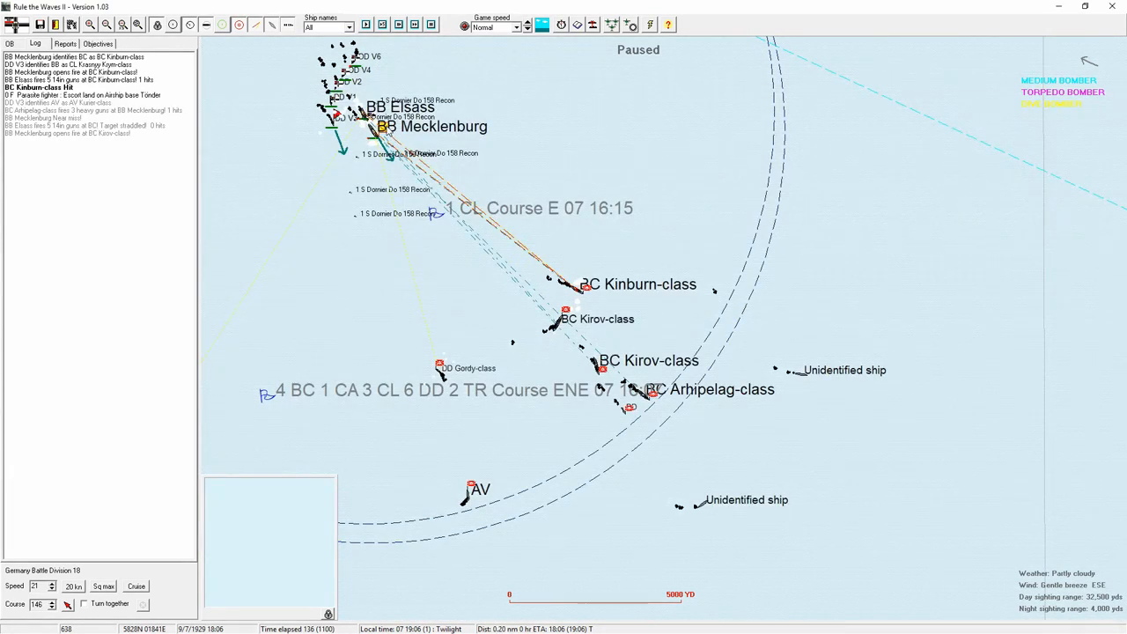
pyautogui.moveTo(567, 297)
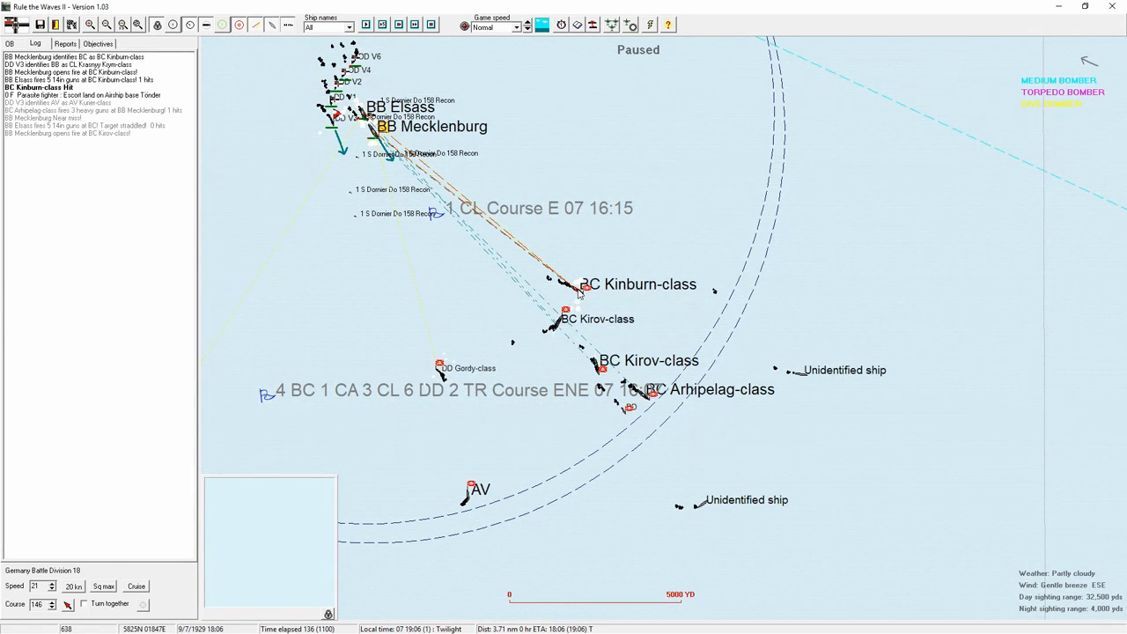
pyautogui.click(581, 285)
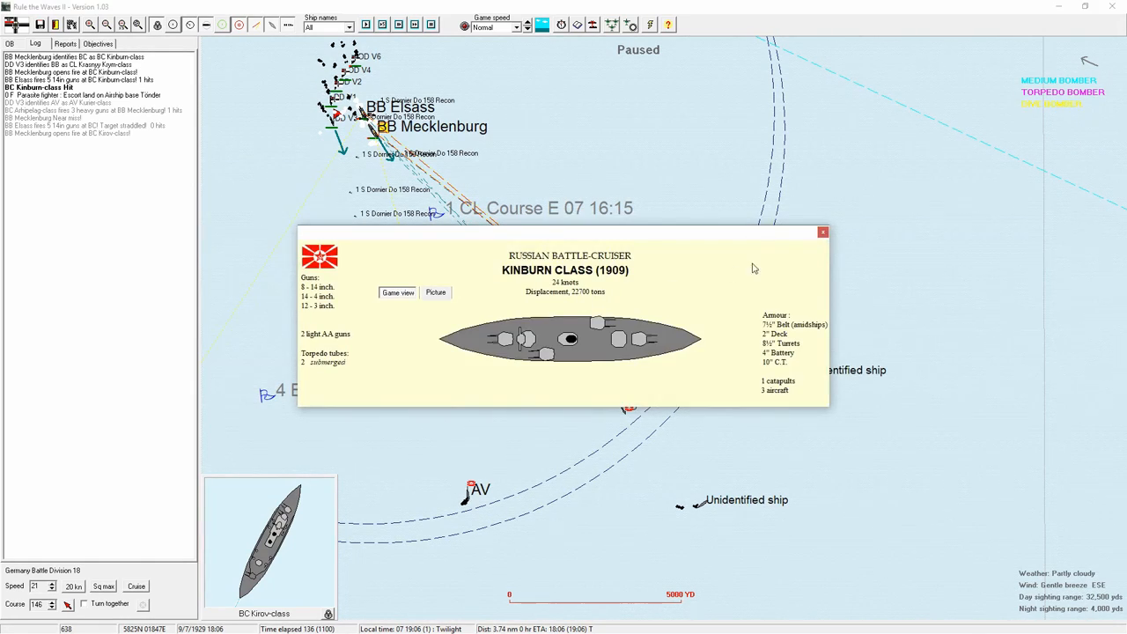
pyautogui.moveTo(841, 243)
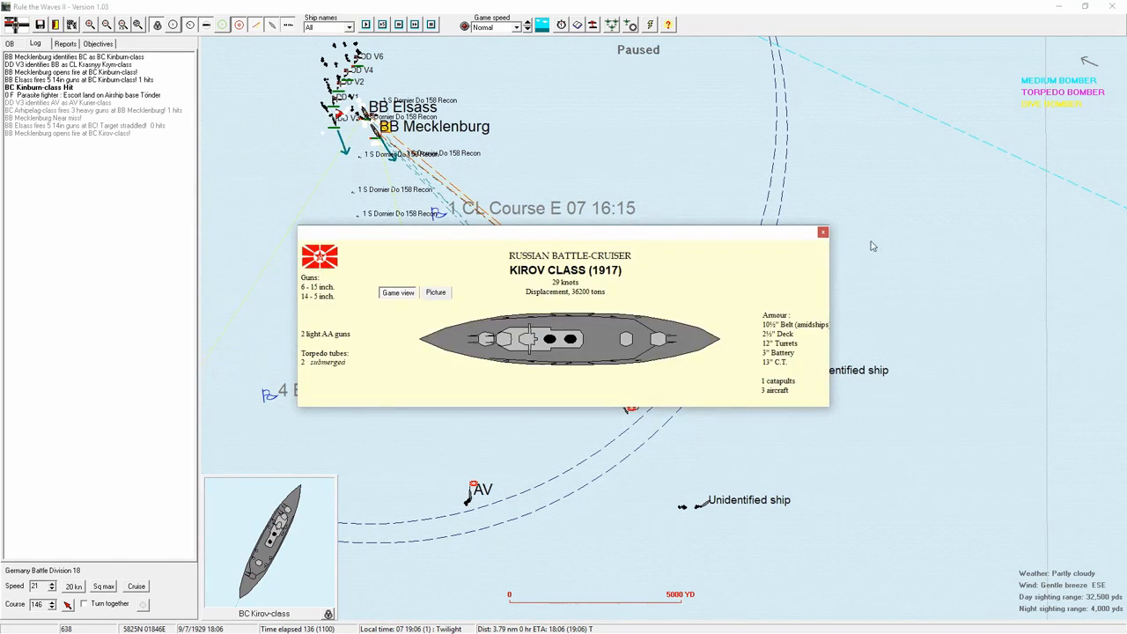
pyautogui.click(822, 233)
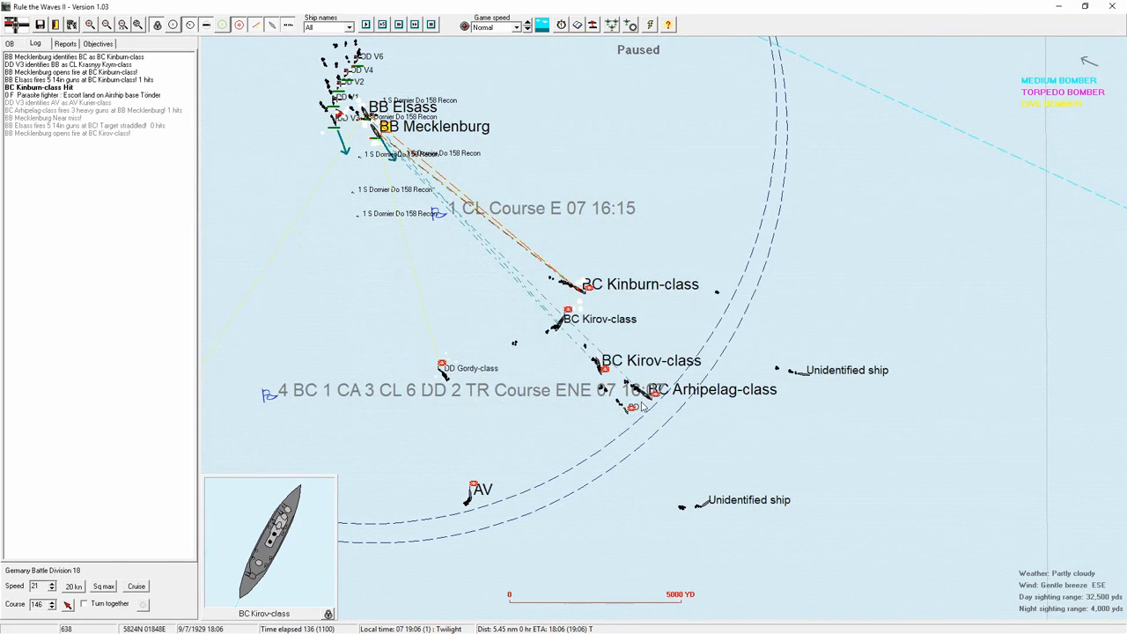
# Review the Arhipelag-class battlecruiser card and dismiss it.
pyautogui.click(632, 405)
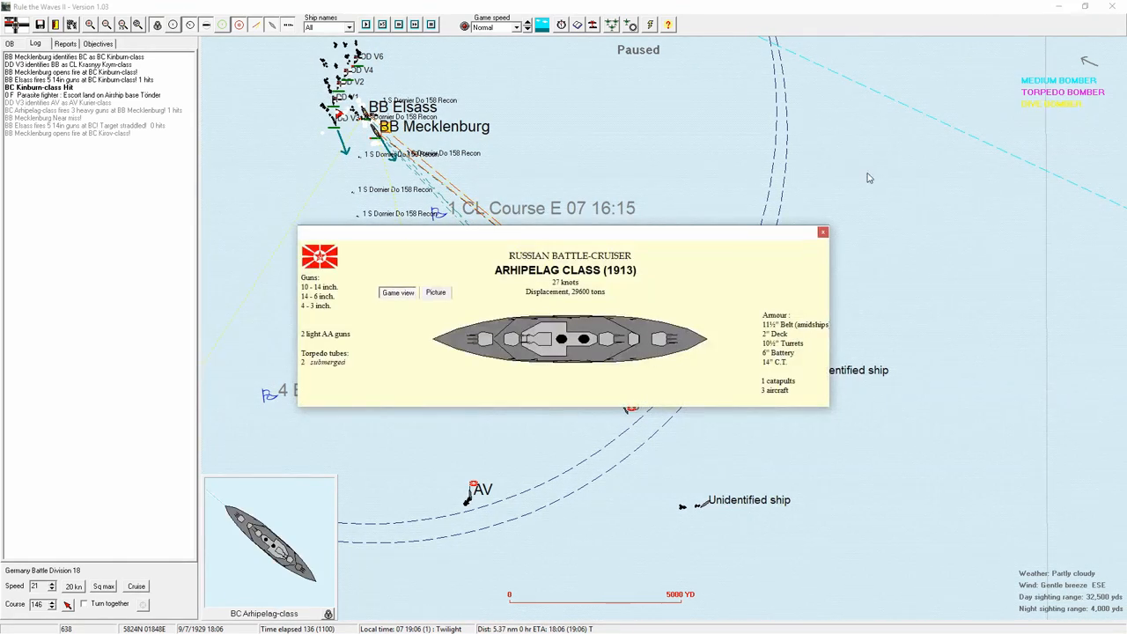
pyautogui.moveTo(645, 292)
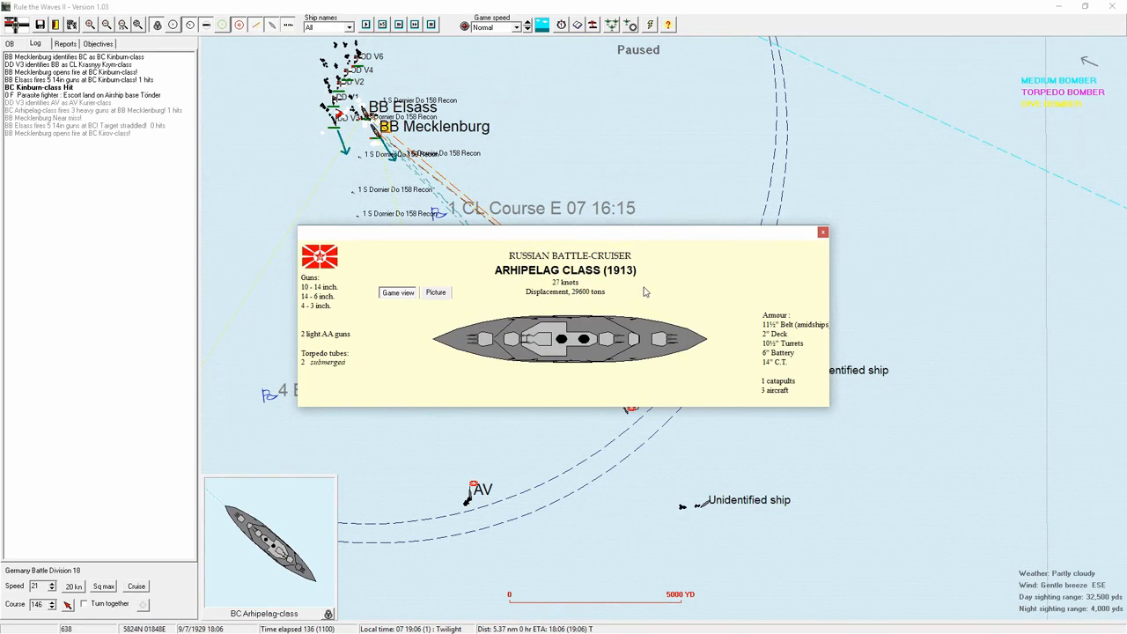
pyautogui.moveTo(845, 234)
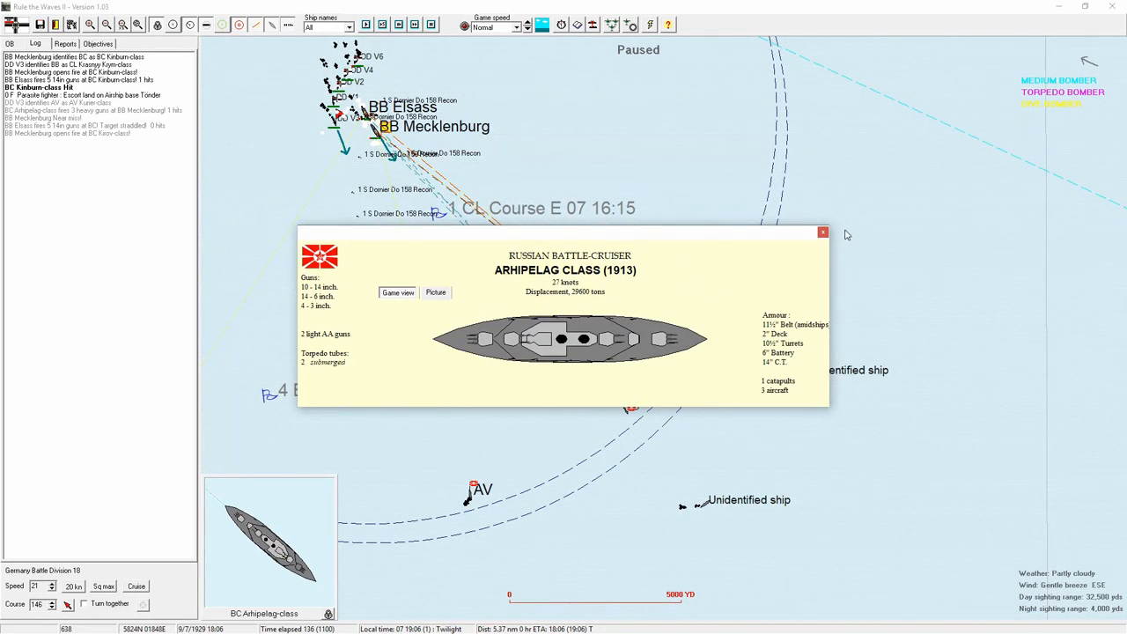
pyautogui.click(822, 232)
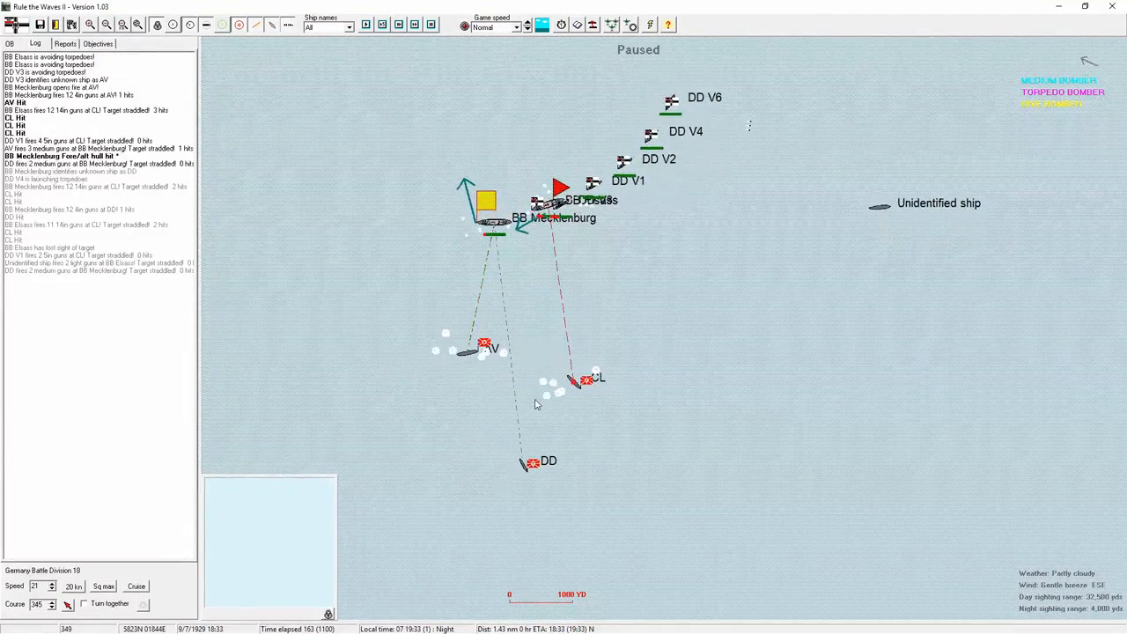
pyautogui.moveTo(561, 419)
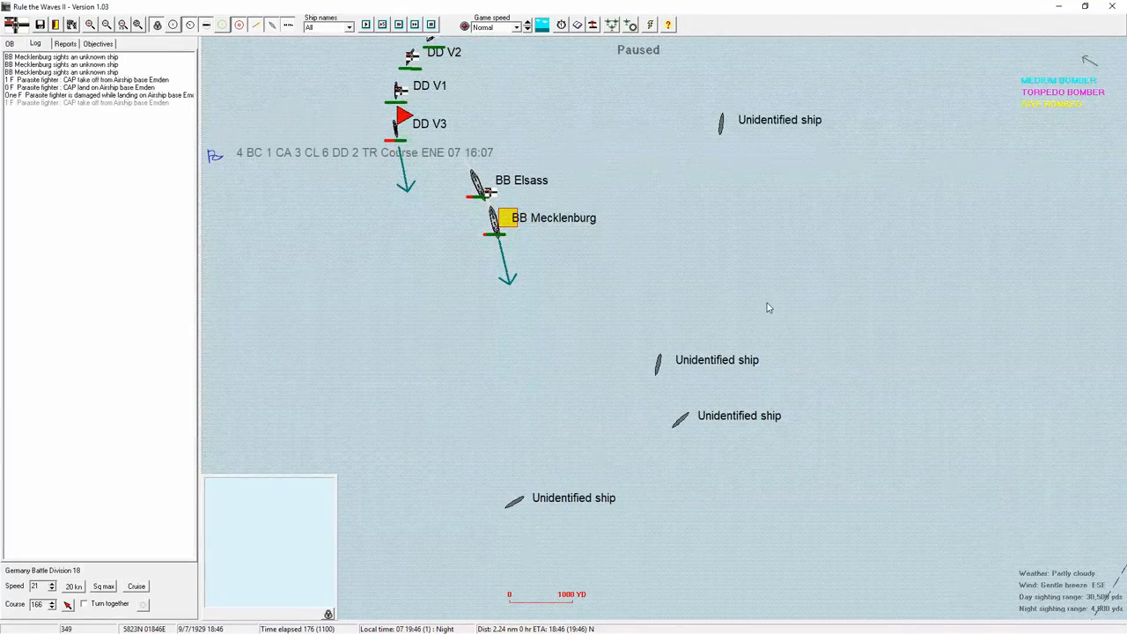
# Advance the battle until the 'BB Elsass is hit by a torpedo!' notice appears.
pyautogui.click(711, 317)
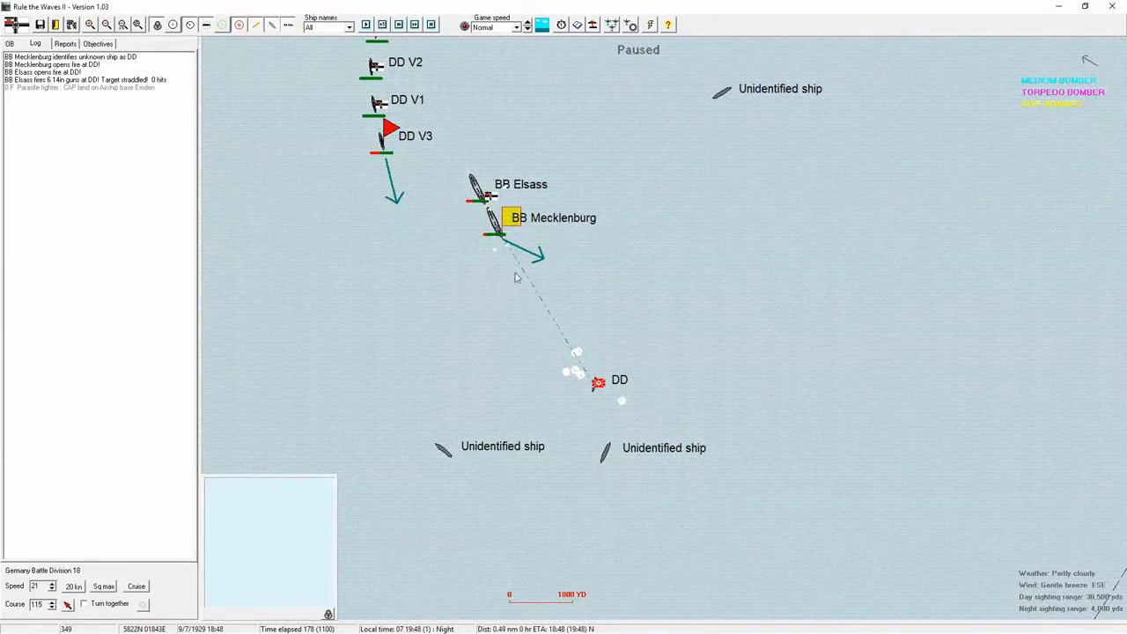
pyautogui.moveTo(565, 401)
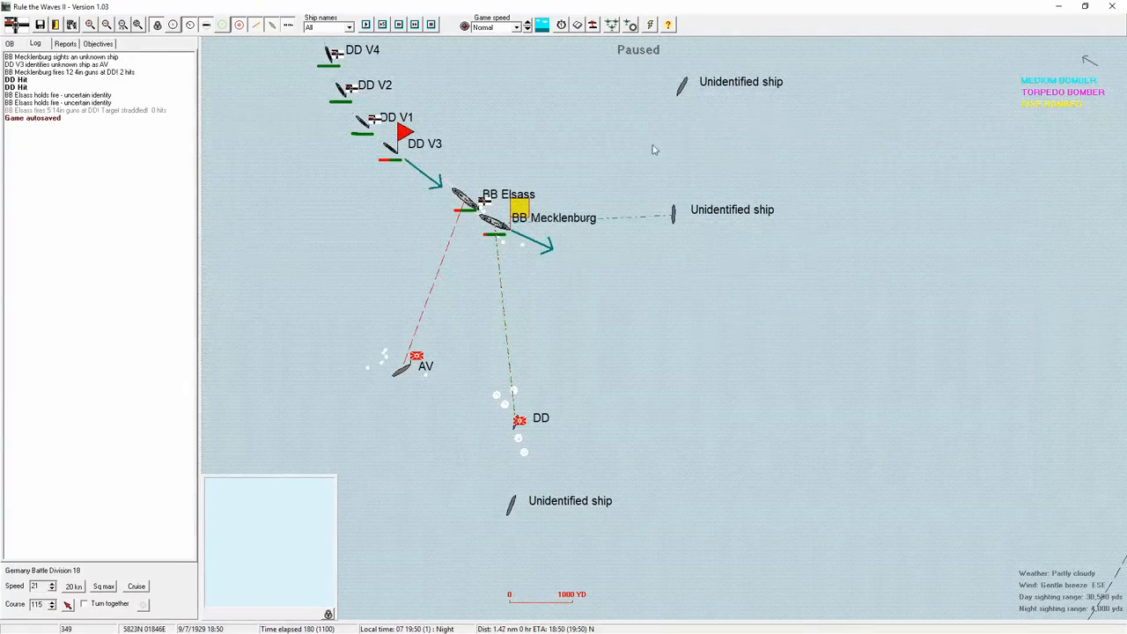
pyautogui.moveTo(440, 405)
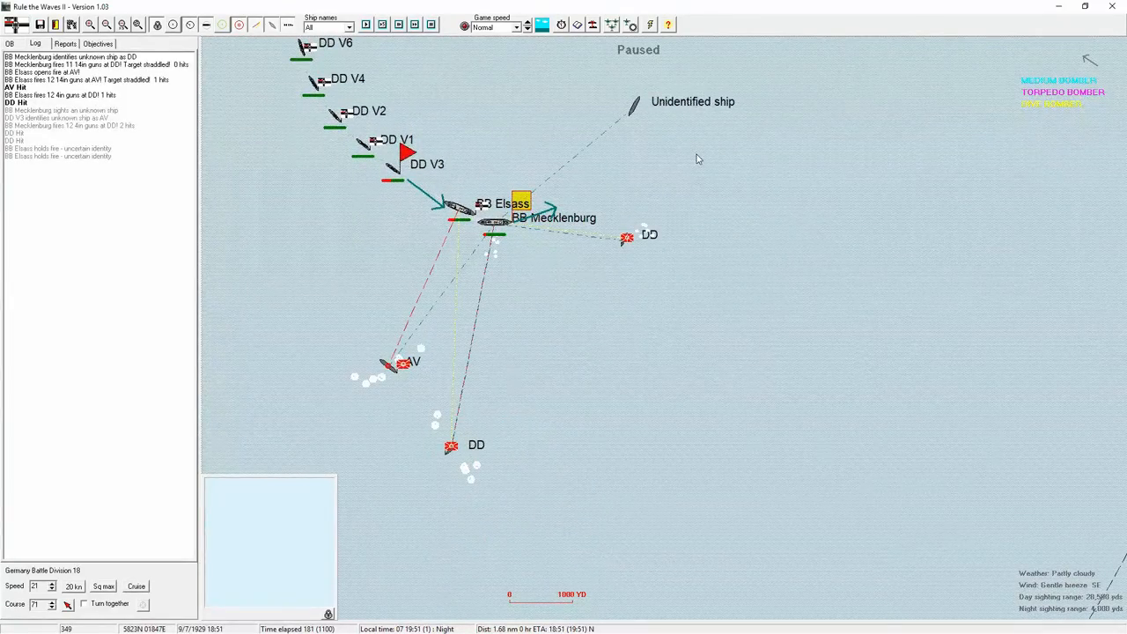
pyautogui.moveTo(667, 109)
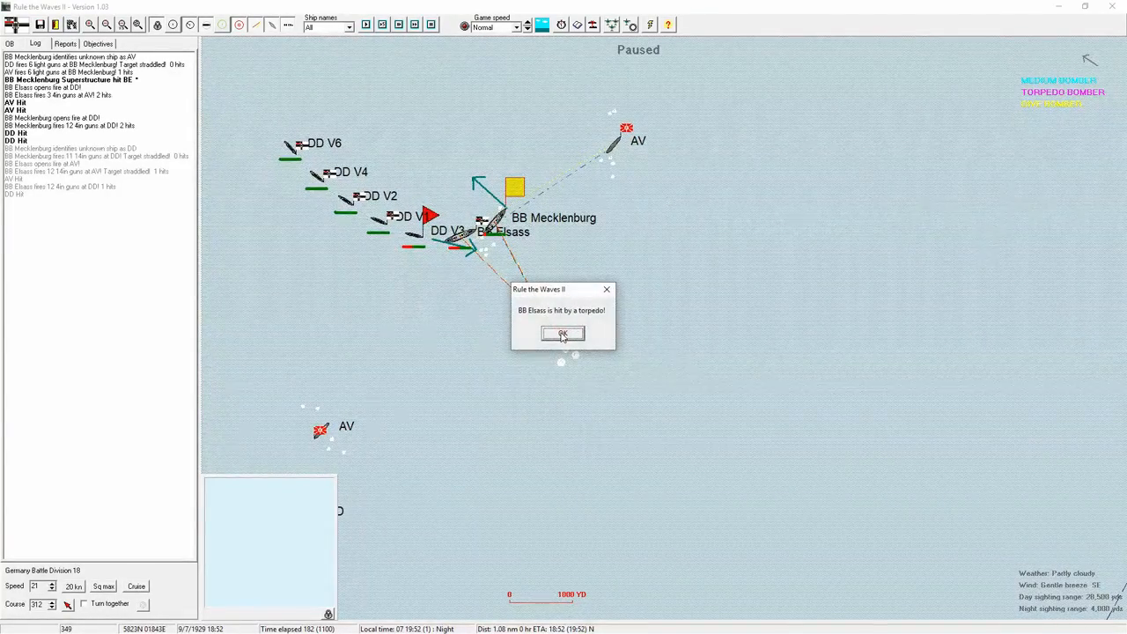
# Dismiss the torpedo-hit notice and check BB Elsass's damage report.
pyautogui.click(563, 334)
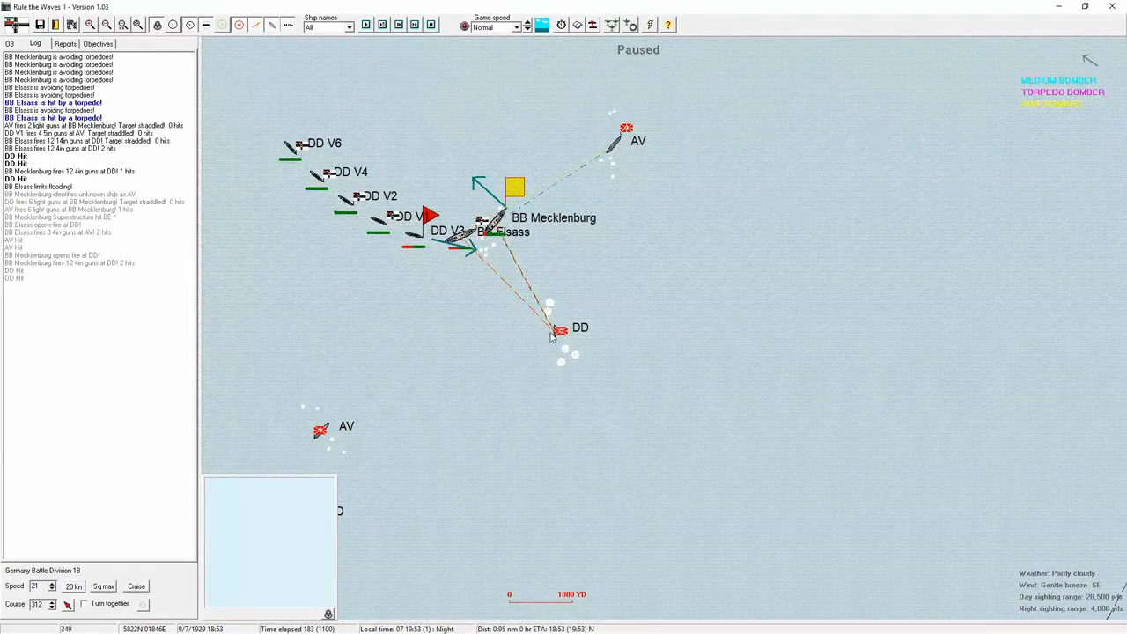
pyautogui.moveTo(599, 257)
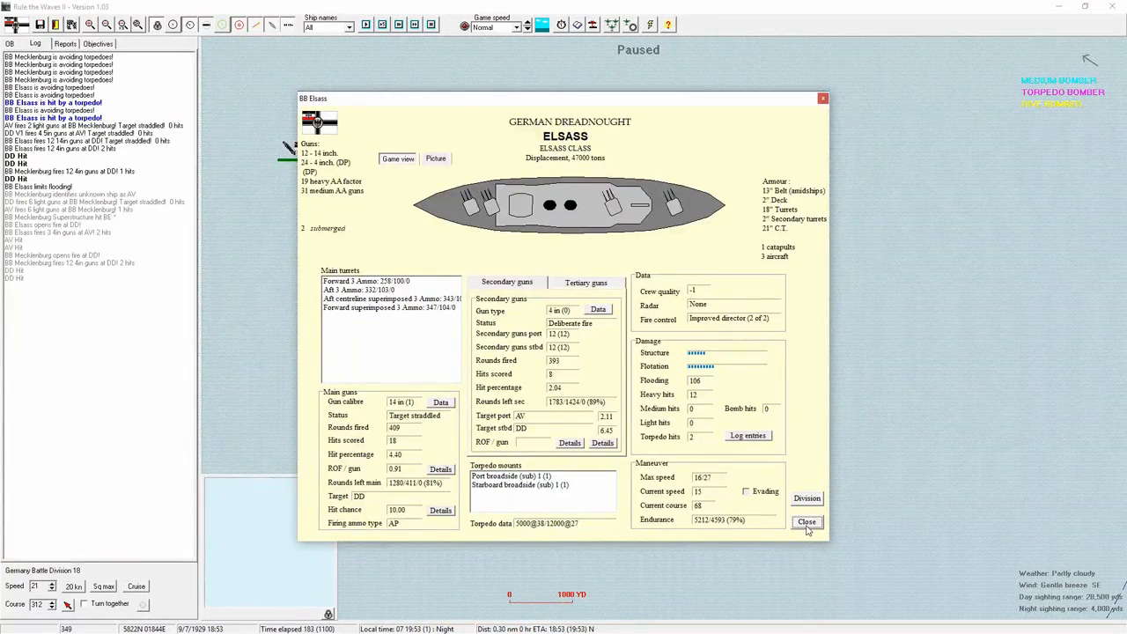
pyautogui.click(806, 521)
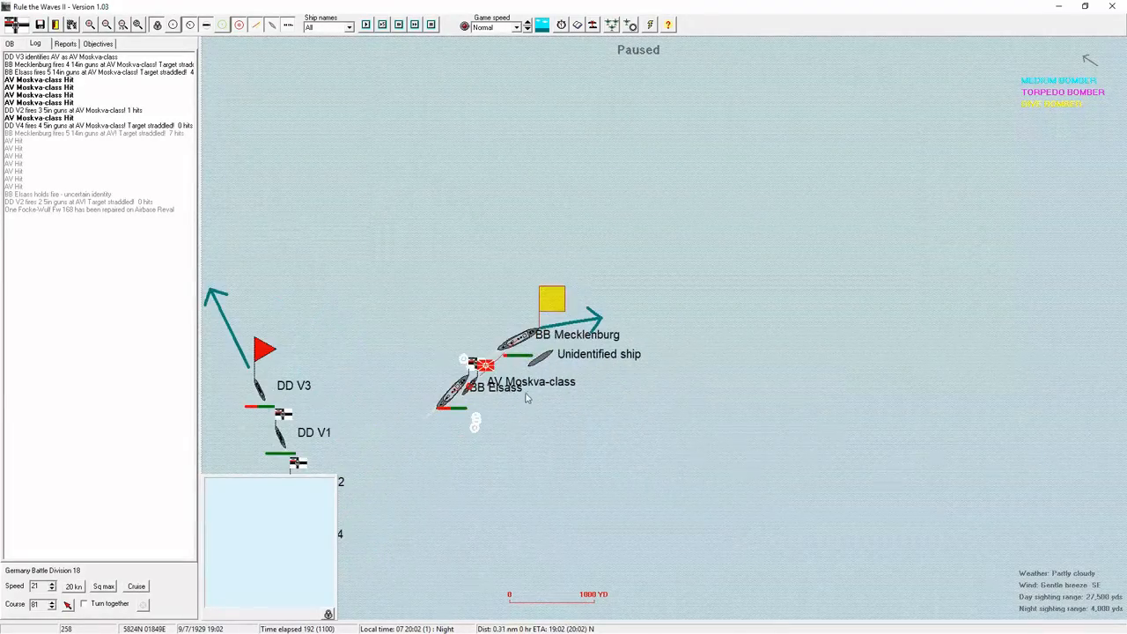
# Check the enemy Moskva-class card and acknowledge the torpedo hit on it.
pyautogui.click(484, 363)
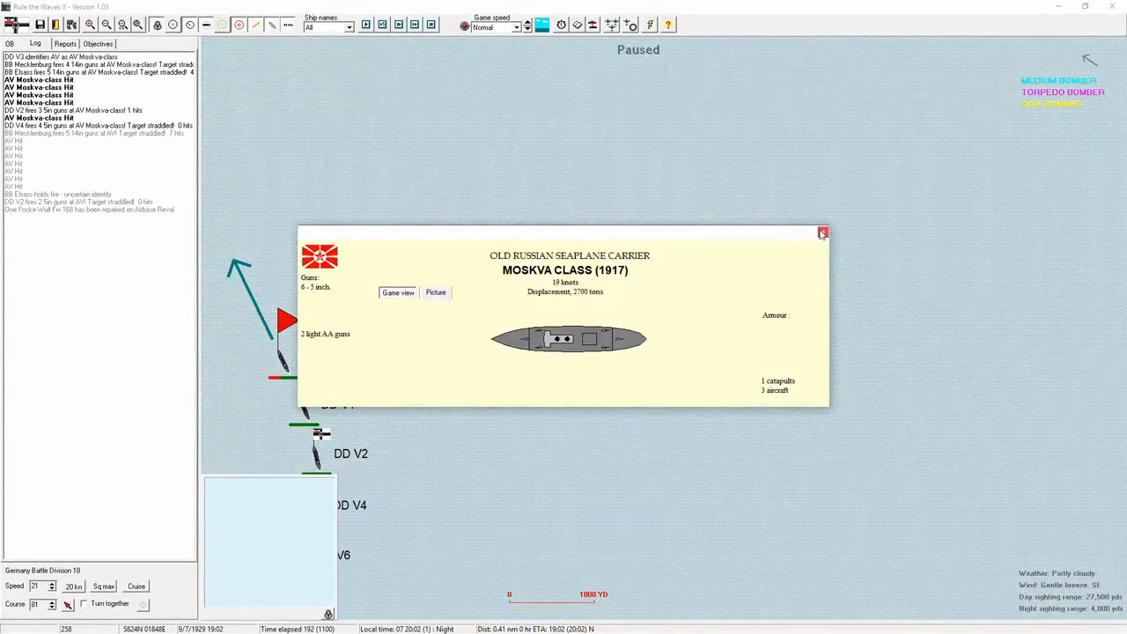
pyautogui.click(820, 232)
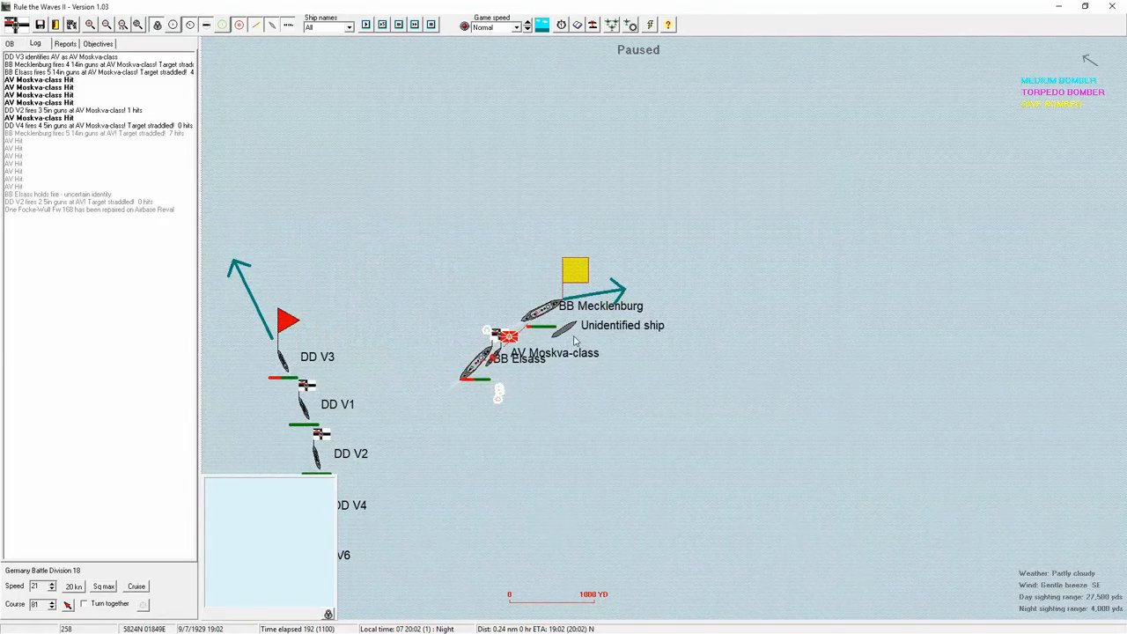
pyautogui.click(588, 398)
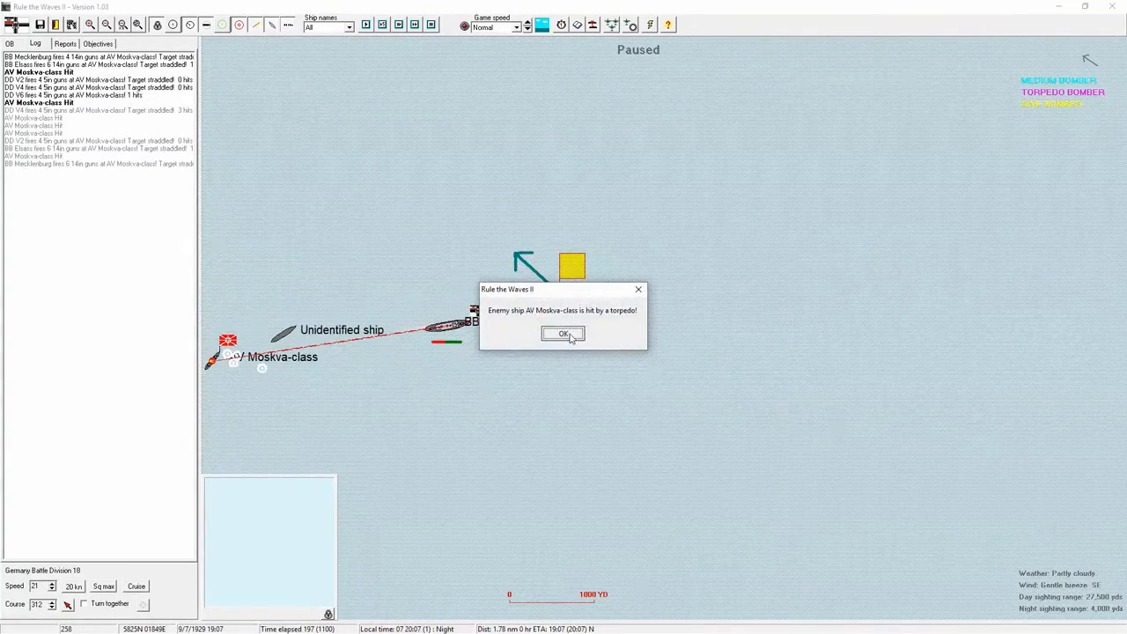
pyautogui.click(564, 334)
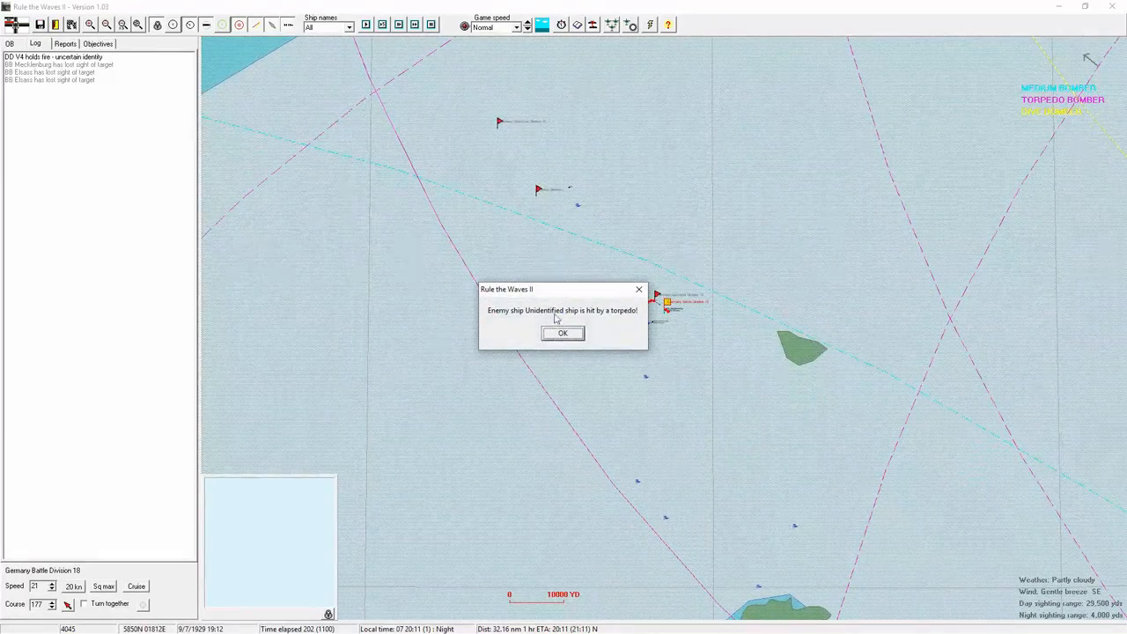
# Acknowledge the torpedo hit on the unidentified ship and resume the battle.
pyautogui.click(564, 333)
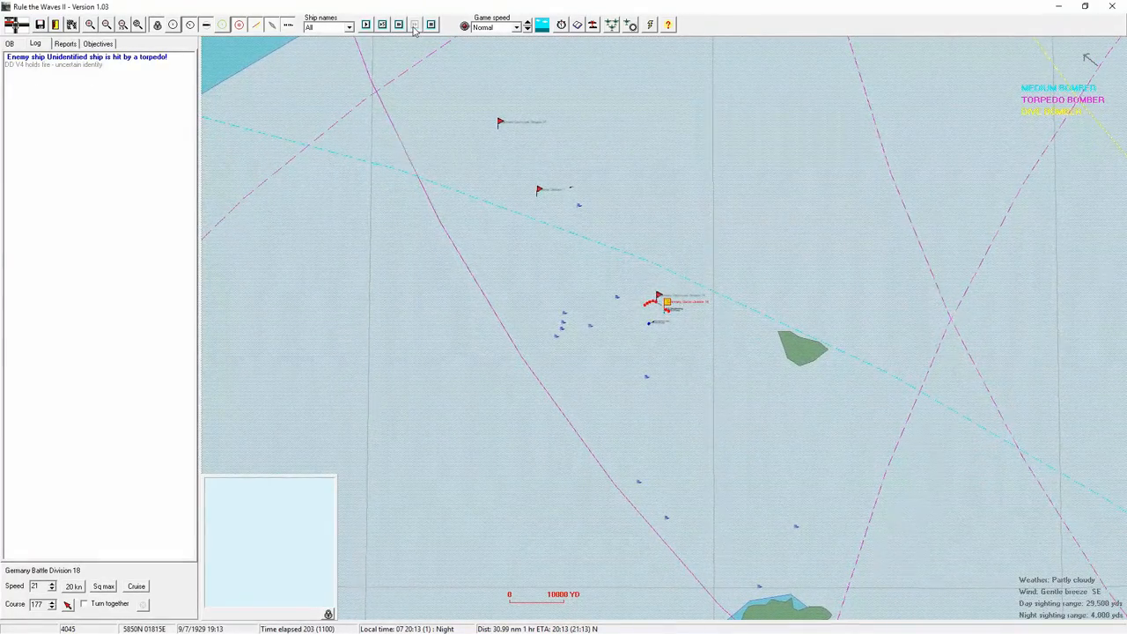
pyautogui.click(413, 25)
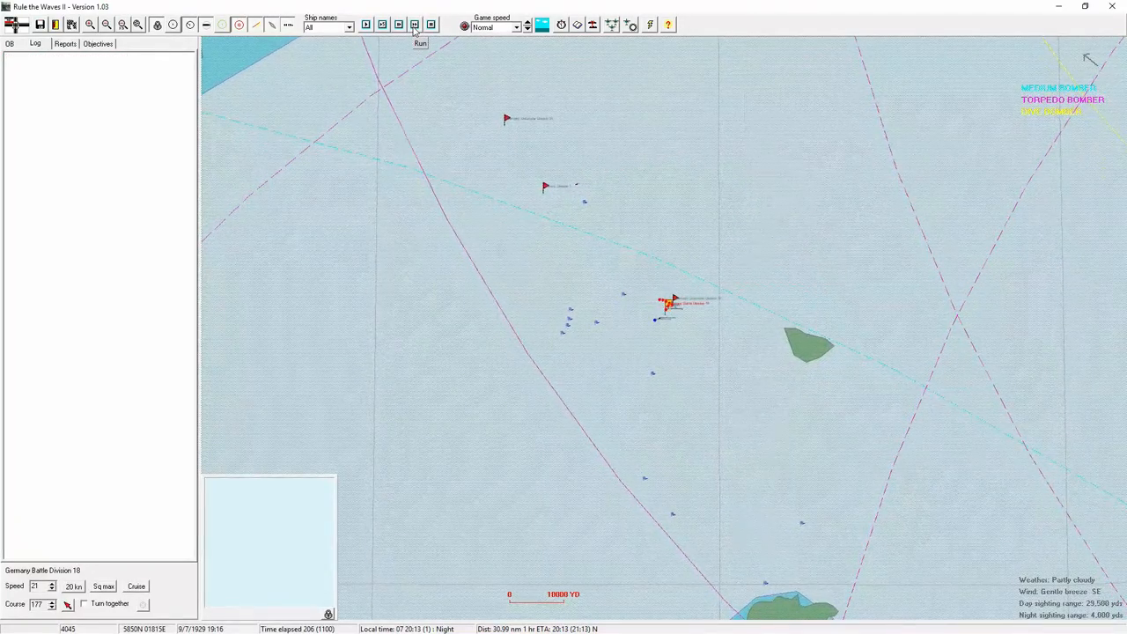
pyautogui.click(413, 25)
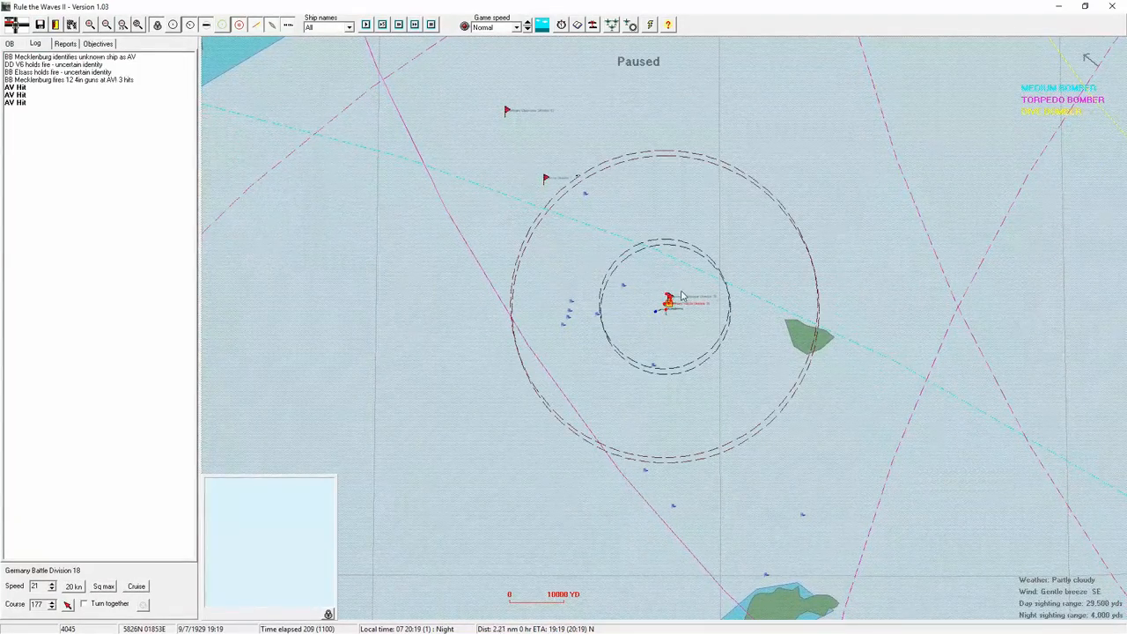
# Confirm Destroyer Division 19's orders and continue the battle.
pyautogui.click(669, 301)
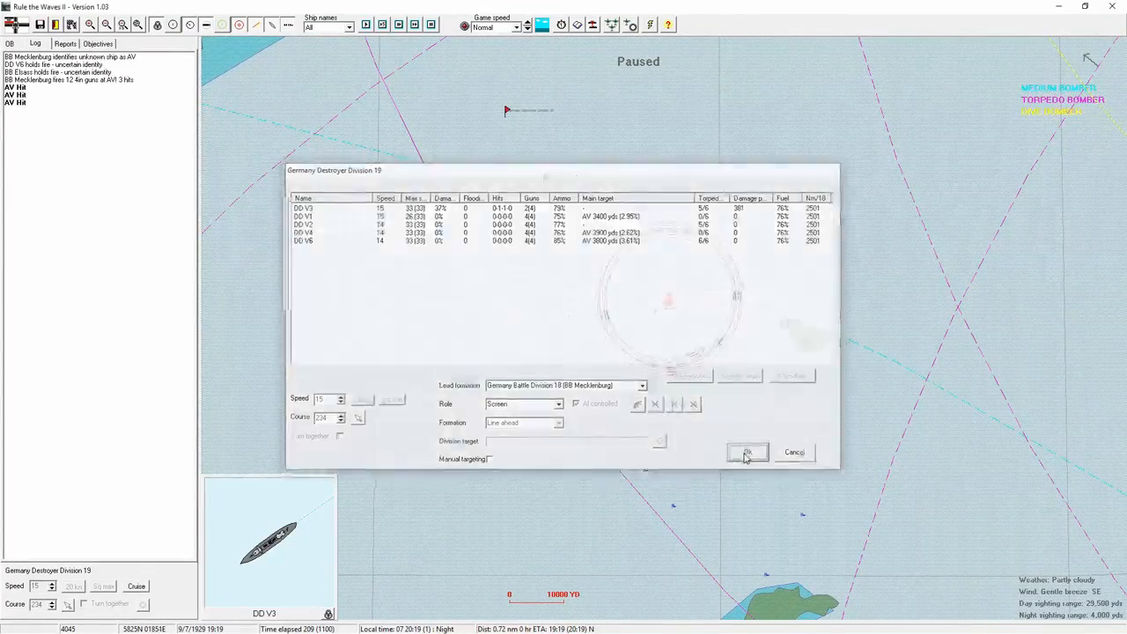
pyautogui.click(747, 450)
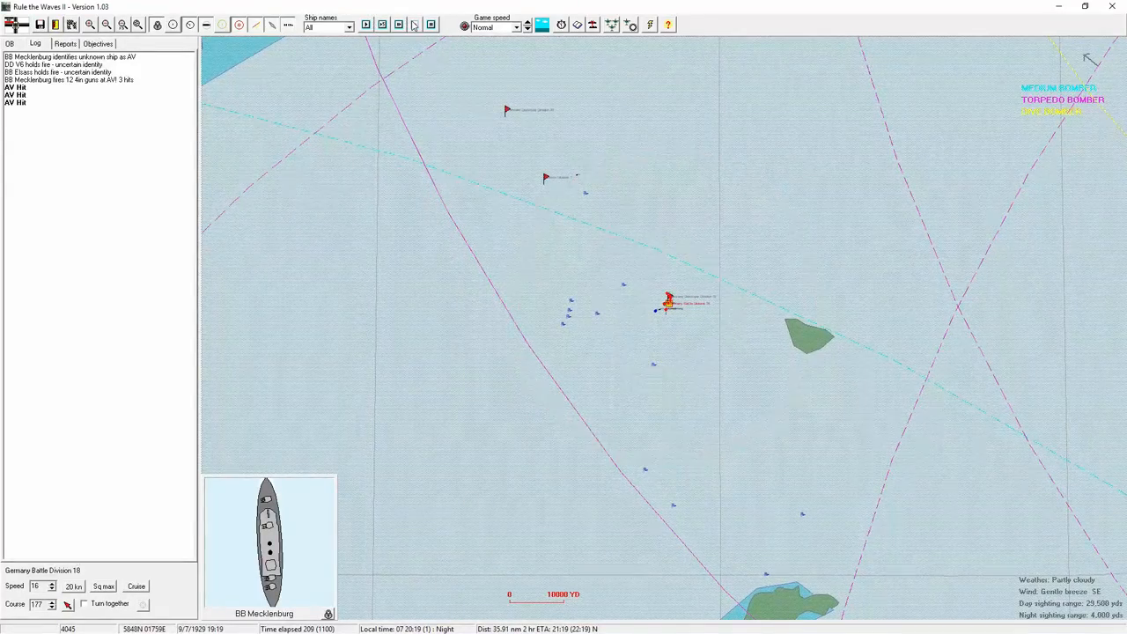
pyautogui.click(414, 25)
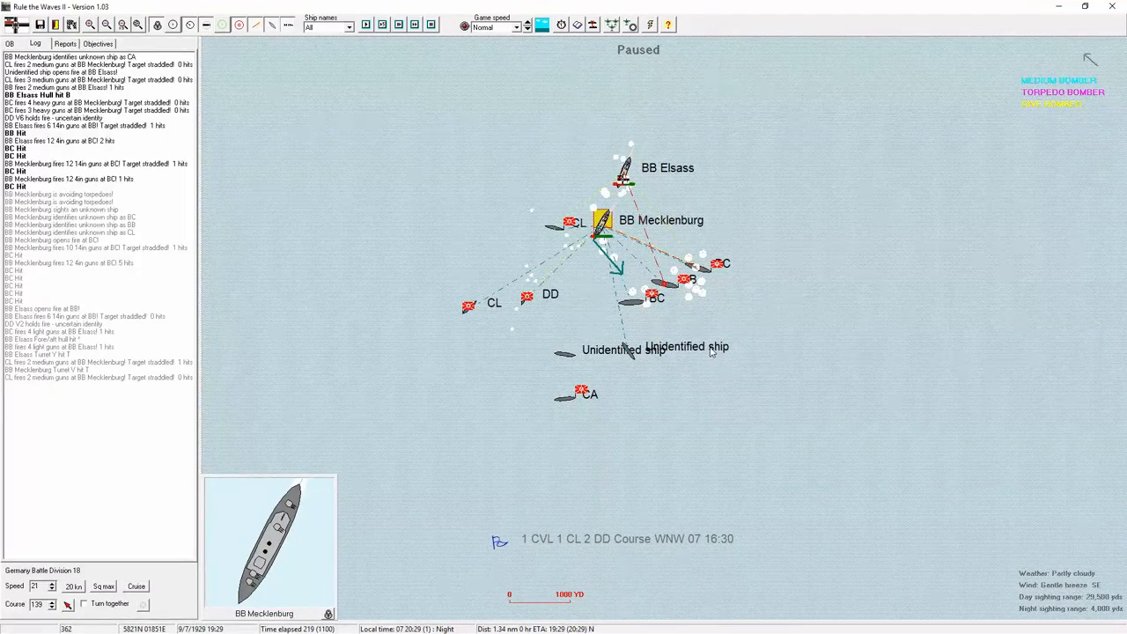
pyautogui.moveTo(811, 374)
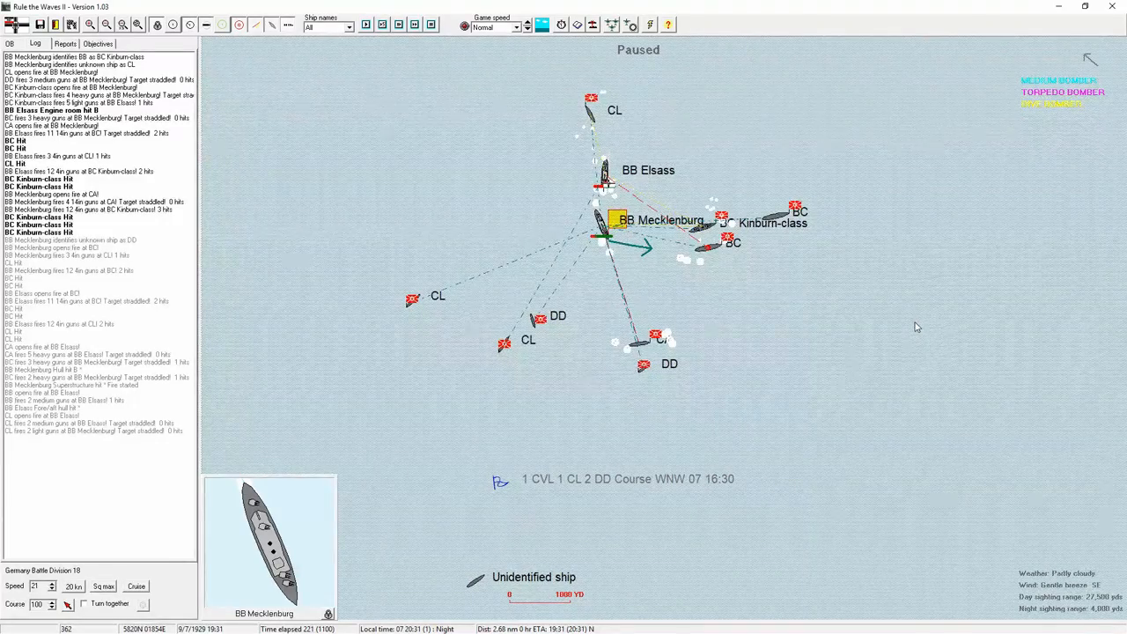
pyautogui.moveTo(901, 320)
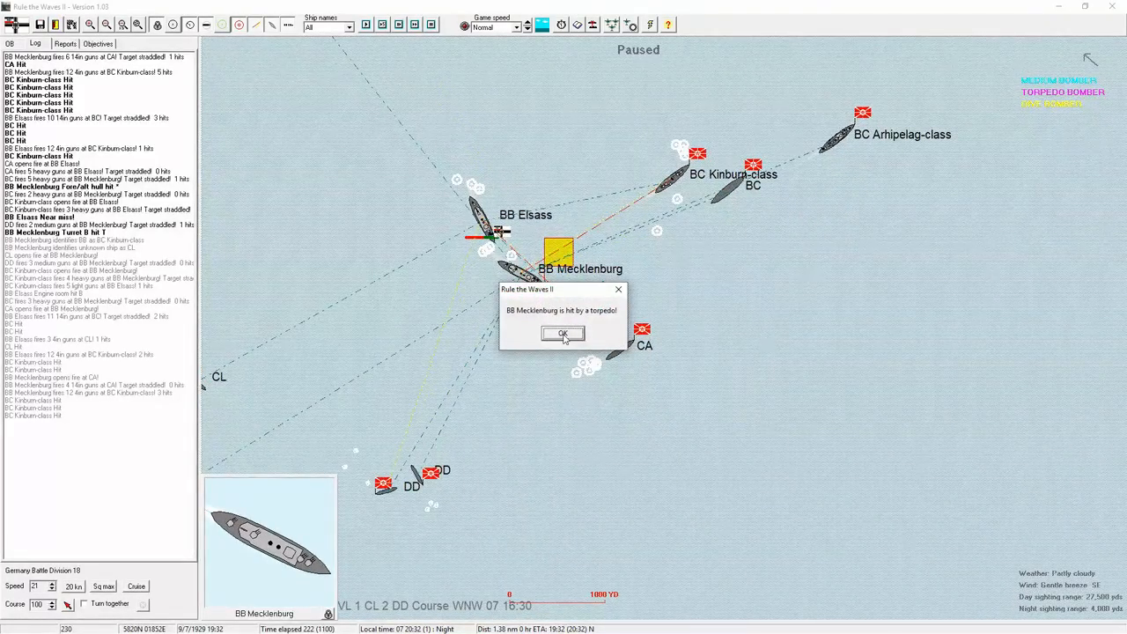
# Acknowledge both torpedo hits on Mecklenburg, checking its ship details.
pyautogui.click(563, 335)
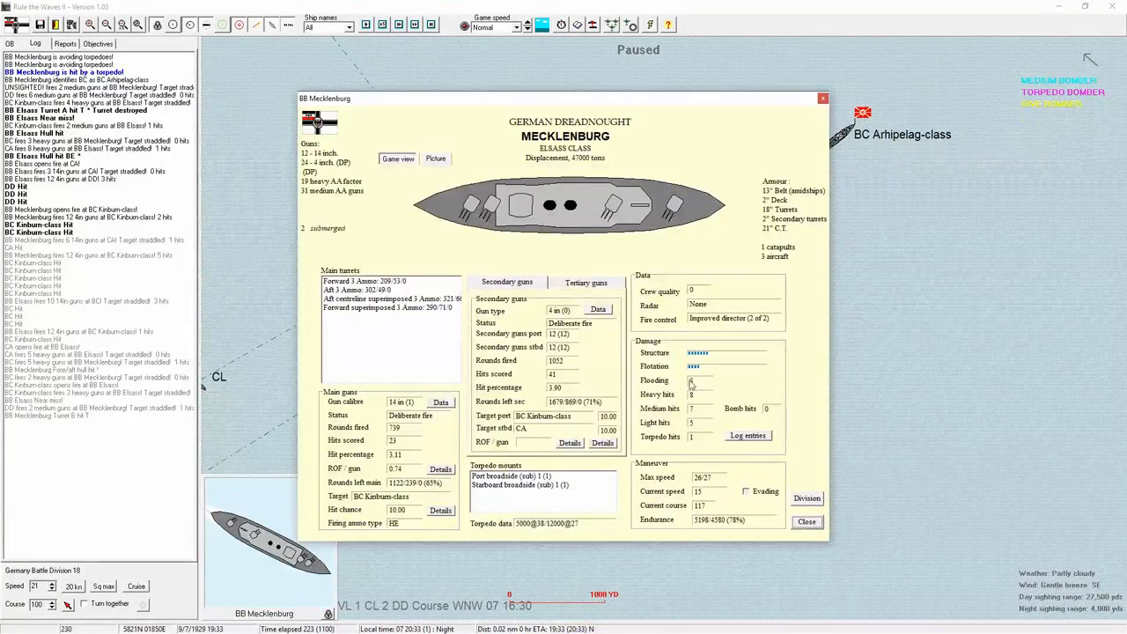
pyautogui.click(806, 521)
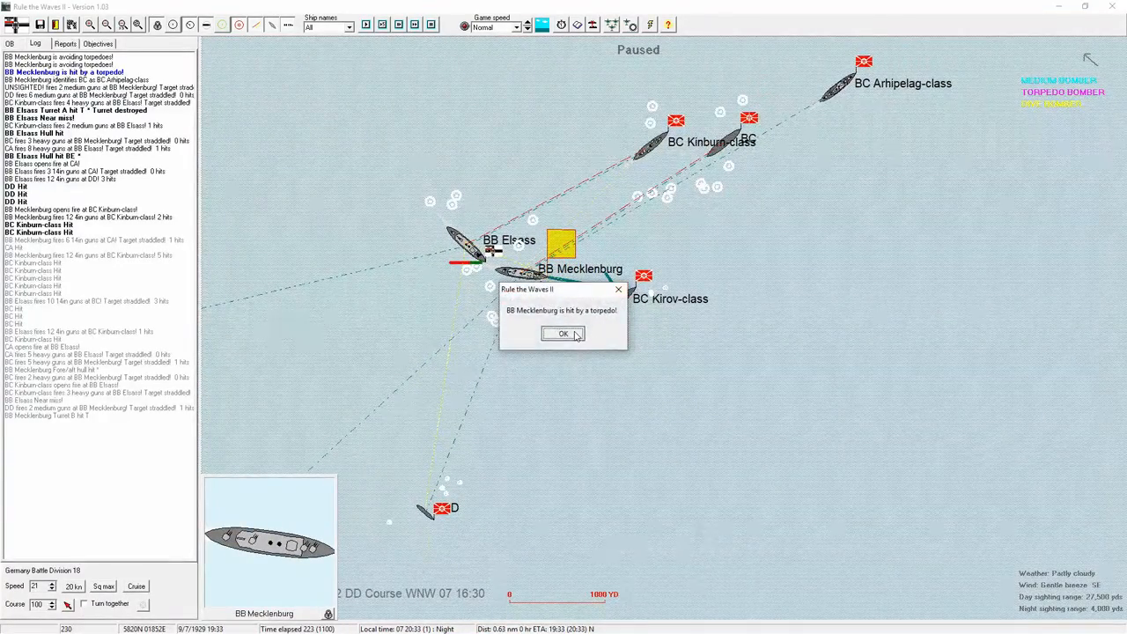
pyautogui.click(563, 335)
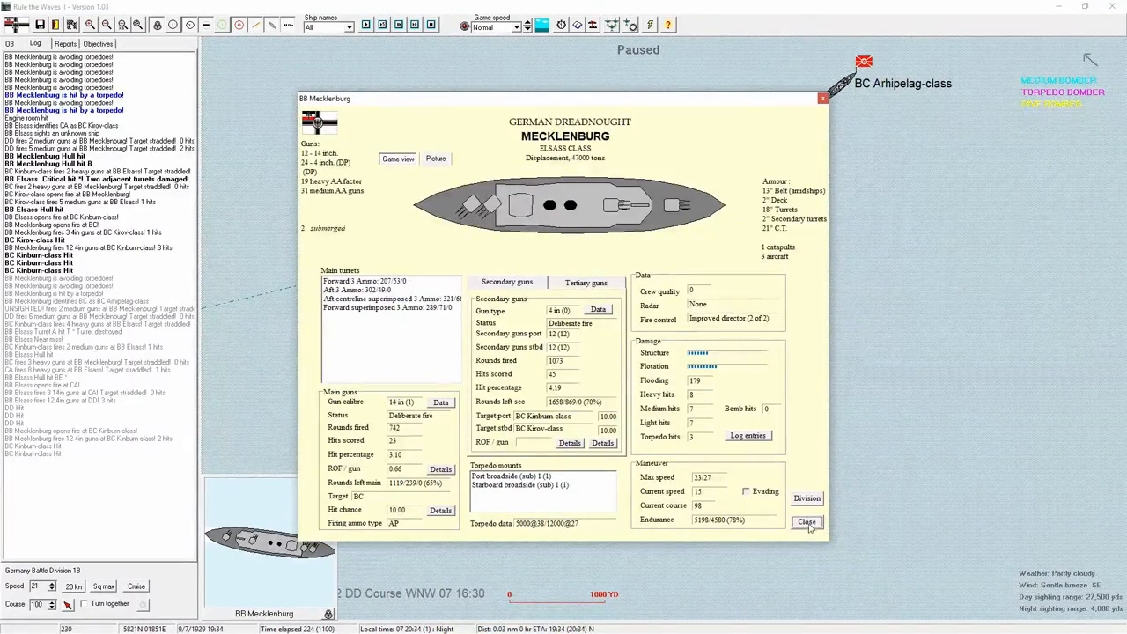
# Compare Elsass's and Mecklenburg's ship details, then return to the map.
pyautogui.click(807, 521)
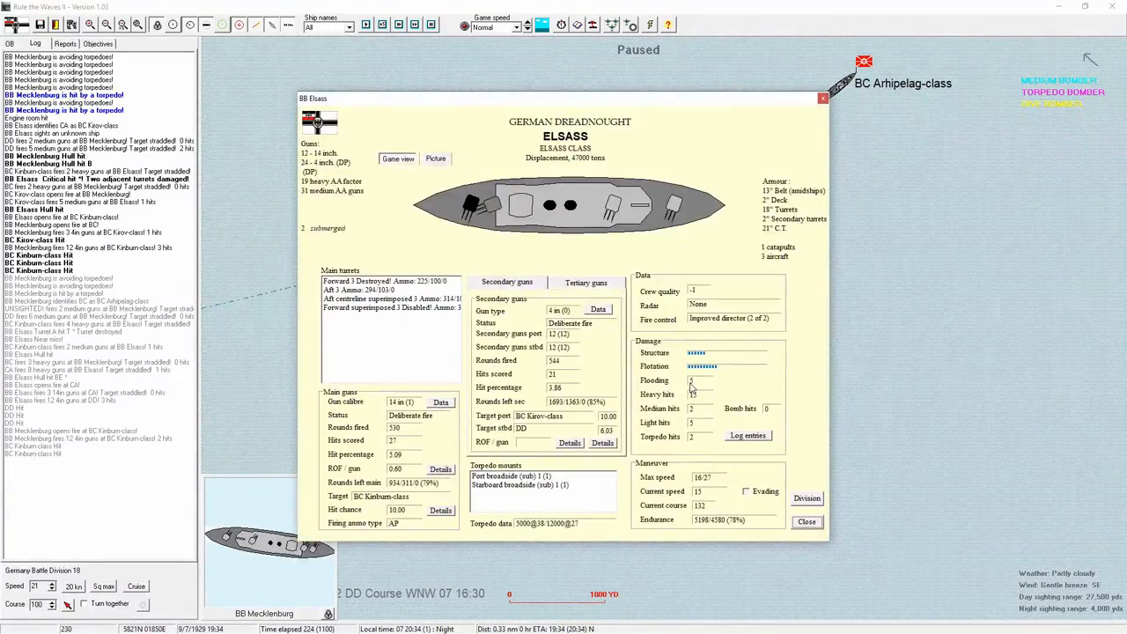
pyautogui.click(807, 521)
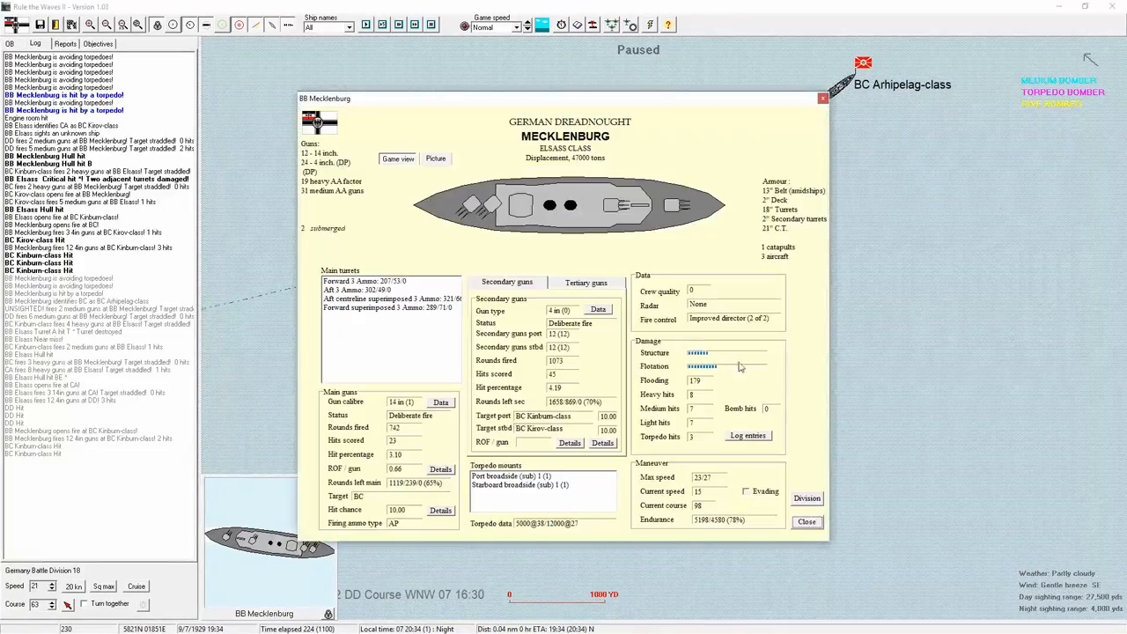
pyautogui.click(806, 521)
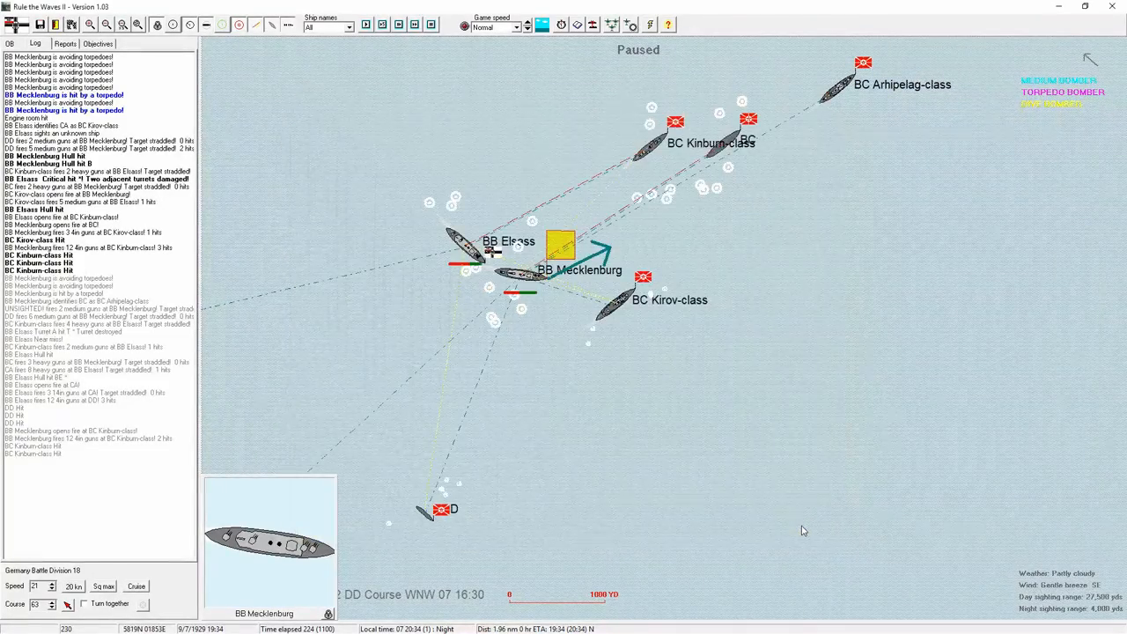
pyautogui.moveTo(690, 335)
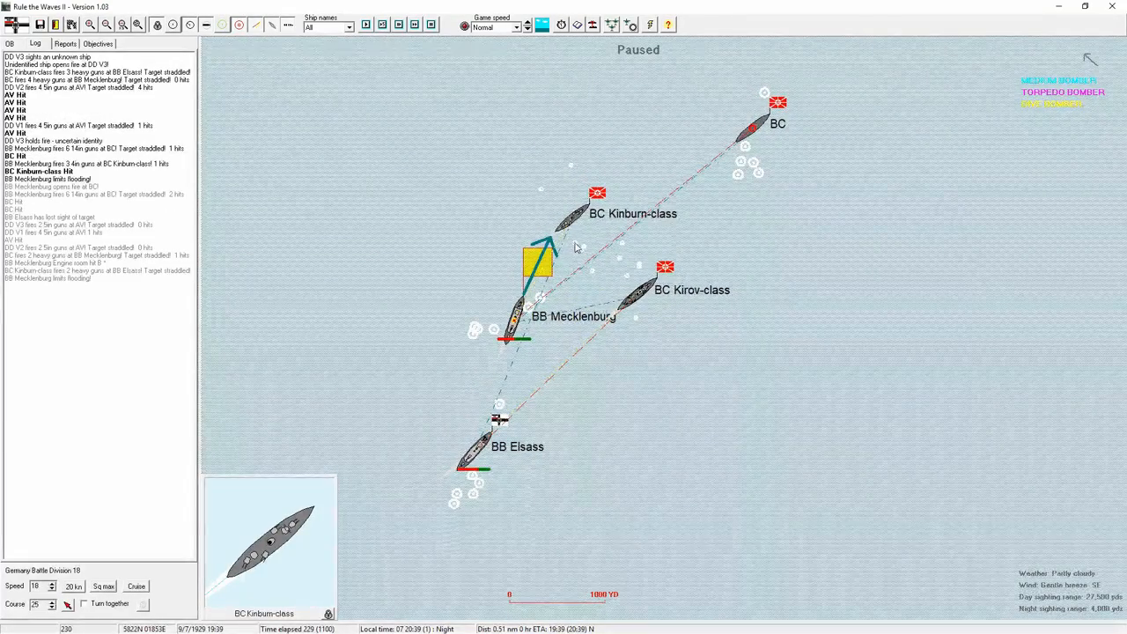
# Resume the battle until the Kinburn-class battlecruiser is alongside Elsass.
pyautogui.click(106, 24)
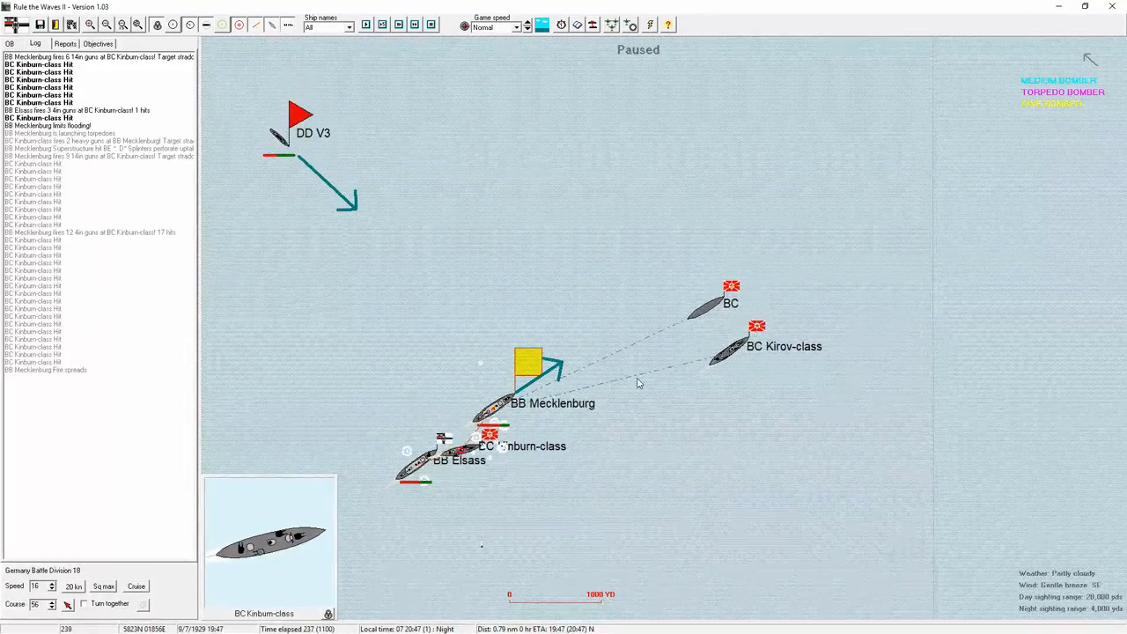
pyautogui.moveTo(482, 560)
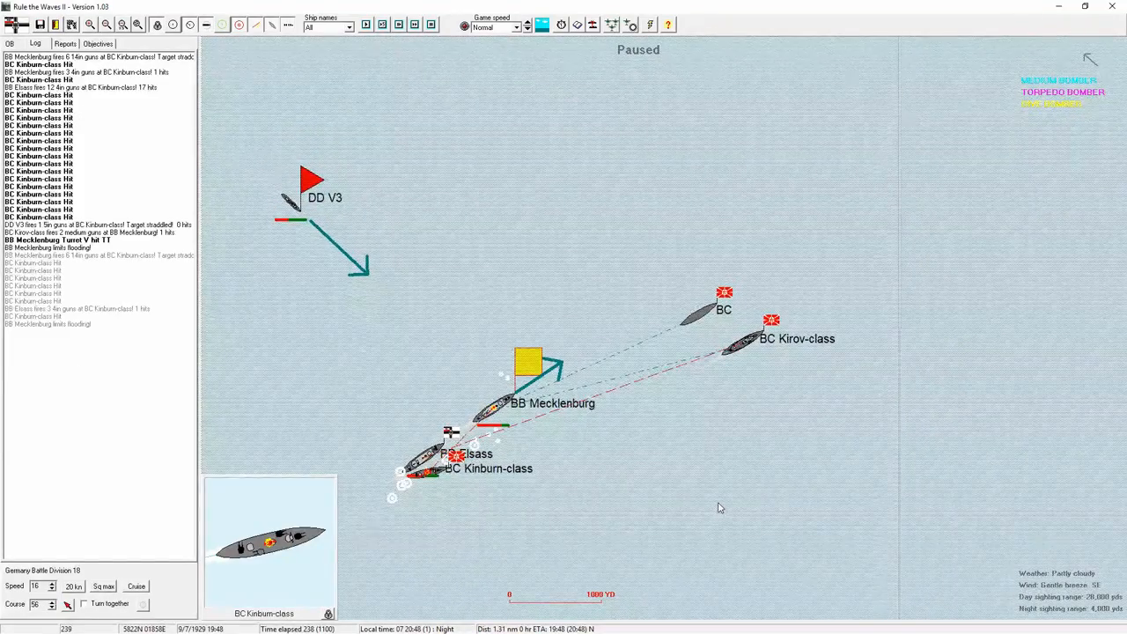
pyautogui.moveTo(708, 389)
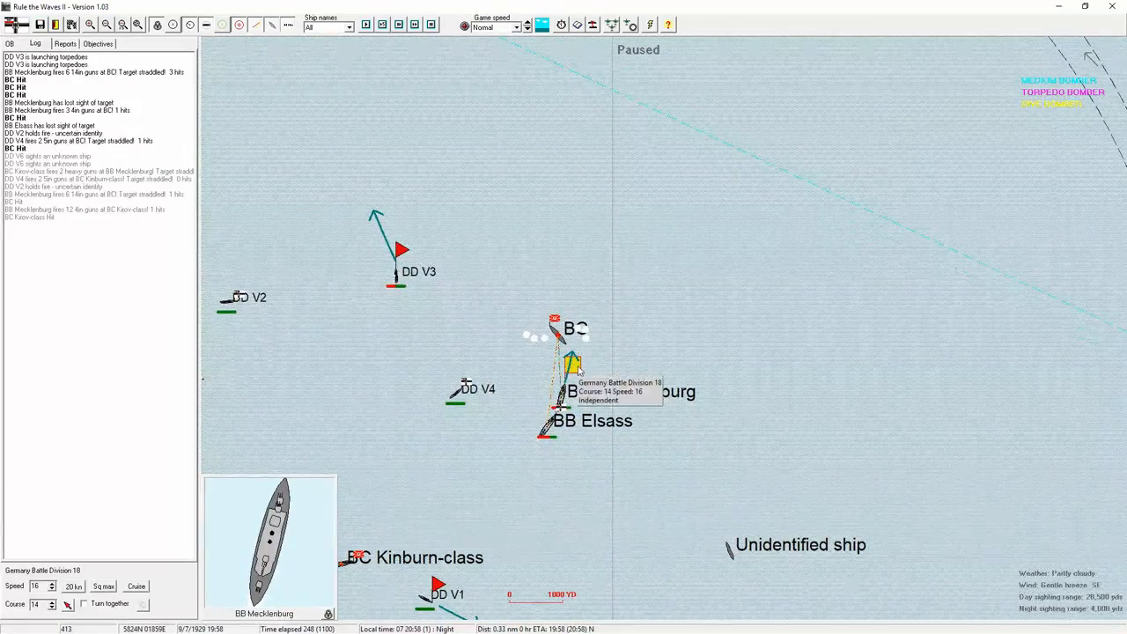
pyautogui.moveTo(384, 257)
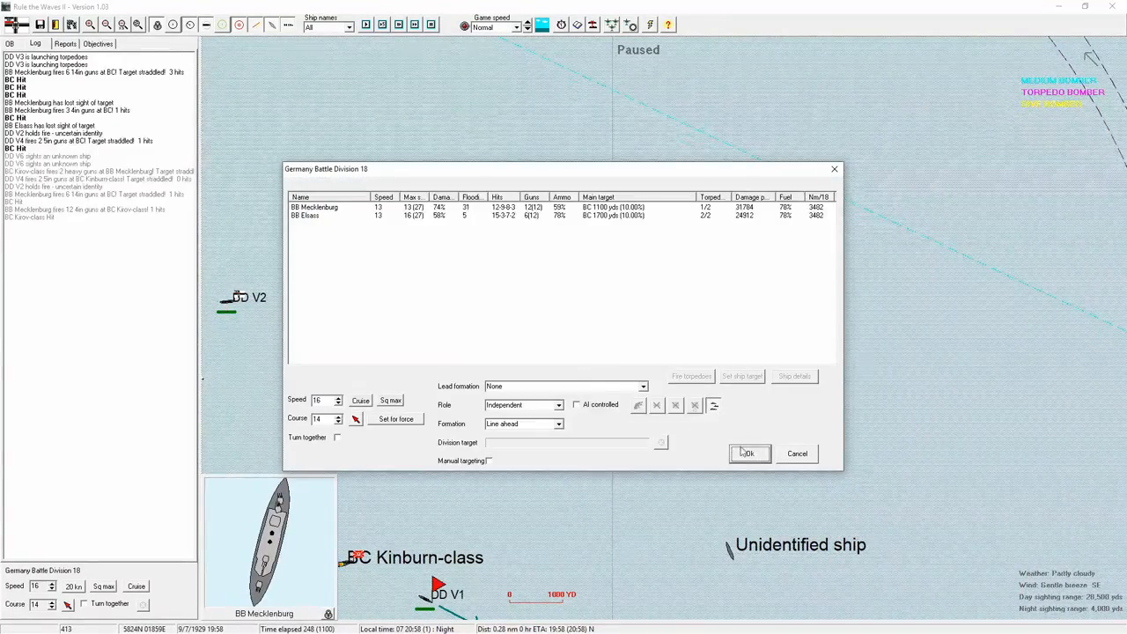
pyautogui.click(748, 453)
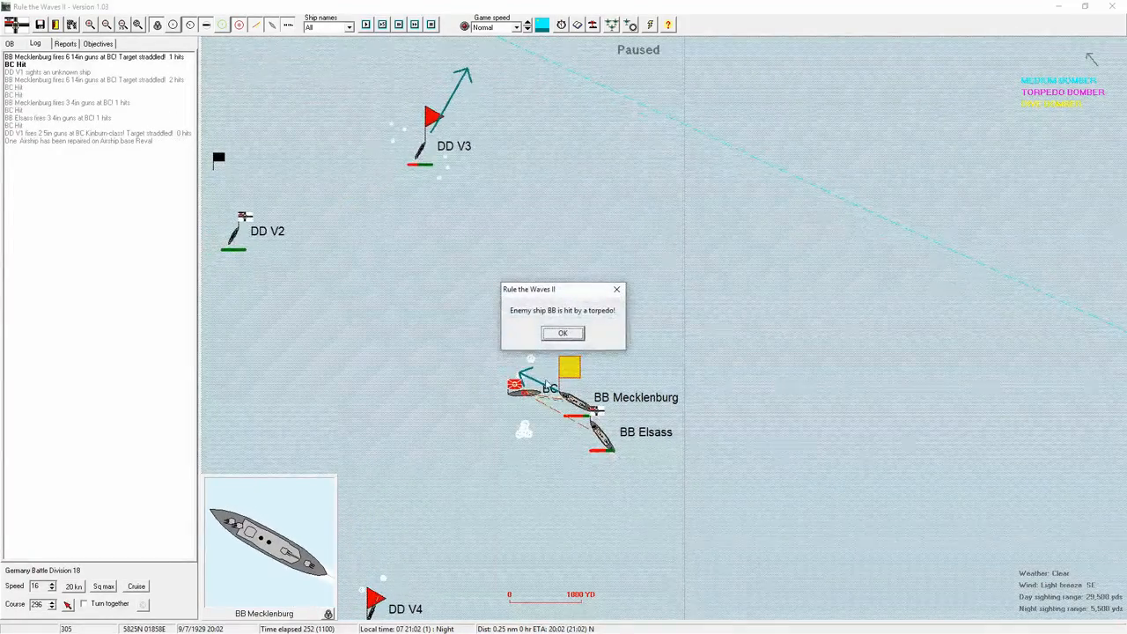
# Acknowledge the torpedo hit on the enemy battleship and let the battle run.
pyautogui.click(563, 333)
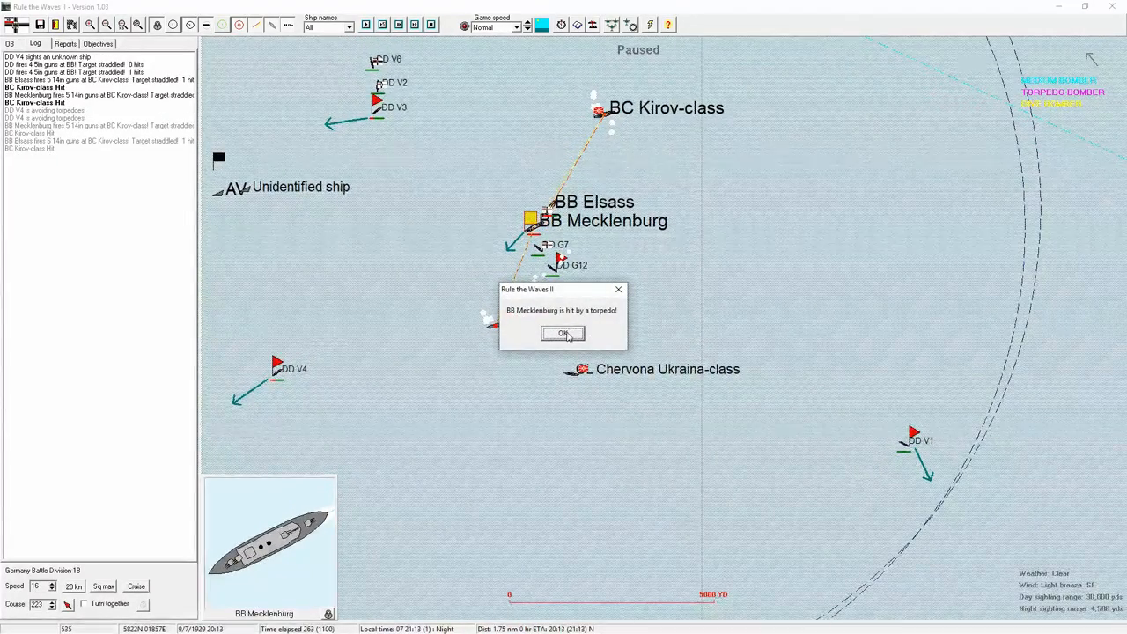
# Acknowledge Mecklenburg's torpedo hit and check its flotation damage.
pyautogui.click(563, 333)
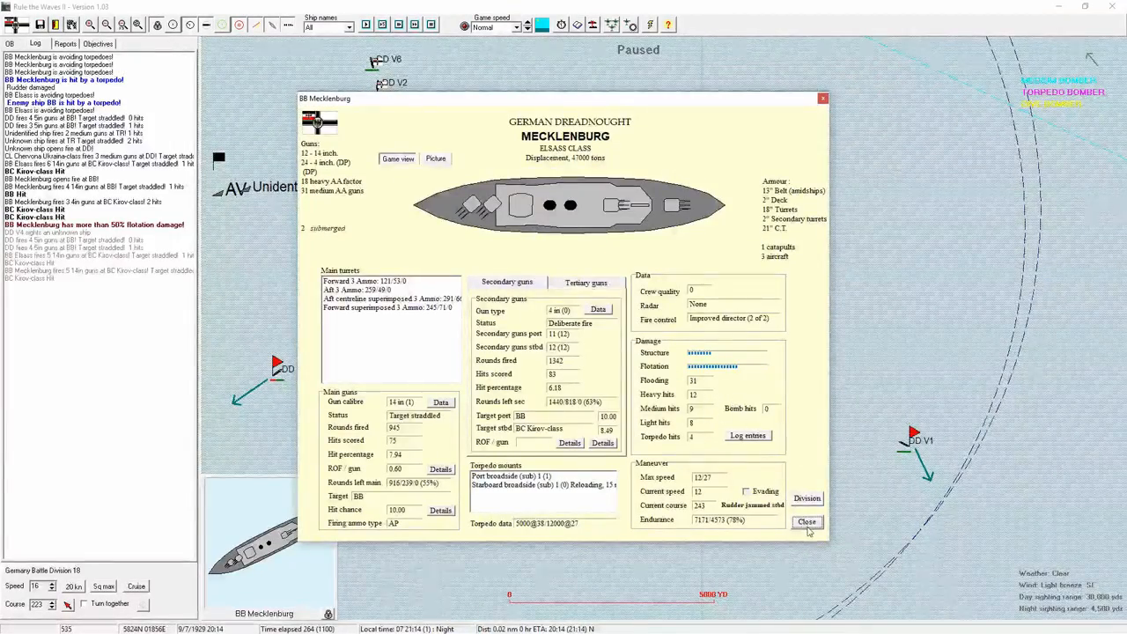
pyautogui.click(806, 521)
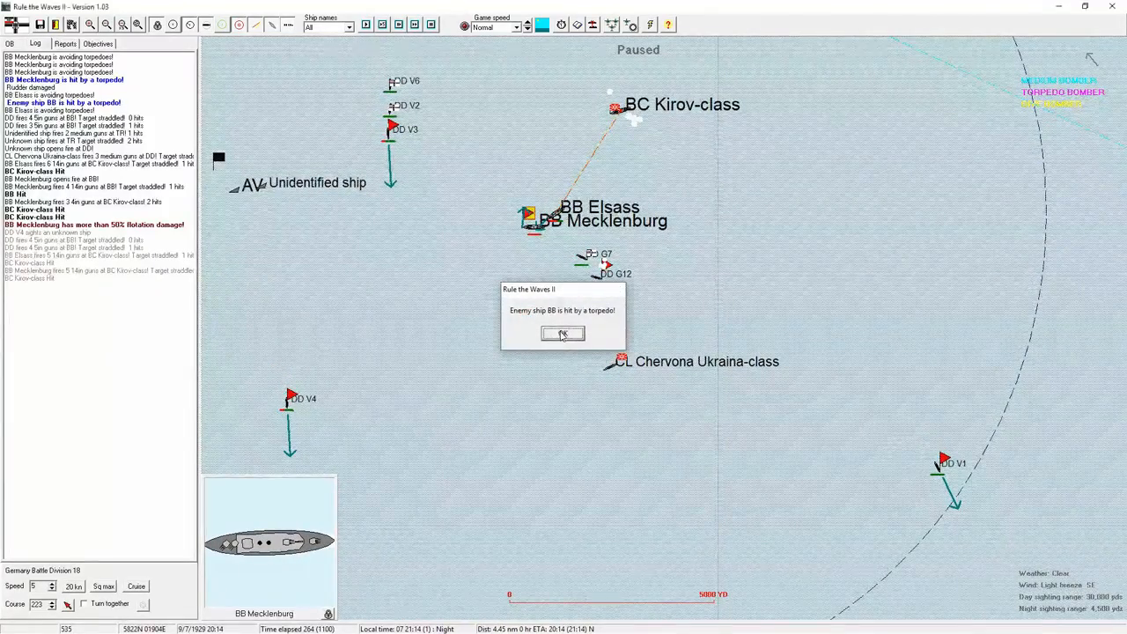
# Acknowledge the torpedo hits on the enemy battleship and the Kirov-class battlecruiser.
pyautogui.click(563, 335)
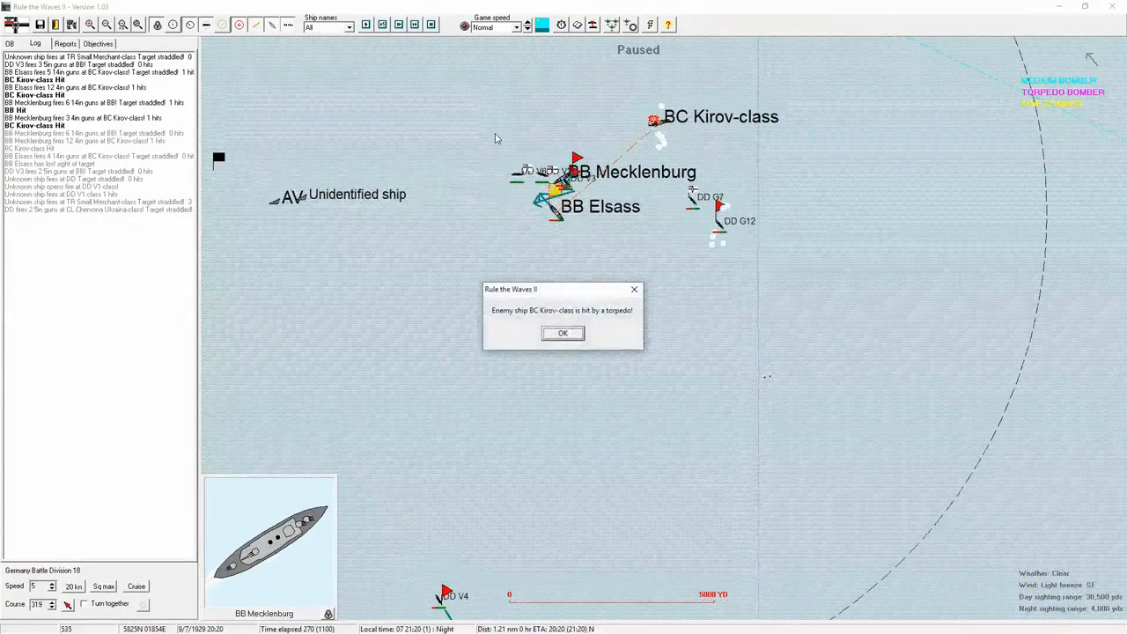
pyautogui.click(562, 333)
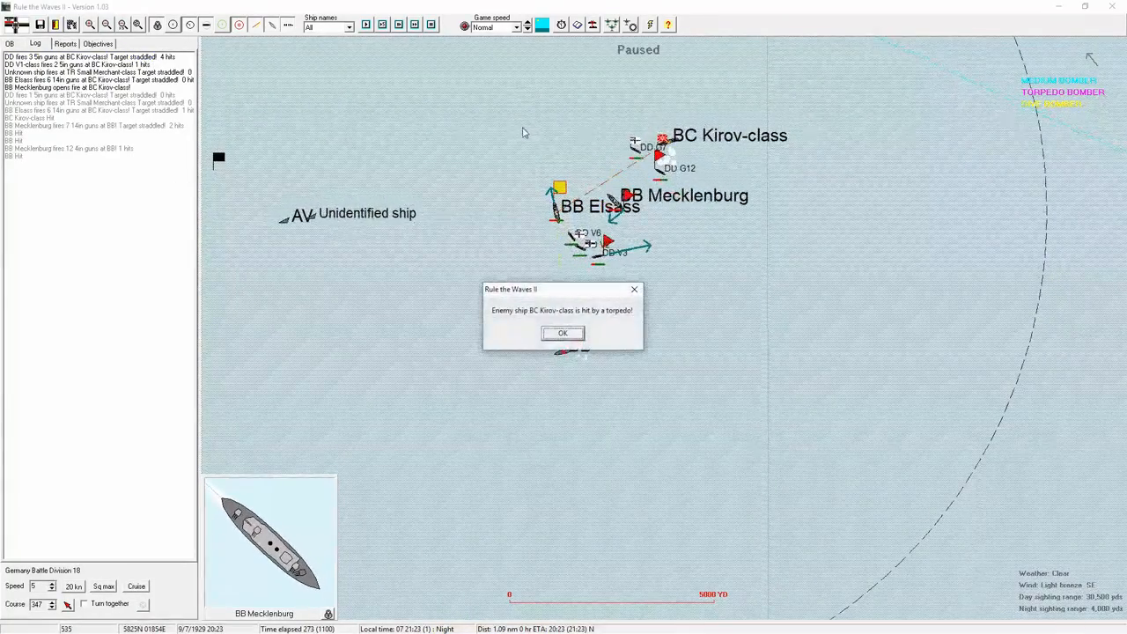
pyautogui.click(564, 333)
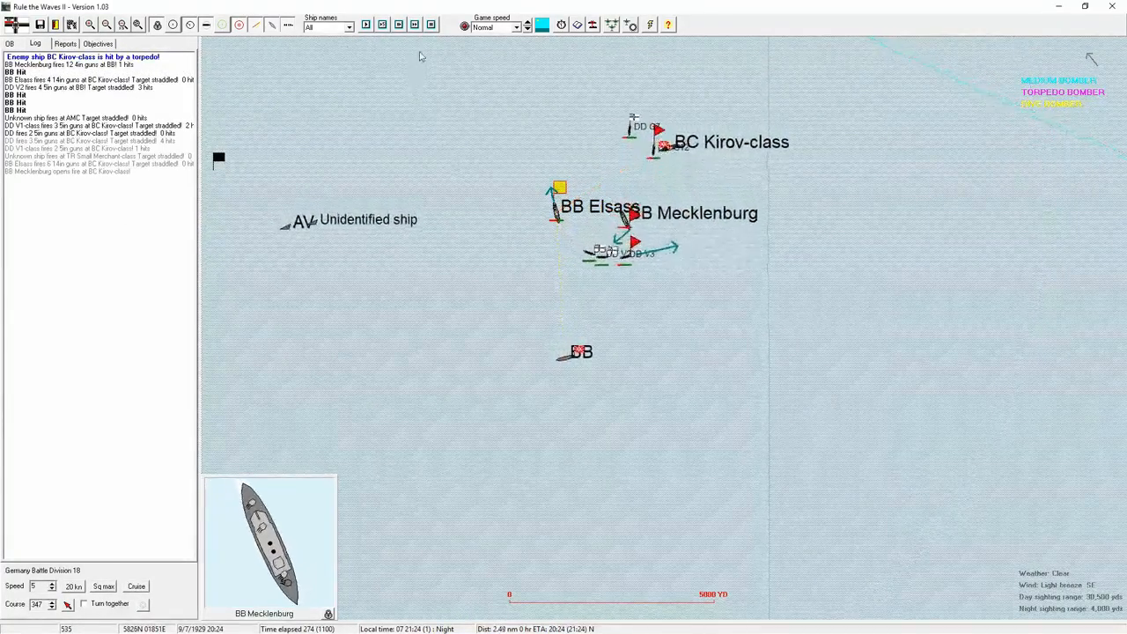
pyautogui.click(416, 25)
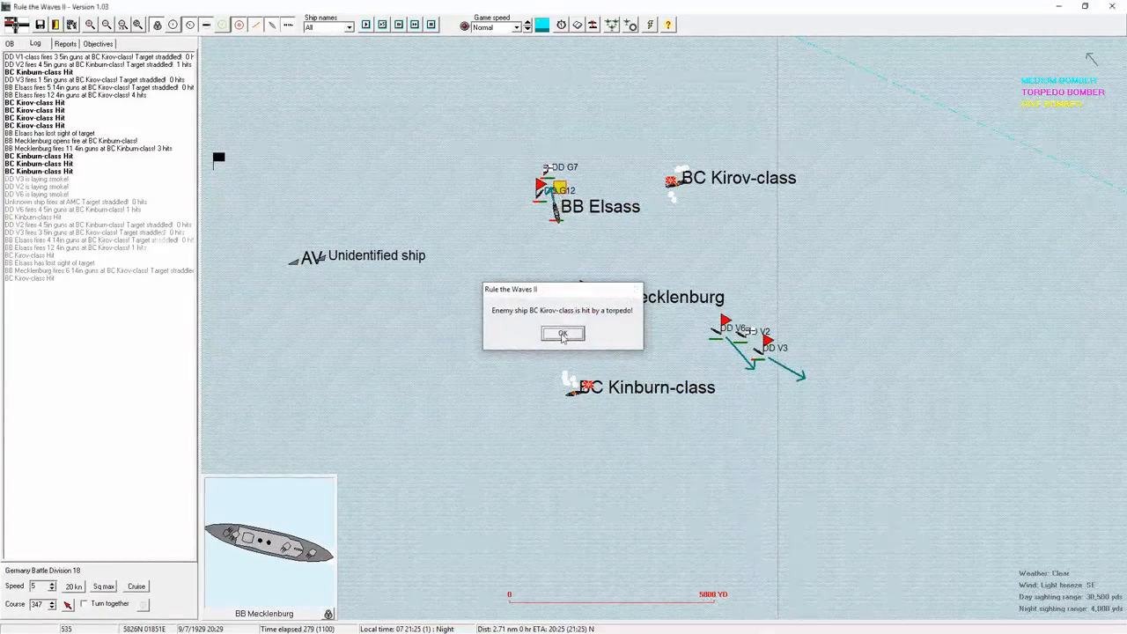
pyautogui.click(564, 335)
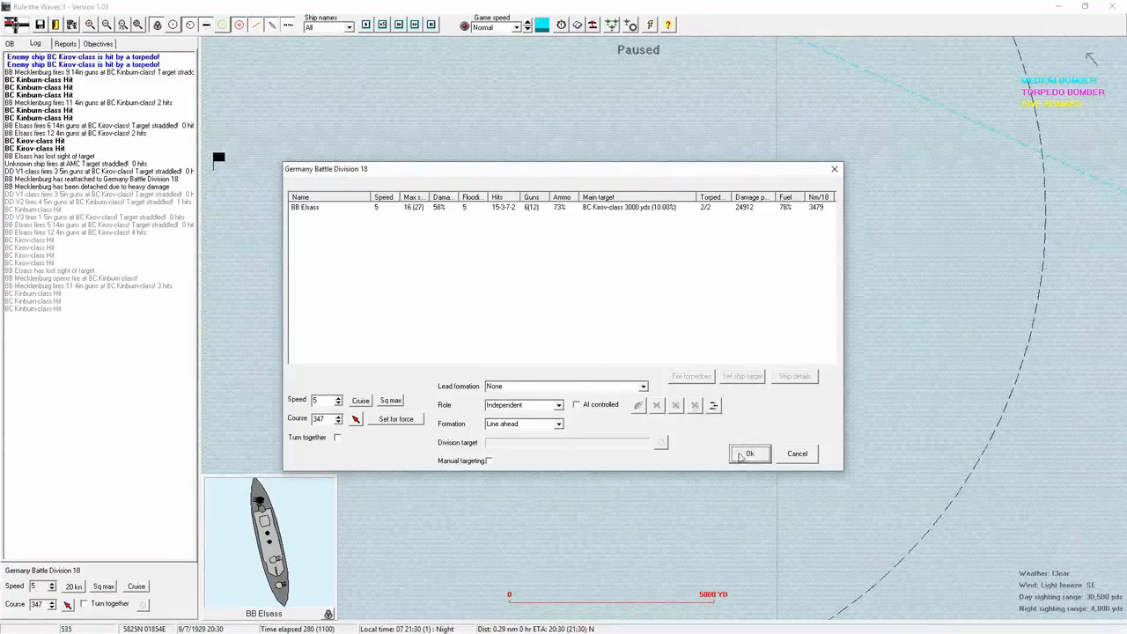
# Advance the night battle several turns toward Mecklenburg's details sheet.
pyautogui.click(750, 454)
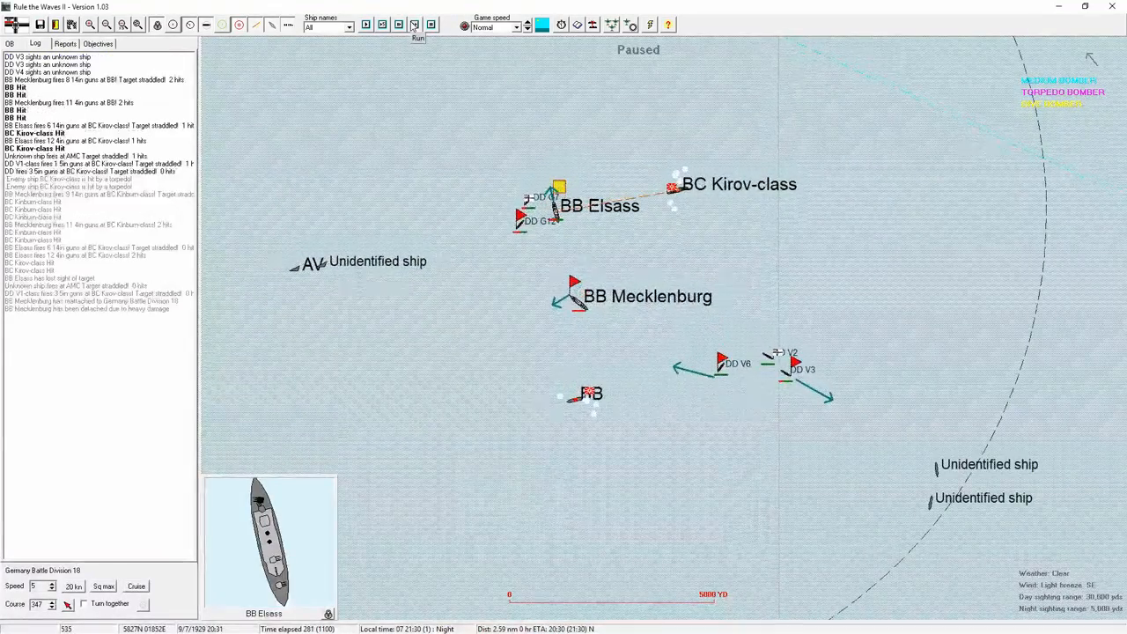
pyautogui.click(417, 25)
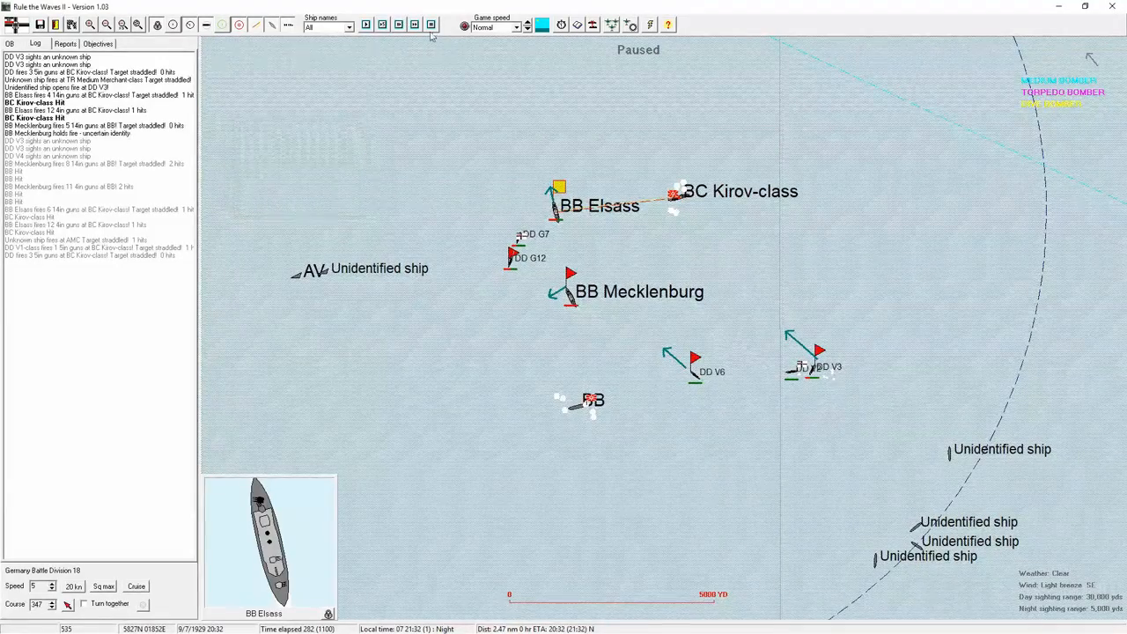
pyautogui.click(414, 24)
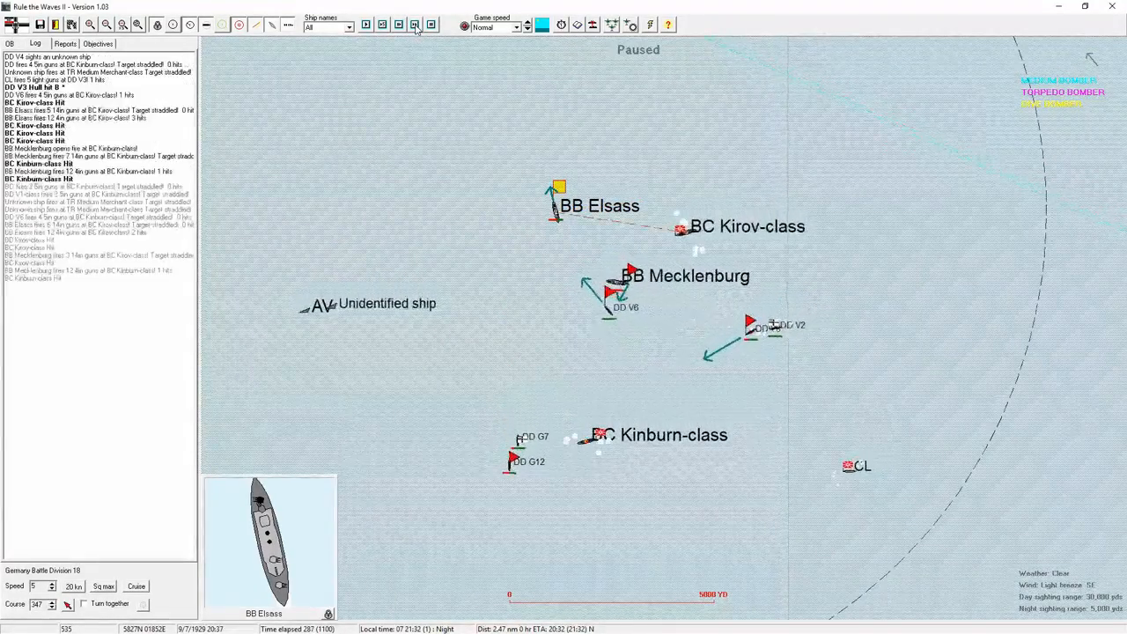
pyautogui.click(415, 25)
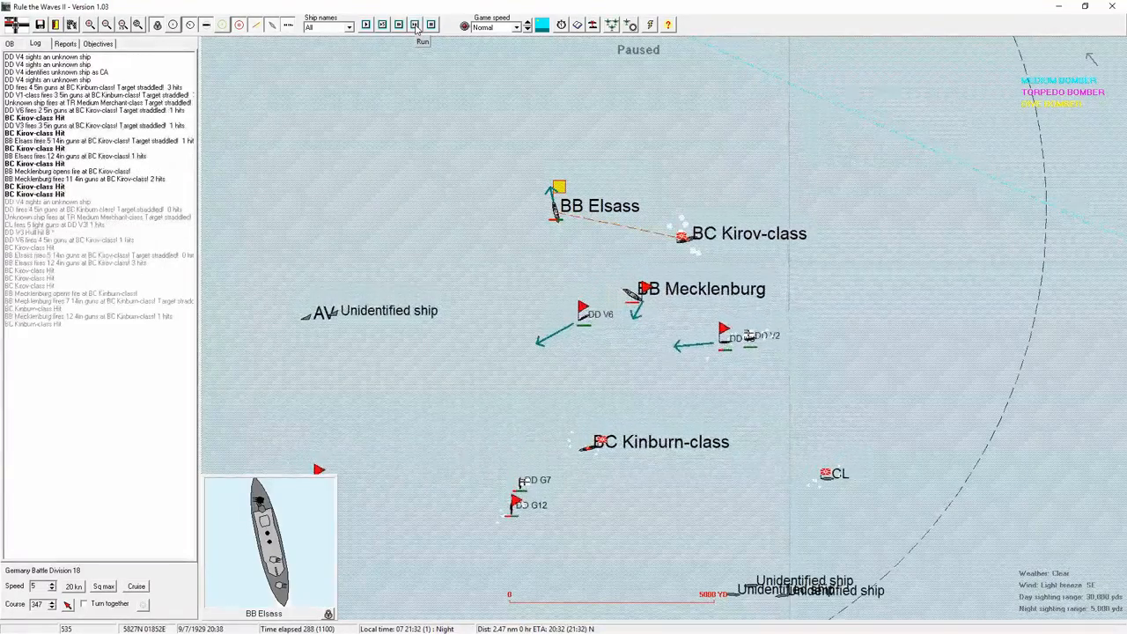
pyautogui.click(416, 24)
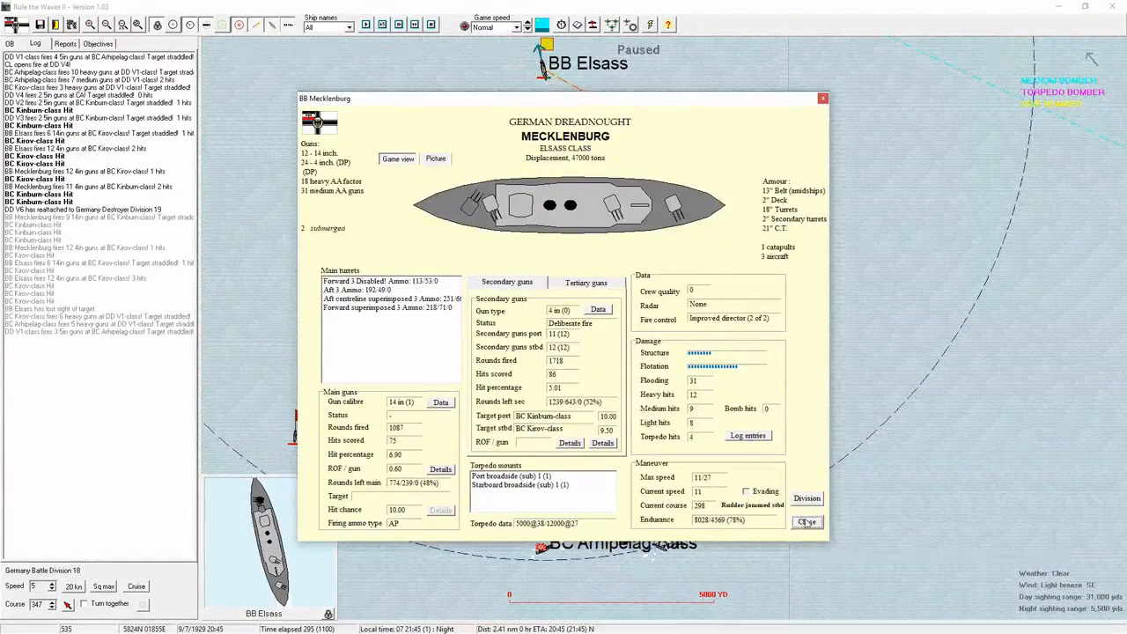
# Close Mecklenburg's details sheet and advance the night battle several turns.
pyautogui.click(804, 521)
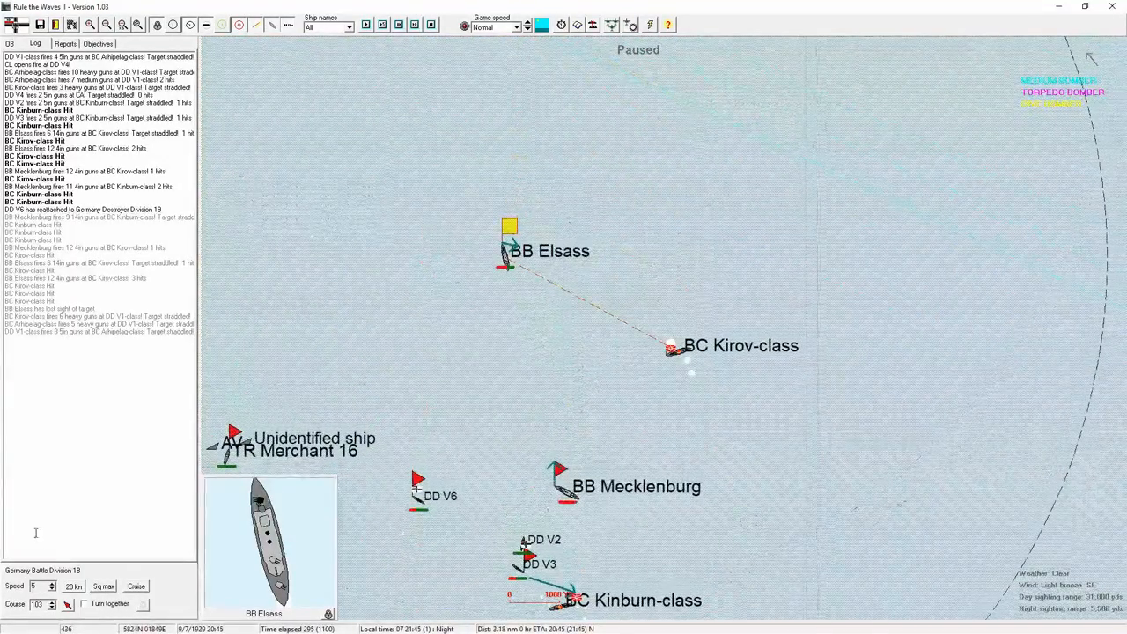
pyautogui.click(53, 584)
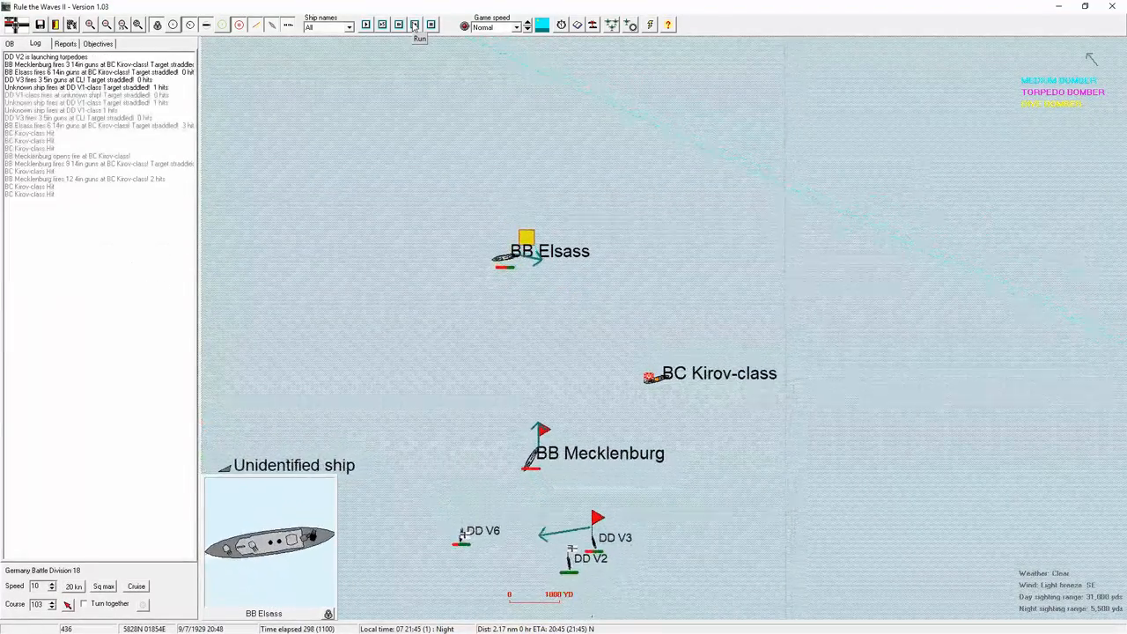
pyautogui.click(419, 39)
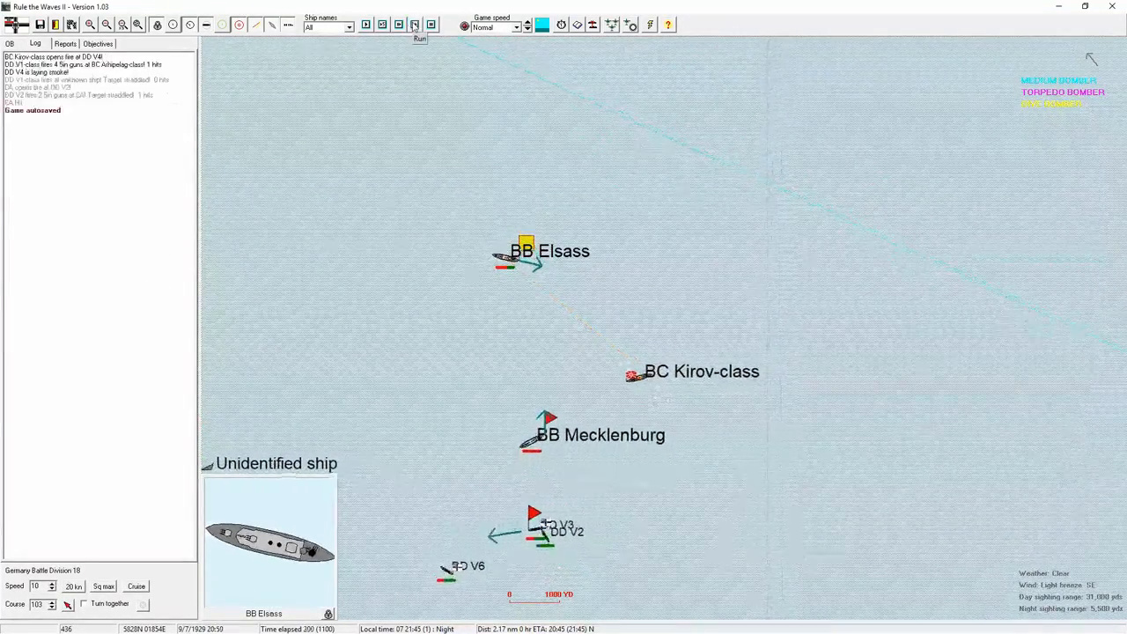
pyautogui.click(419, 39)
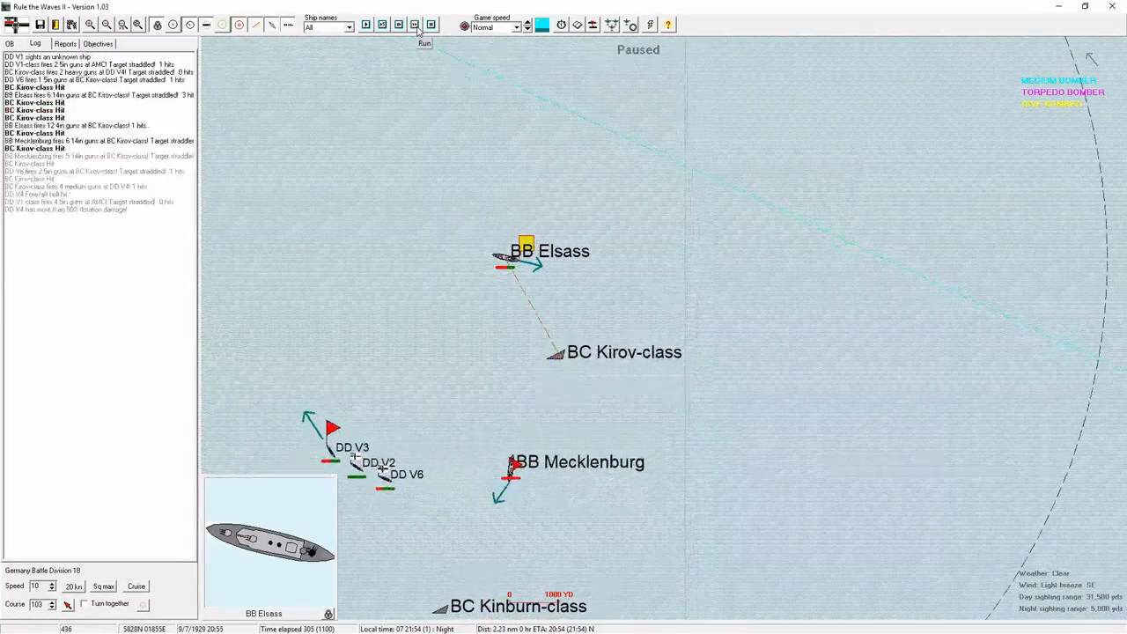
# Advance further turns past five hours and bring up Mecklenburg's damage and gunnery sheet.
pyautogui.click(422, 25)
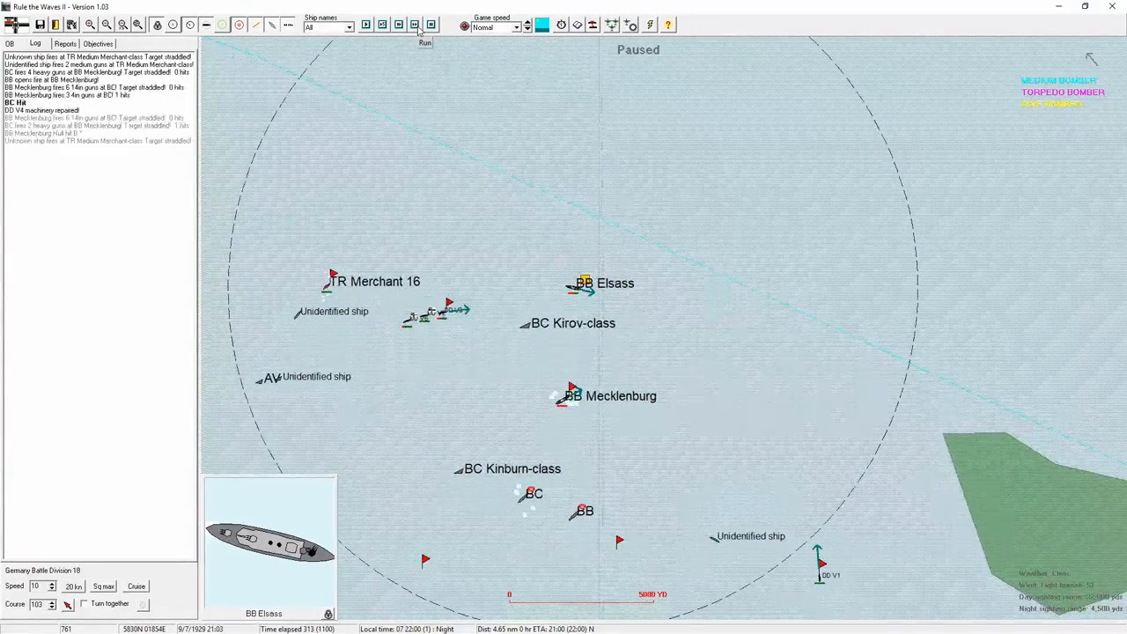
pyautogui.click(424, 24)
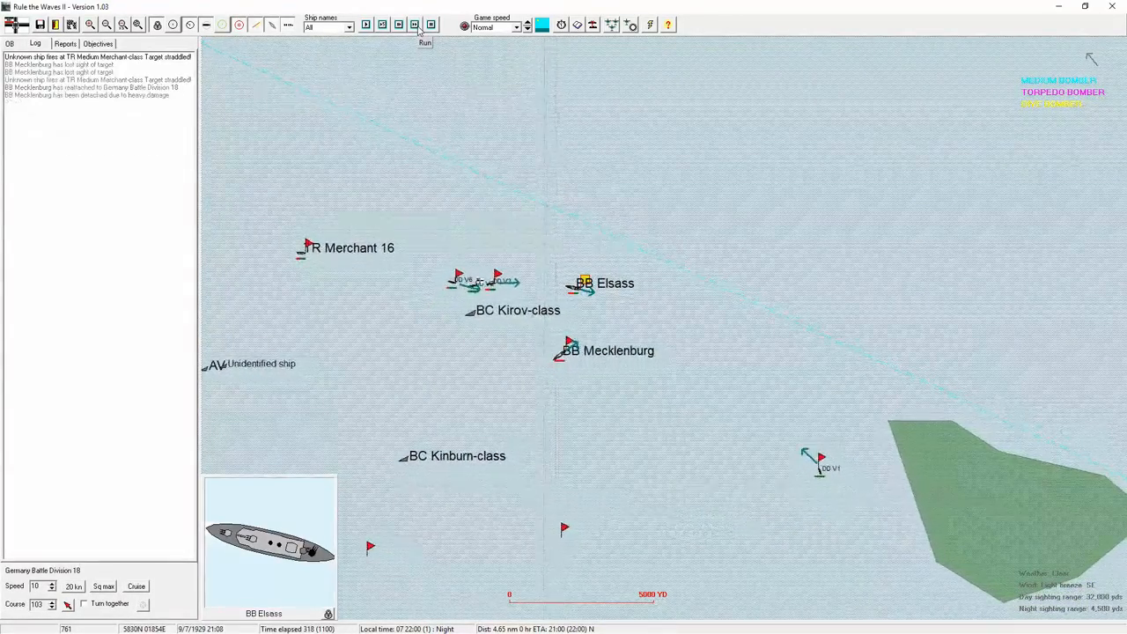
pyautogui.click(426, 25)
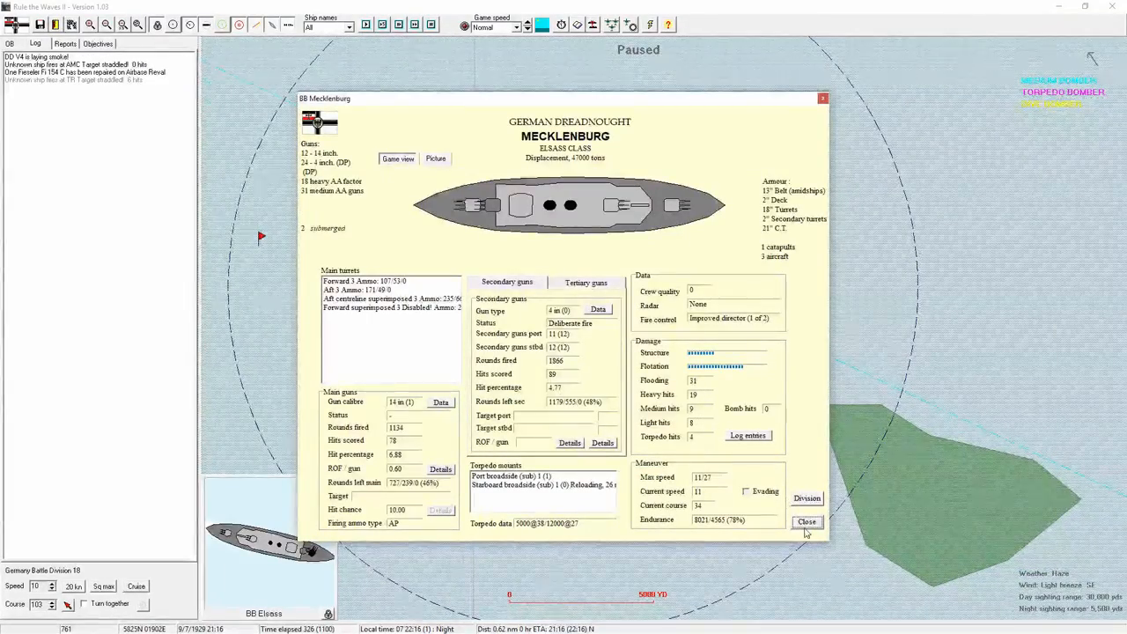
# Close Mecklenburg's details sheet to show the German order of battle beside the map.
pyautogui.click(806, 521)
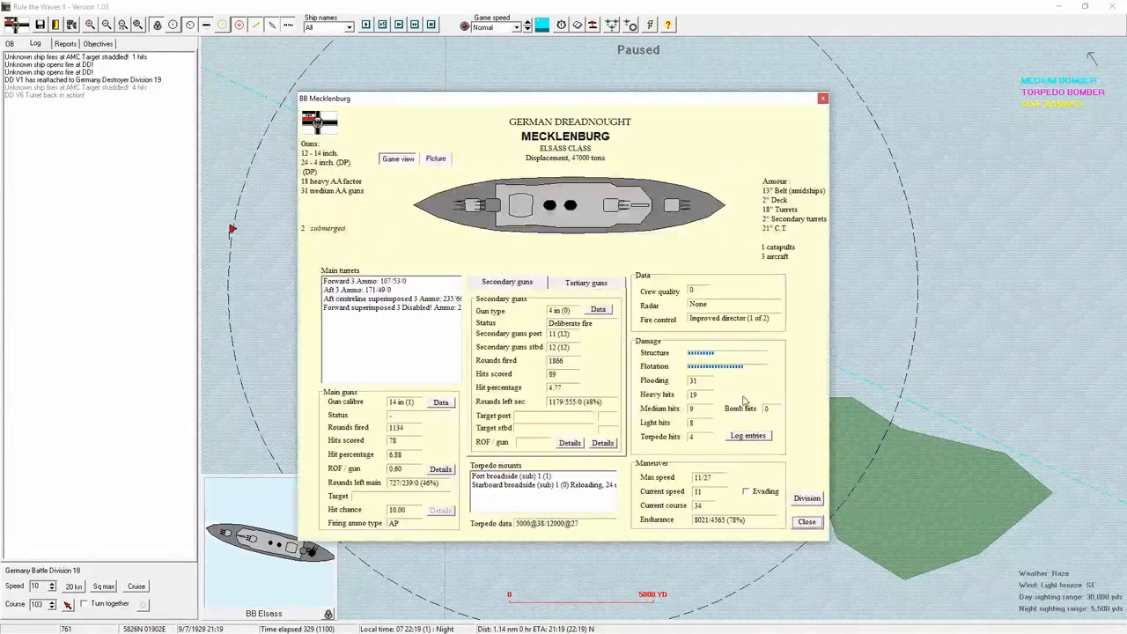
pyautogui.moveTo(758, 368)
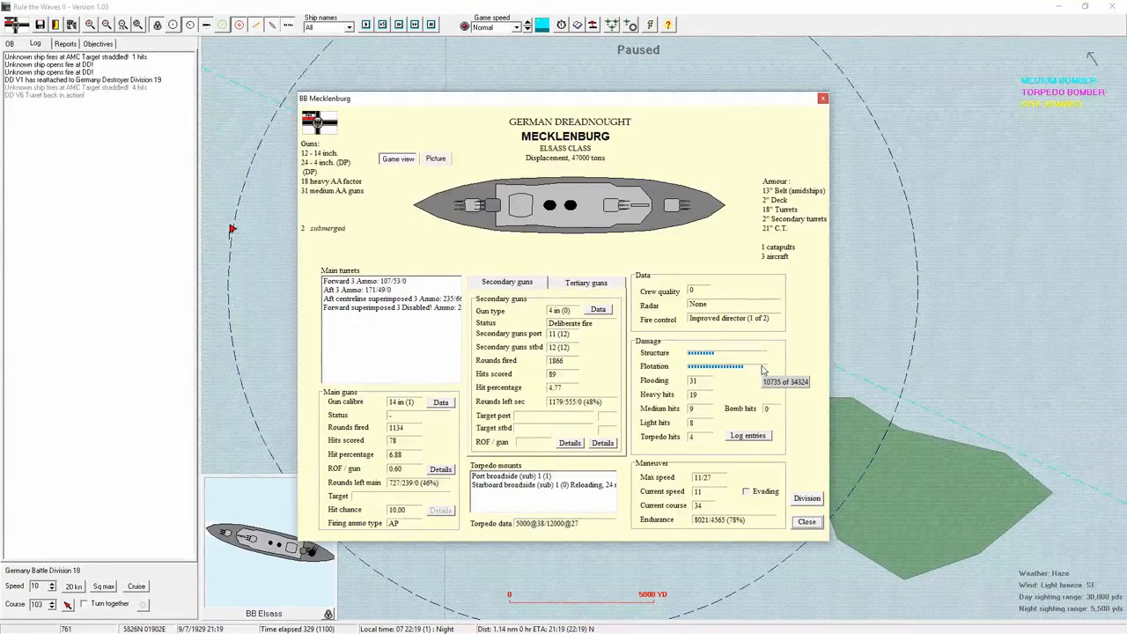
pyautogui.click(806, 521)
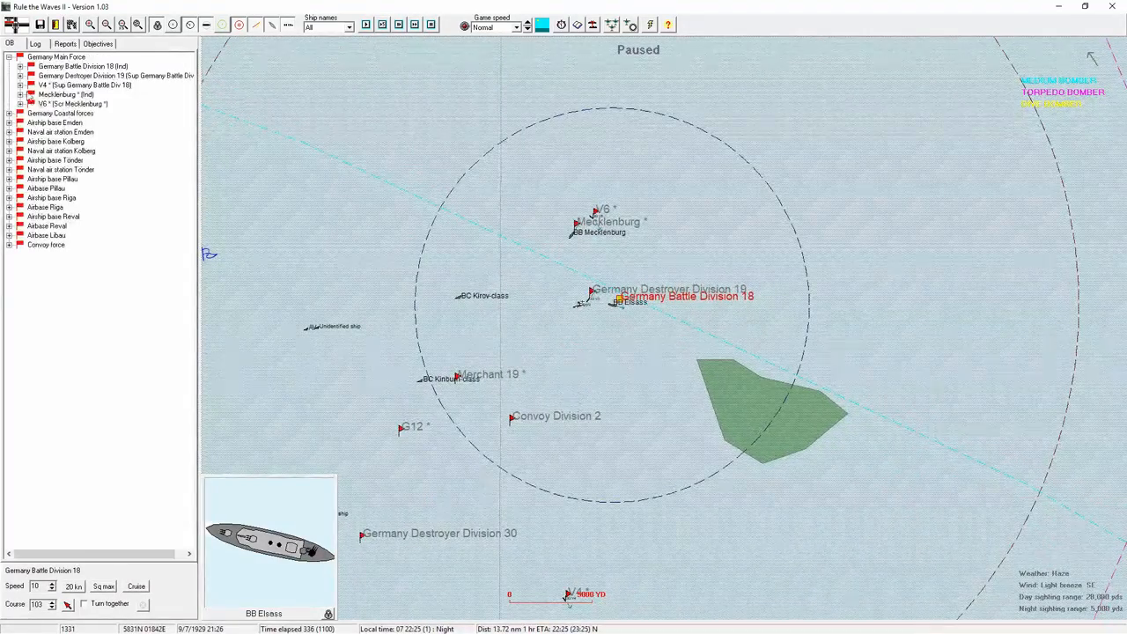
# Check battleship Elsass's details sheet from the map and close it again.
pyautogui.rightClick(67, 104)
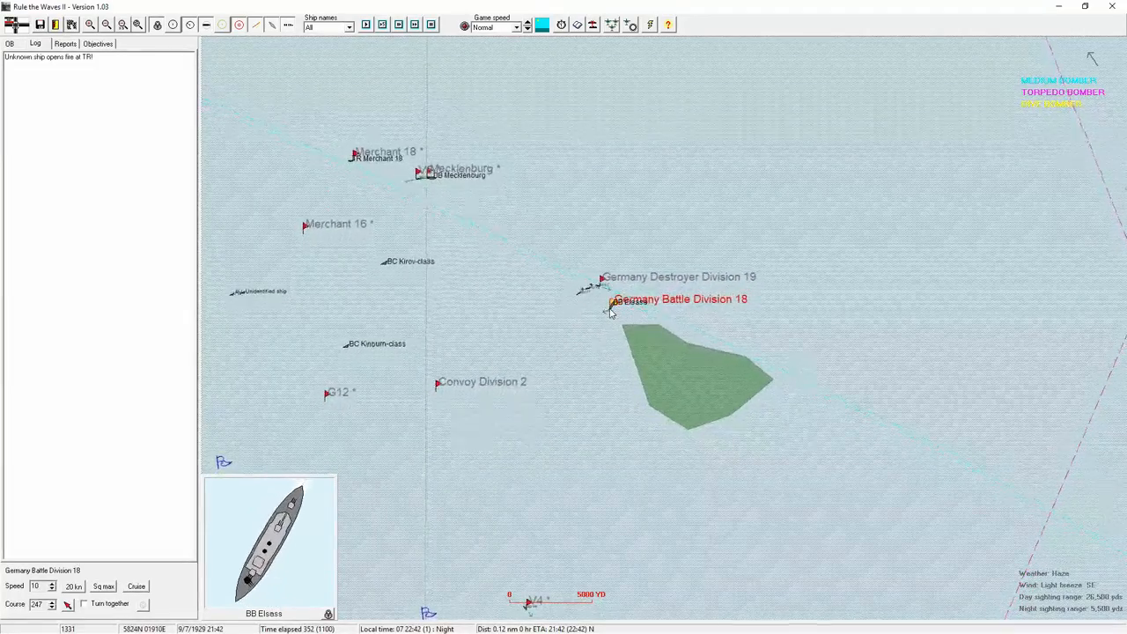
pyautogui.click(609, 308)
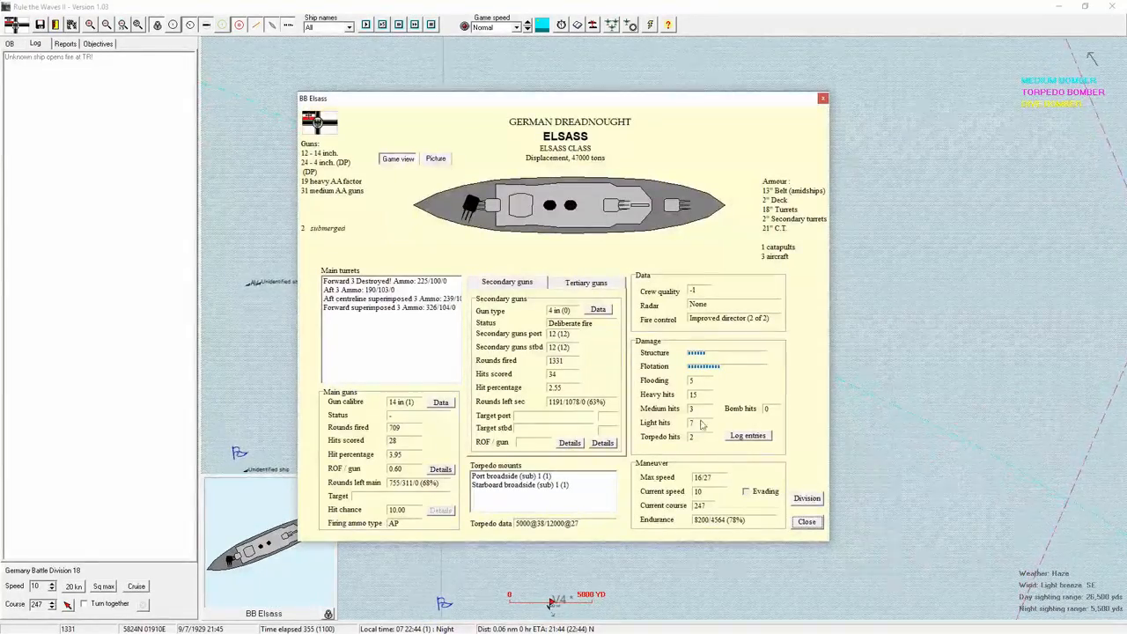
pyautogui.click(806, 521)
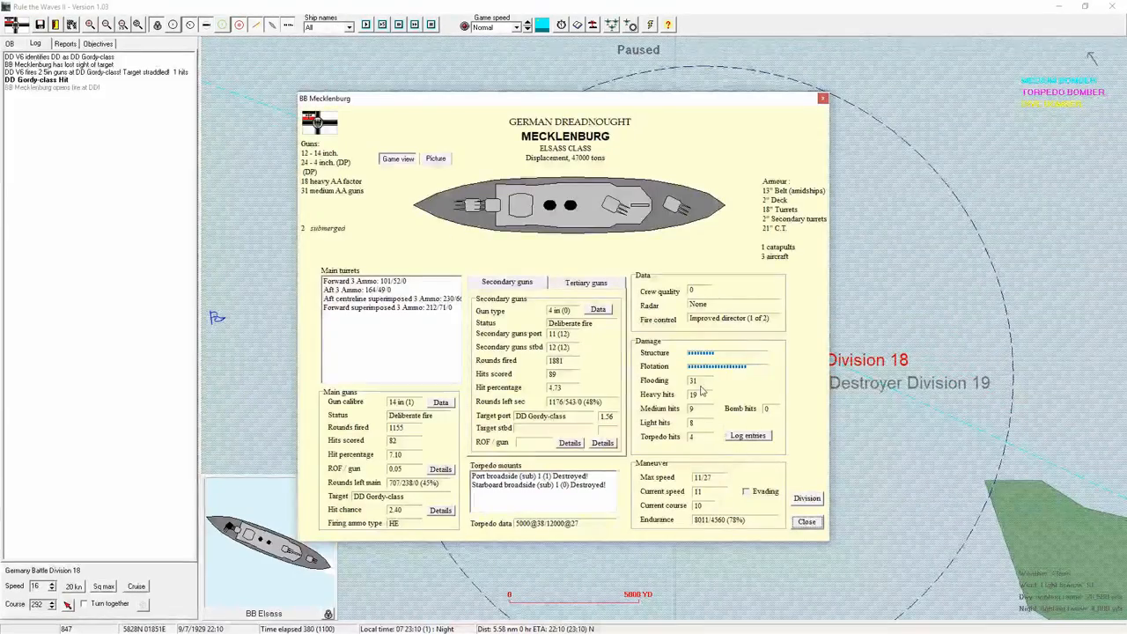
# Close Mecklenburg's details sheet after checking its flotation status.
pyautogui.click(806, 521)
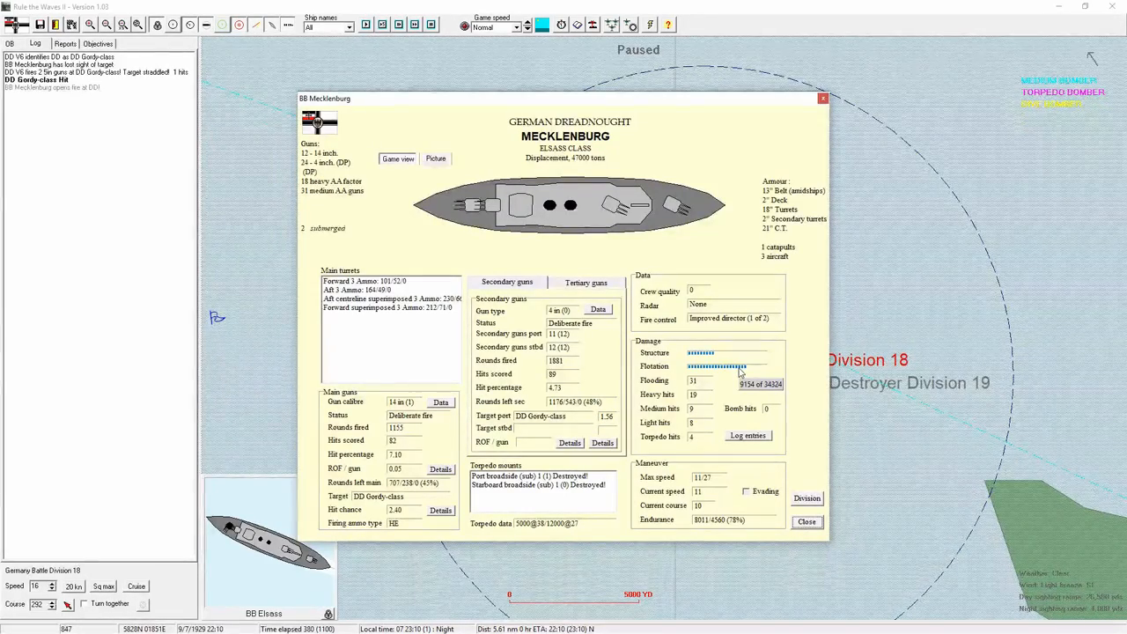
pyautogui.click(807, 521)
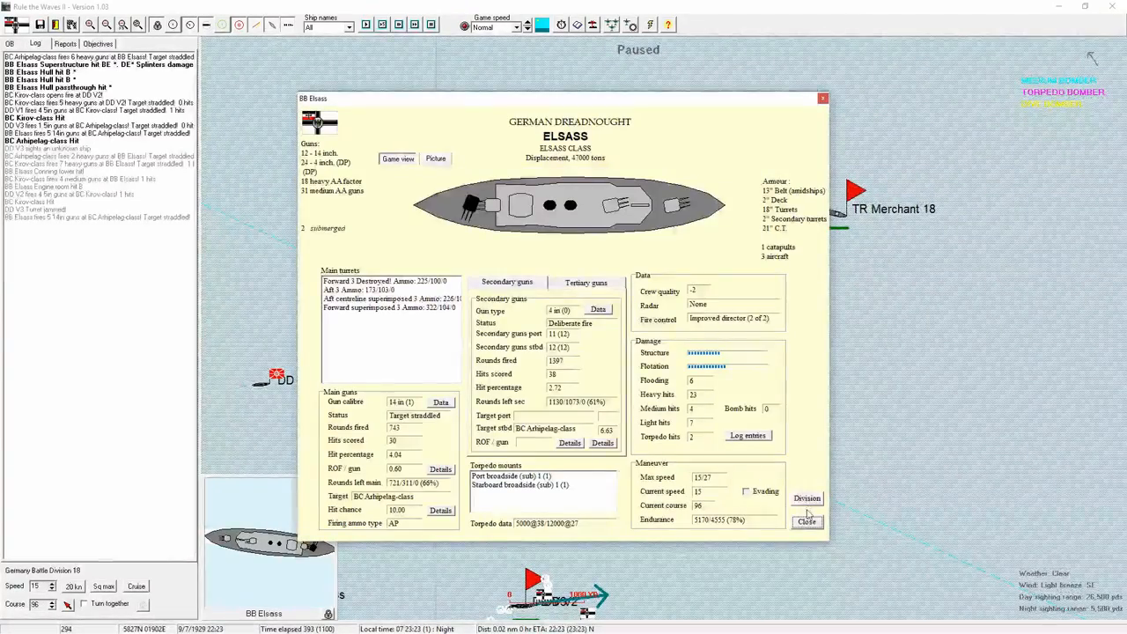
# Close Elsass's sheet and acknowledge the torpedo hit on the Kirov-class battlecruiser.
pyautogui.click(806, 521)
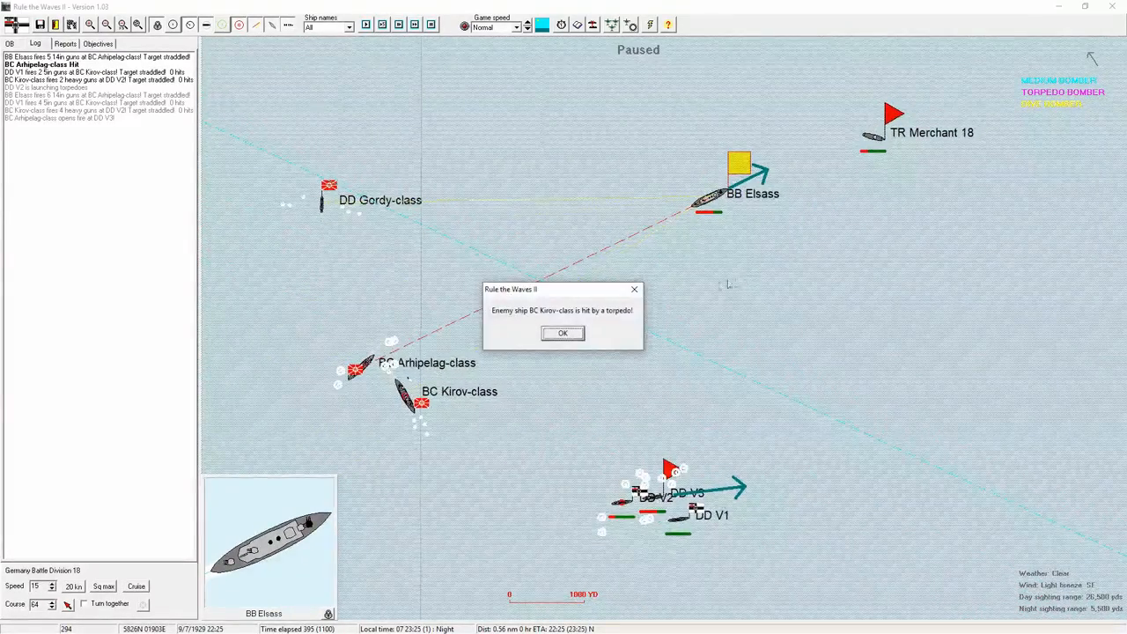
pyautogui.click(563, 333)
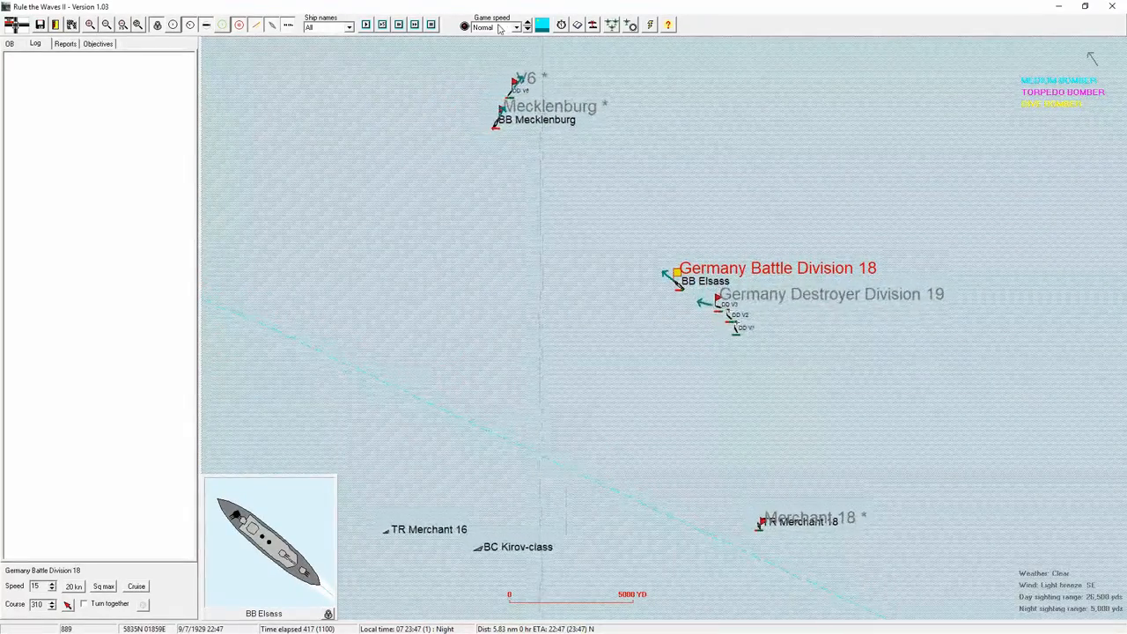
# Set a faster game speed so the battle runs on past 430 minutes.
pyautogui.click(517, 28)
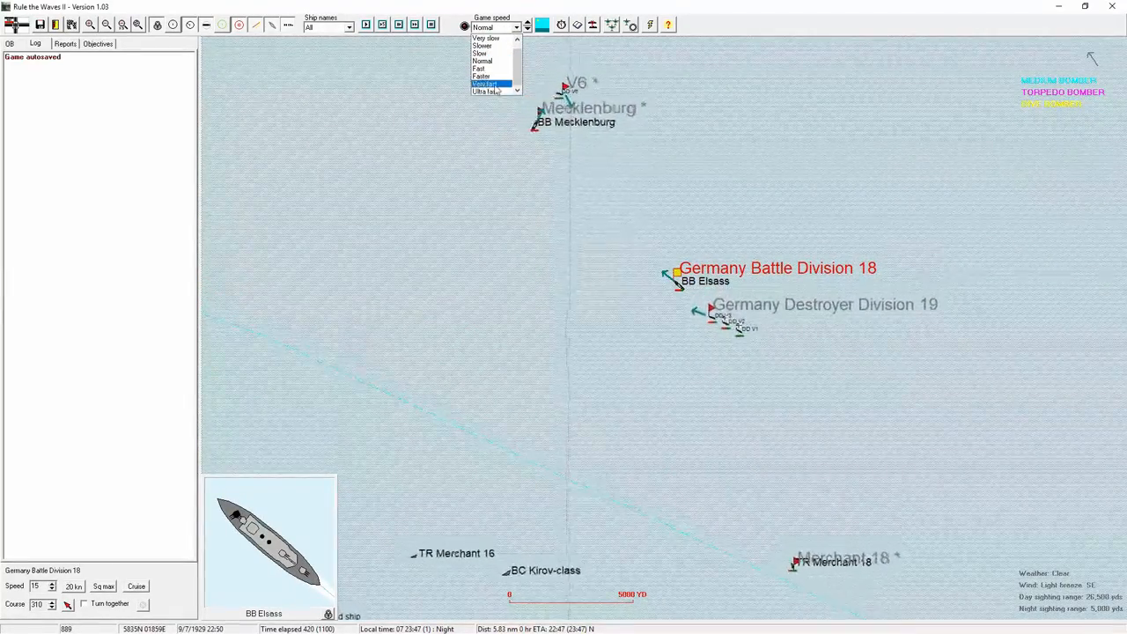
pyautogui.click(484, 83)
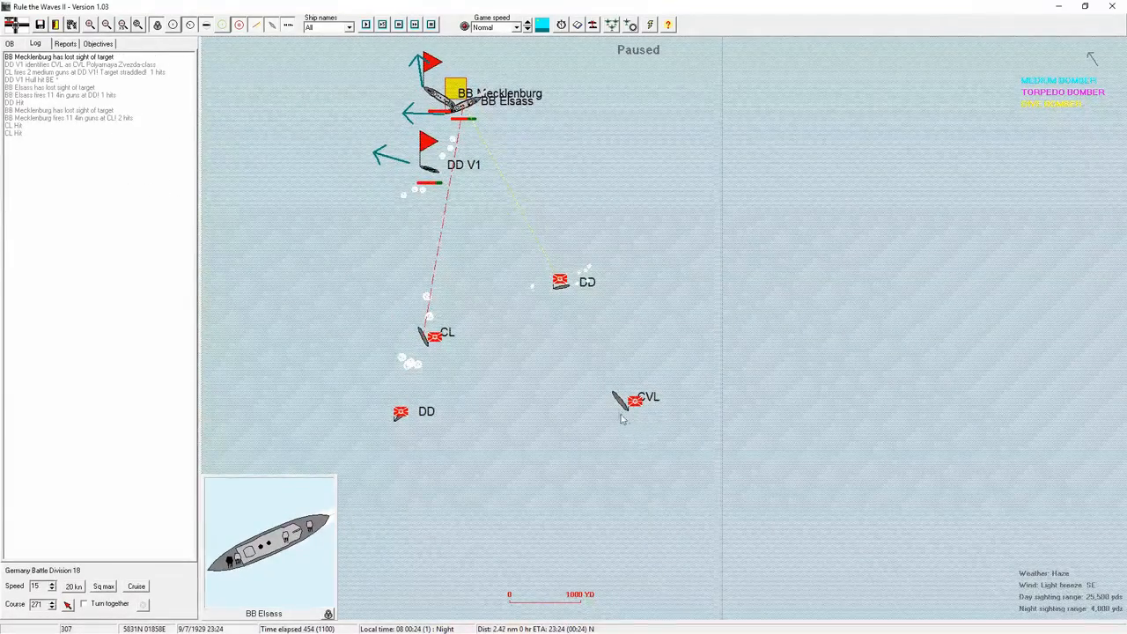
pyautogui.moveTo(707, 419)
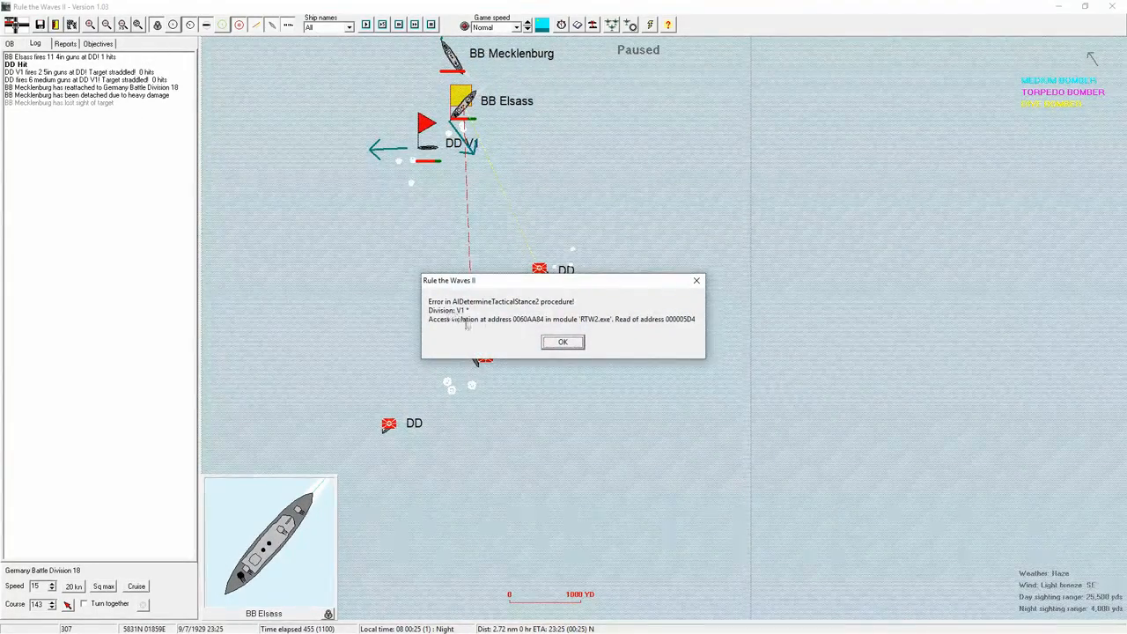
# Dismiss the program error and the Mecklenburg torpedo-avoidance messages.
pyautogui.click(562, 341)
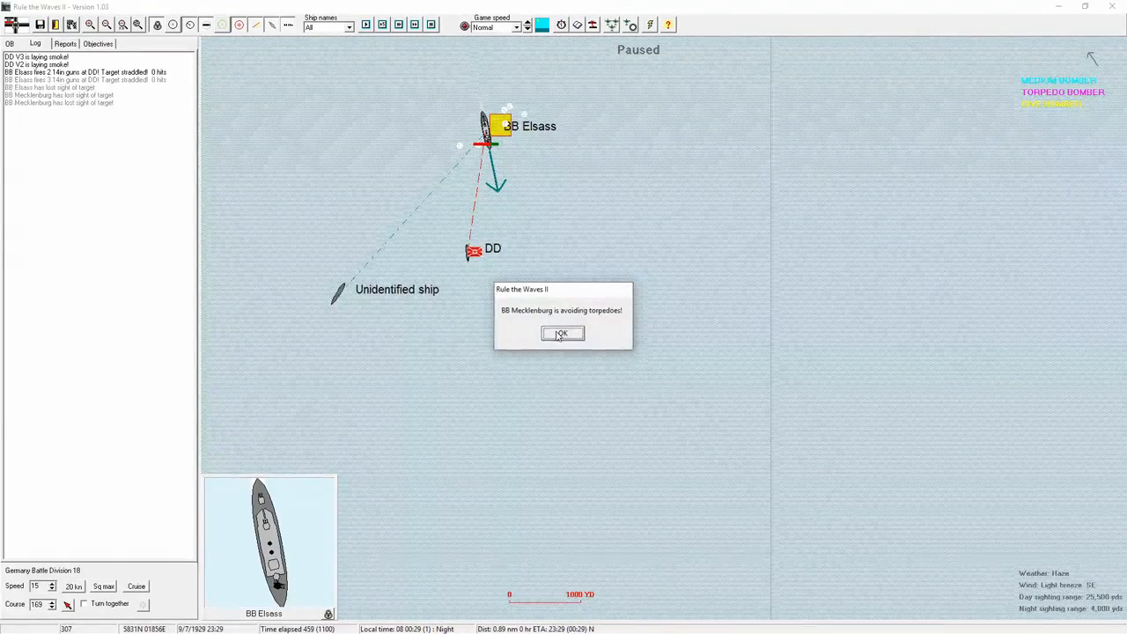
pyautogui.click(562, 335)
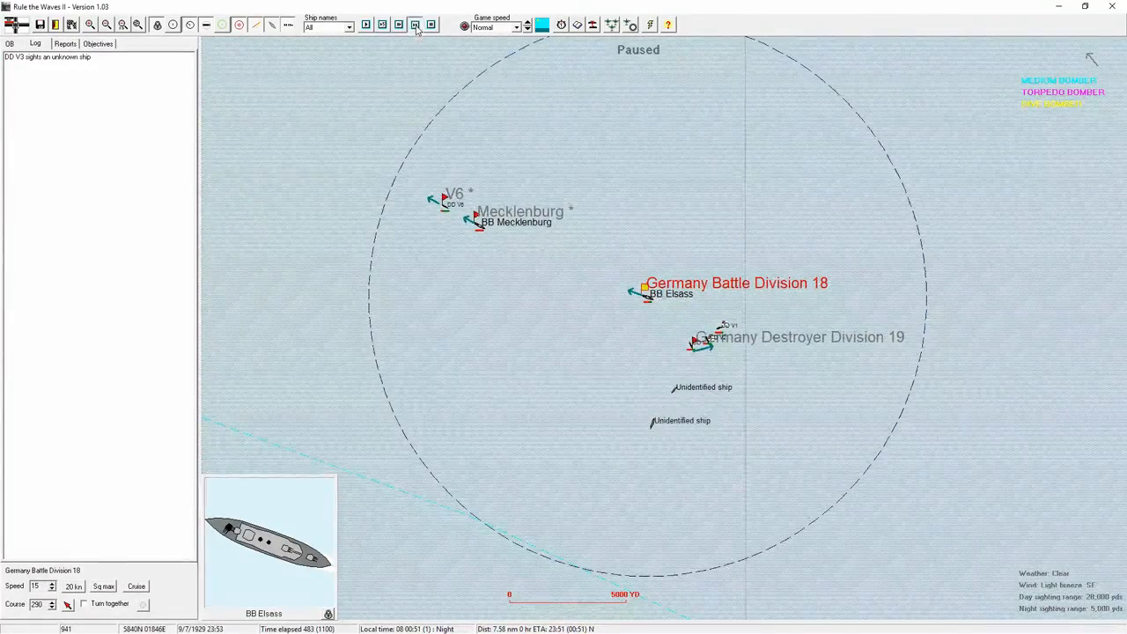
# Advance the battle several turns, acknowledge Elsass's flotation damage warning and close its sheet.
pyautogui.click(416, 25)
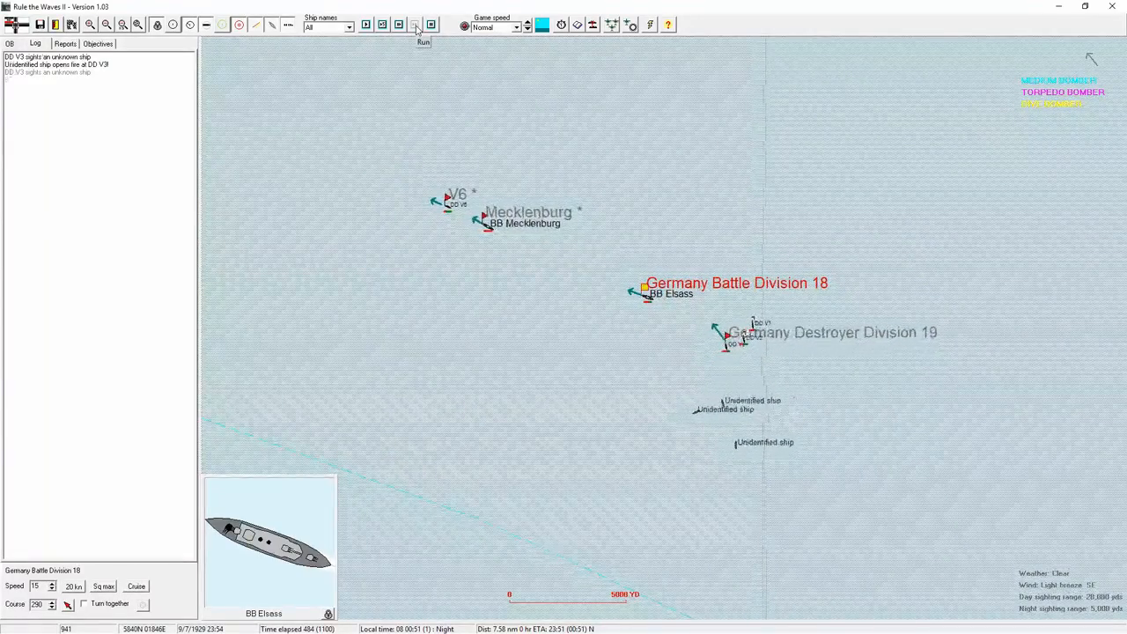
pyautogui.click(416, 24)
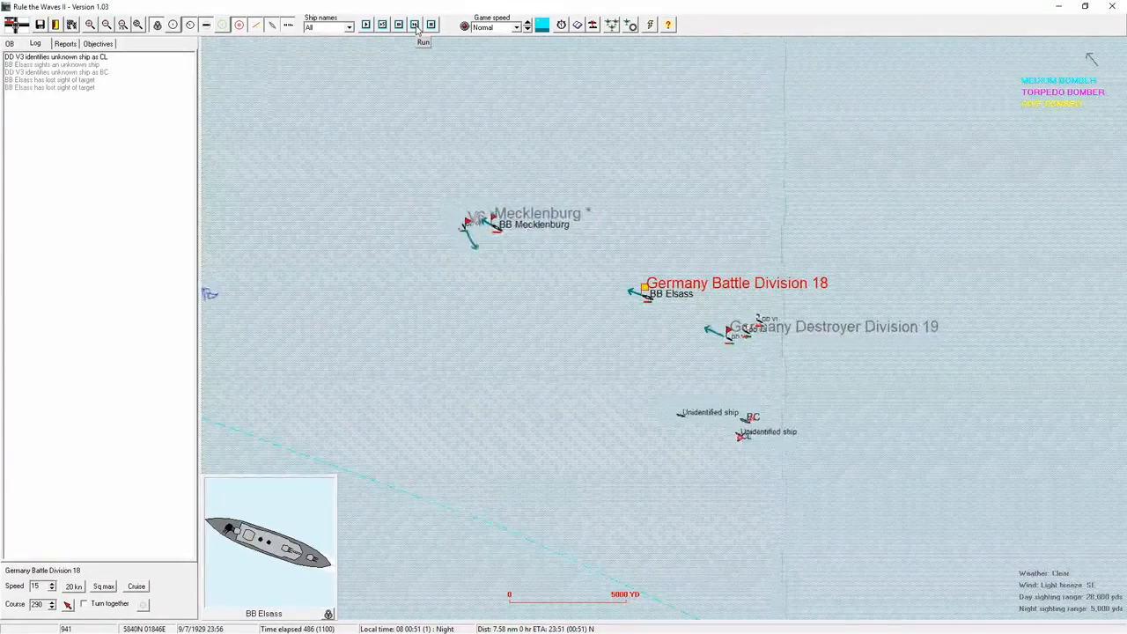
pyautogui.click(415, 25)
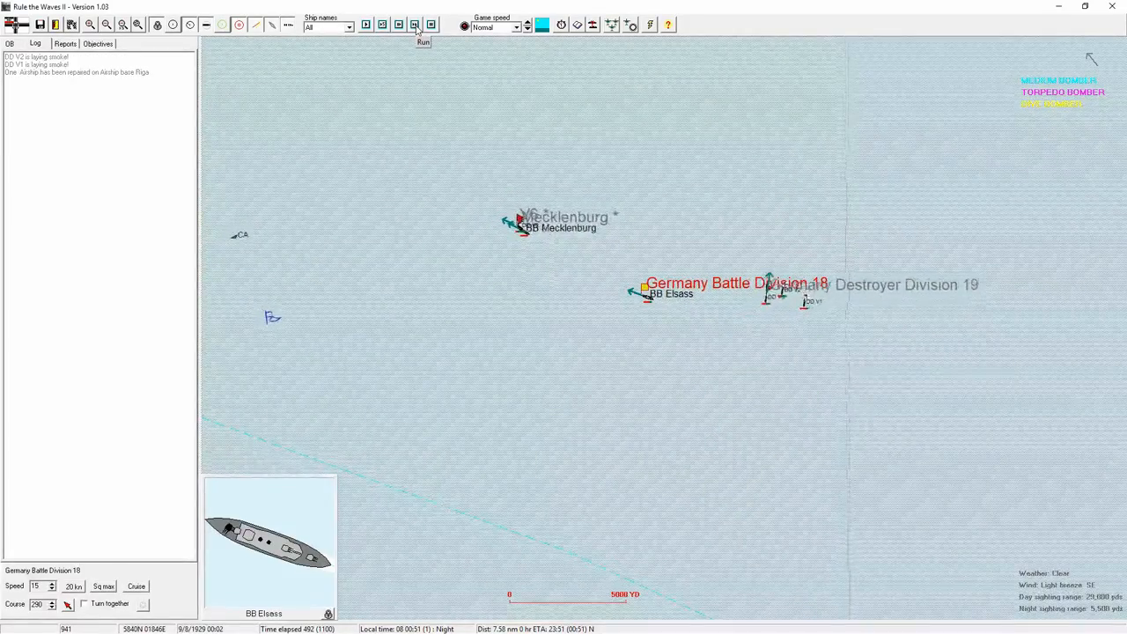
pyautogui.click(415, 24)
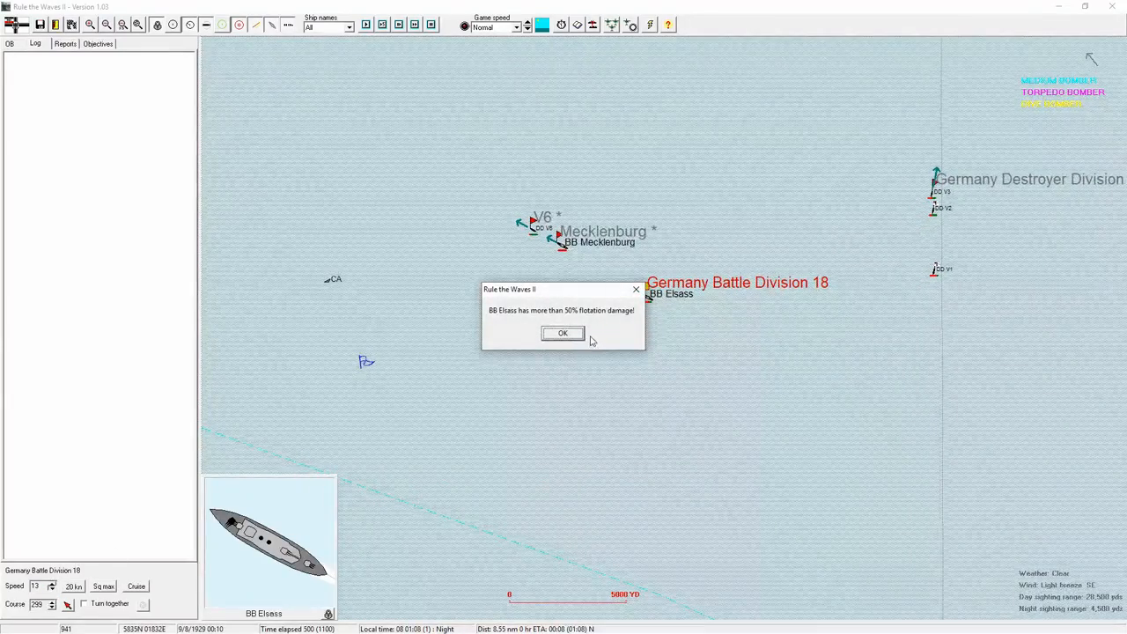
pyautogui.click(564, 333)
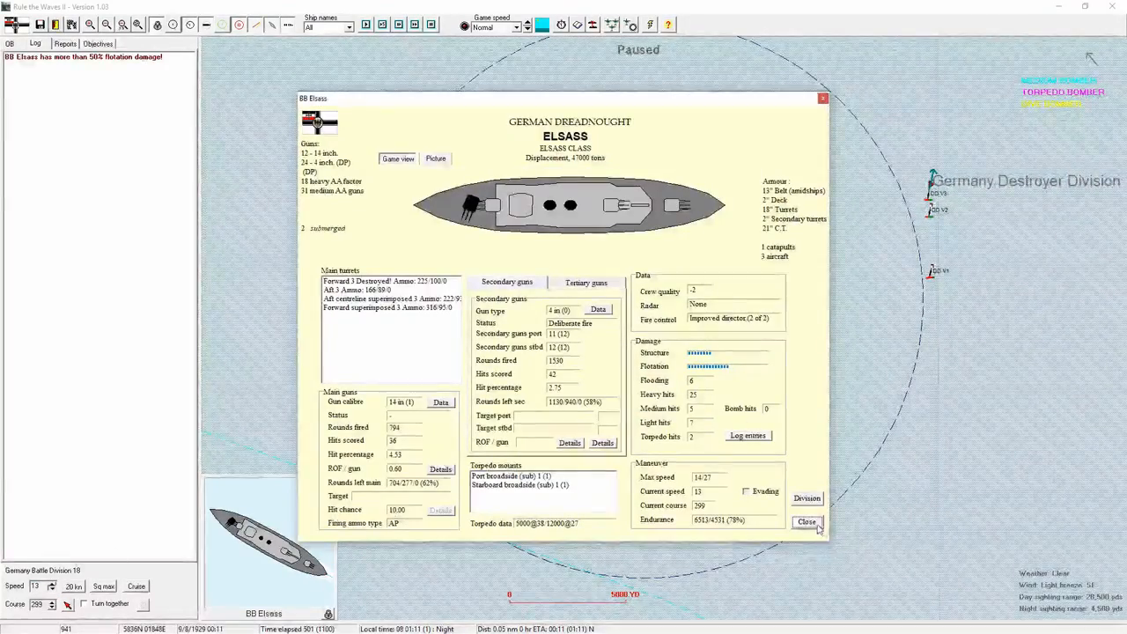
pyautogui.click(806, 522)
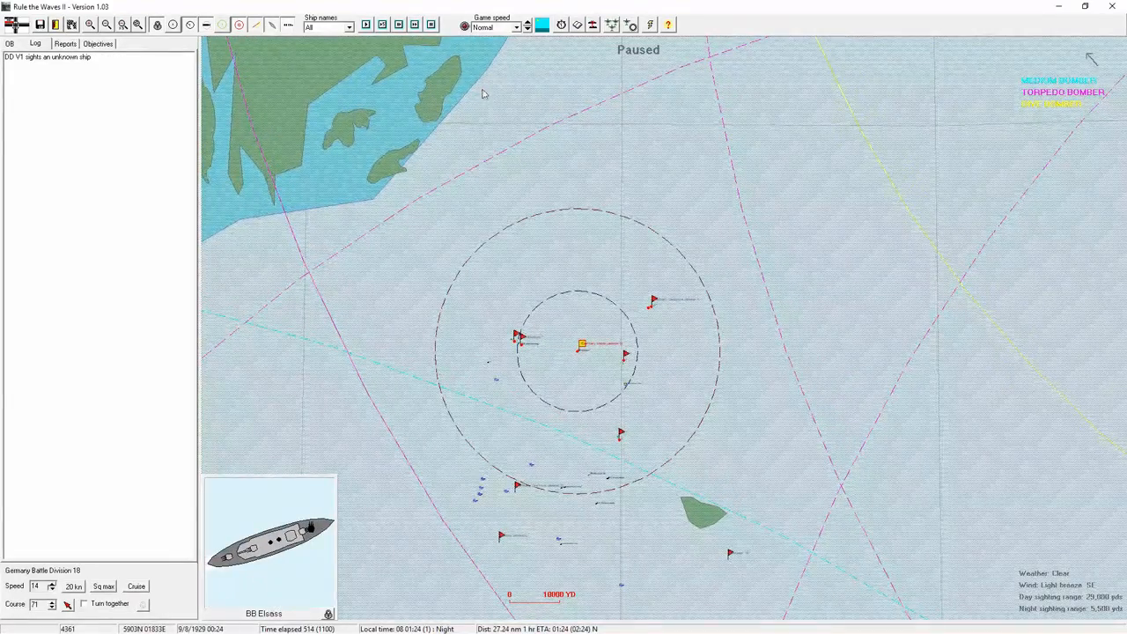
# Run the battle in bursts at Ultra fast speed until DD V1's damage warning and Mecklenburg's sinking.
pyautogui.click(415, 25)
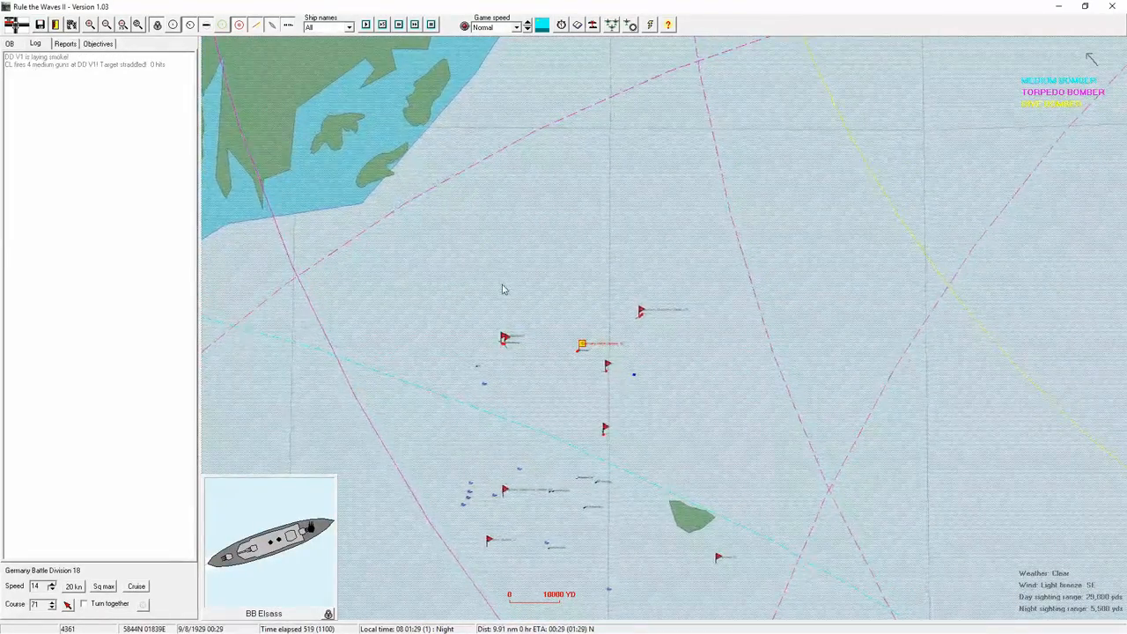
pyautogui.click(526, 28)
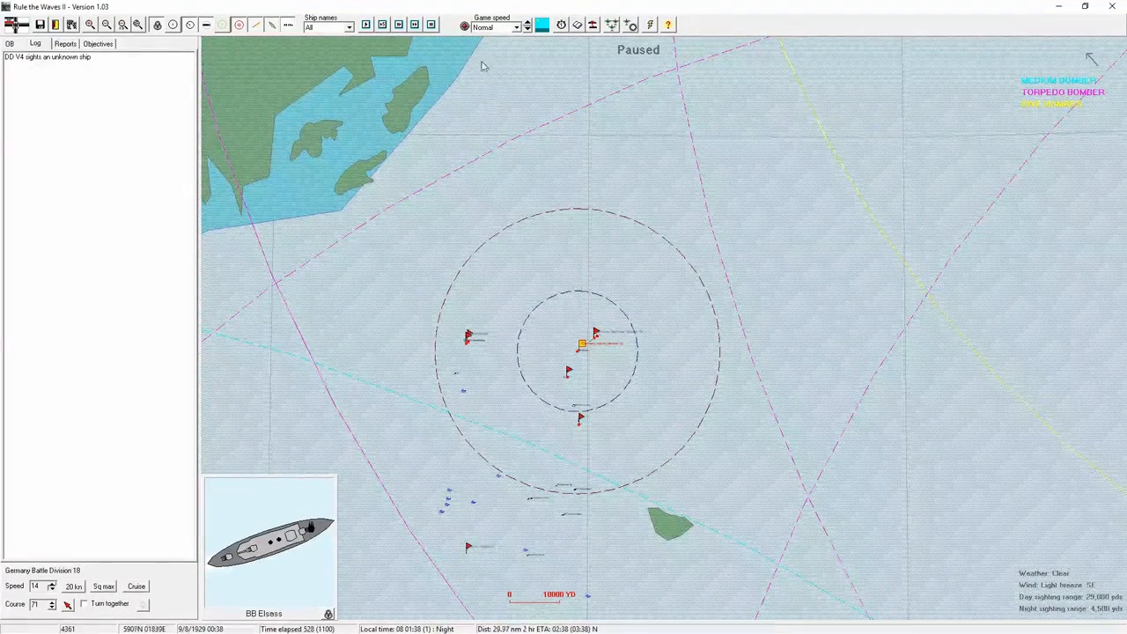
pyautogui.click(415, 25)
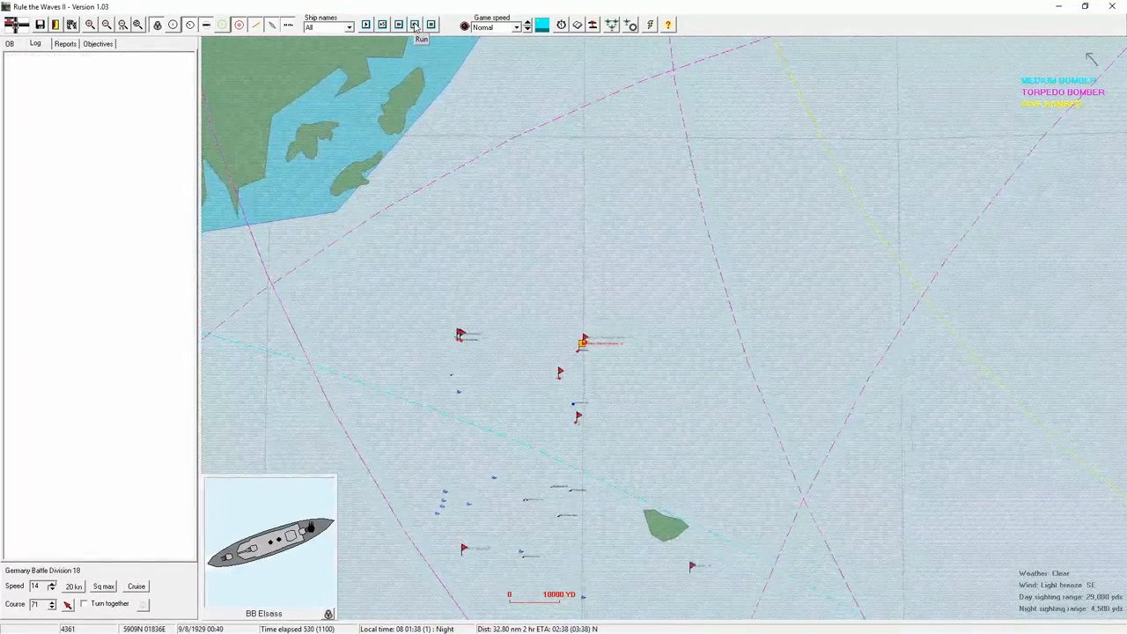
pyautogui.click(518, 28)
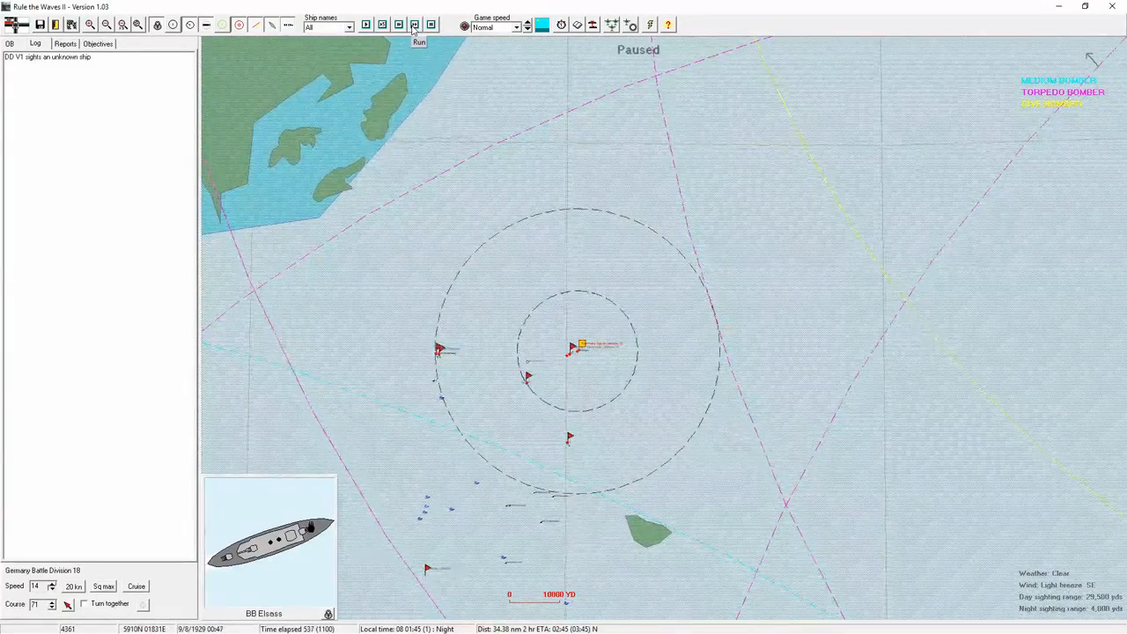
pyautogui.click(419, 24)
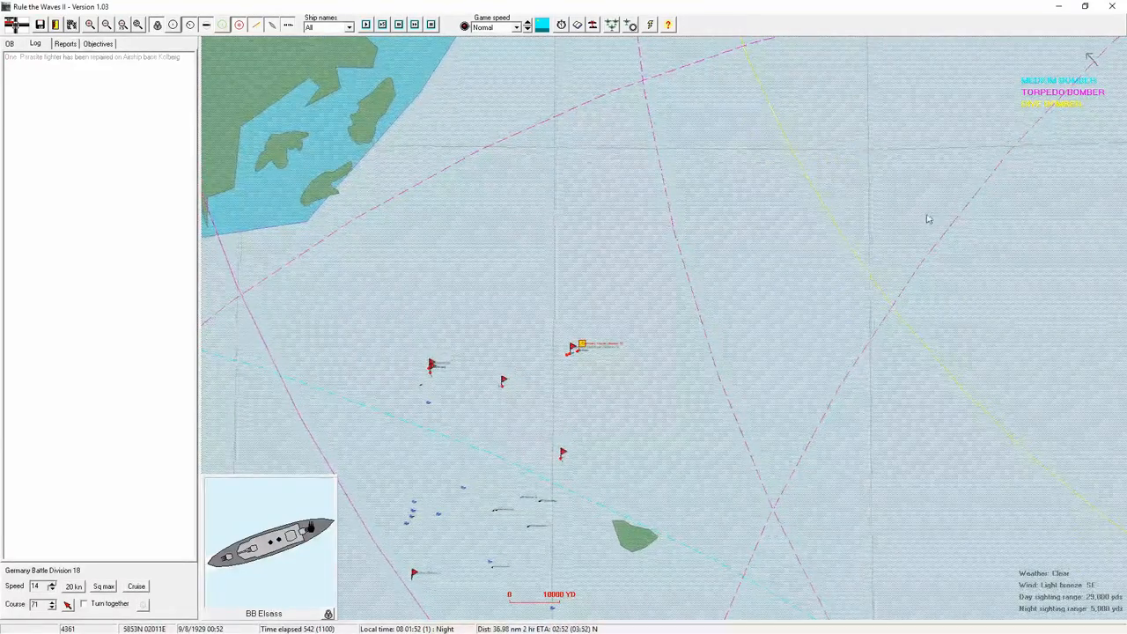
pyautogui.click(516, 28)
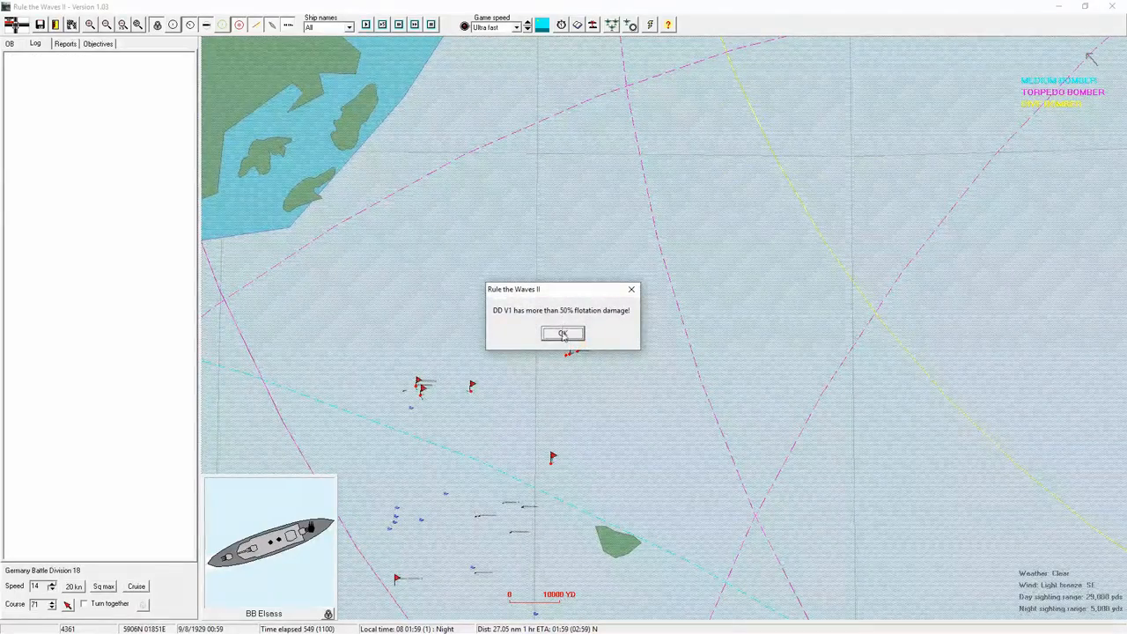
pyautogui.click(563, 334)
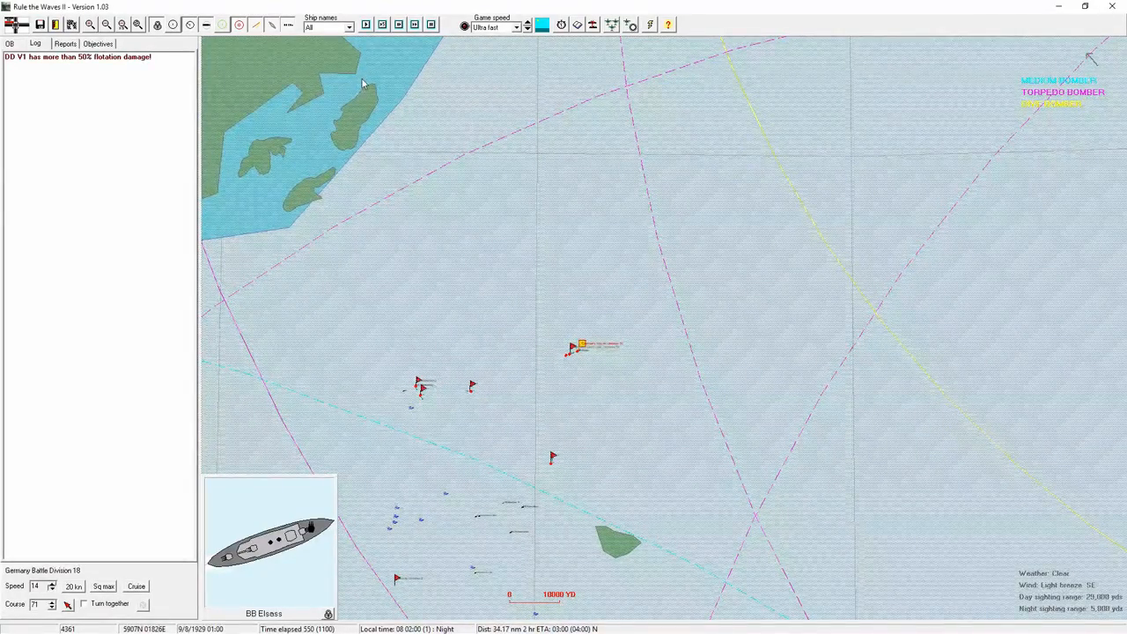
pyautogui.click(415, 24)
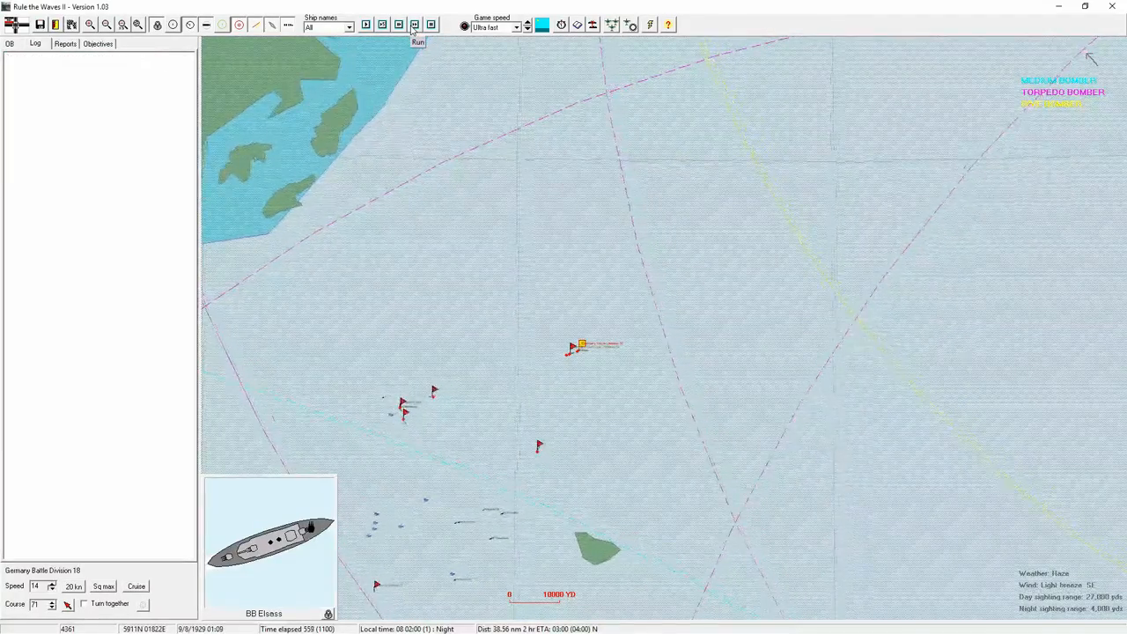
pyautogui.click(417, 42)
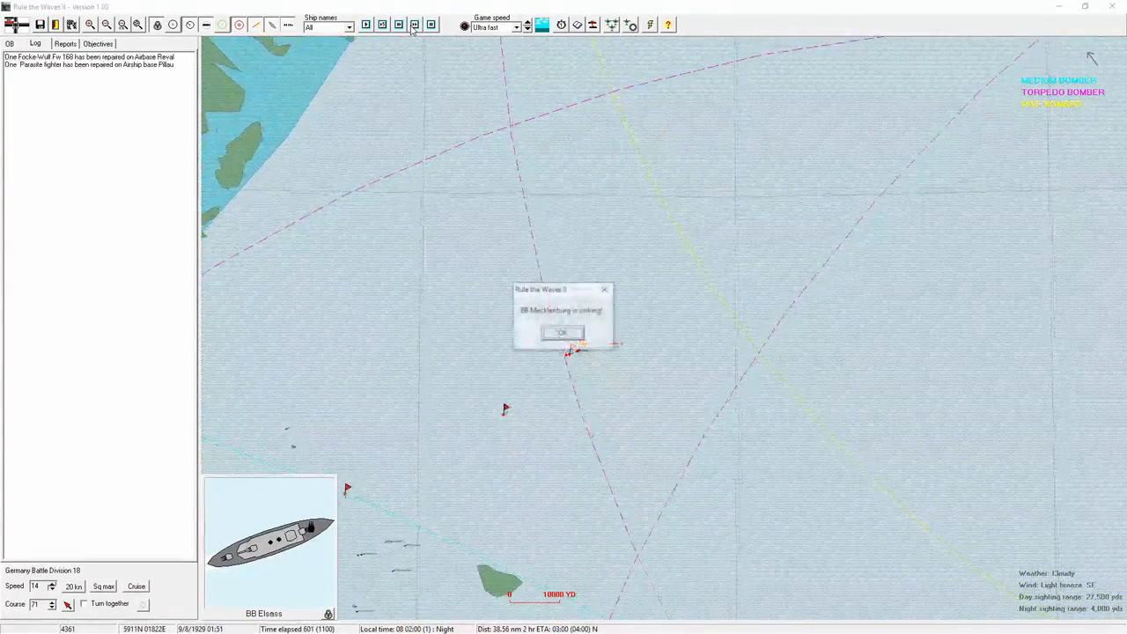
# Acknowledge Mecklenburg sinking and bring up BB Elsass's damage and status sheet.
pyautogui.click(562, 332)
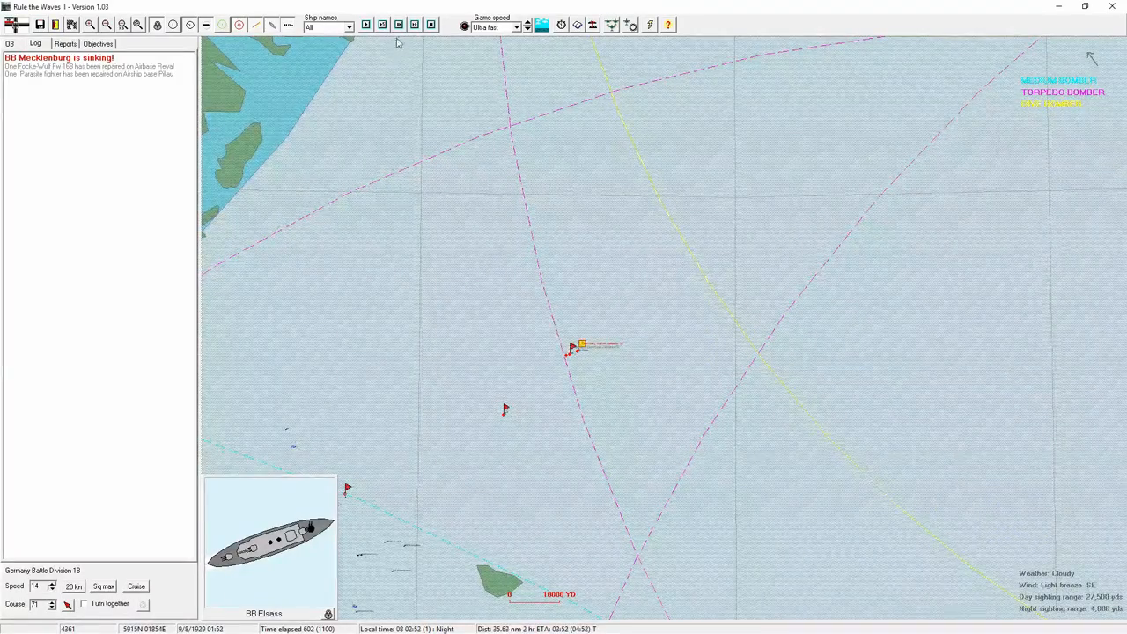
pyautogui.click(429, 24)
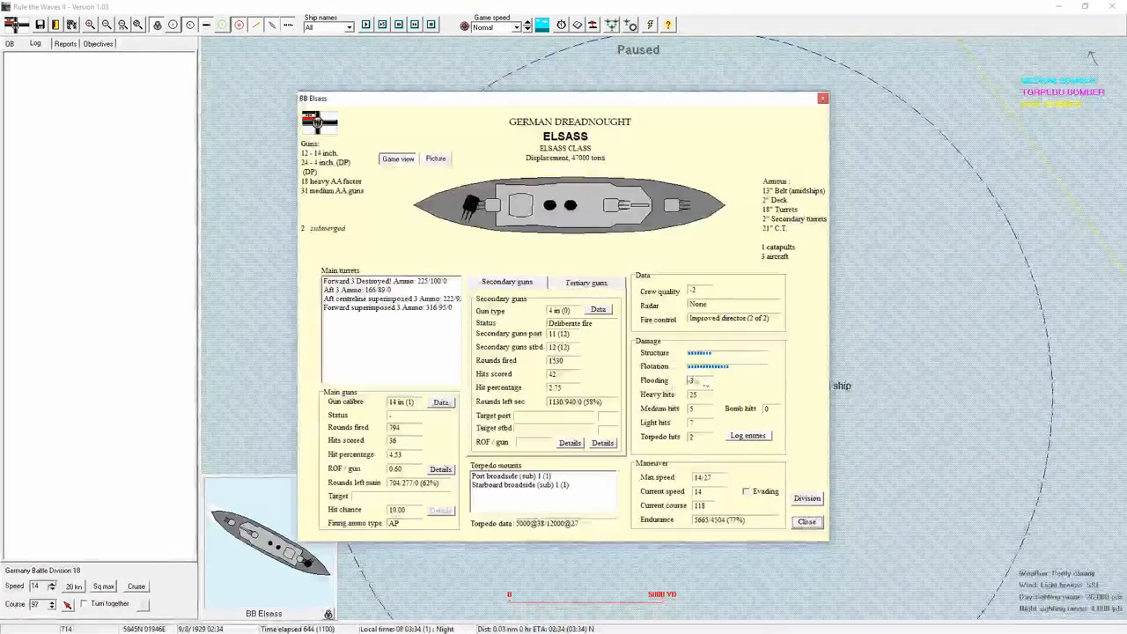
# Close Elsass's details sheet to return to the wider Baltic battle map.
pyautogui.click(806, 521)
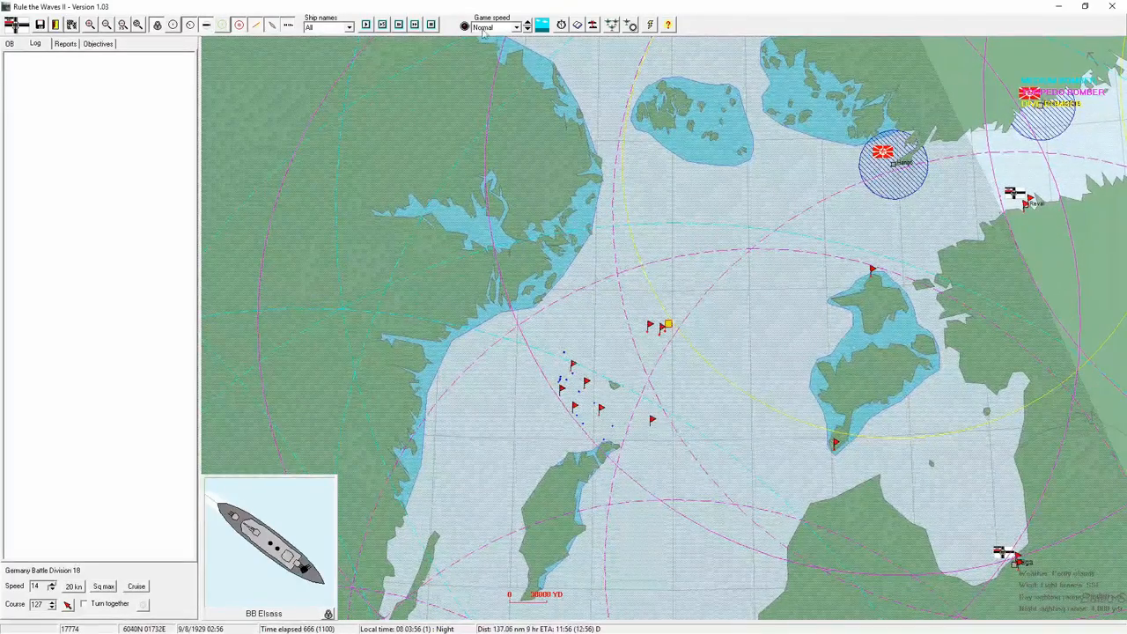
# Zoom the map in on Germany Battle Division 18 with BB Elsass at twilight.
pyautogui.click(525, 25)
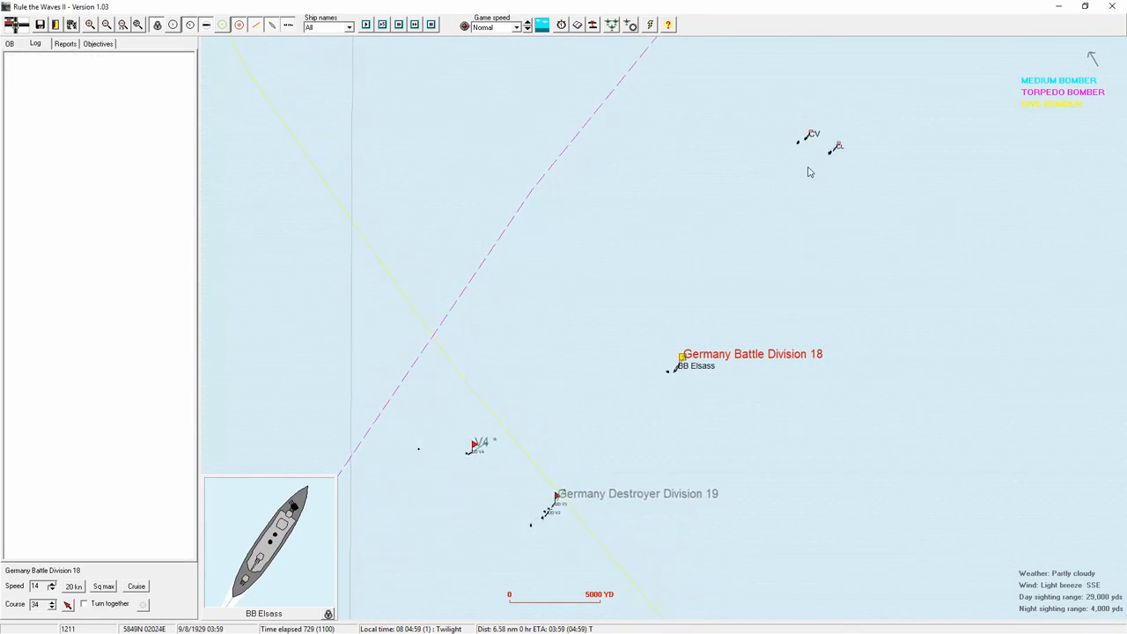
# Choose a game speed and dismiss the Russian Polyarnaya Zvezda carrier's info window.
pyautogui.click(517, 26)
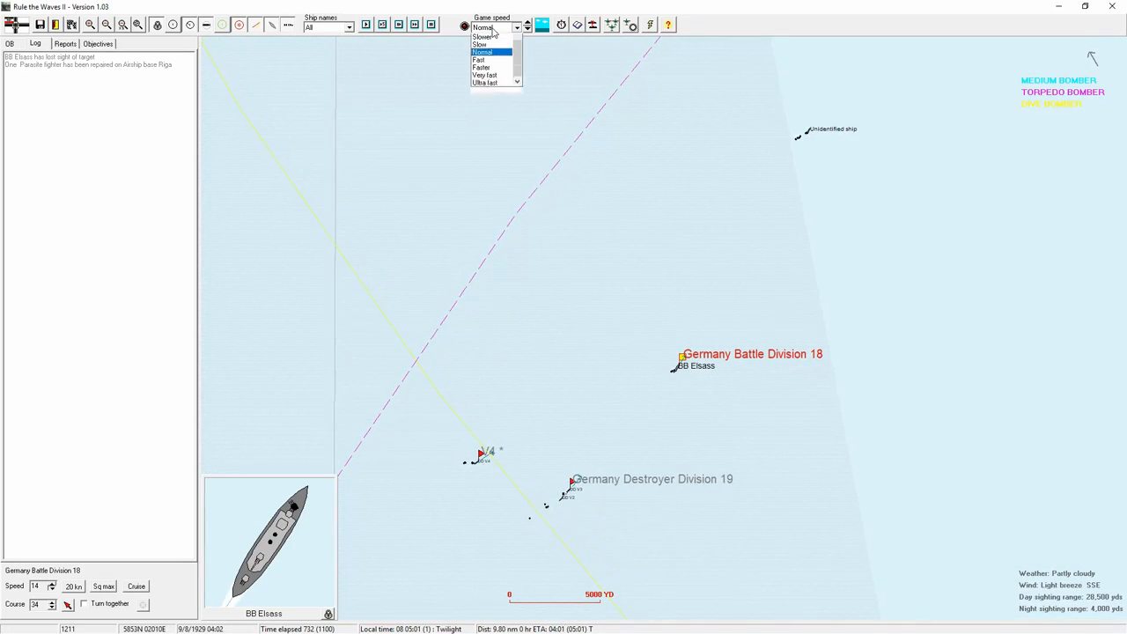
pyautogui.click(416, 25)
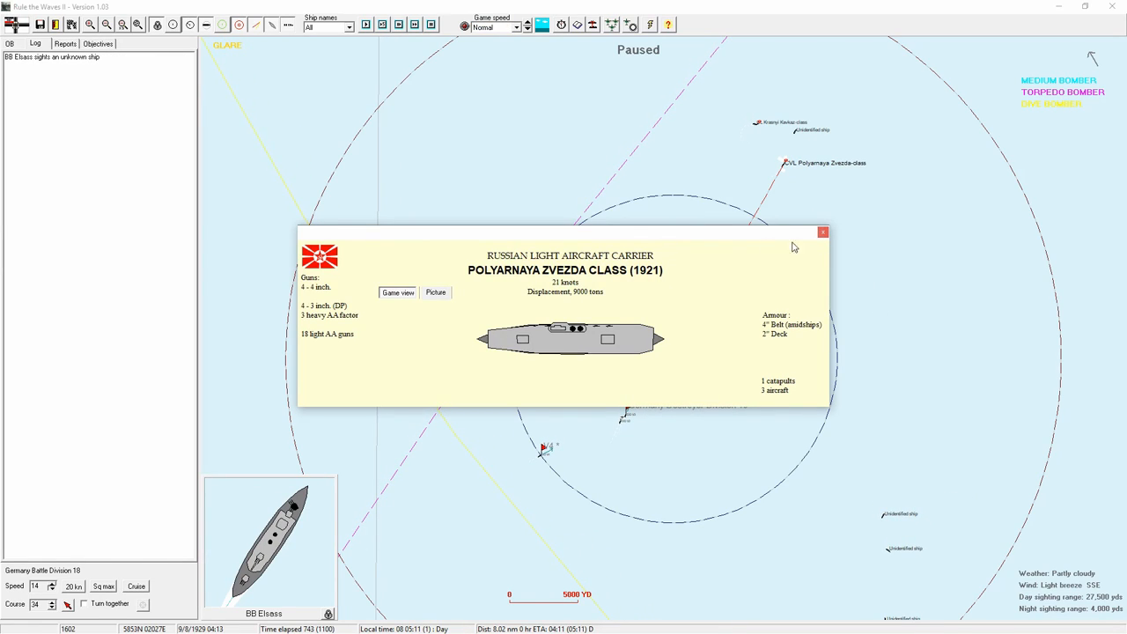
pyautogui.moveTo(783, 397)
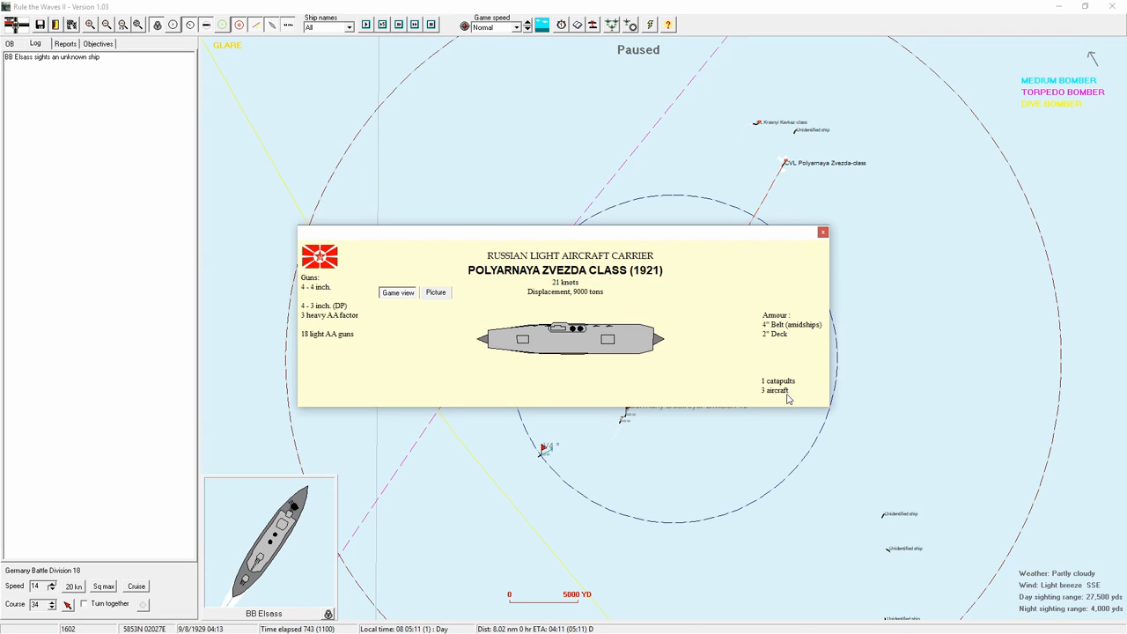
pyautogui.moveTo(712, 294)
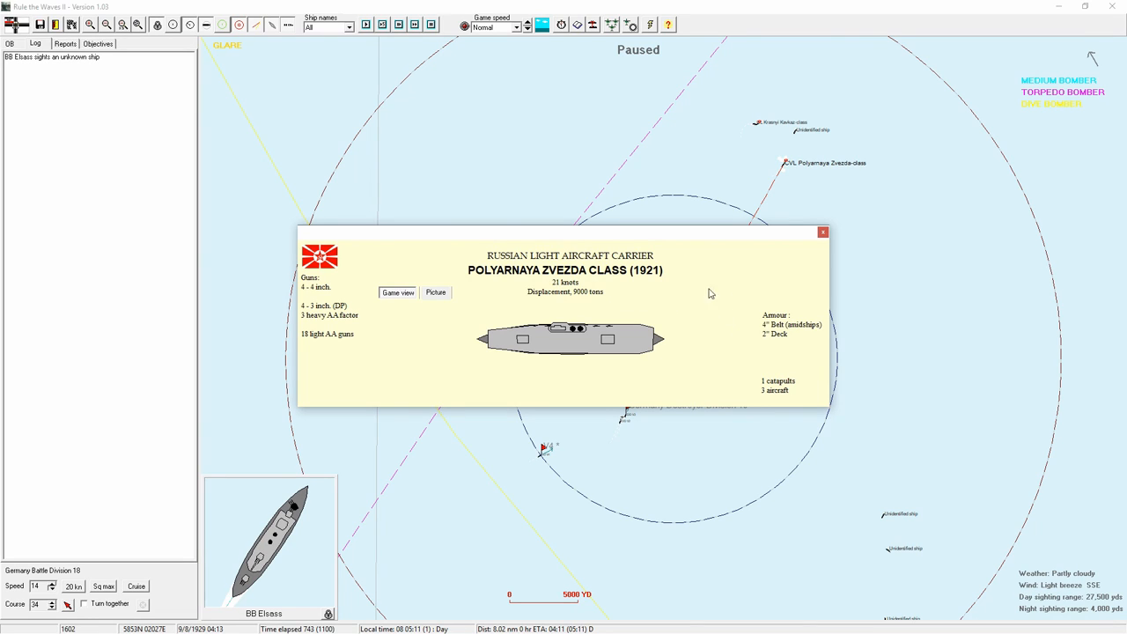
pyautogui.click(822, 233)
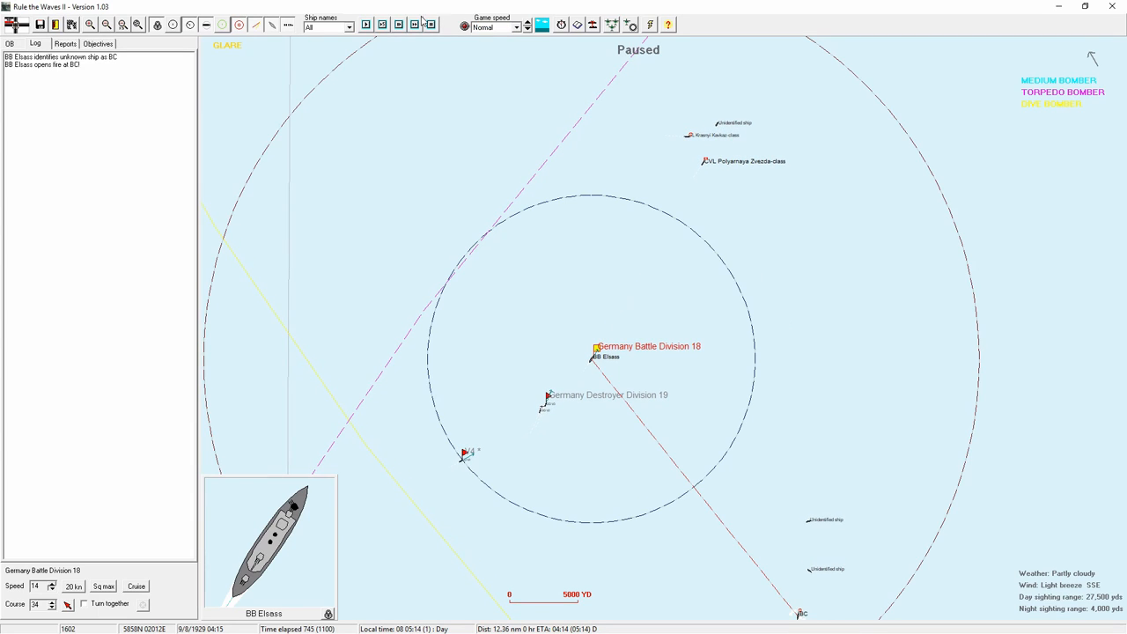
# Run the battle, check the scouting reports and zoom in on the enemy battlecruiser.
pyautogui.click(413, 25)
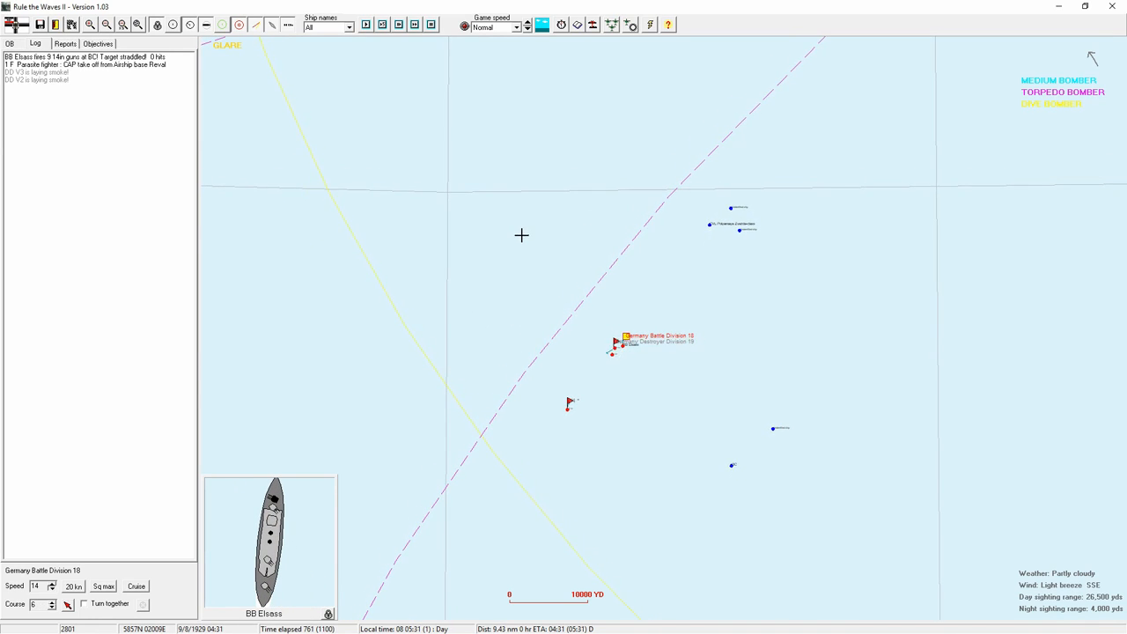
pyautogui.click(65, 42)
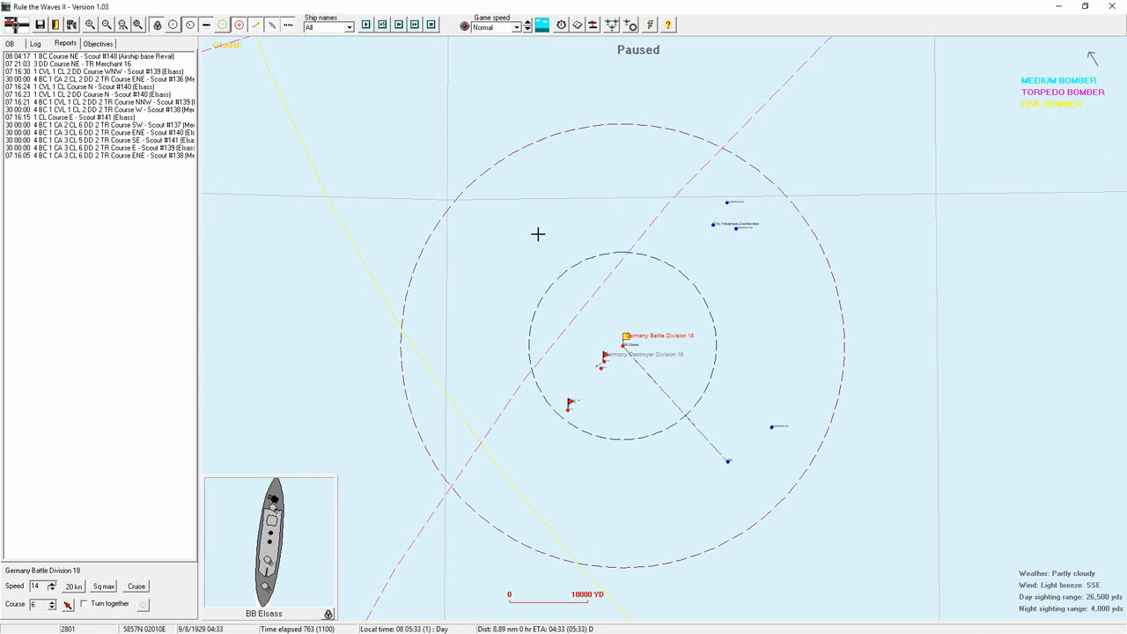
pyautogui.click(415, 25)
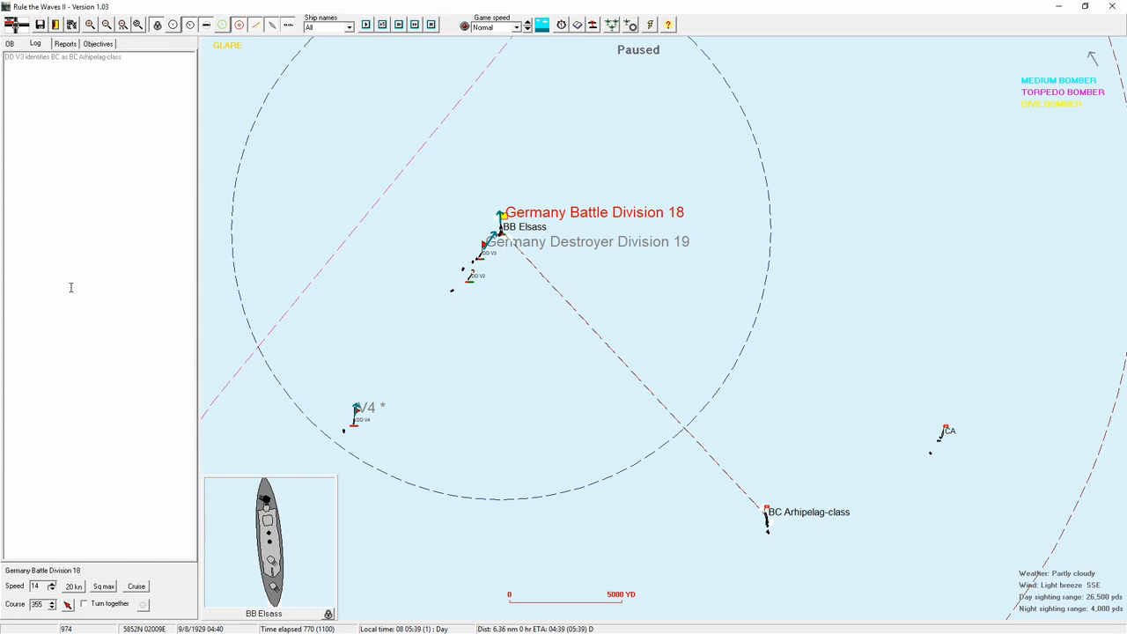
# Run the battle in short steps as the division fires on the Arhipelag-class at long range.
pyautogui.click(424, 25)
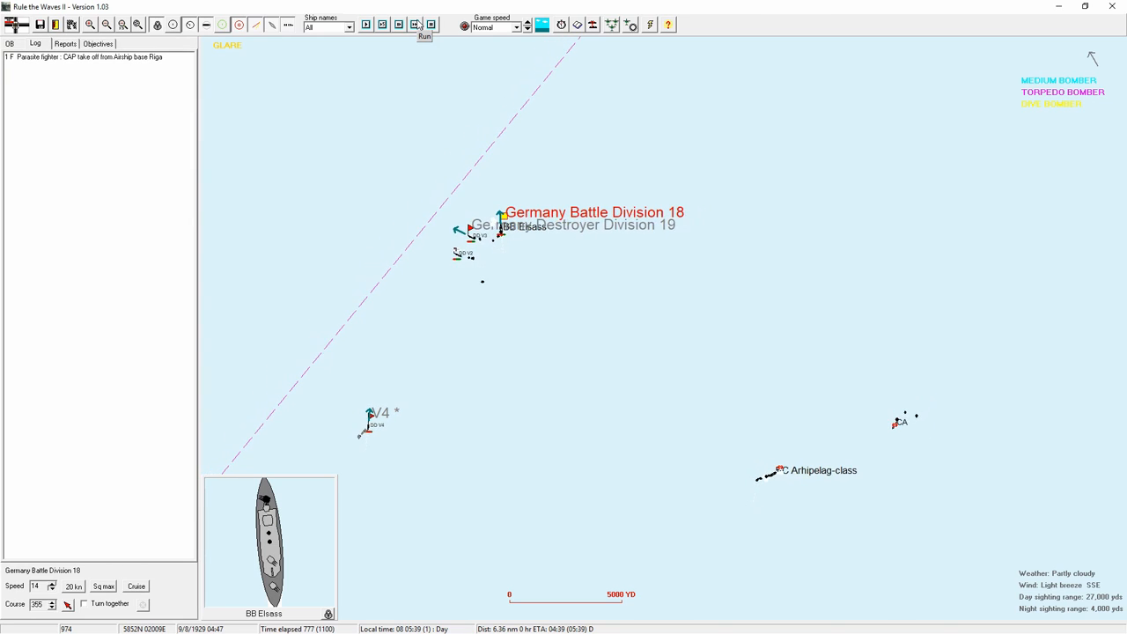
pyautogui.click(424, 36)
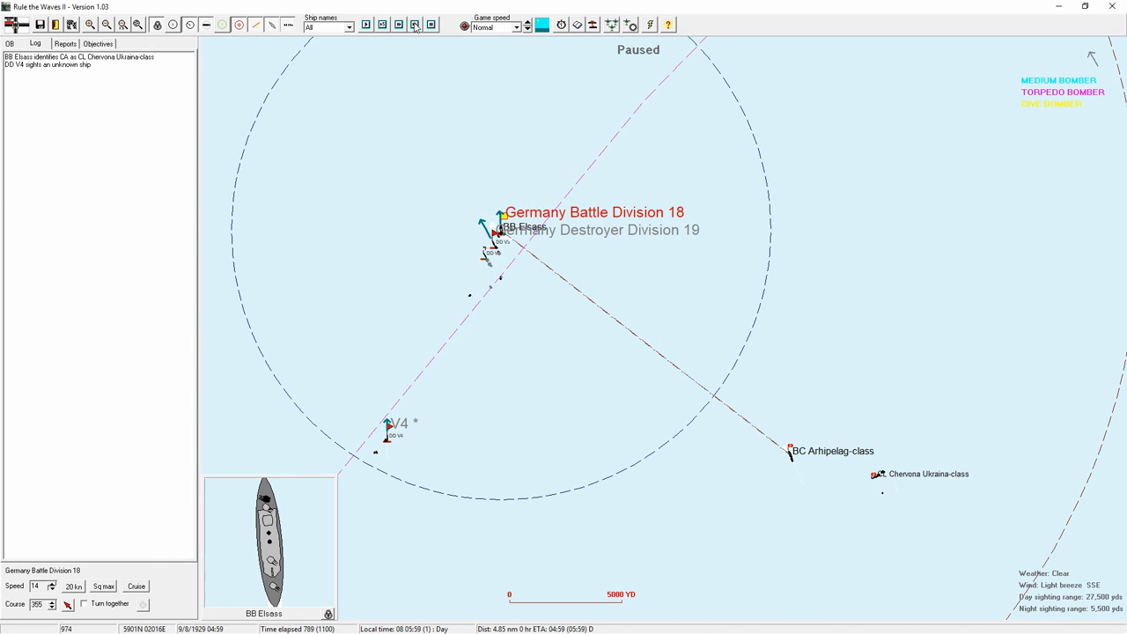
pyautogui.click(416, 25)
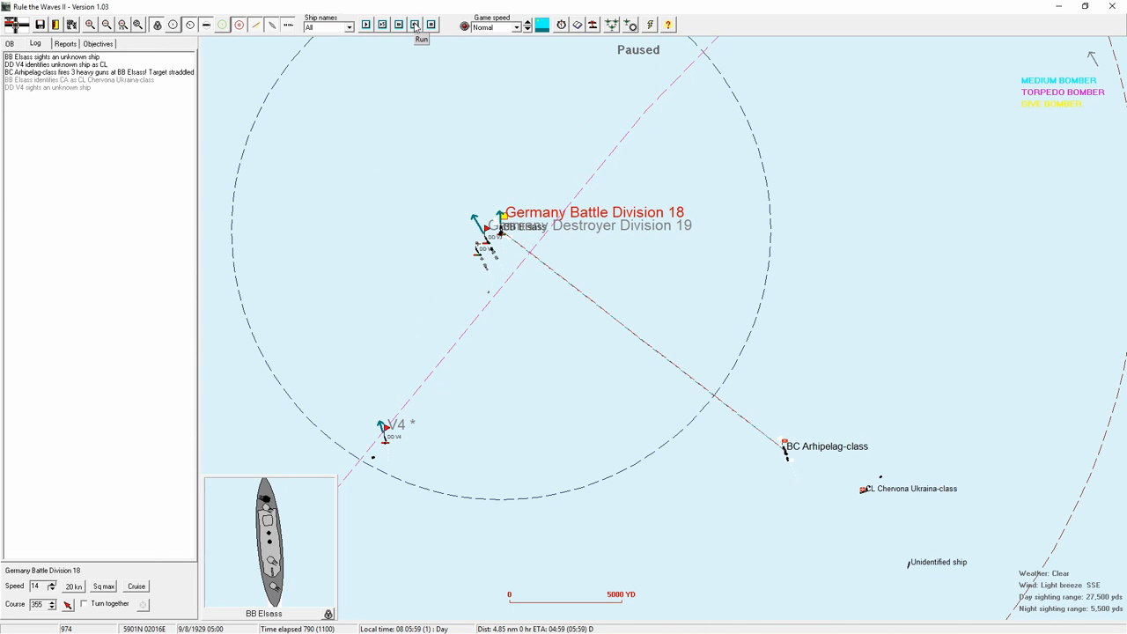
pyautogui.click(423, 39)
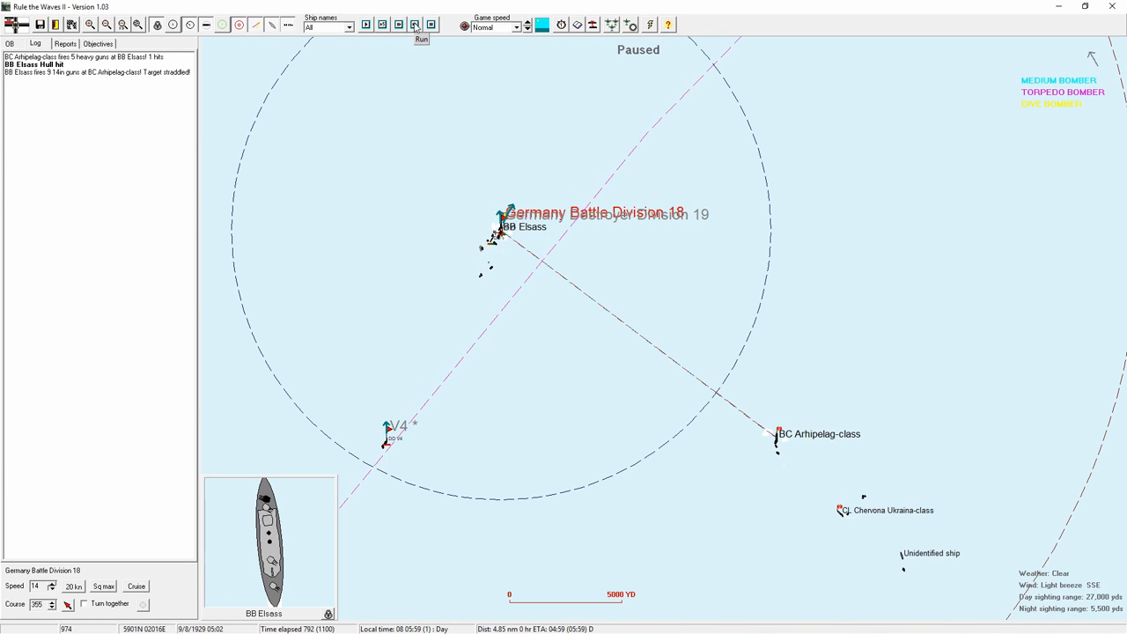
pyautogui.click(416, 27)
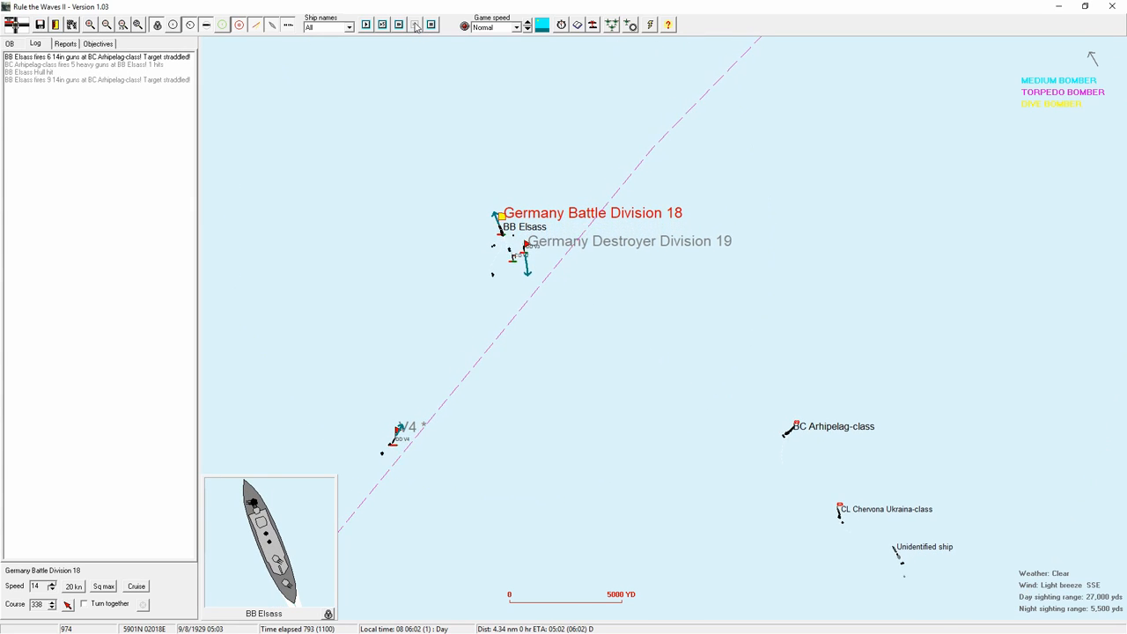
pyautogui.click(416, 24)
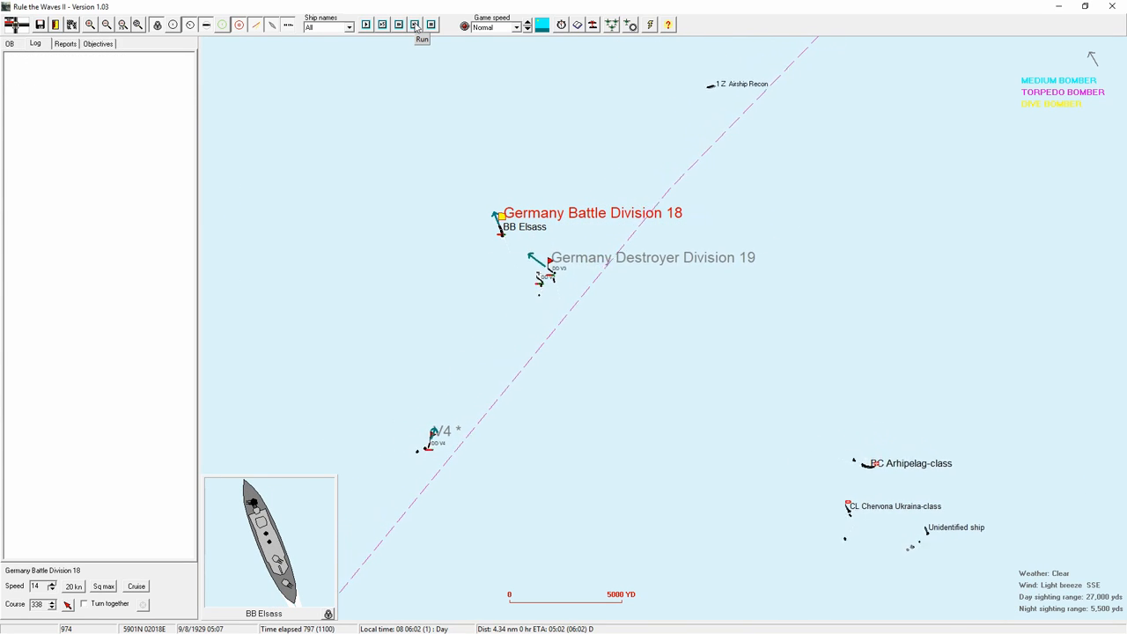
pyautogui.click(422, 25)
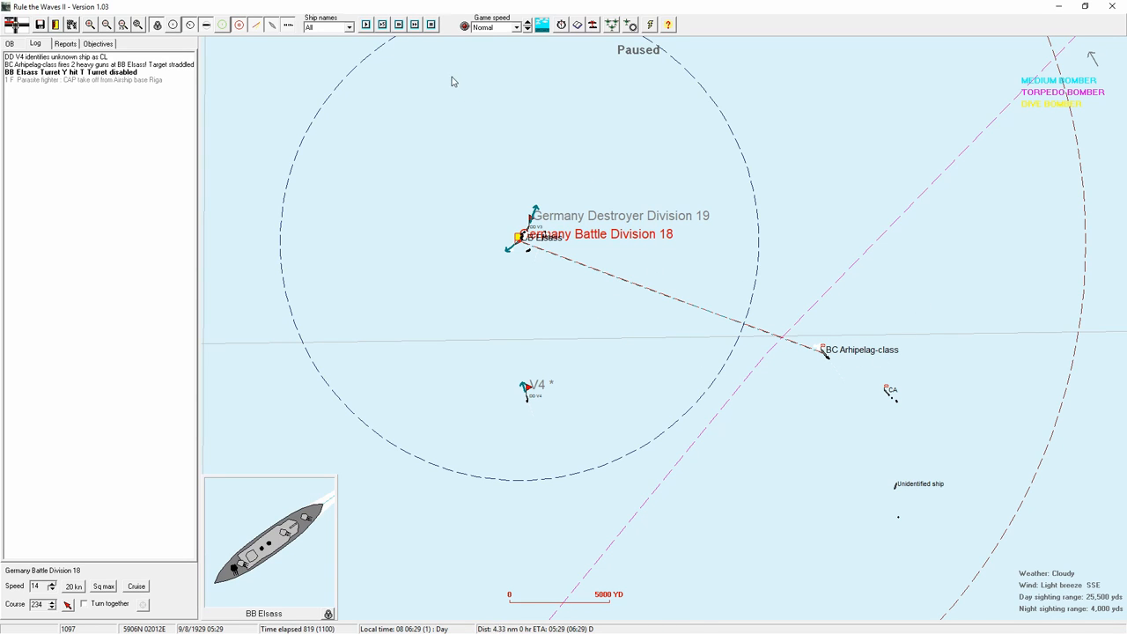
# Advance several turns and acknowledge BB Elsass's low main ammunition warning.
pyautogui.click(415, 24)
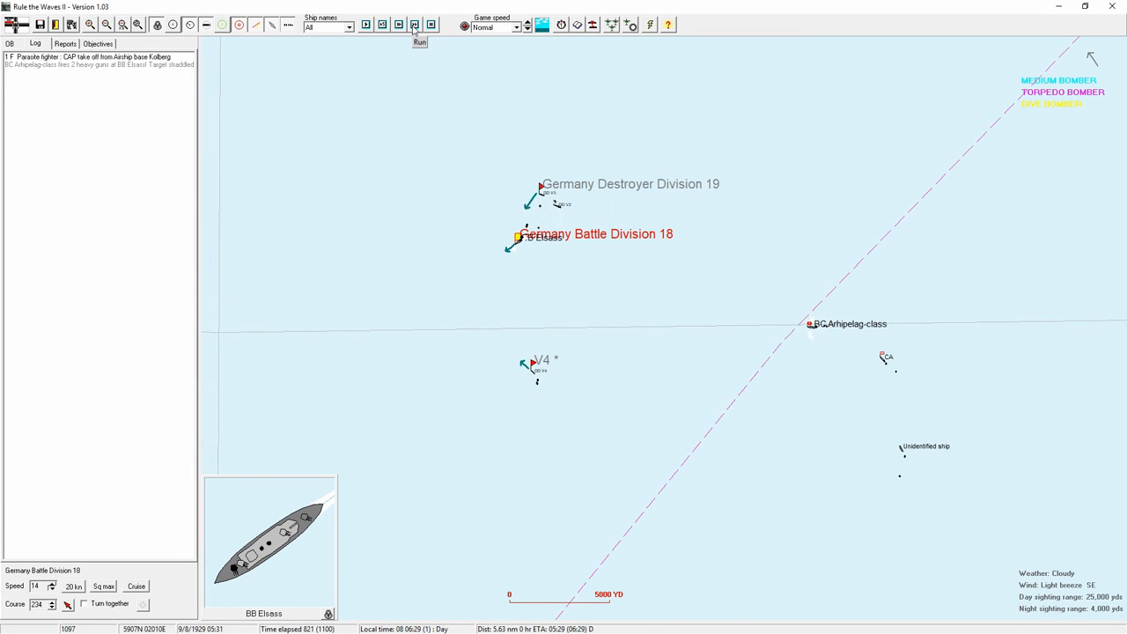
pyautogui.click(419, 42)
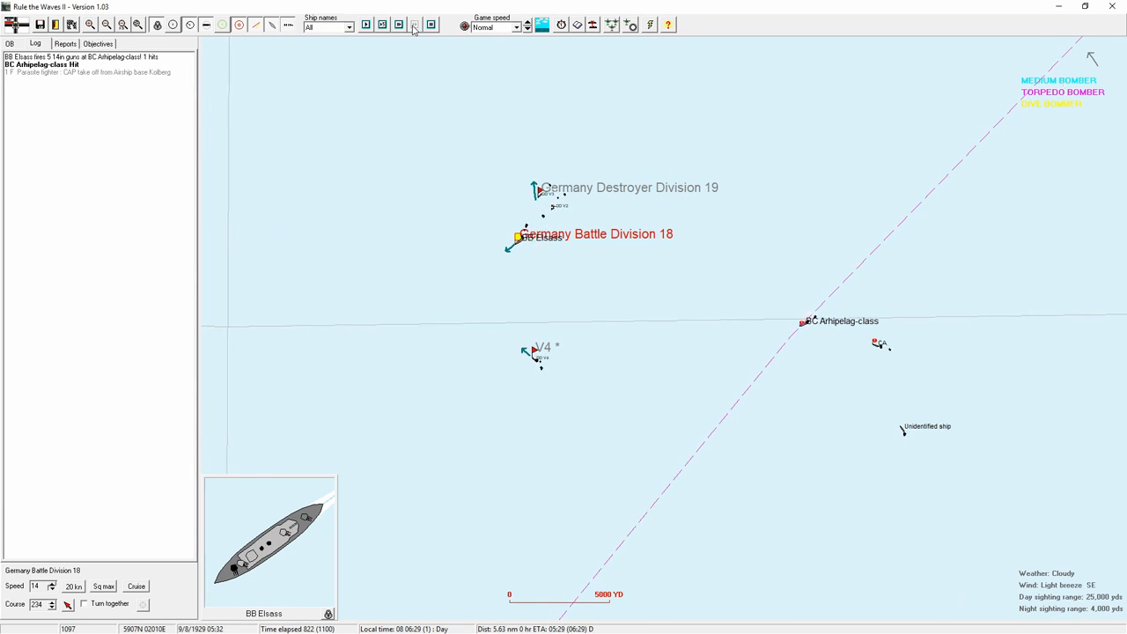
pyautogui.click(414, 25)
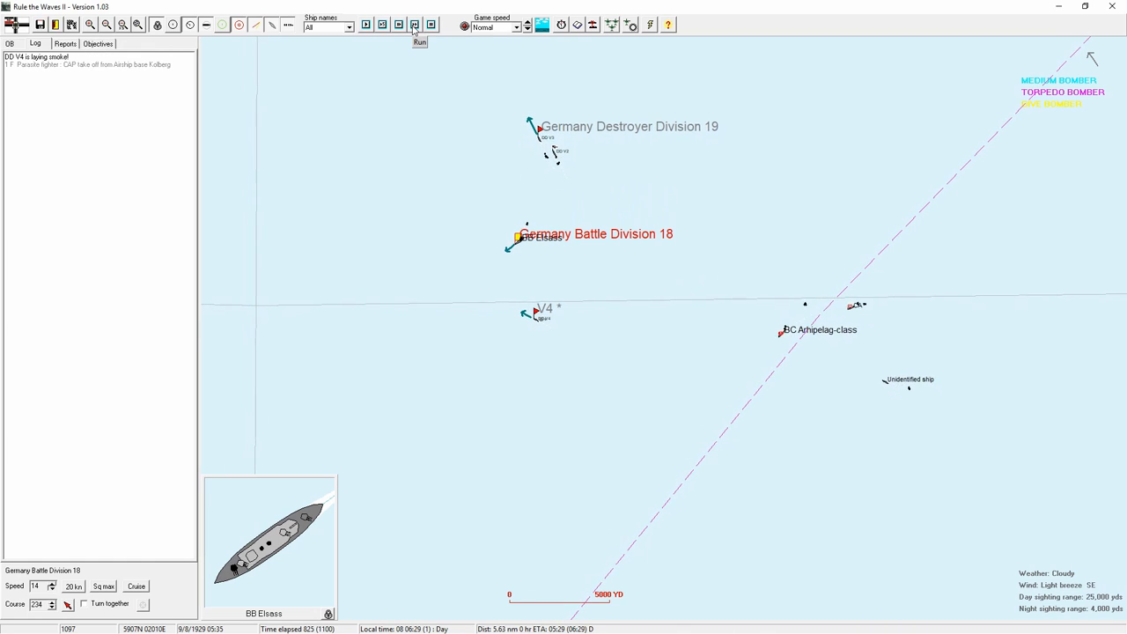
pyautogui.click(419, 43)
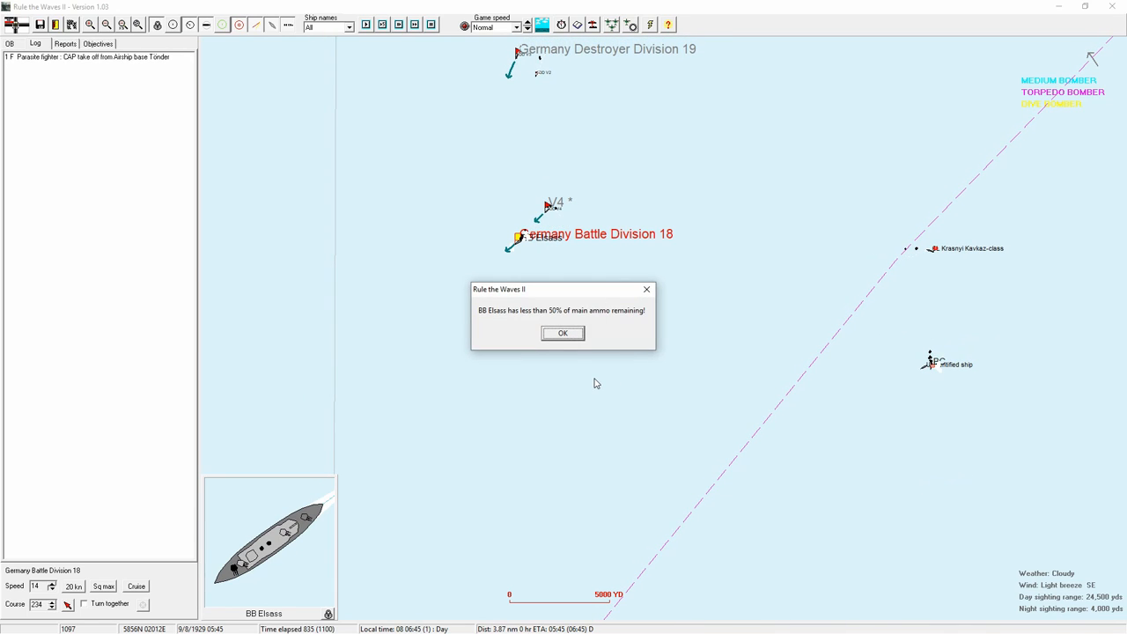
pyautogui.click(563, 333)
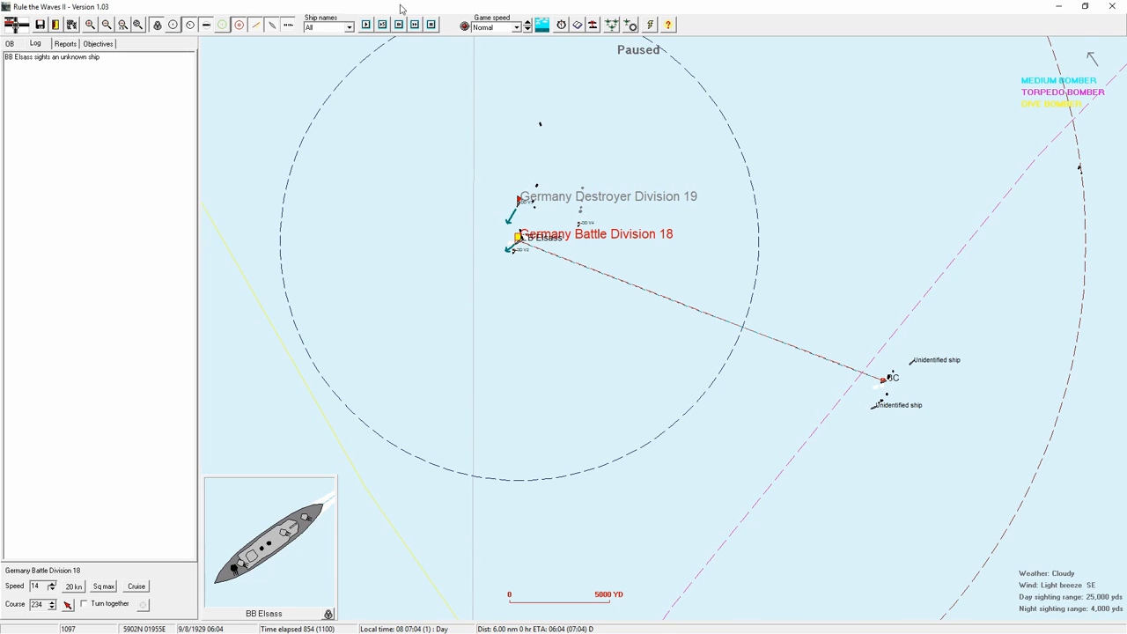
# Advance the battle turn by turn and dismiss the enemy aircraft approaching alert.
pyautogui.click(415, 25)
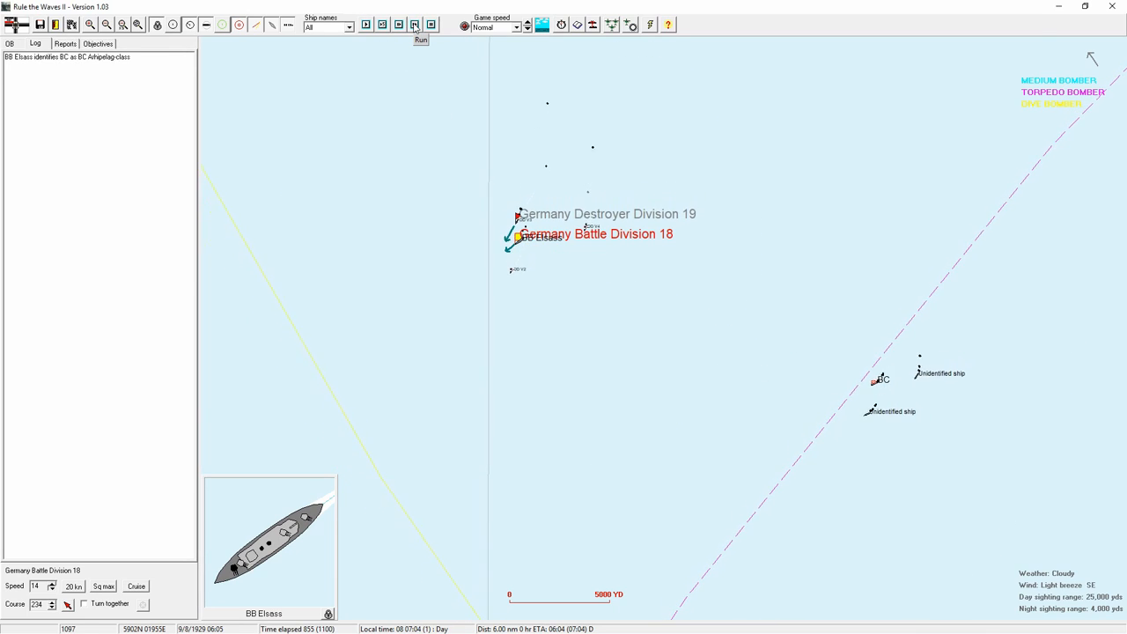
pyautogui.click(416, 25)
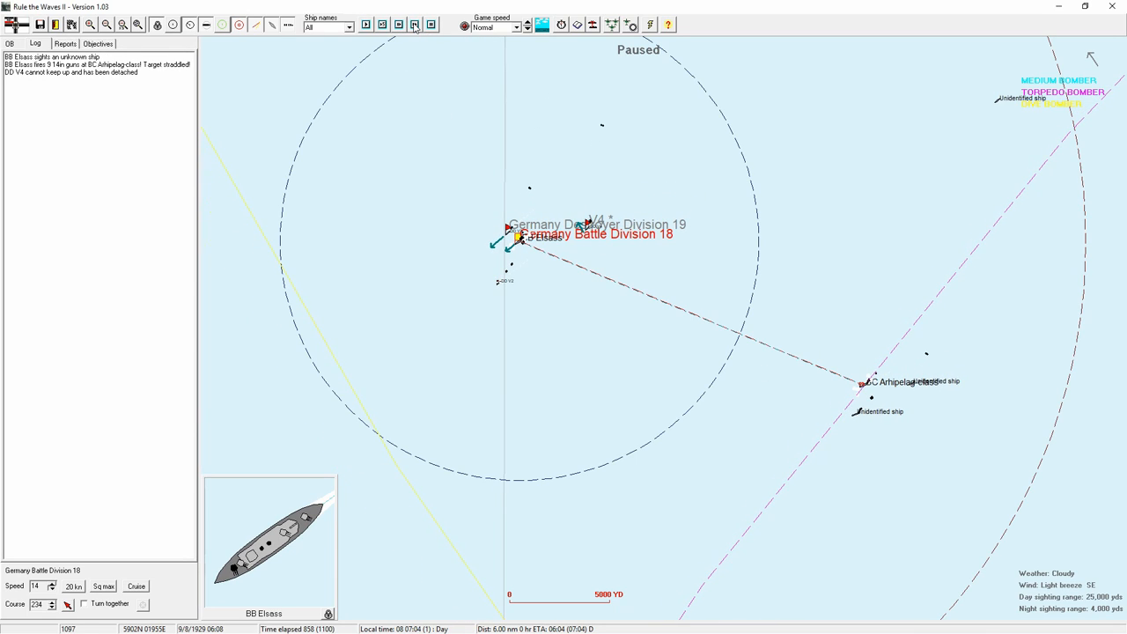
pyautogui.click(414, 25)
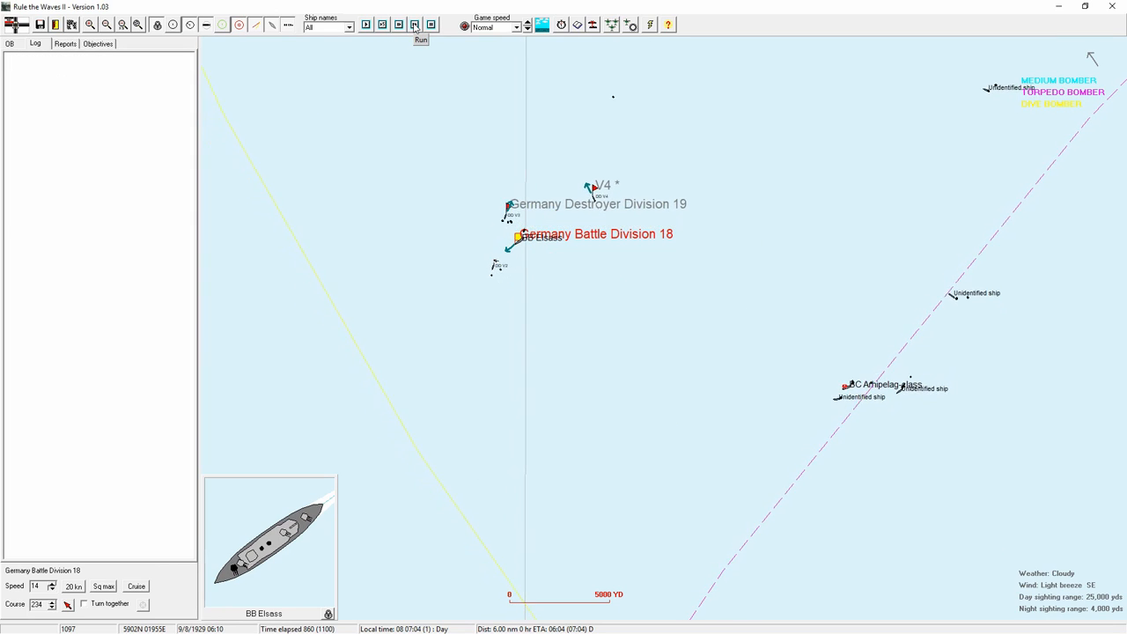
pyautogui.click(421, 39)
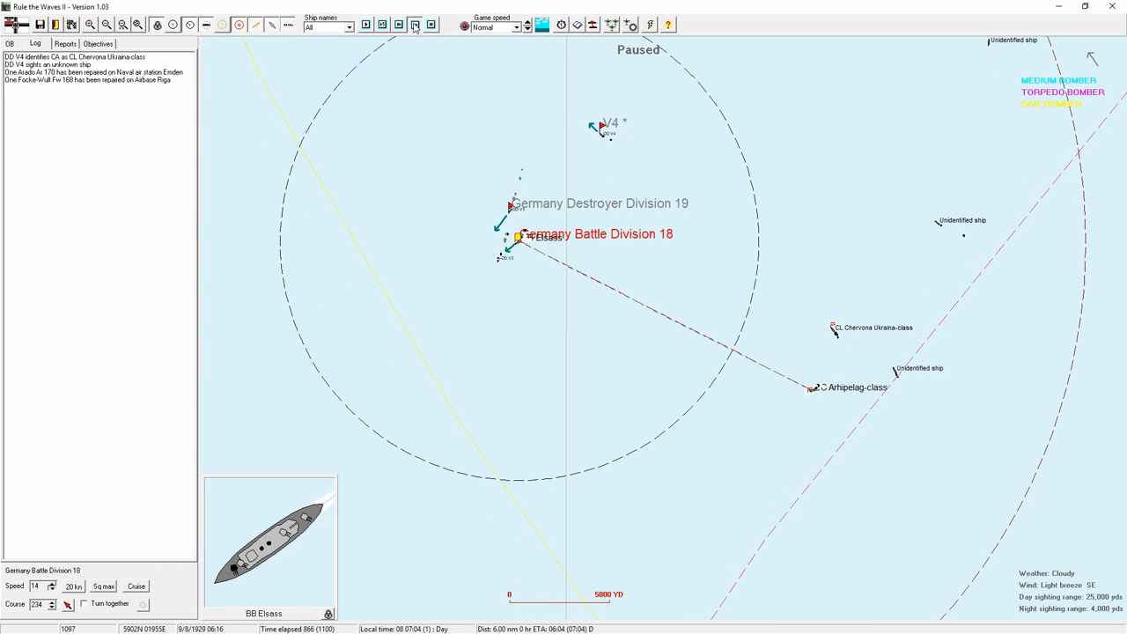
pyautogui.click(415, 25)
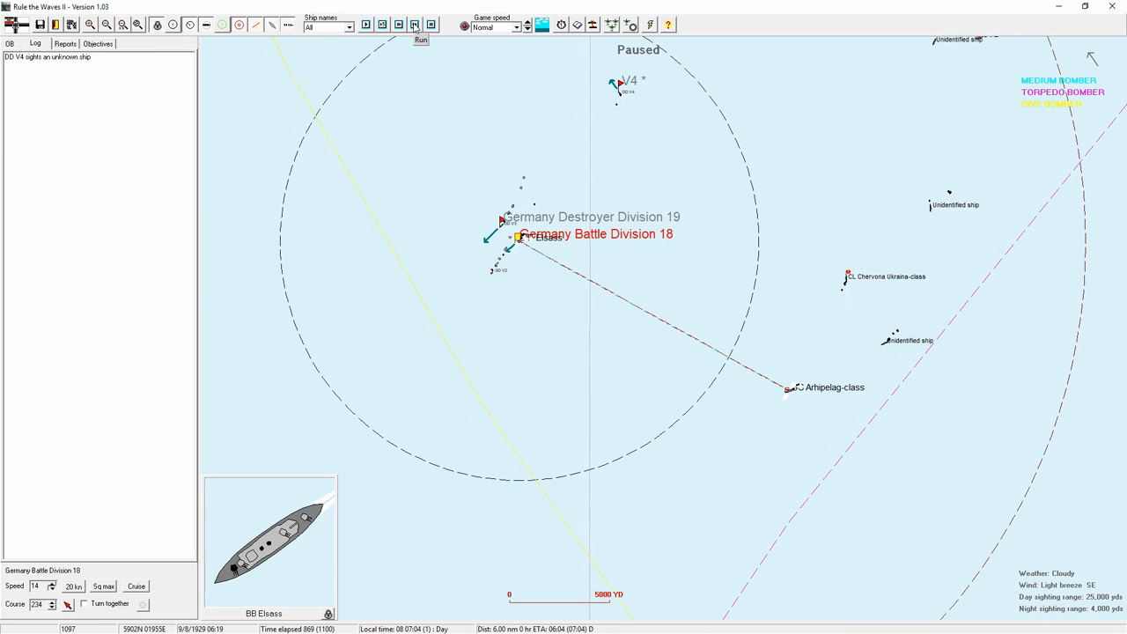
pyautogui.click(421, 38)
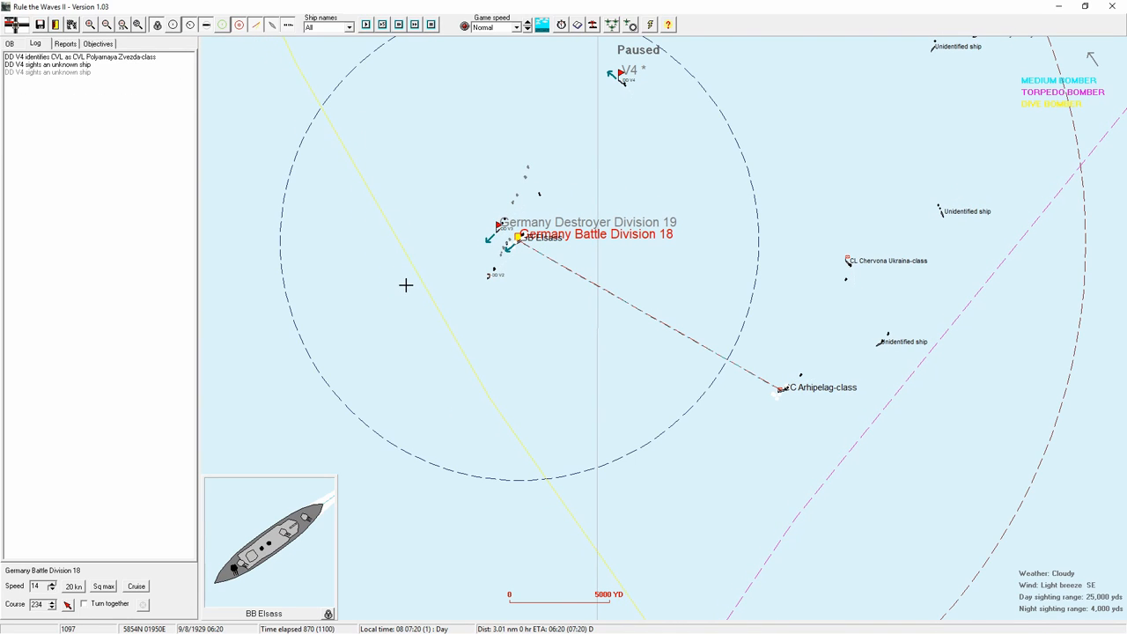
pyautogui.click(413, 25)
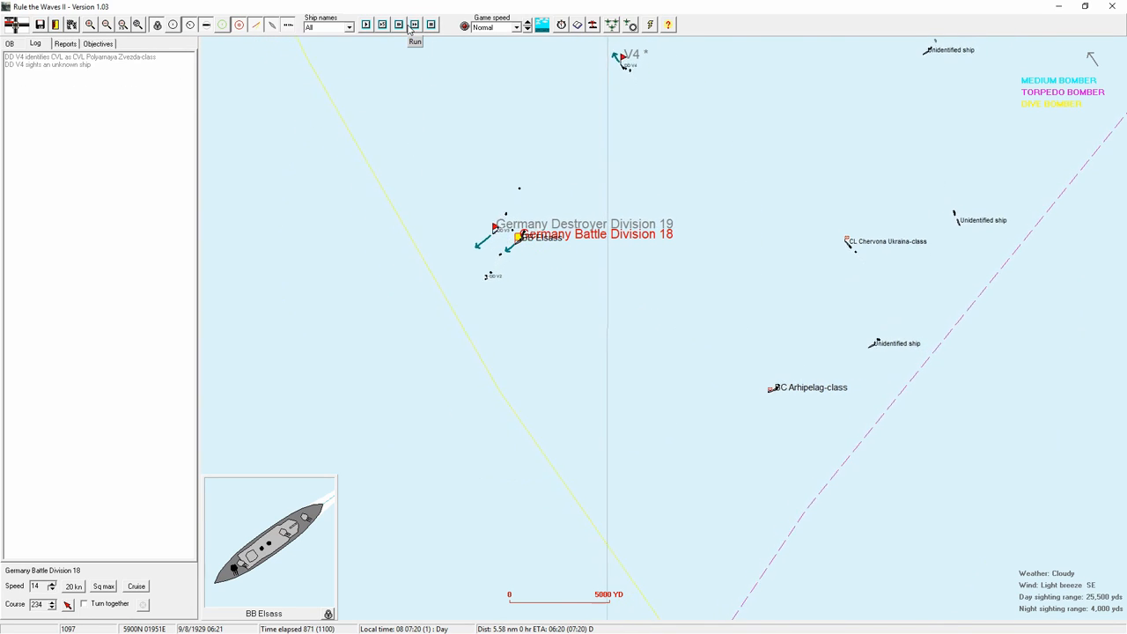
pyautogui.click(416, 41)
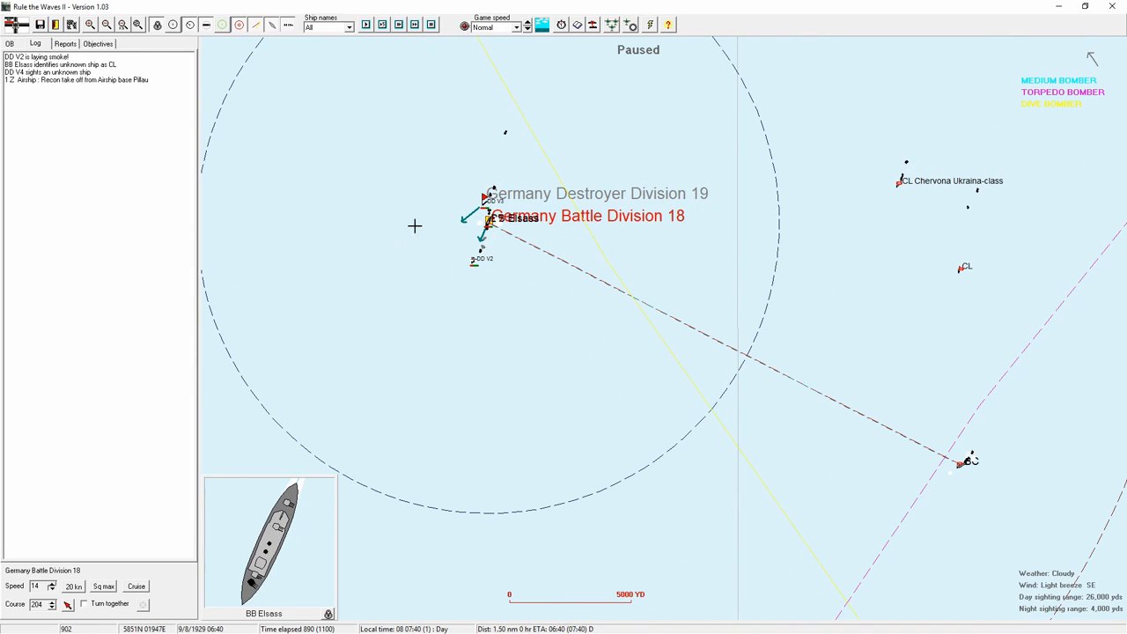
pyautogui.click(426, 25)
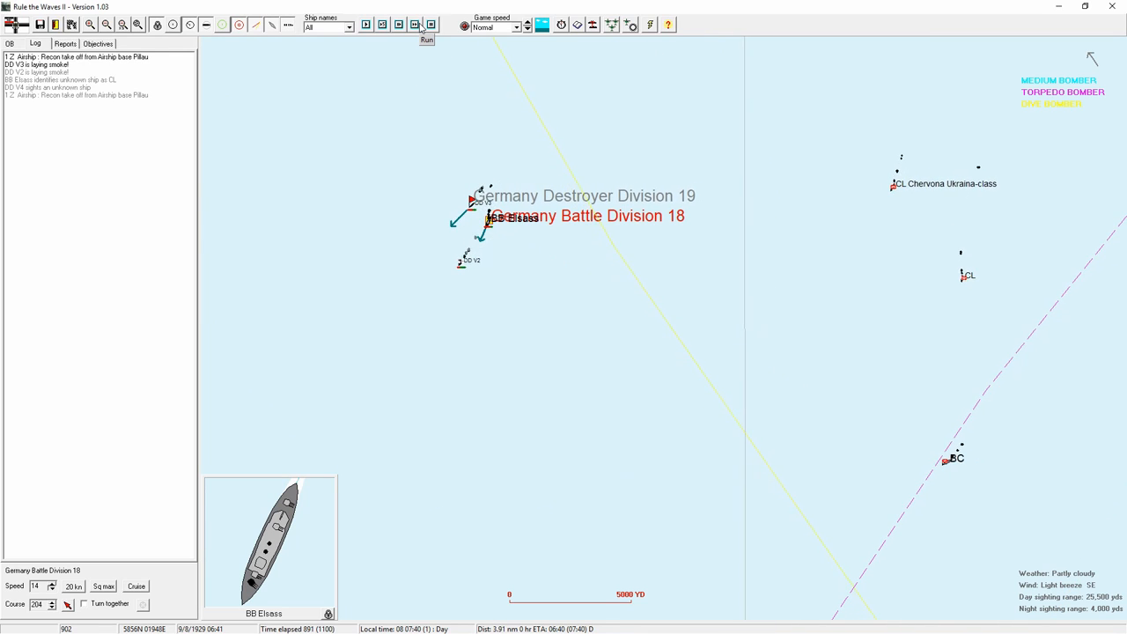
pyautogui.click(426, 39)
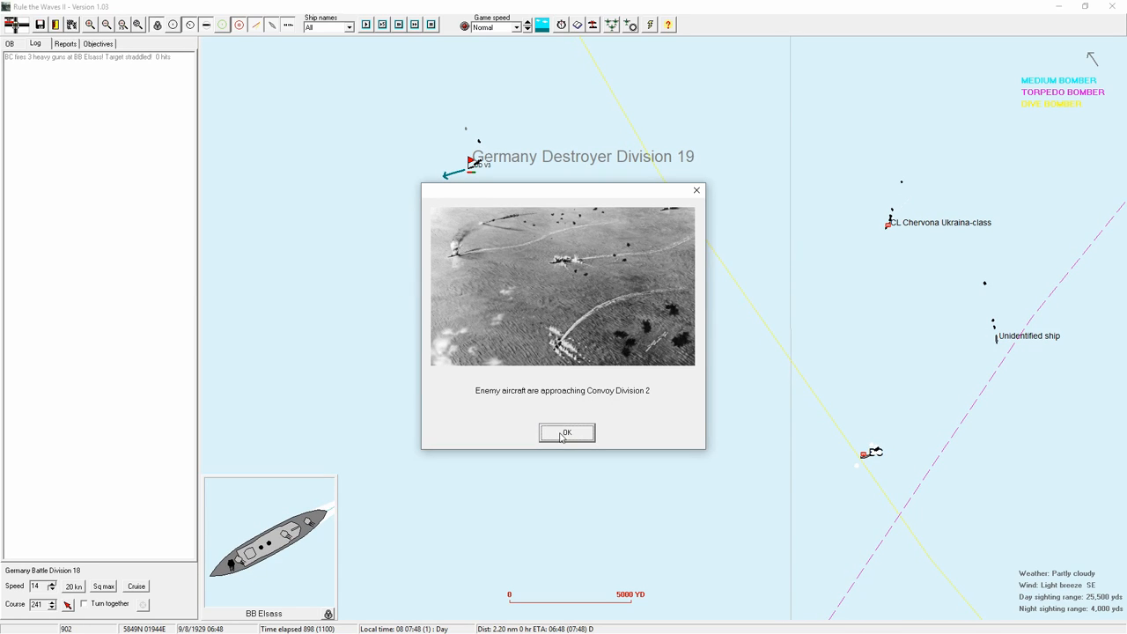
pyautogui.click(567, 433)
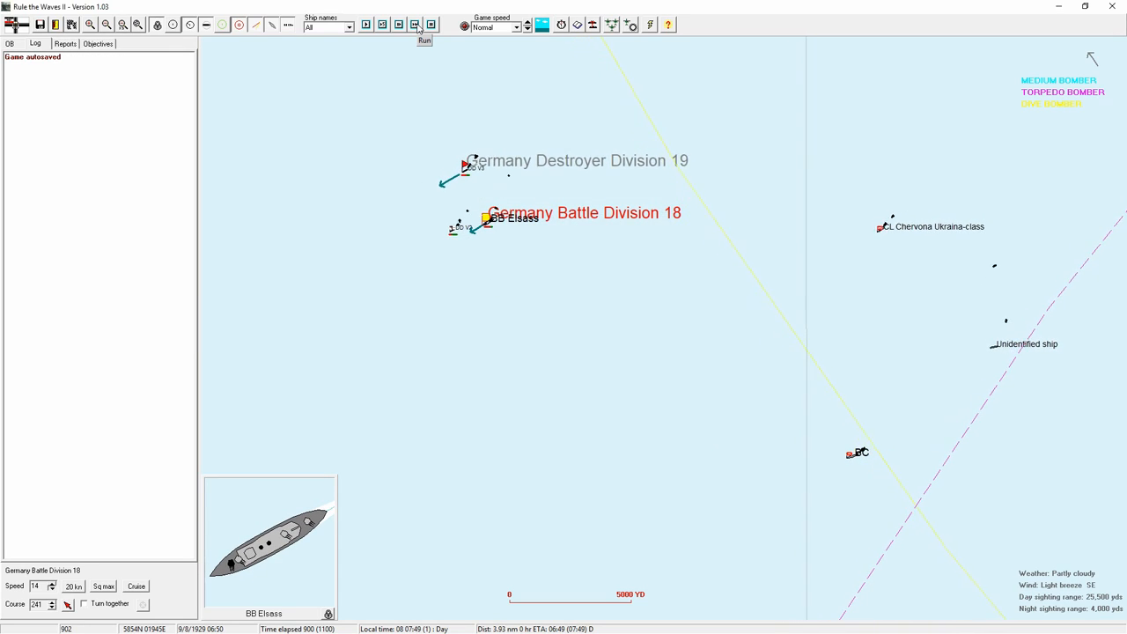
# Keep running until German Fieseler aircraft arrive, dismissing the friendly aircraft alert.
pyautogui.click(424, 25)
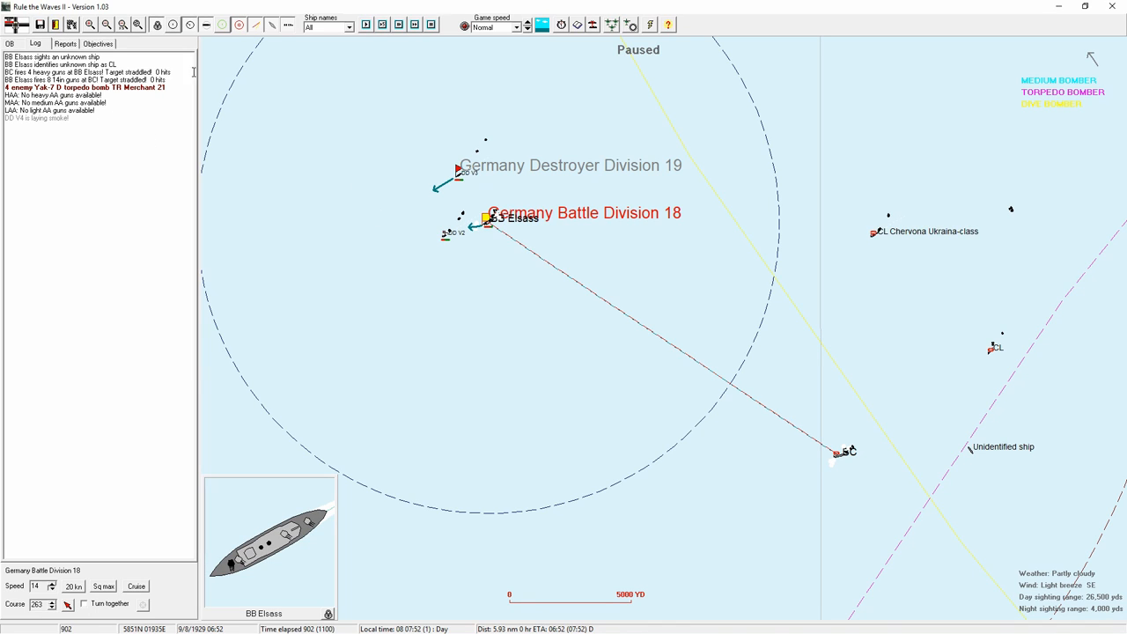
pyautogui.click(422, 25)
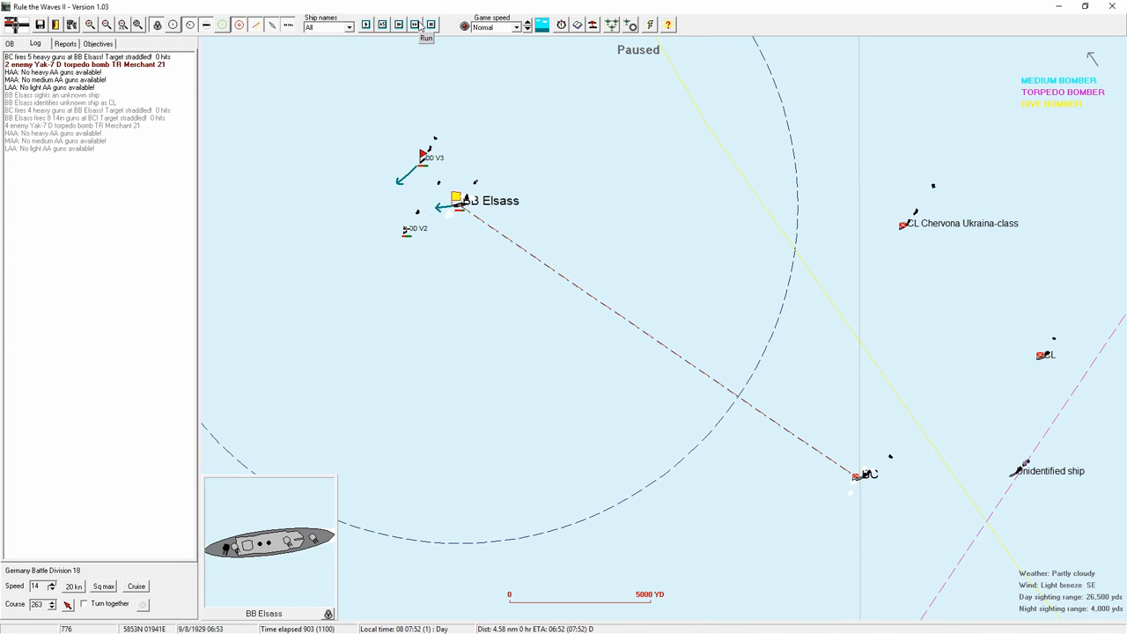
pyautogui.click(426, 24)
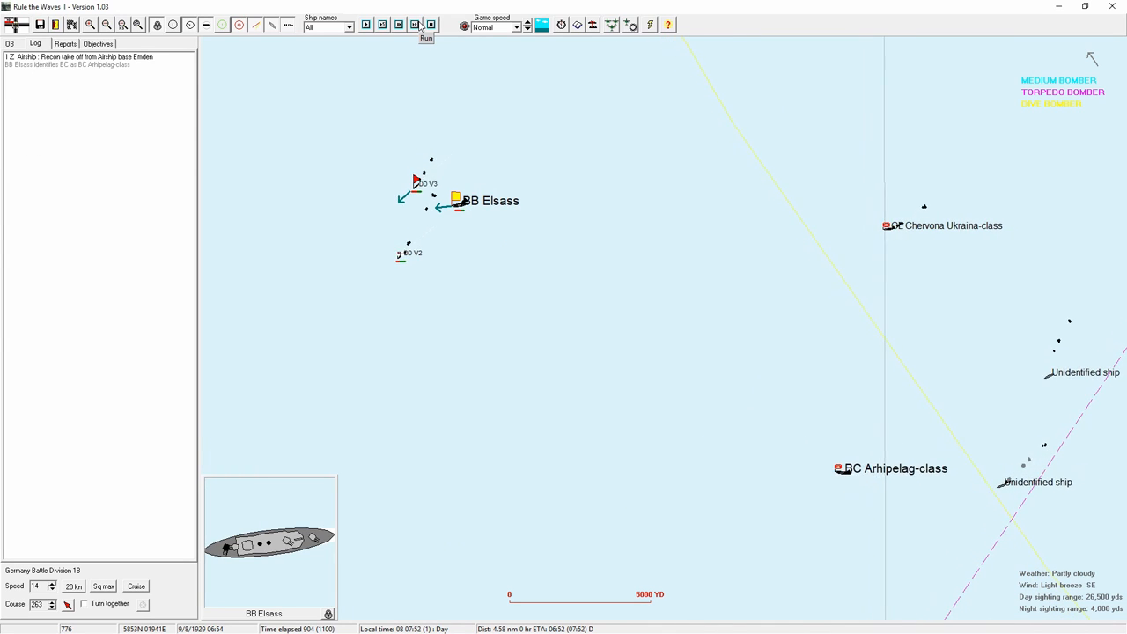
pyautogui.click(426, 24)
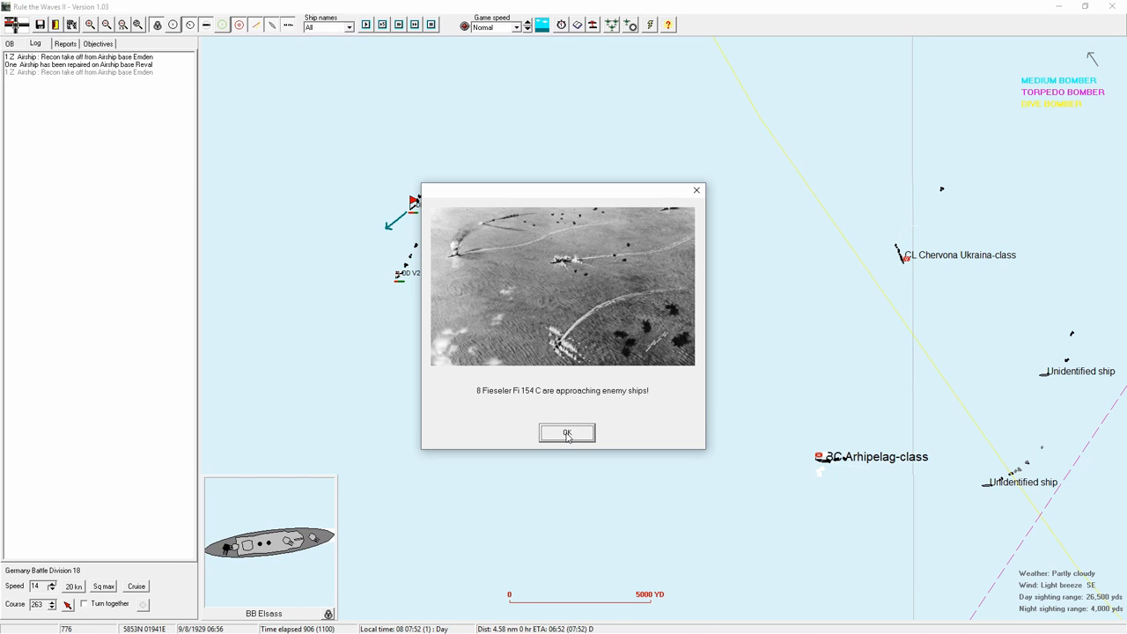
pyautogui.click(567, 433)
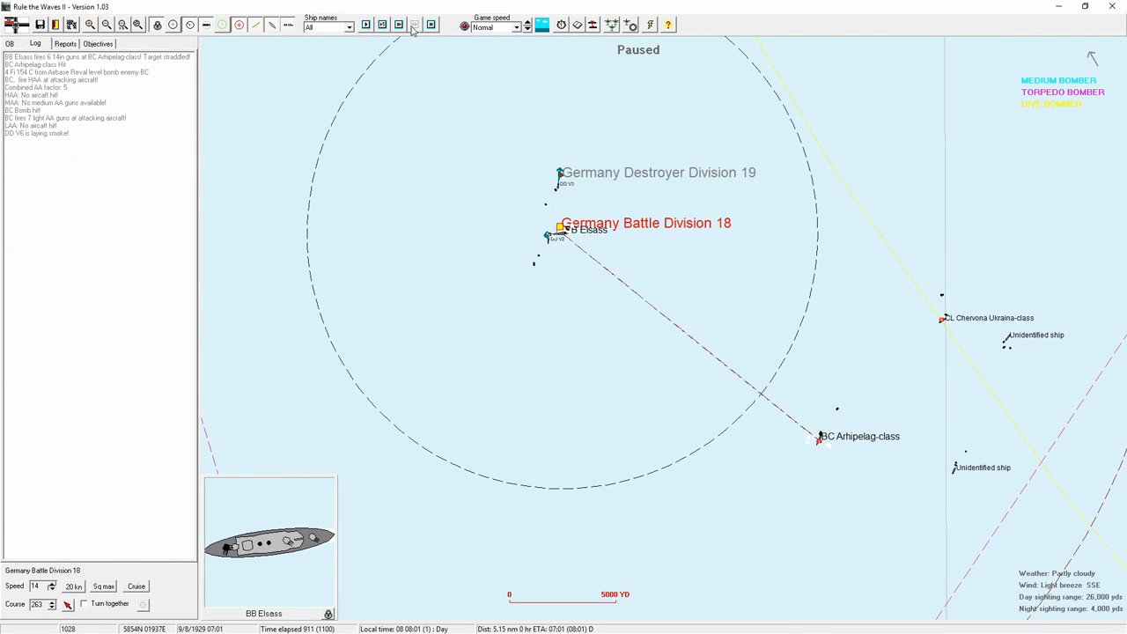
# Run further turns and dismiss the aircraft approaching enemy ships alert.
pyautogui.click(65, 43)
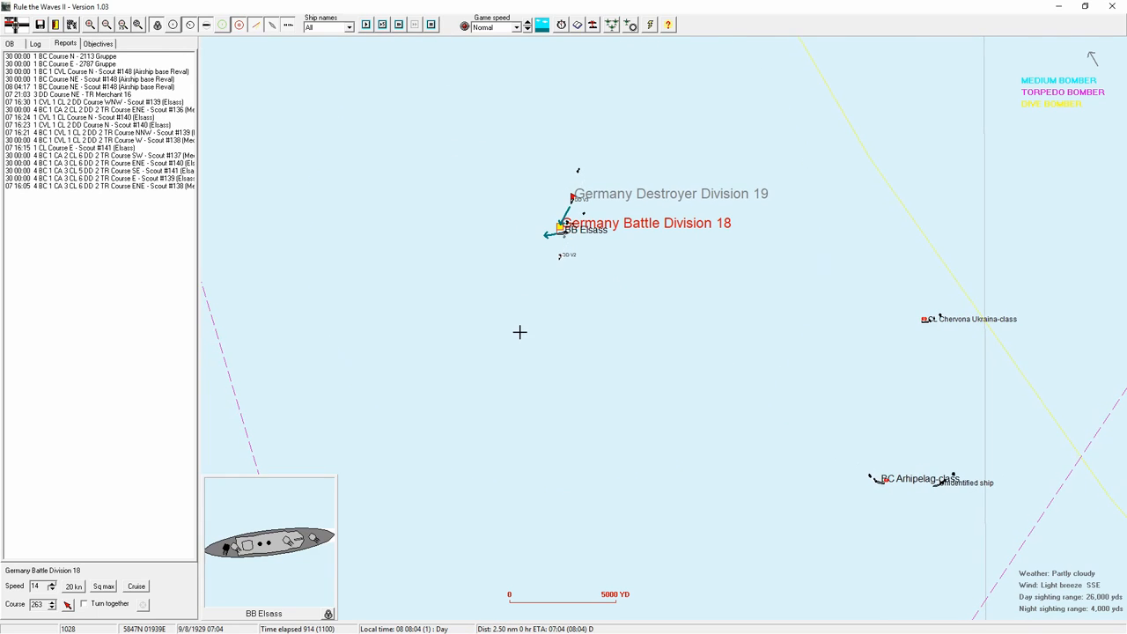
pyautogui.click(36, 43)
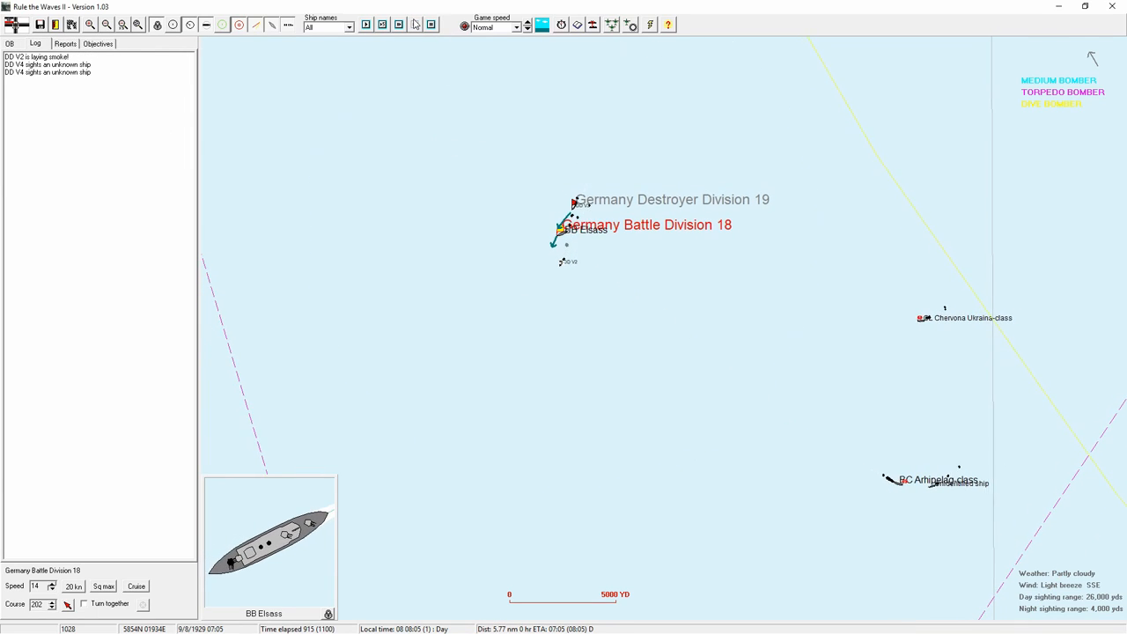
pyautogui.click(413, 25)
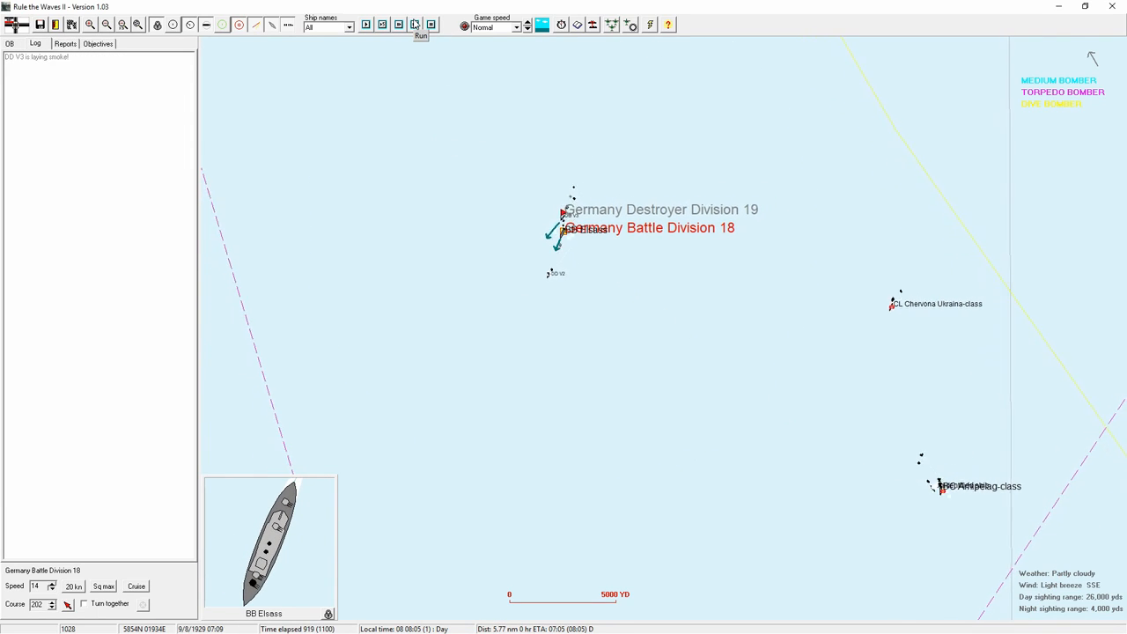
pyautogui.click(421, 25)
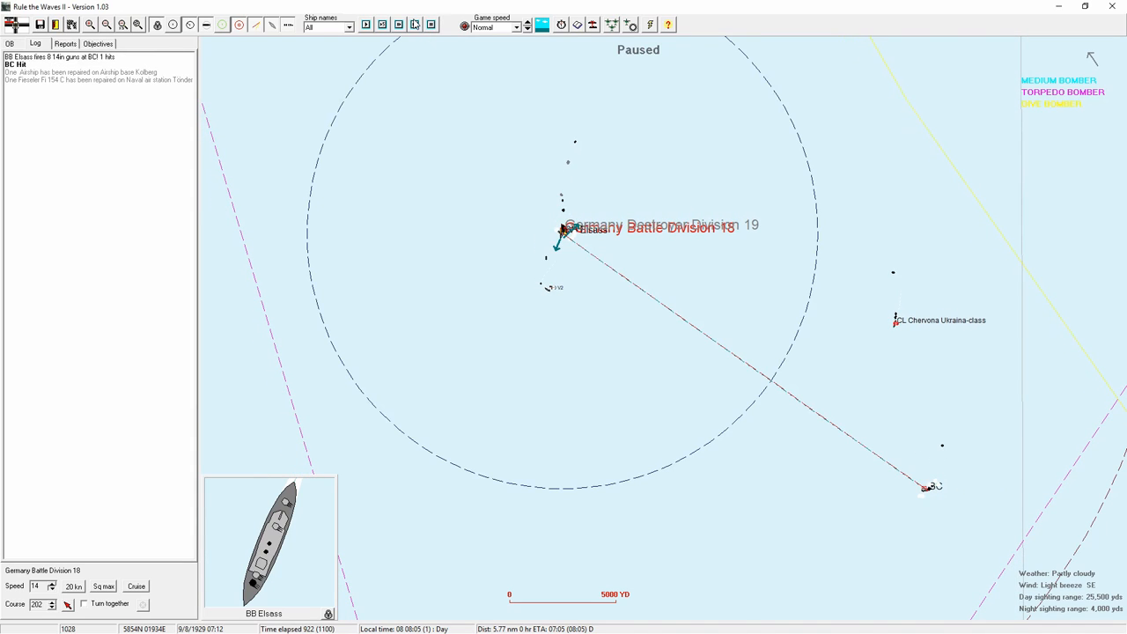
pyautogui.click(415, 25)
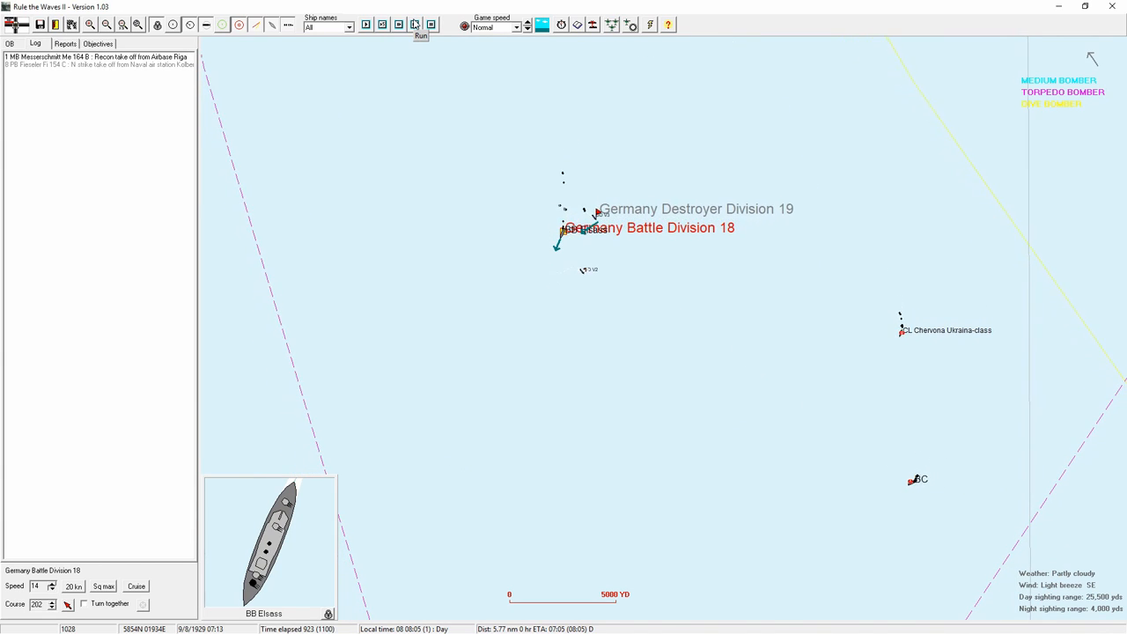
pyautogui.click(421, 25)
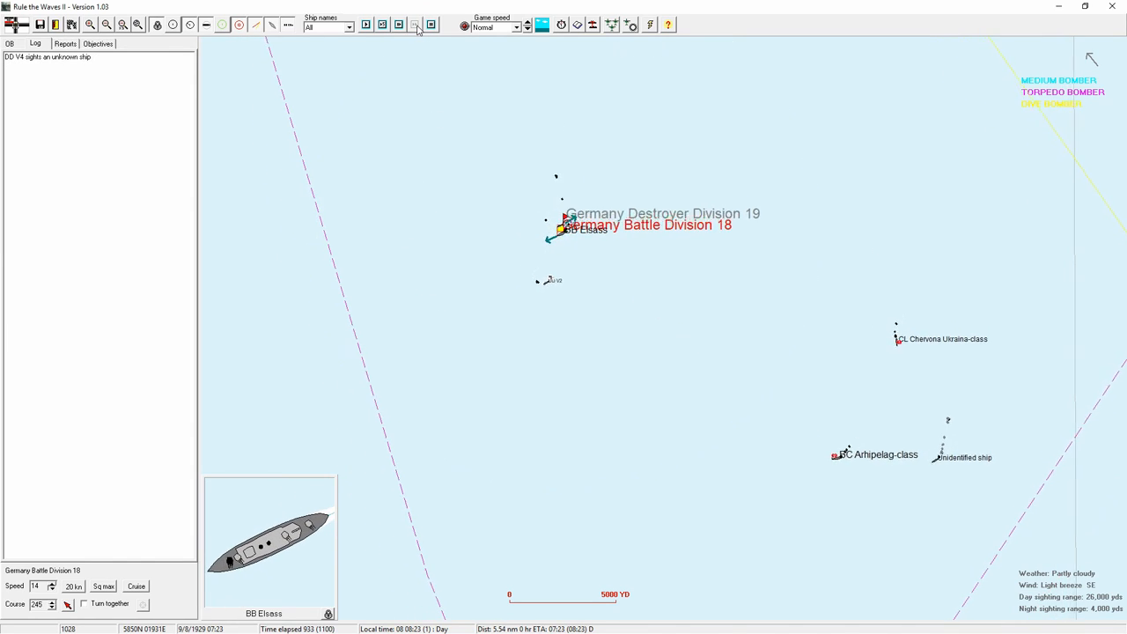
pyautogui.click(416, 25)
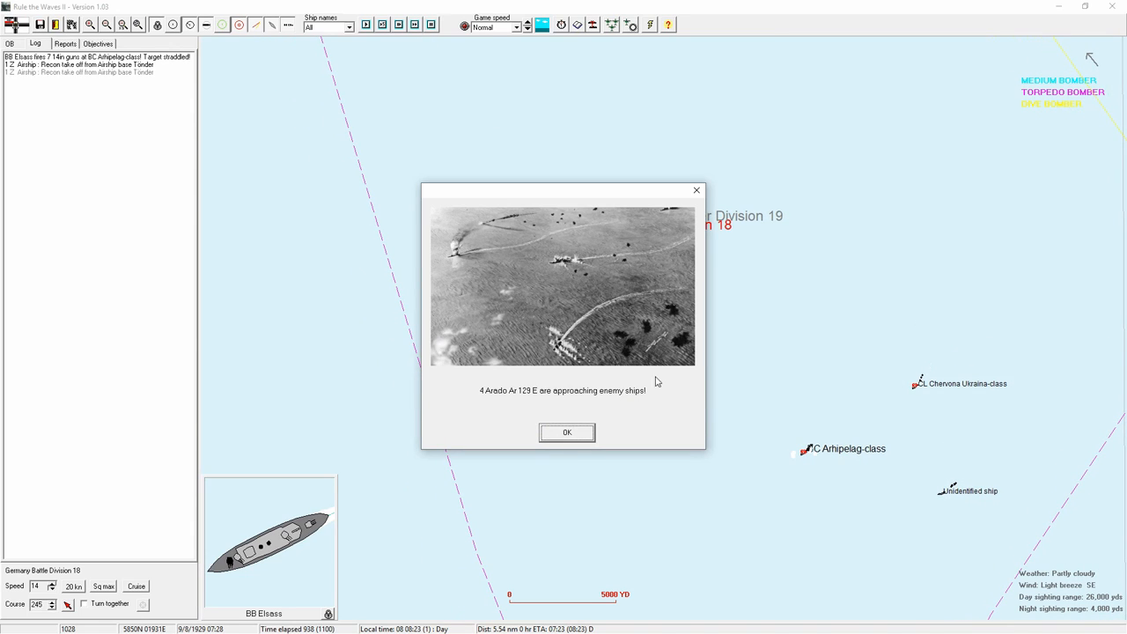
pyautogui.click(567, 433)
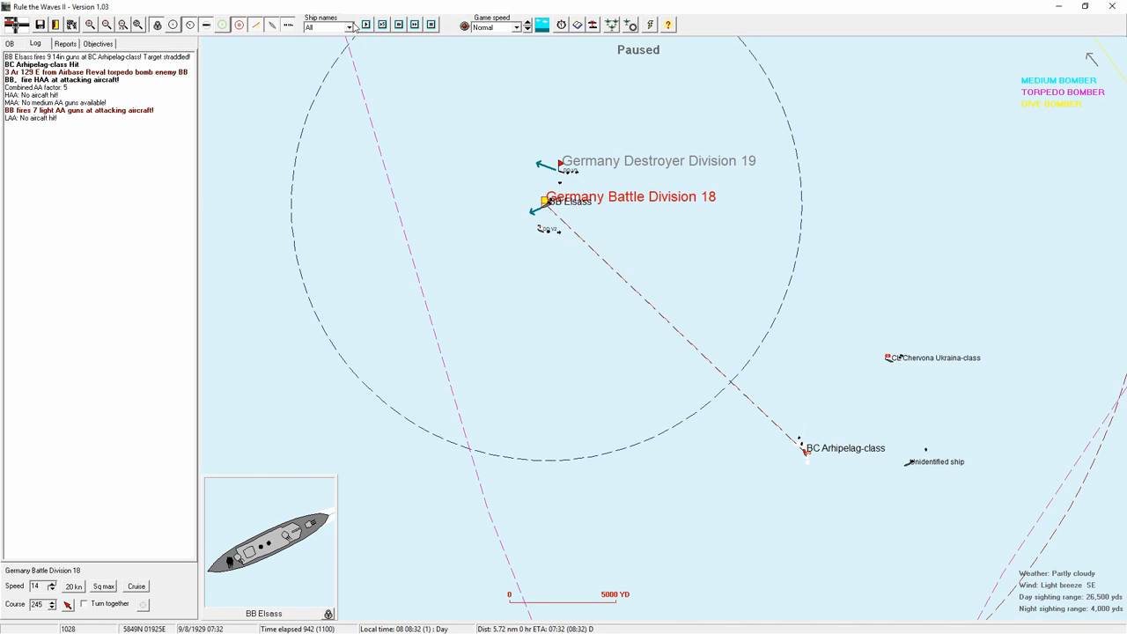
# Acknowledge the torpedo hit on the unsighted enemy ship and resume the battle.
pyautogui.click(364, 24)
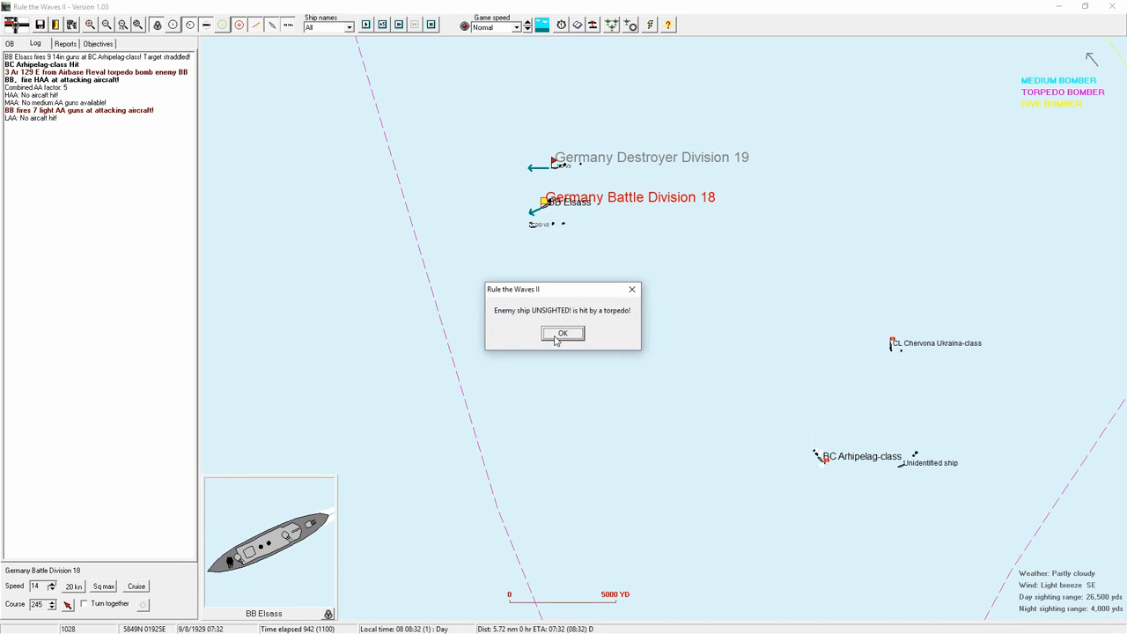
pyautogui.click(564, 332)
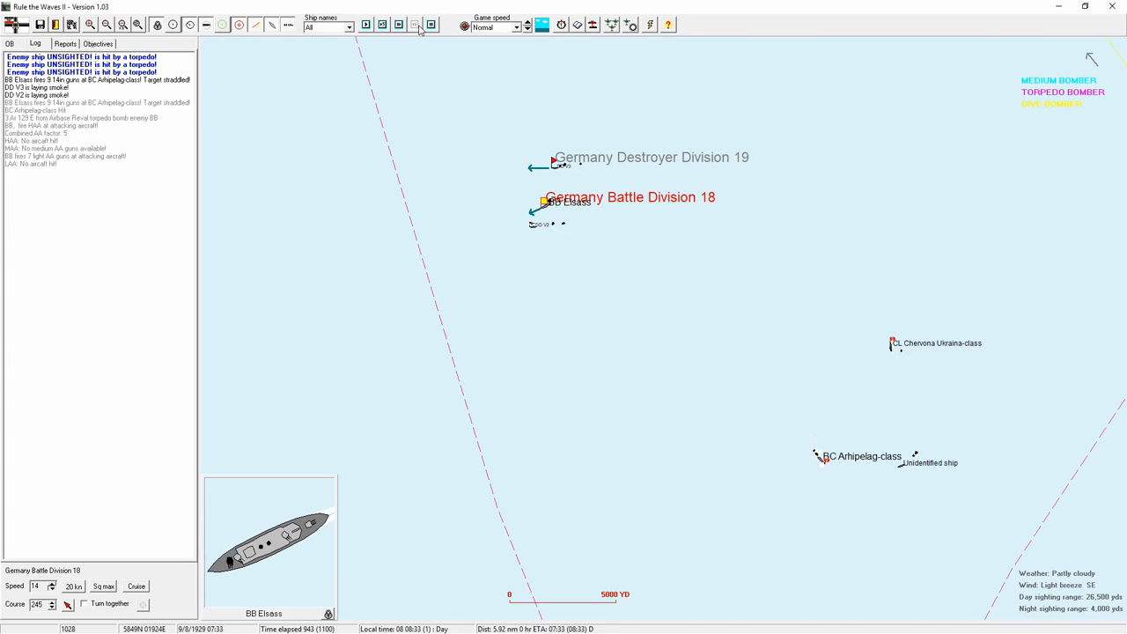
pyautogui.click(413, 25)
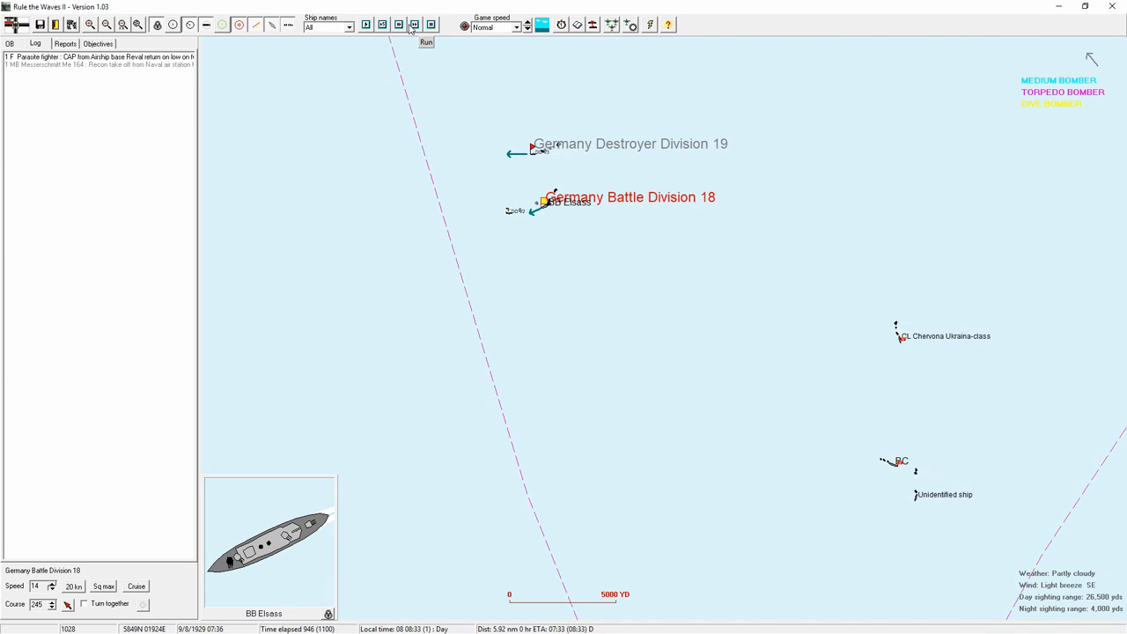
# Launch Elsass's search floatplanes, set game speed to Ultra fast and run ahead.
pyautogui.click(426, 42)
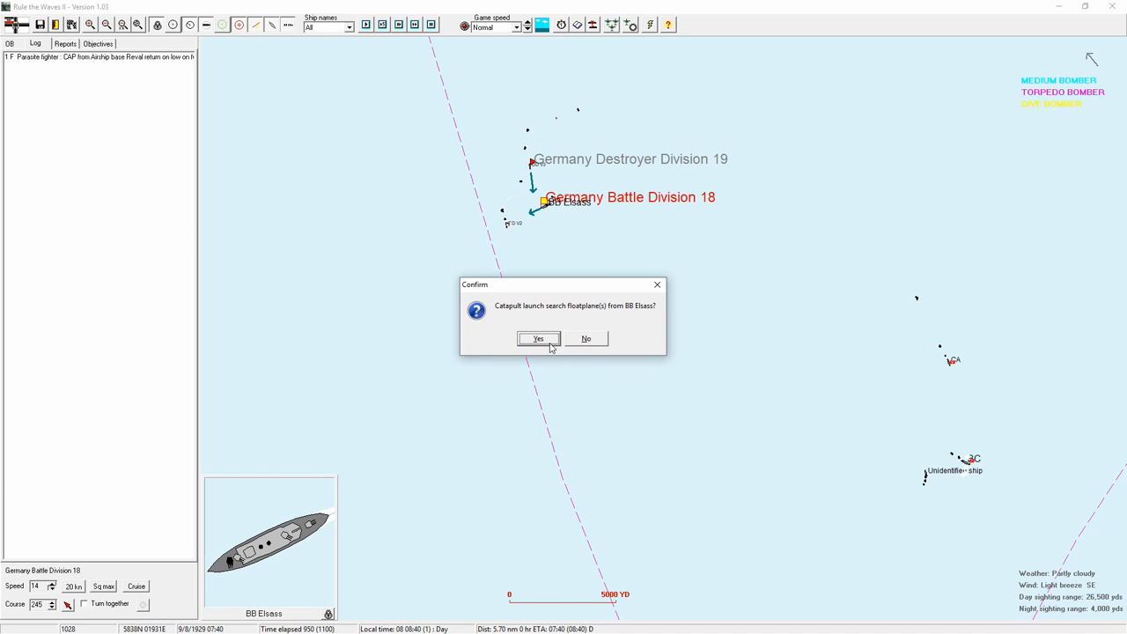
pyautogui.click(538, 338)
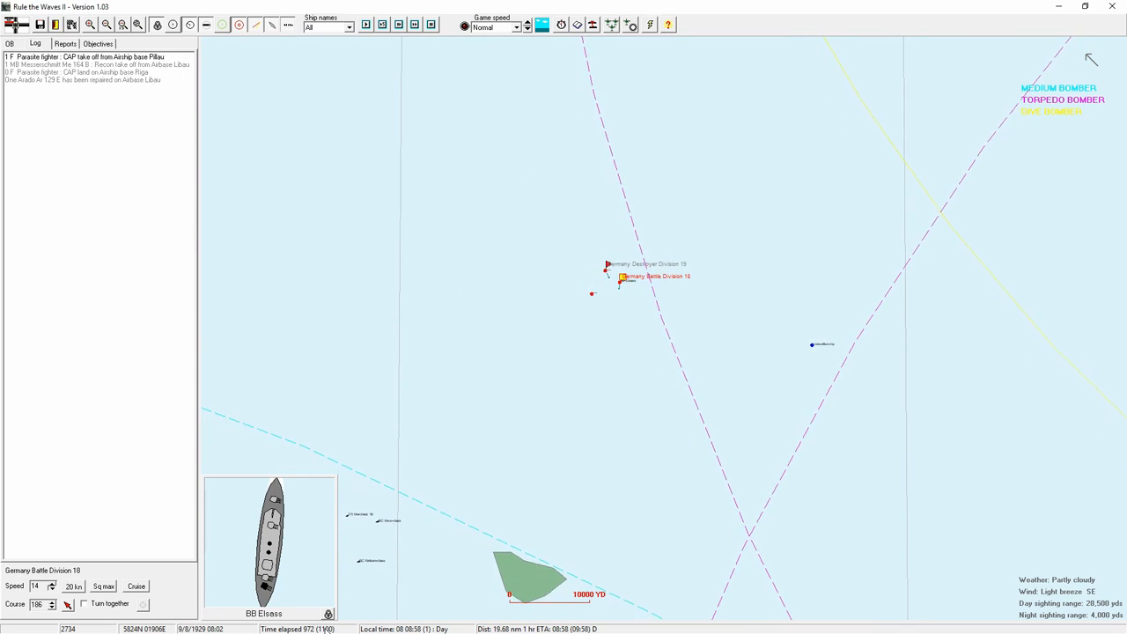
pyautogui.click(525, 28)
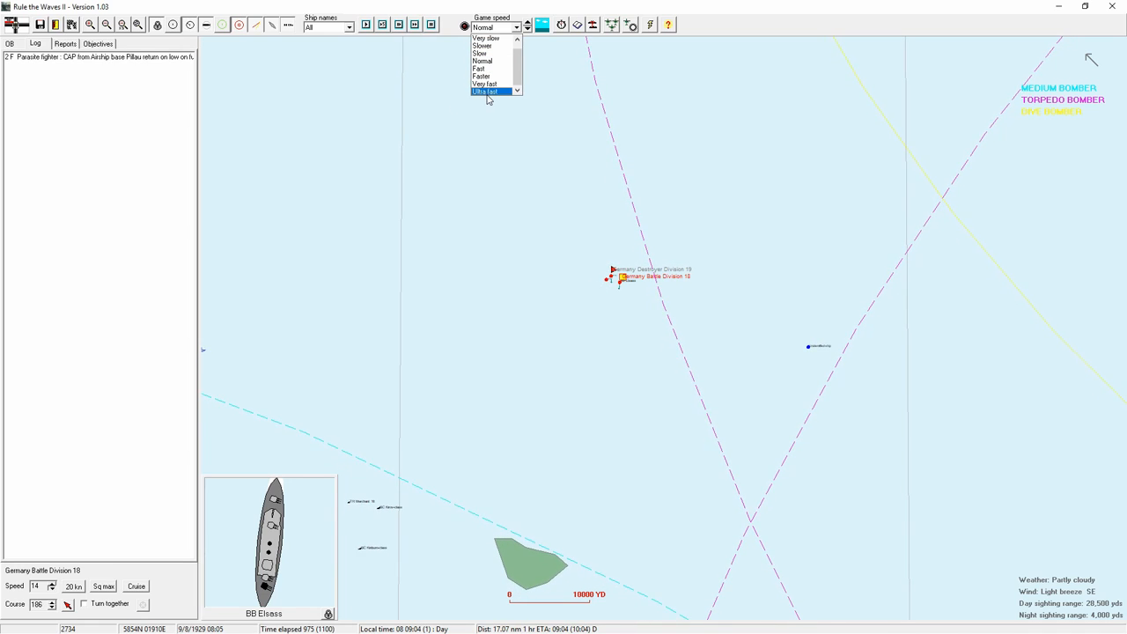
pyautogui.click(486, 91)
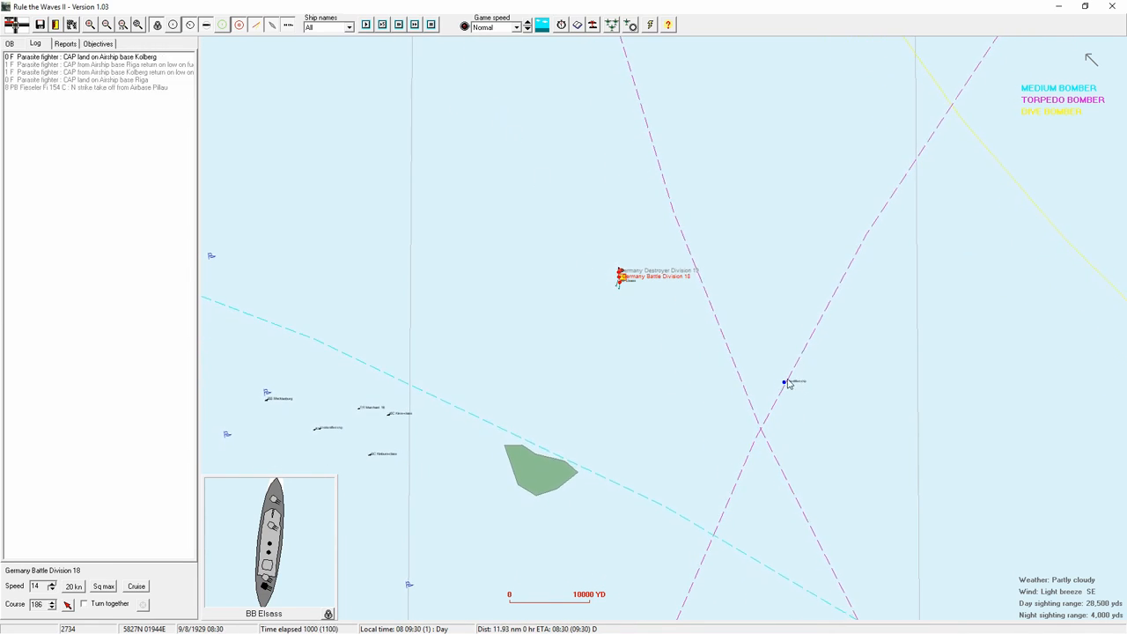
pyautogui.click(526, 21)
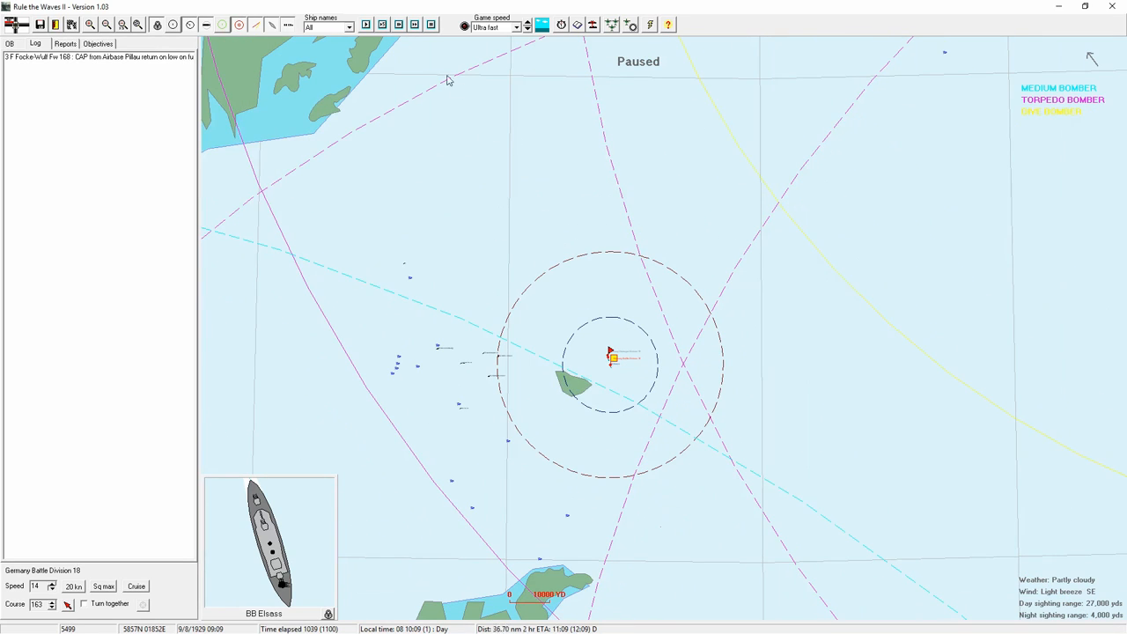
# Run the battle through the Reval air raid and bring up BB Elsass's details sheet.
pyautogui.click(414, 25)
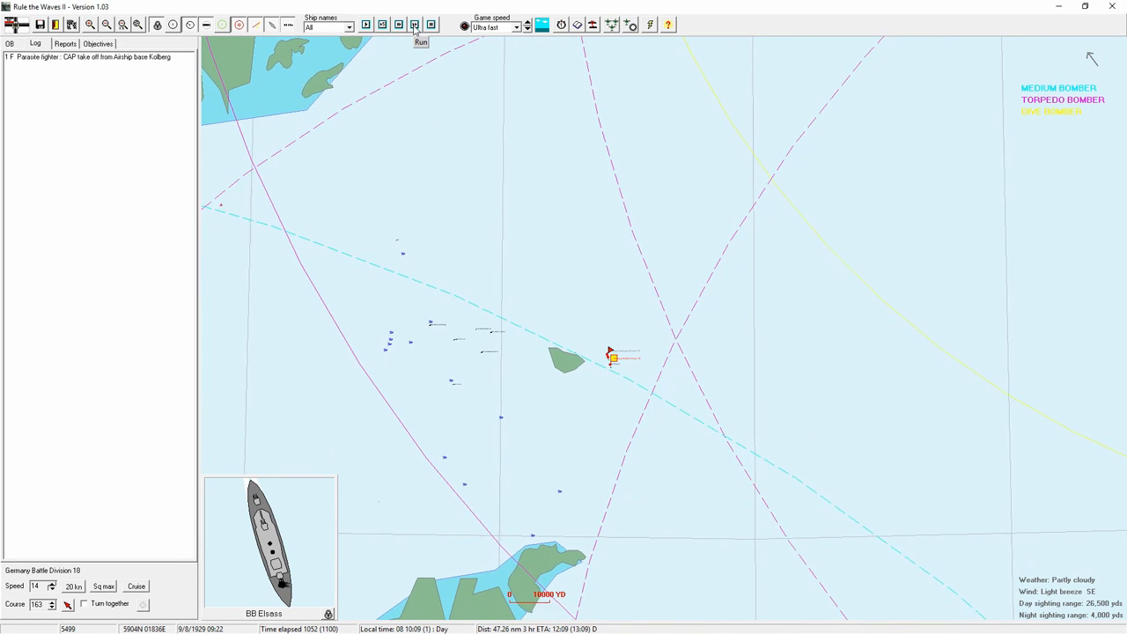
pyautogui.click(421, 25)
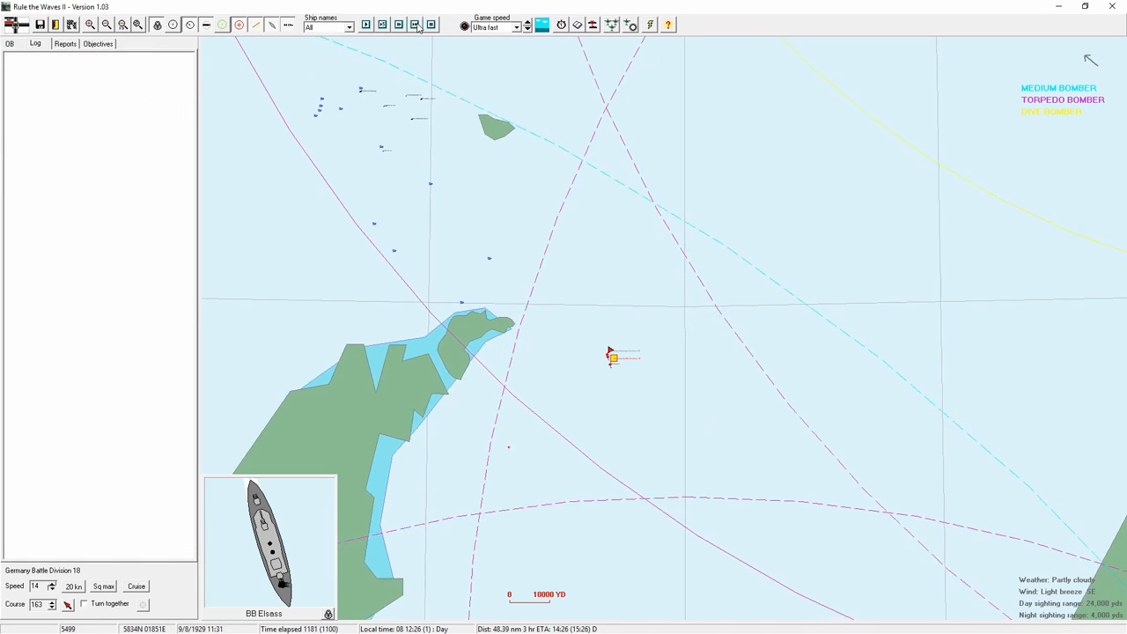
pyautogui.click(415, 25)
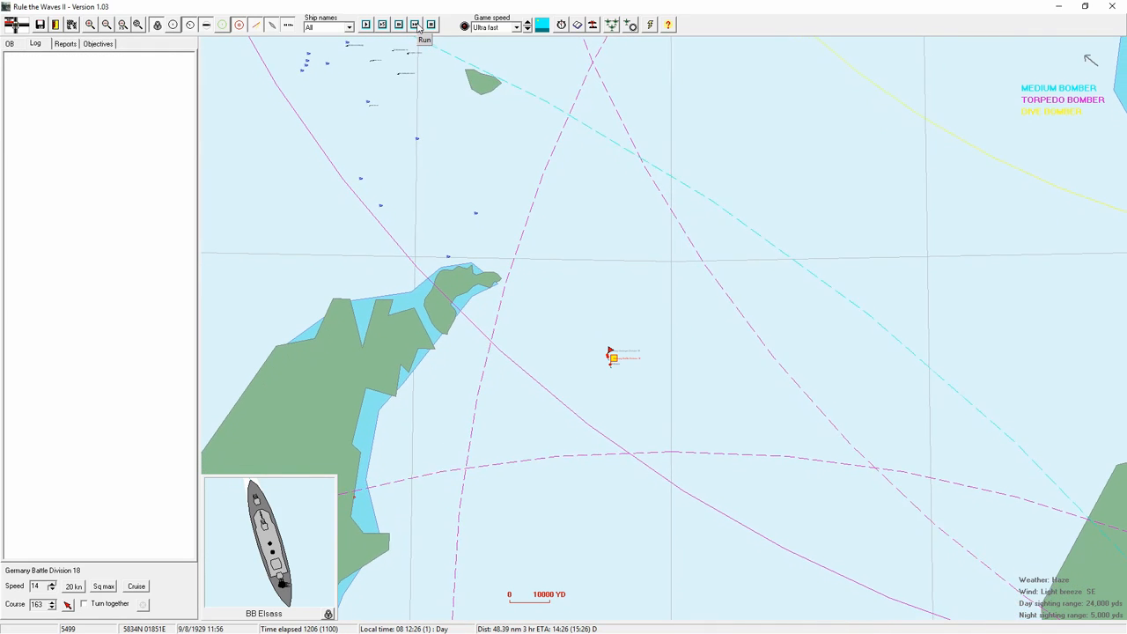
pyautogui.click(424, 24)
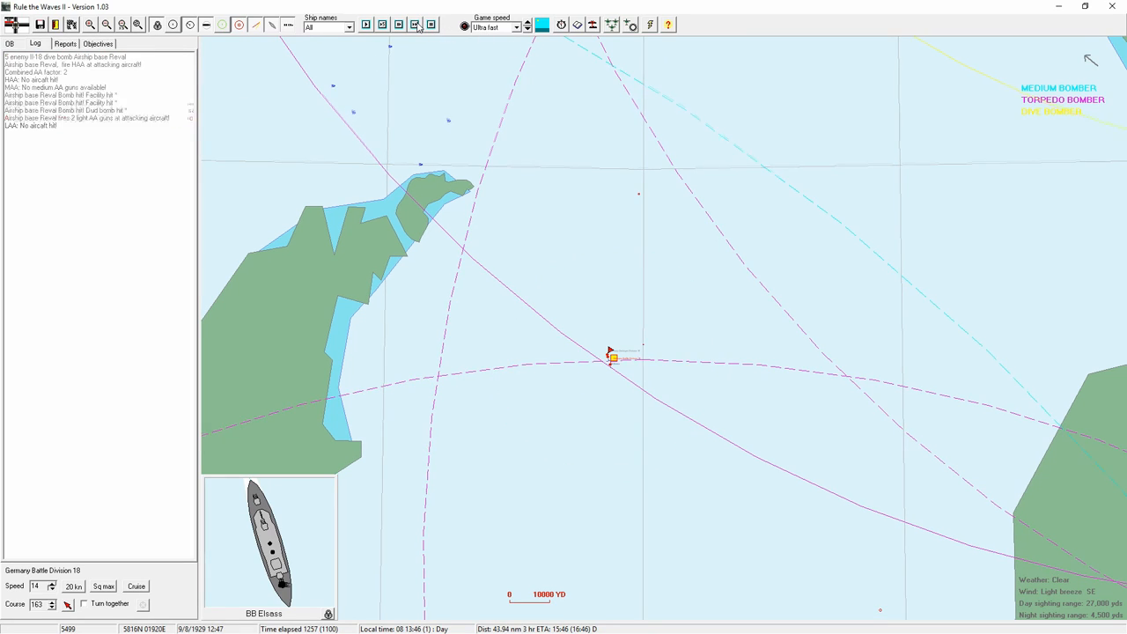
pyautogui.click(416, 25)
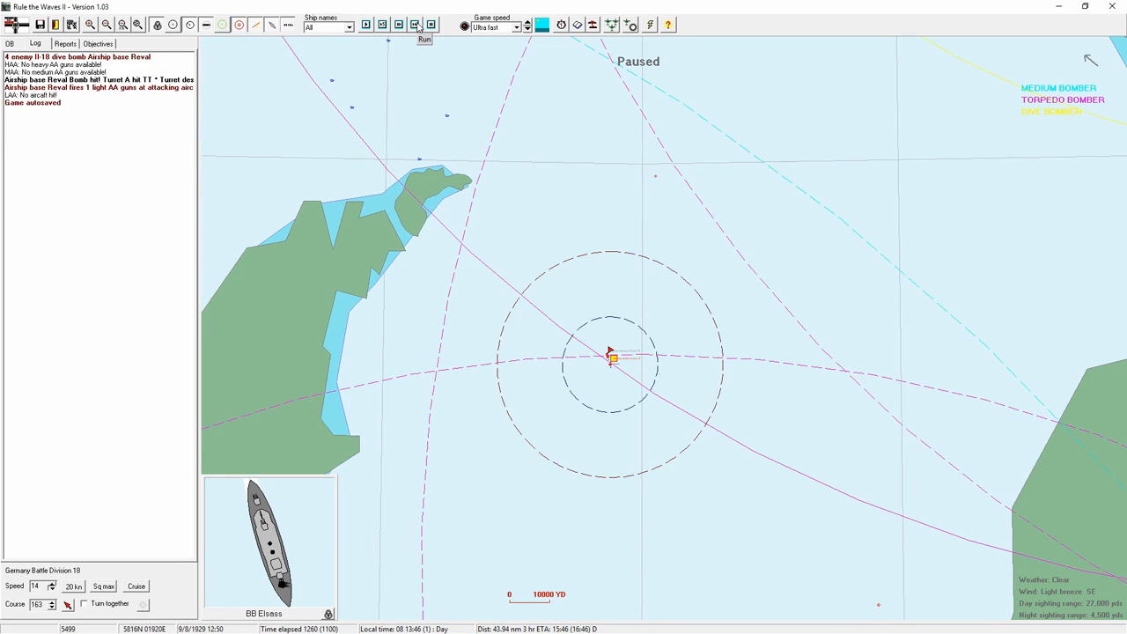
pyautogui.click(415, 25)
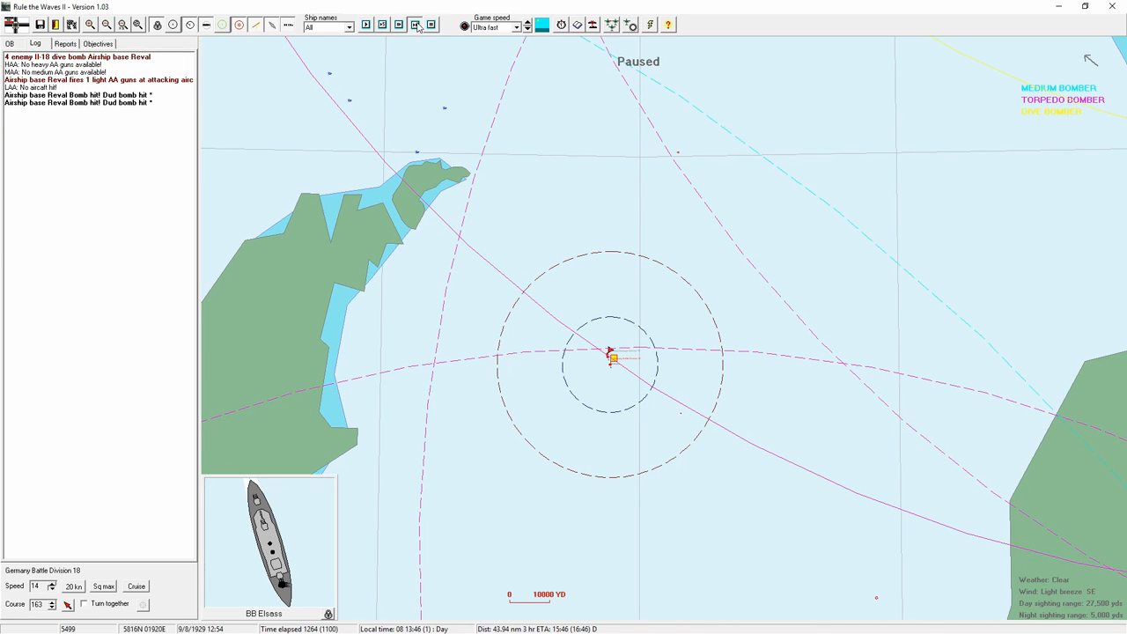
pyautogui.click(416, 25)
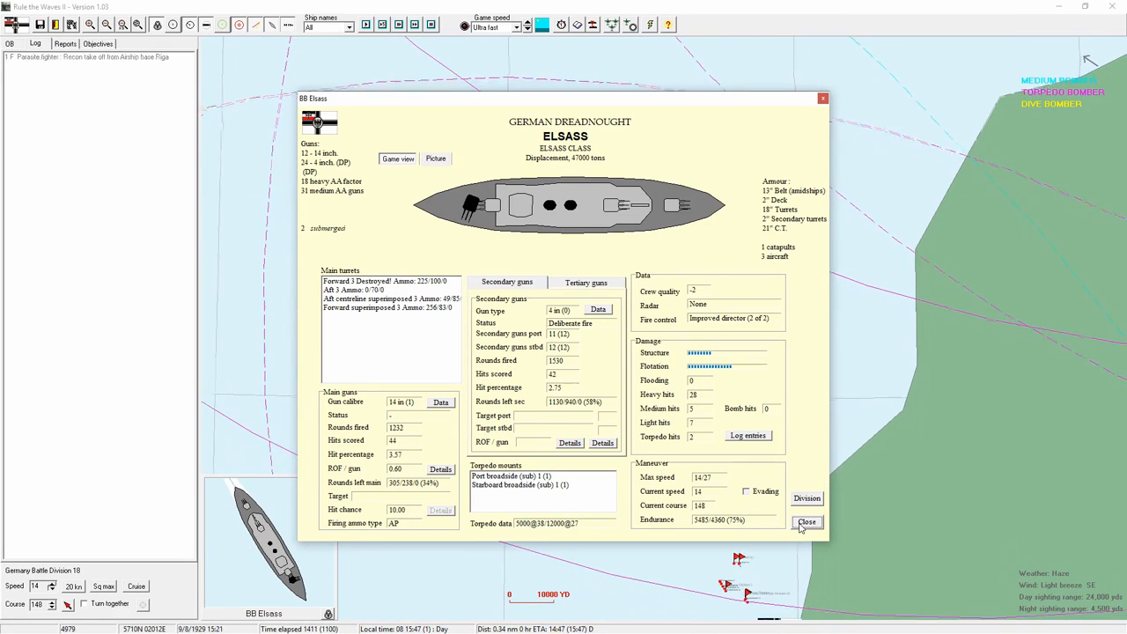
# Close the Elsass sheet to reach the results: major German victory, 417650 to 164143.
pyautogui.click(806, 521)
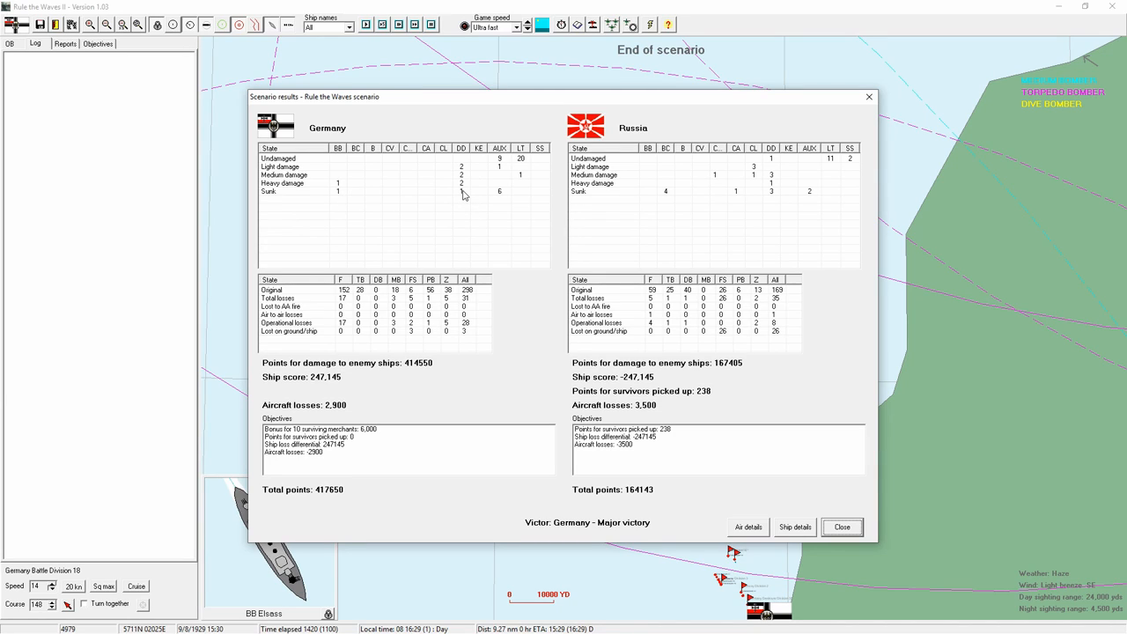
pyautogui.moveTo(699, 268)
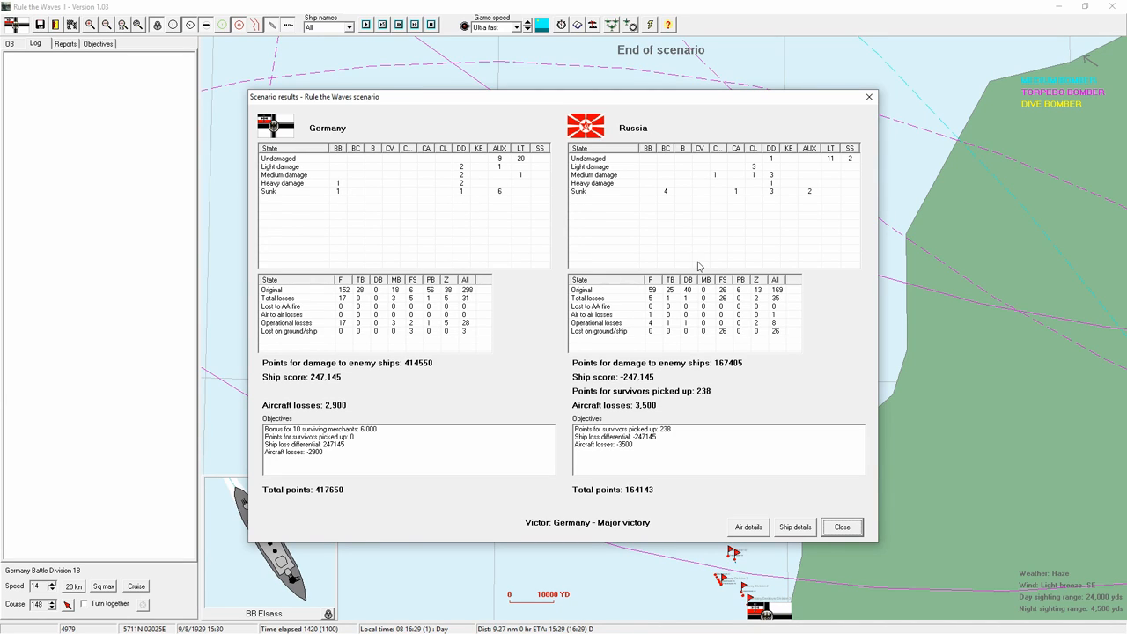
pyautogui.moveTo(663, 433)
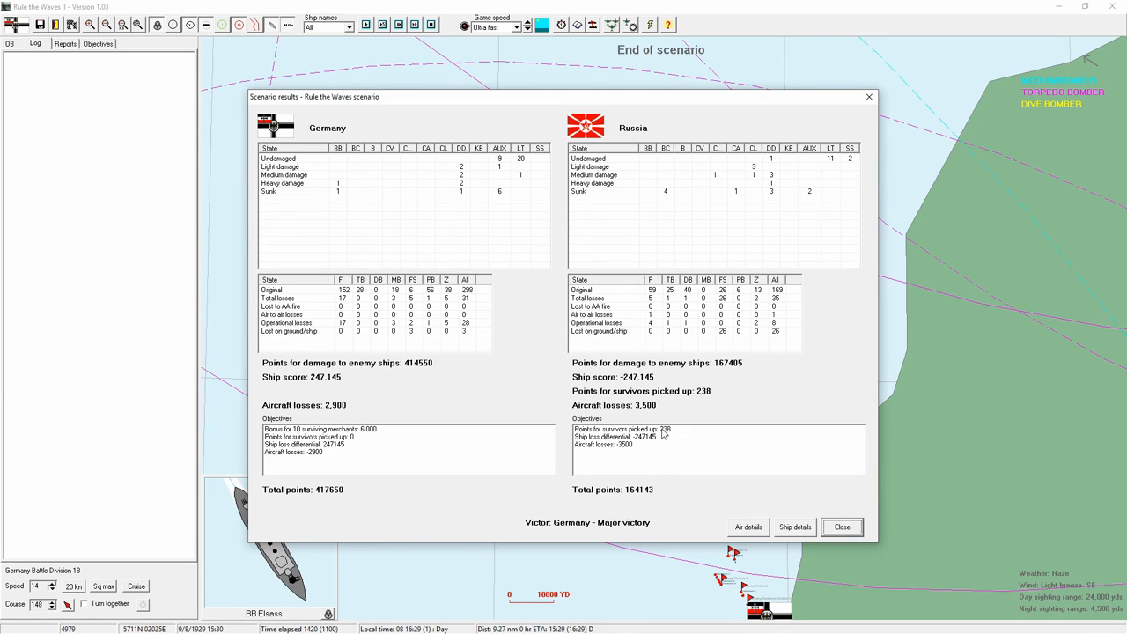
pyautogui.moveTo(778, 433)
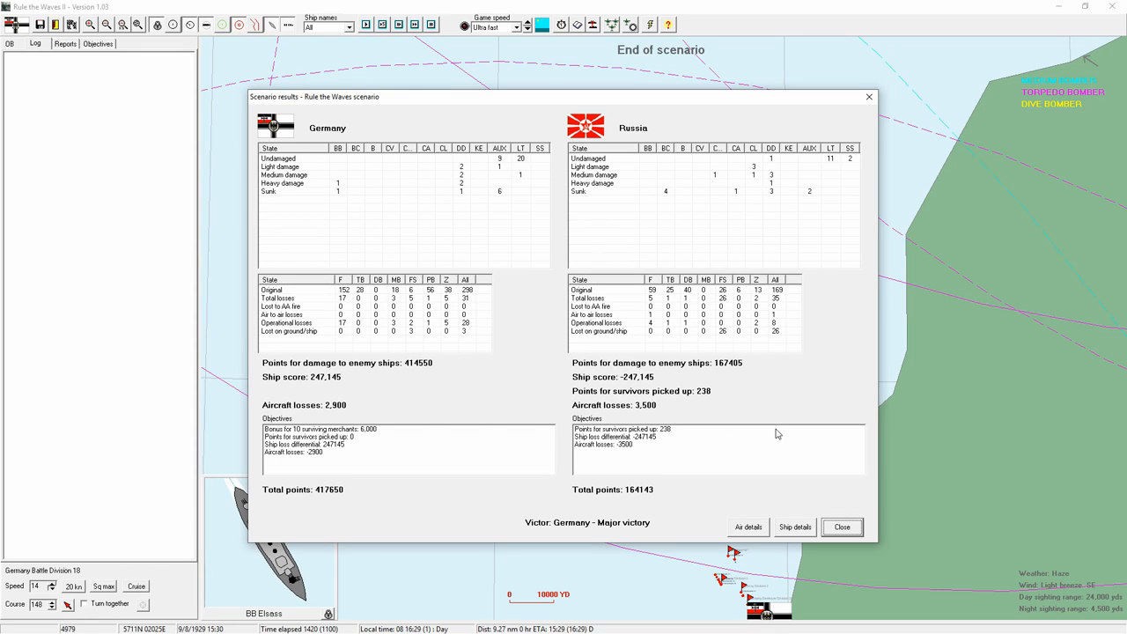
pyautogui.moveTo(292, 435)
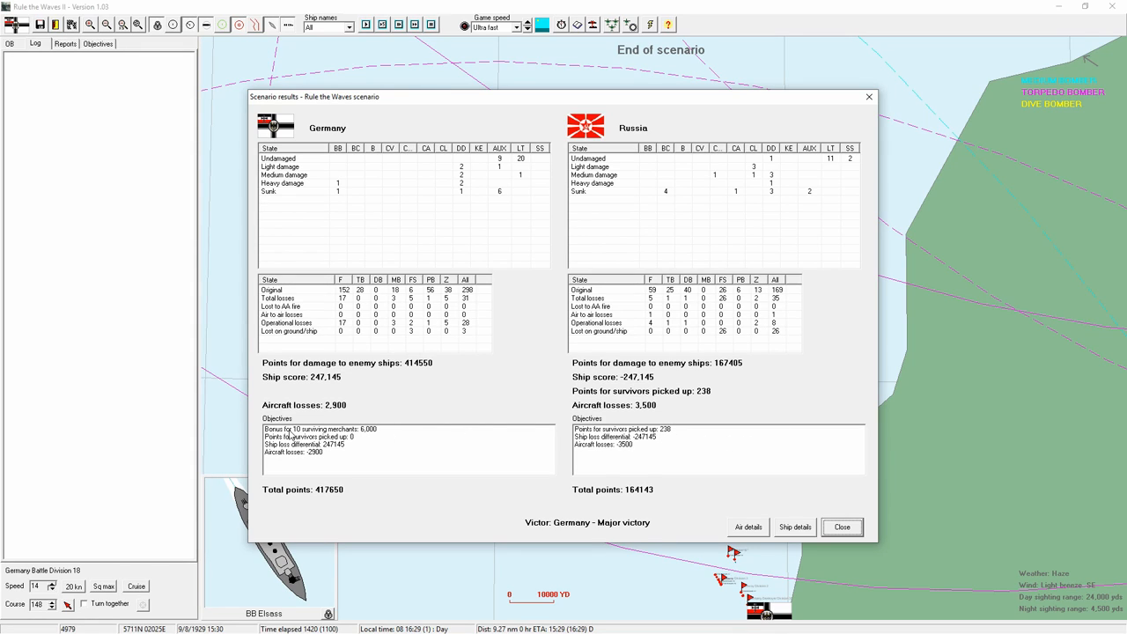
pyautogui.moveTo(665, 380)
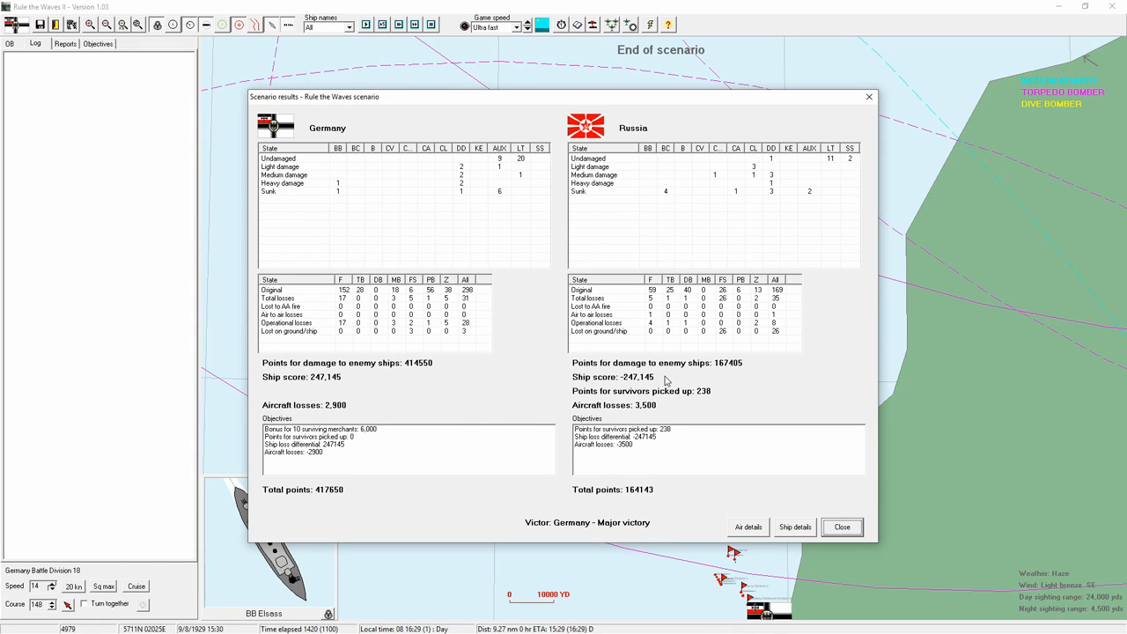
pyautogui.moveTo(581, 261)
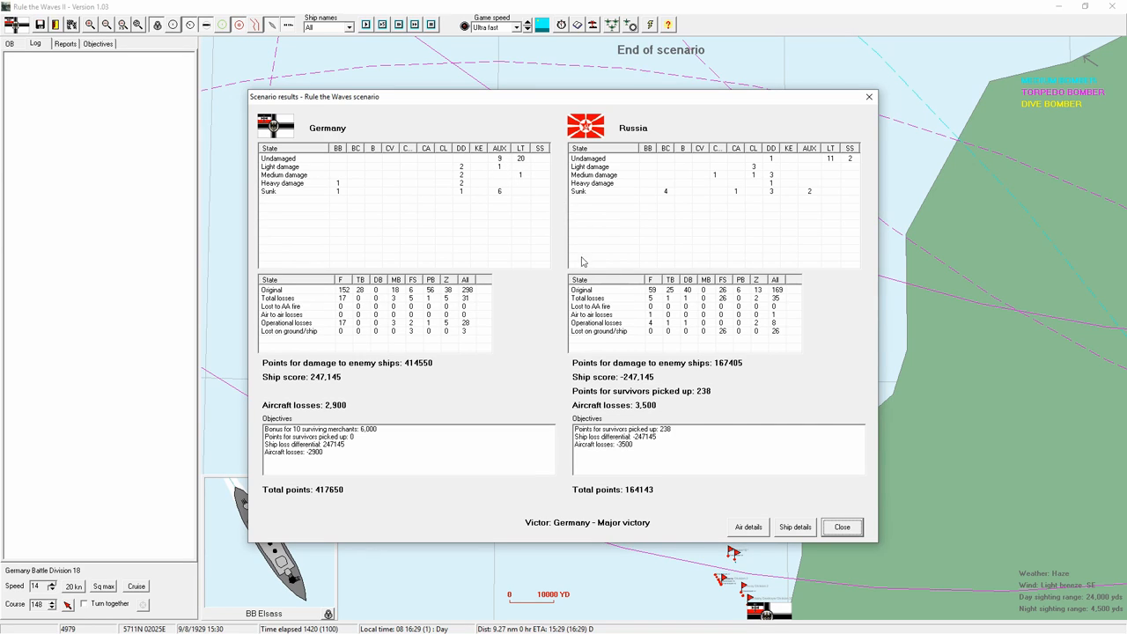
pyautogui.moveTo(750, 380)
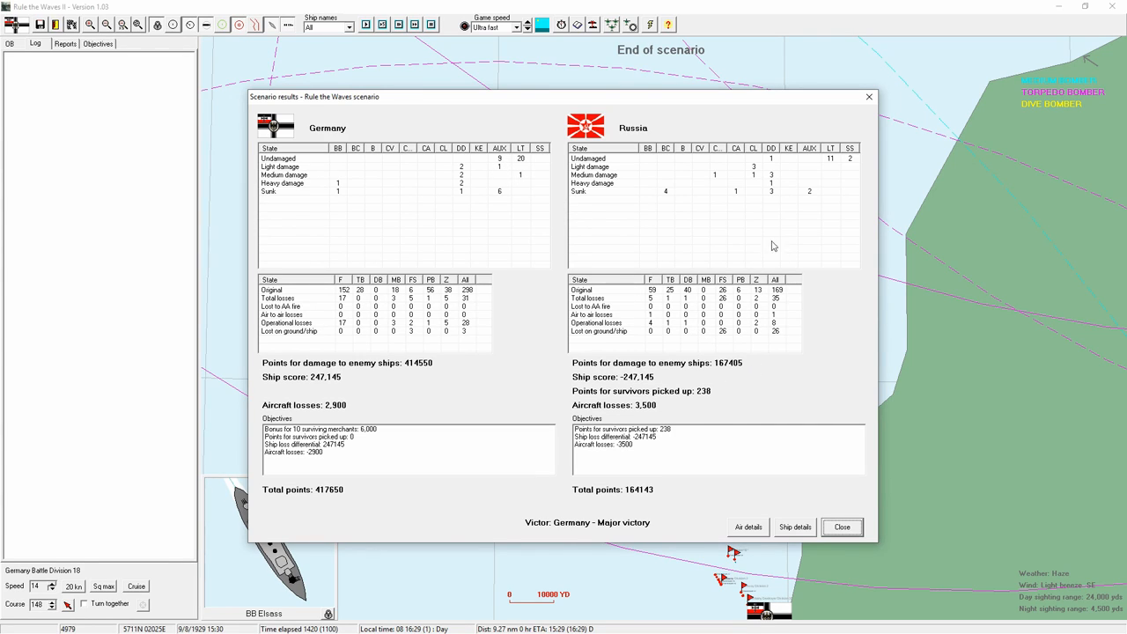
pyautogui.moveTo(669, 181)
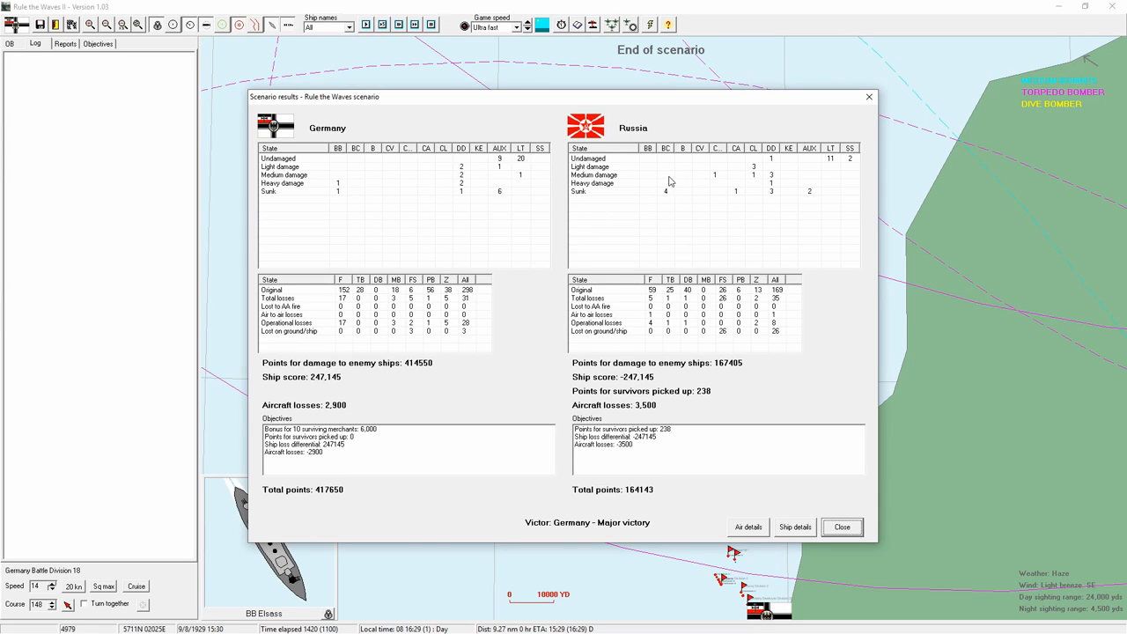
pyautogui.moveTo(343, 188)
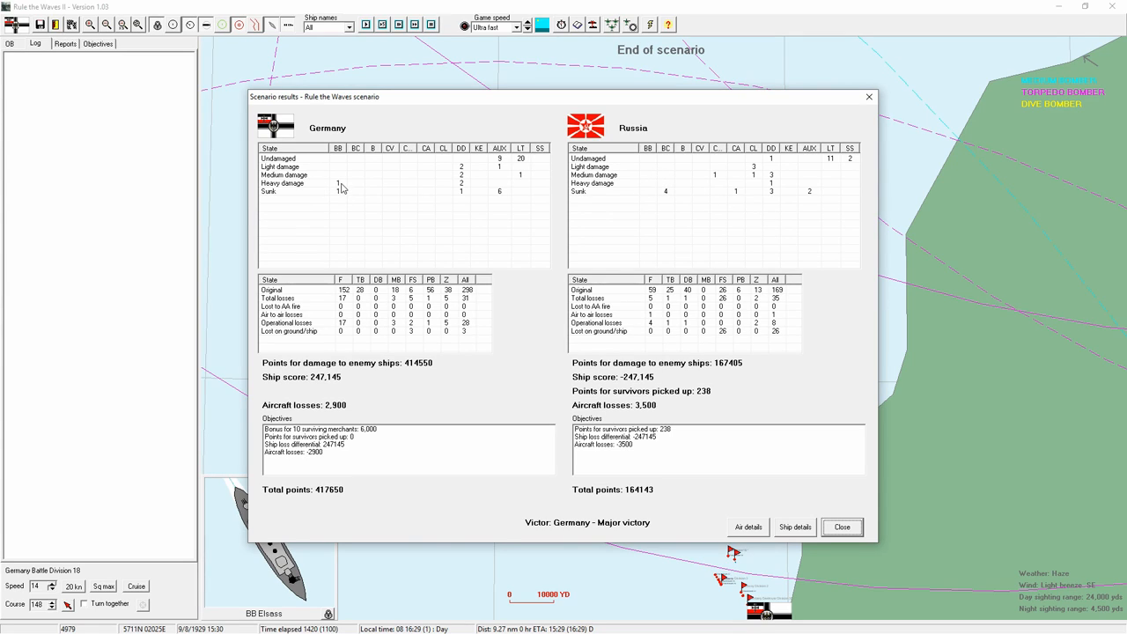
pyautogui.moveTo(345, 208)
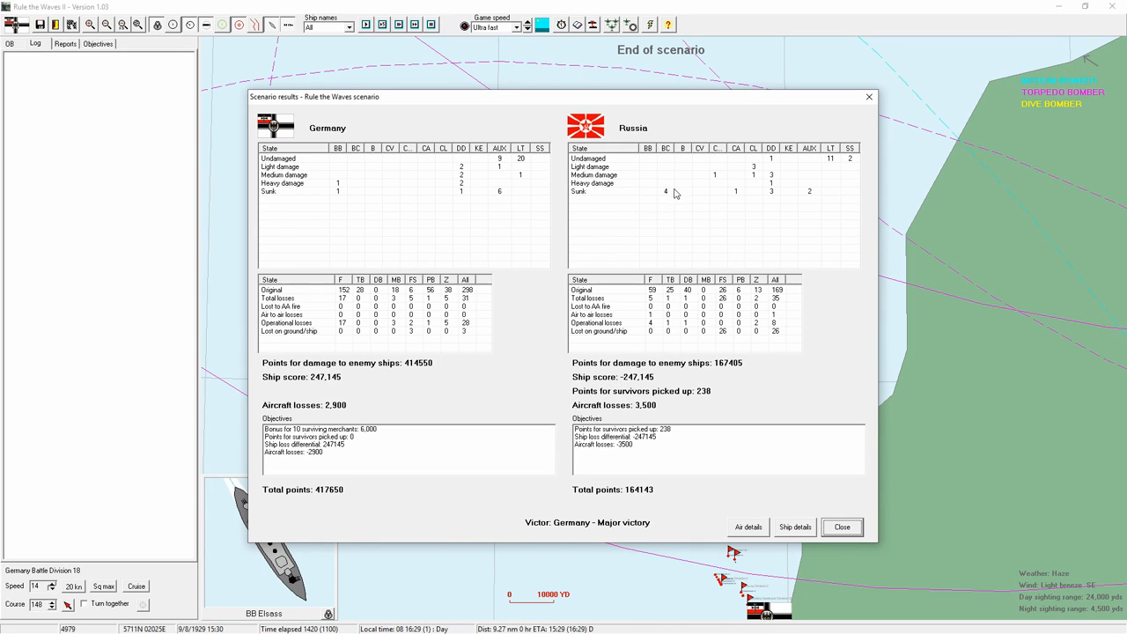
pyautogui.moveTo(674, 212)
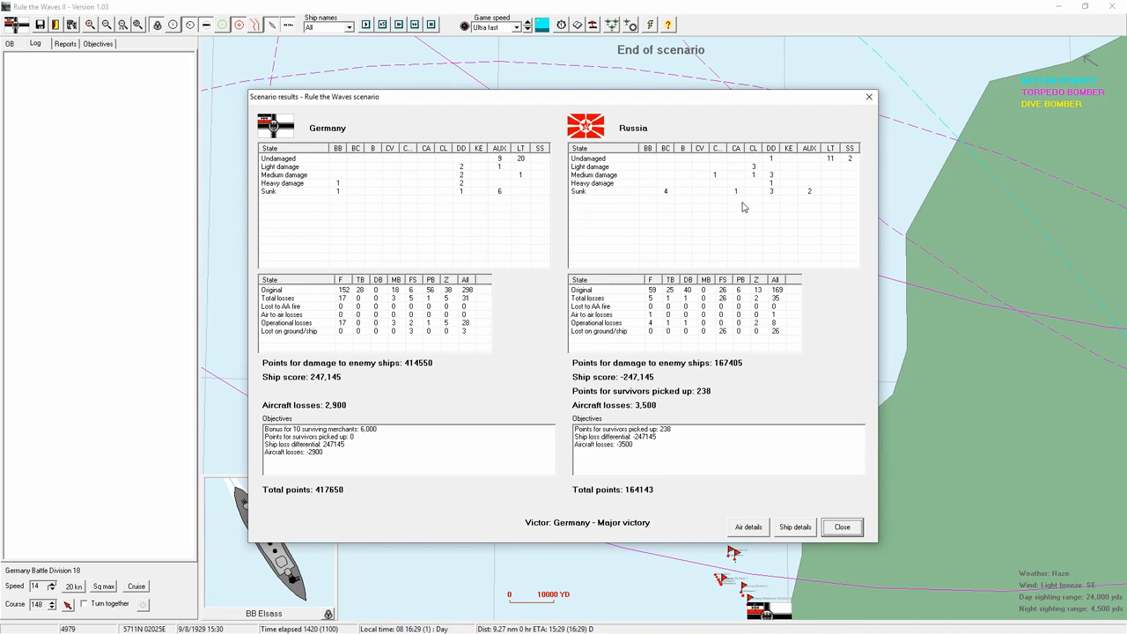
pyautogui.moveTo(788, 227)
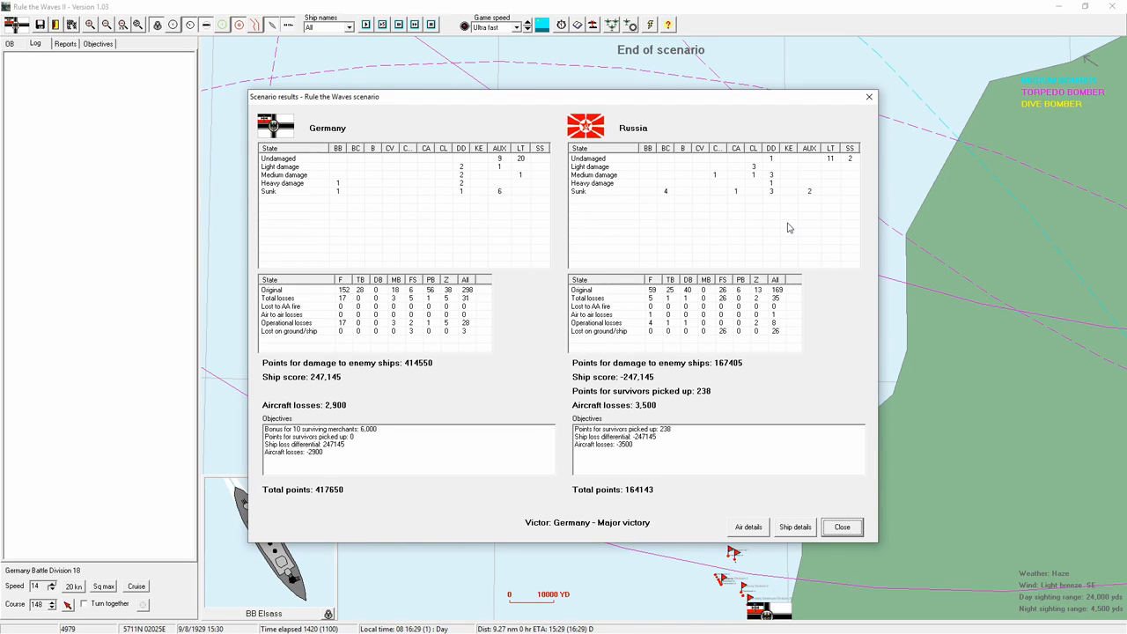
pyautogui.moveTo(814, 244)
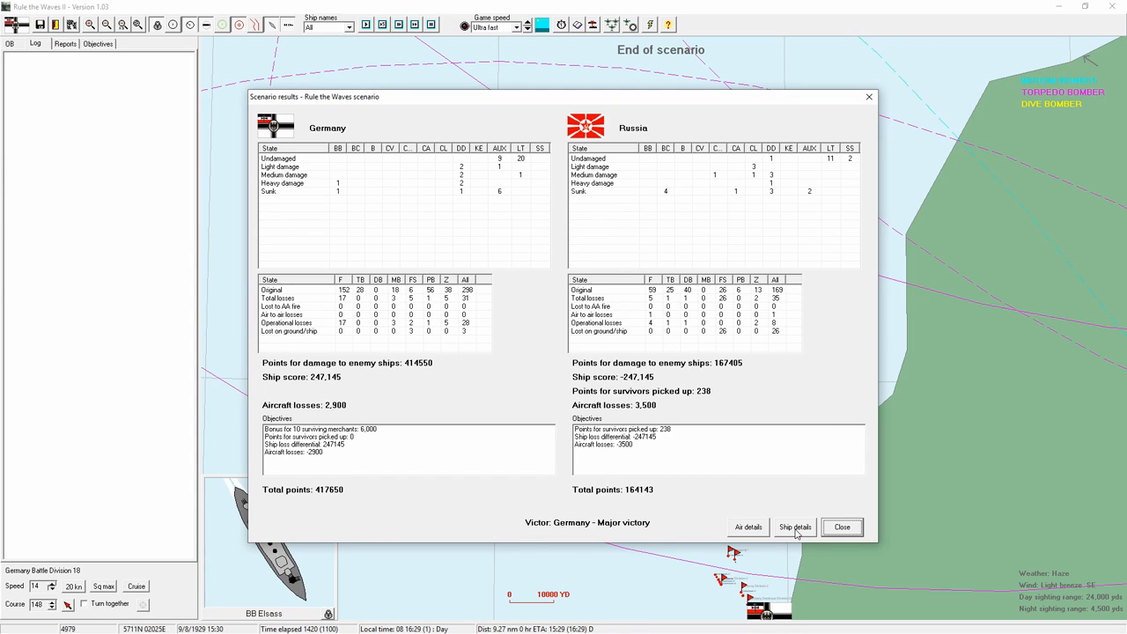
# Review the per-ship battle statistics table and return to the scenario results.
pyautogui.click(794, 526)
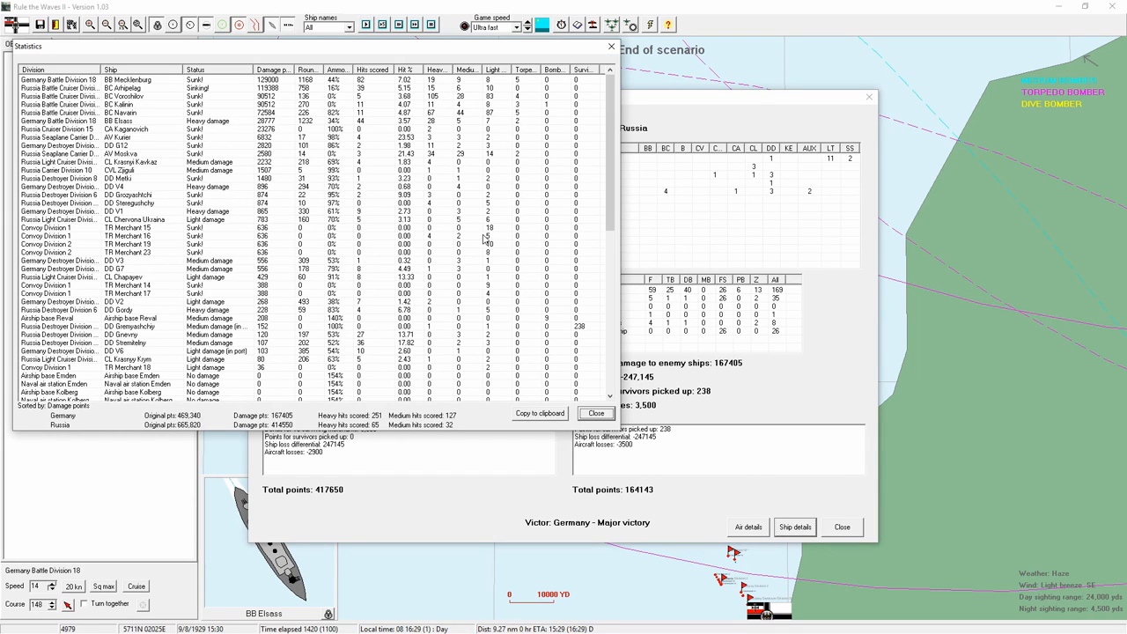
pyautogui.moveTo(408, 151)
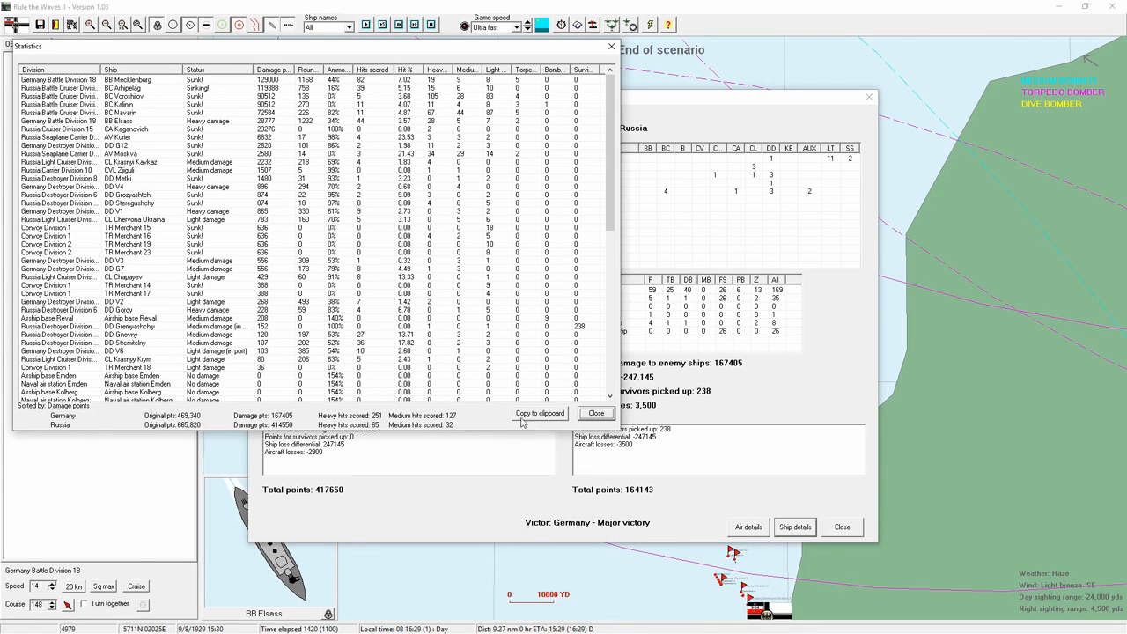
pyautogui.moveTo(384, 426)
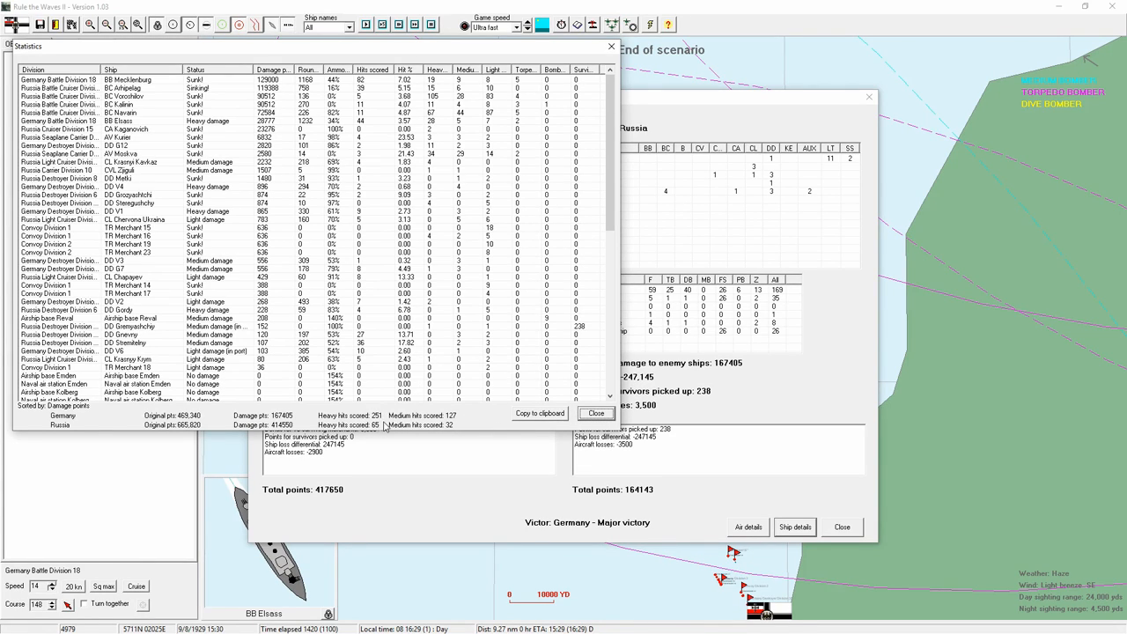
pyautogui.moveTo(386, 429)
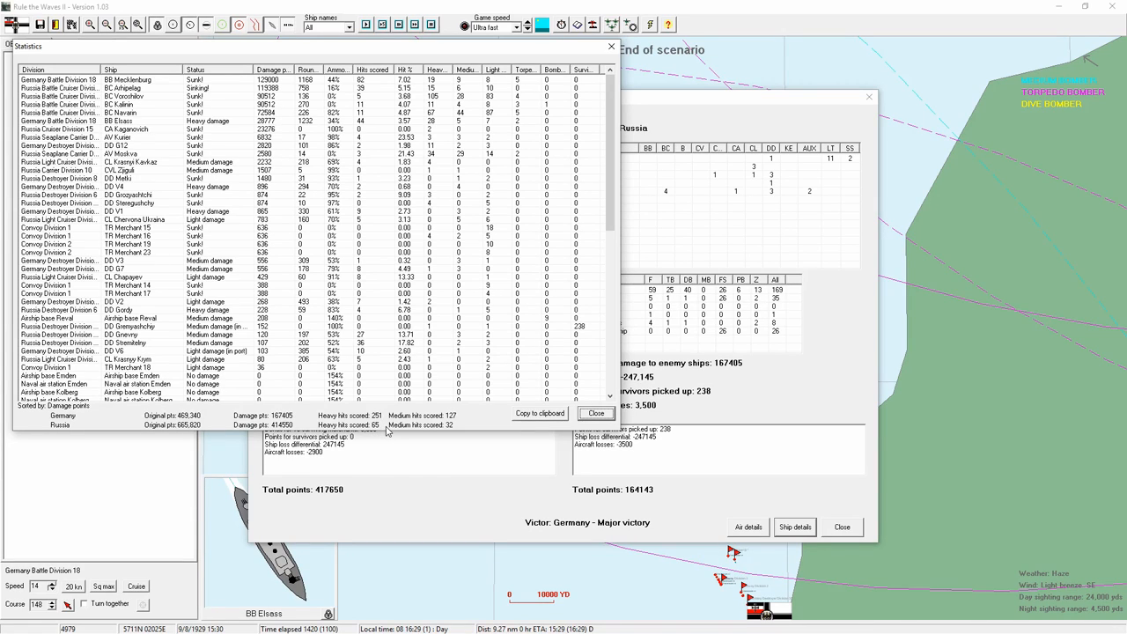
pyautogui.moveTo(472, 414)
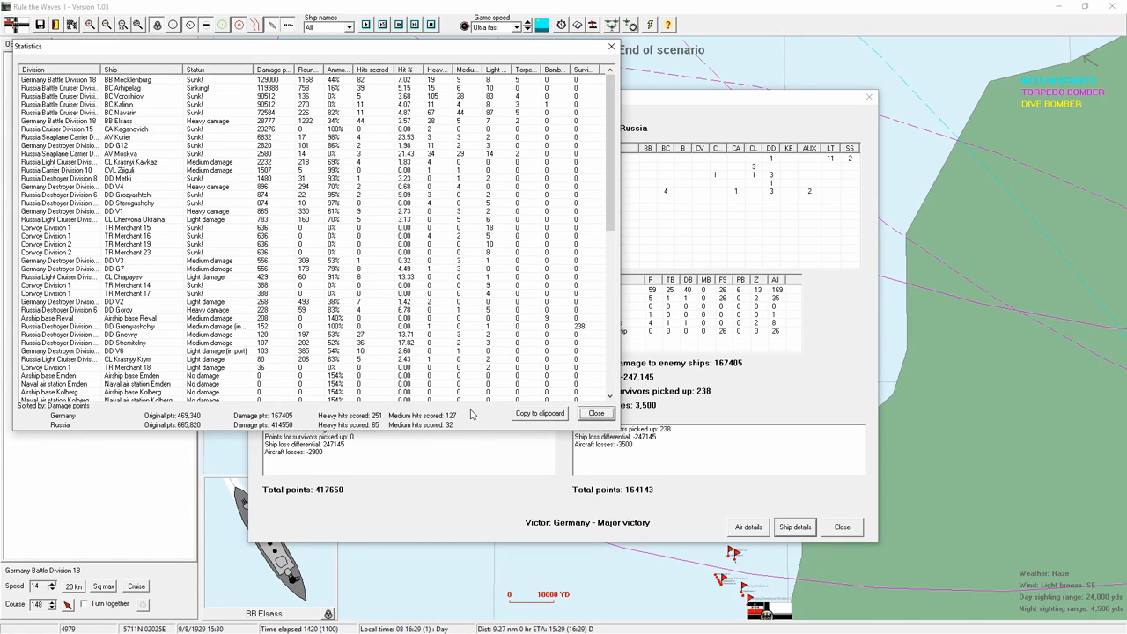
pyautogui.moveTo(468, 415)
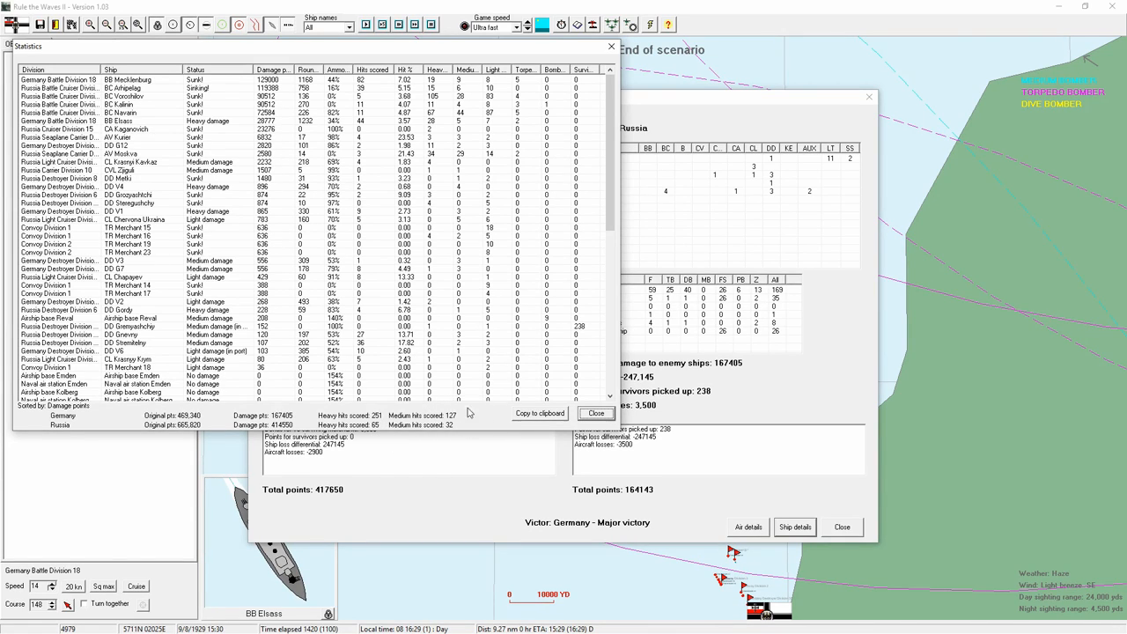
pyautogui.moveTo(465, 428)
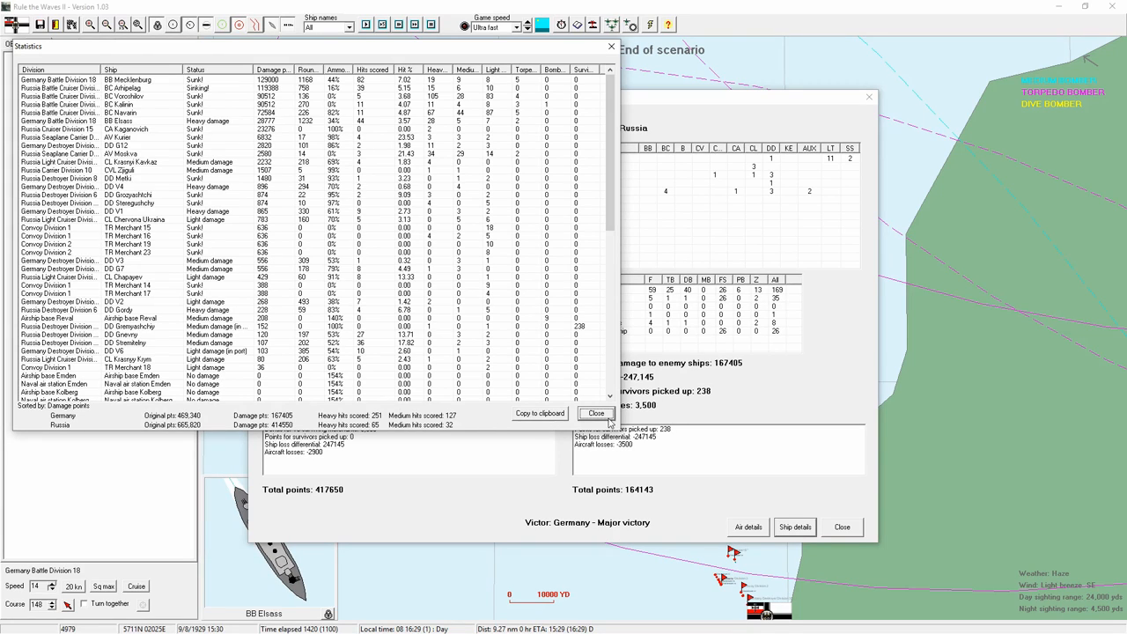
pyautogui.moveTo(507, 431)
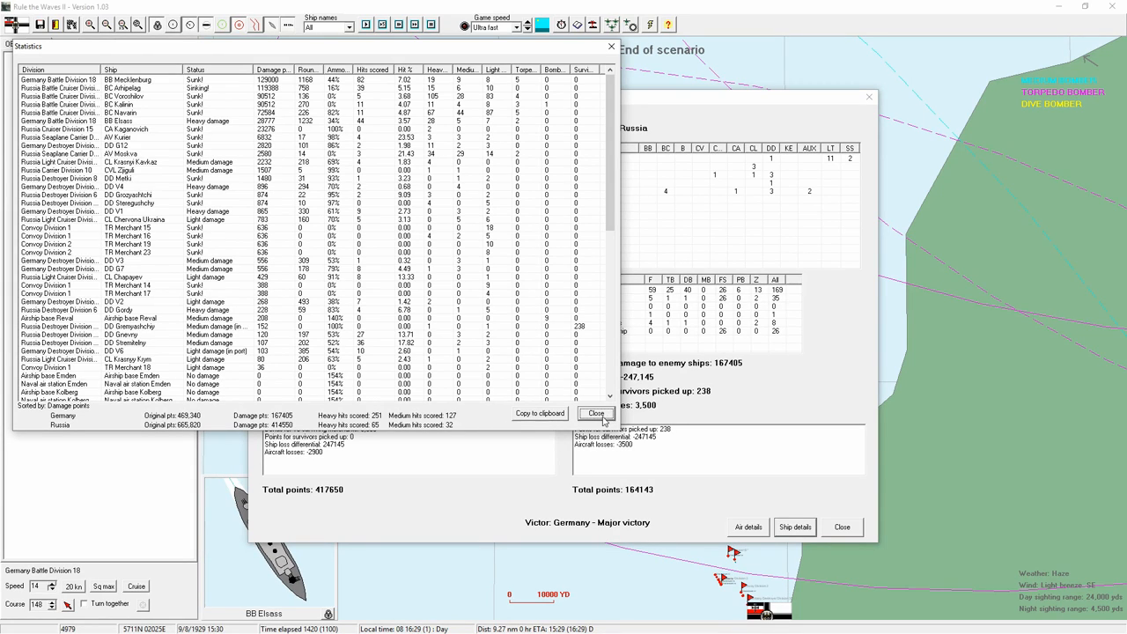
pyautogui.click(595, 414)
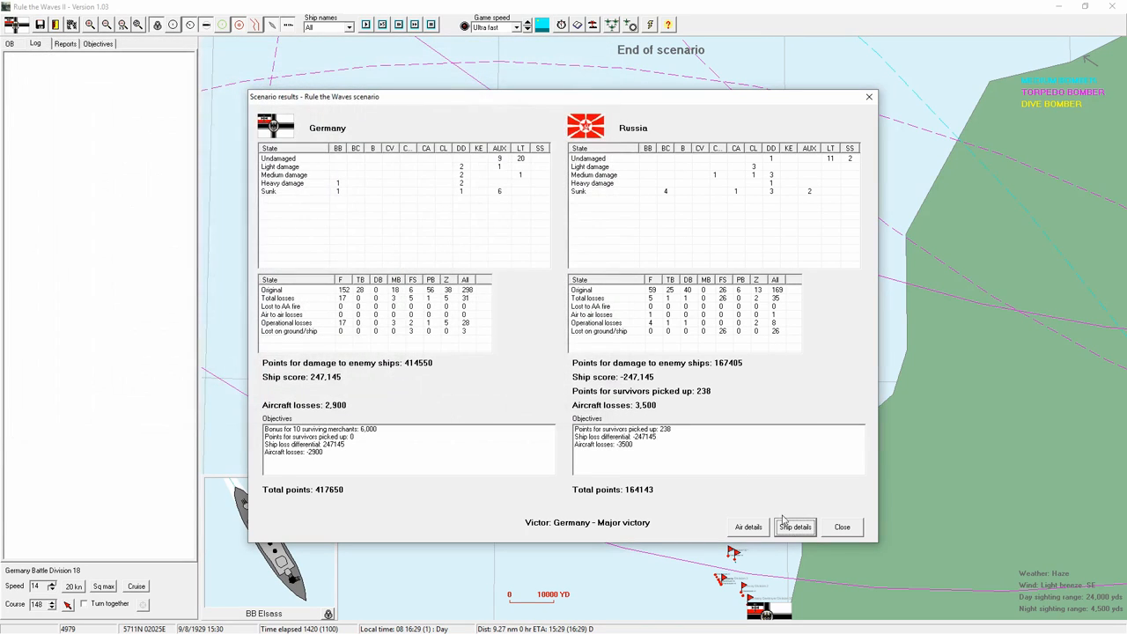
# Review the aircraft losses statistics via Air details and return to the results.
pyautogui.click(746, 526)
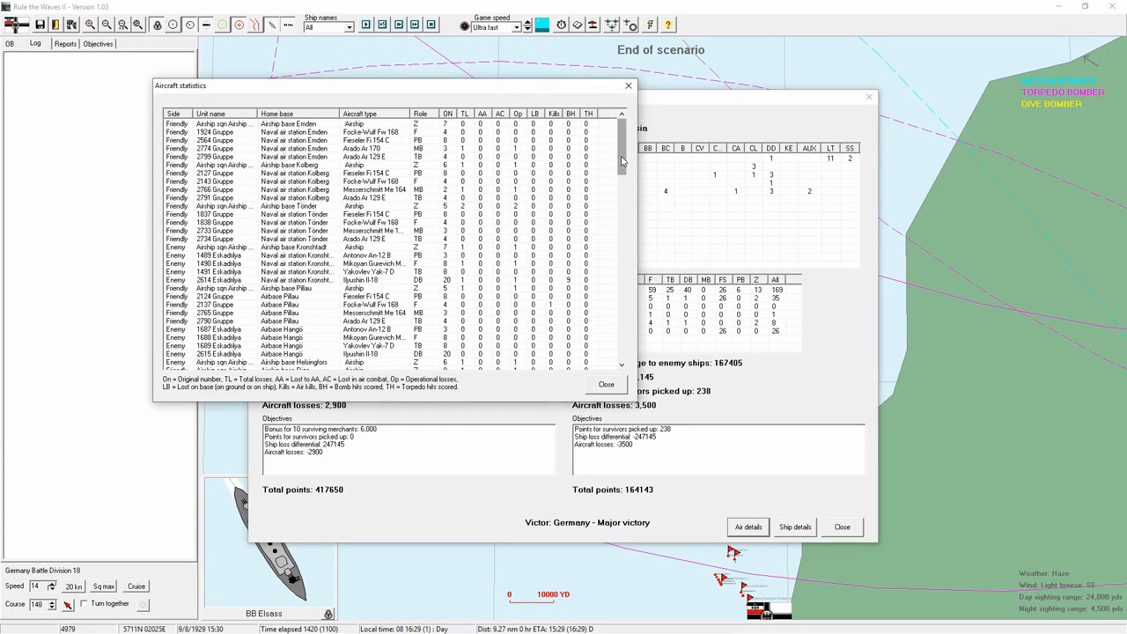
pyautogui.scroll(-3)
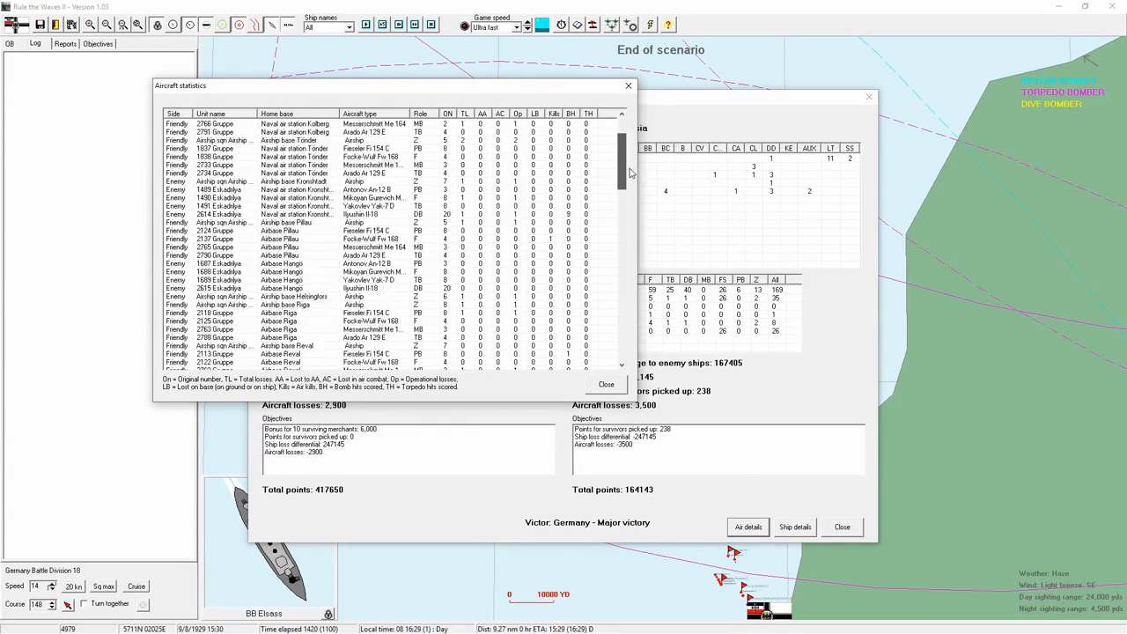
pyautogui.scroll(-3)
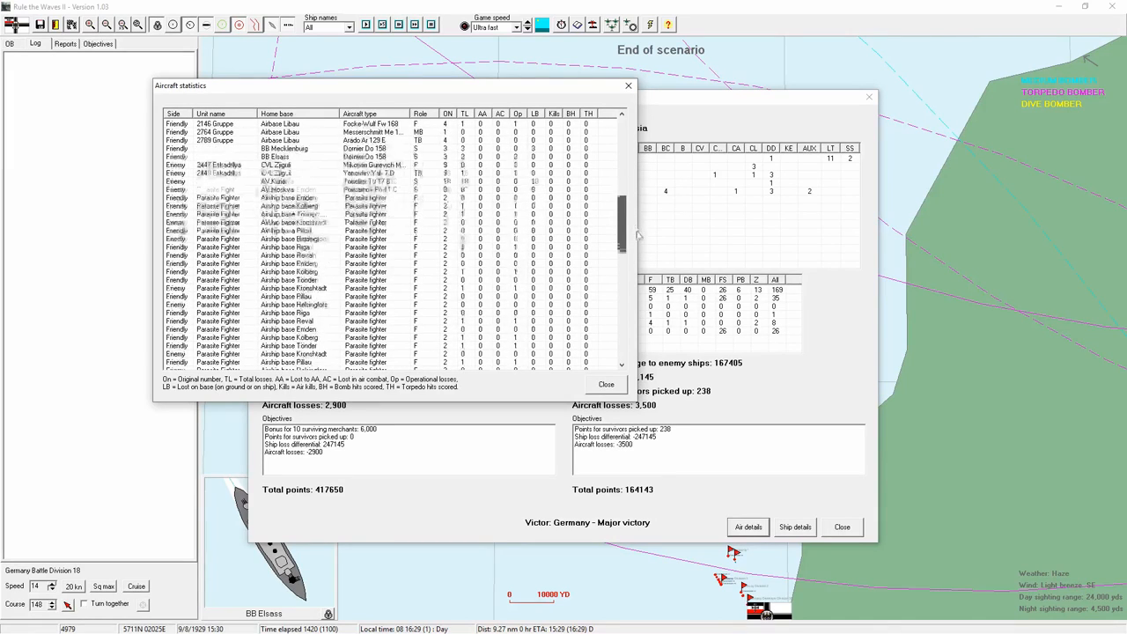
pyautogui.scroll(-3)
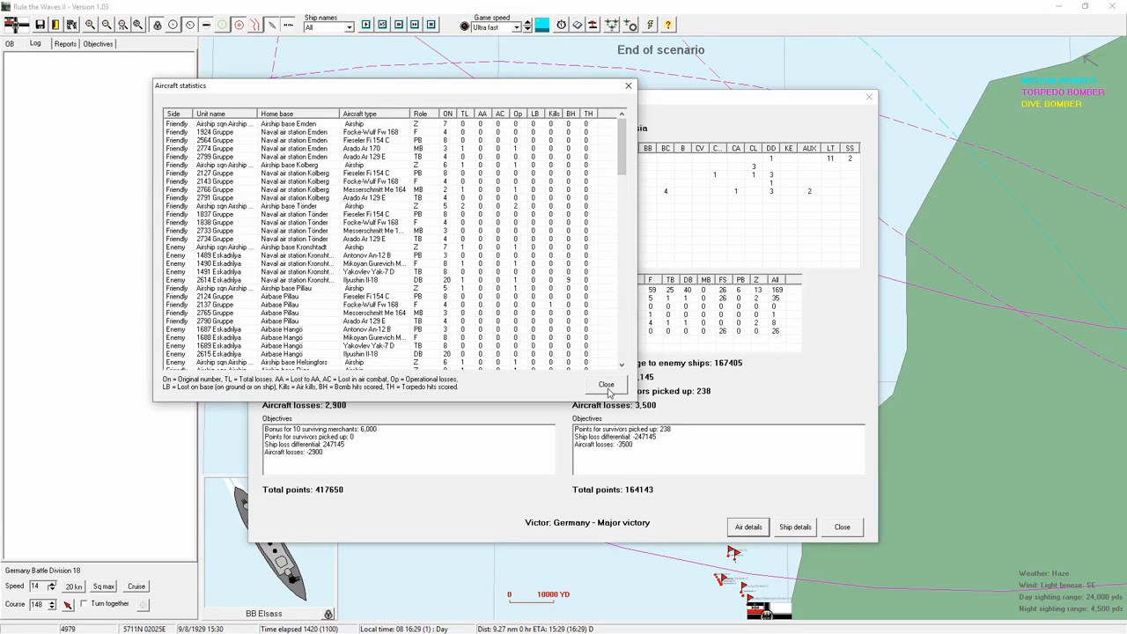
pyautogui.click(606, 384)
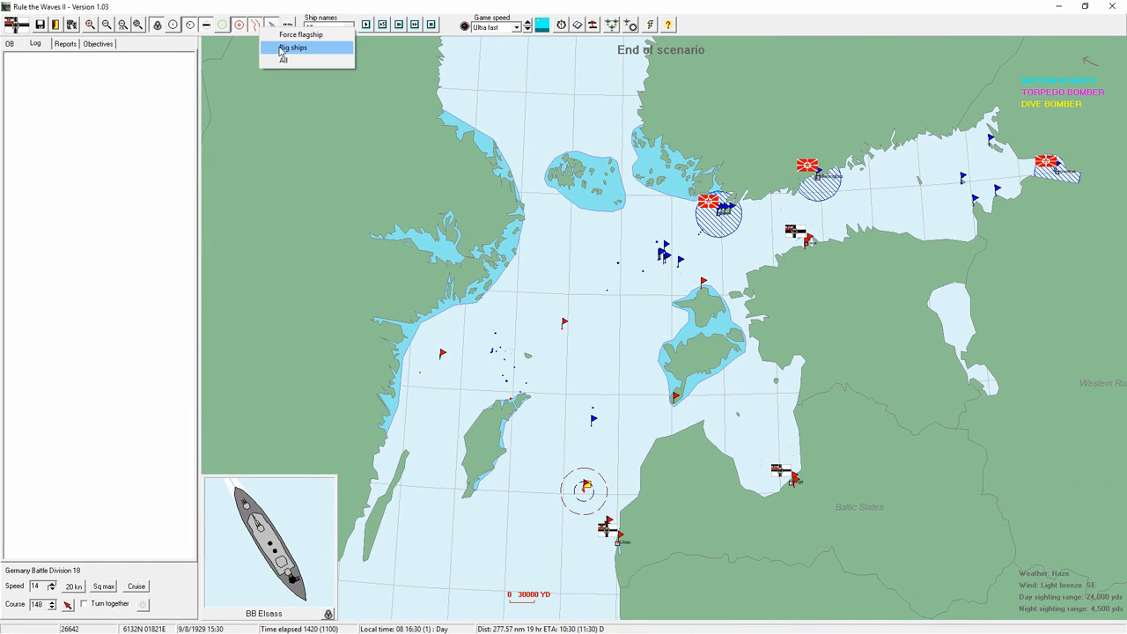
# Display both fleets' battle tracks across the end-of-scenario Baltic map.
pyautogui.click(284, 59)
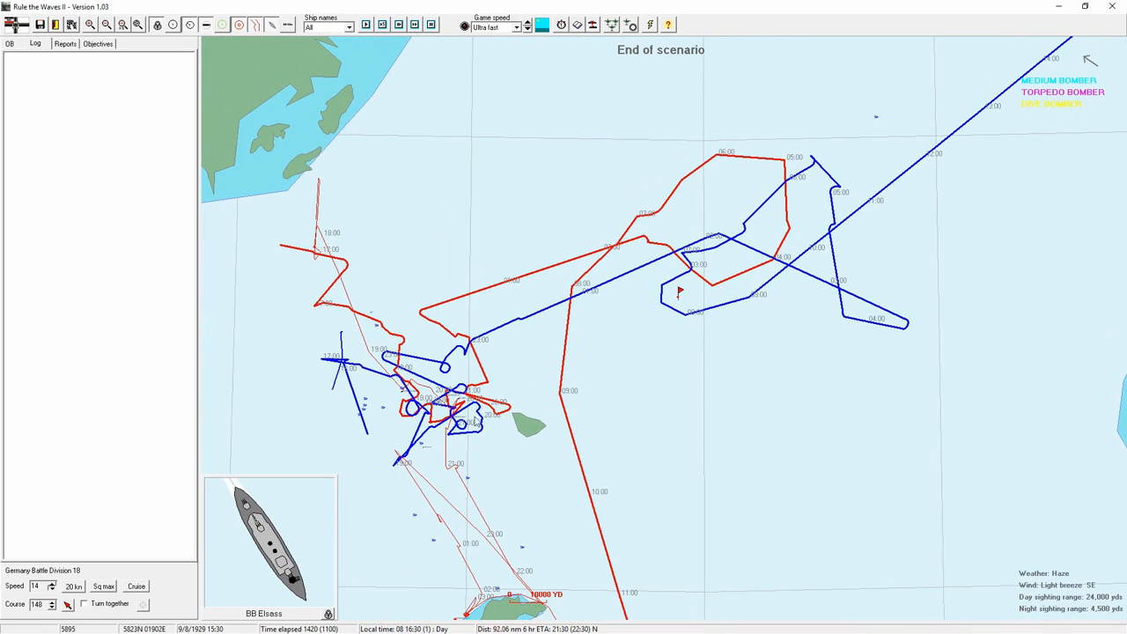
pyautogui.moveTo(501, 380)
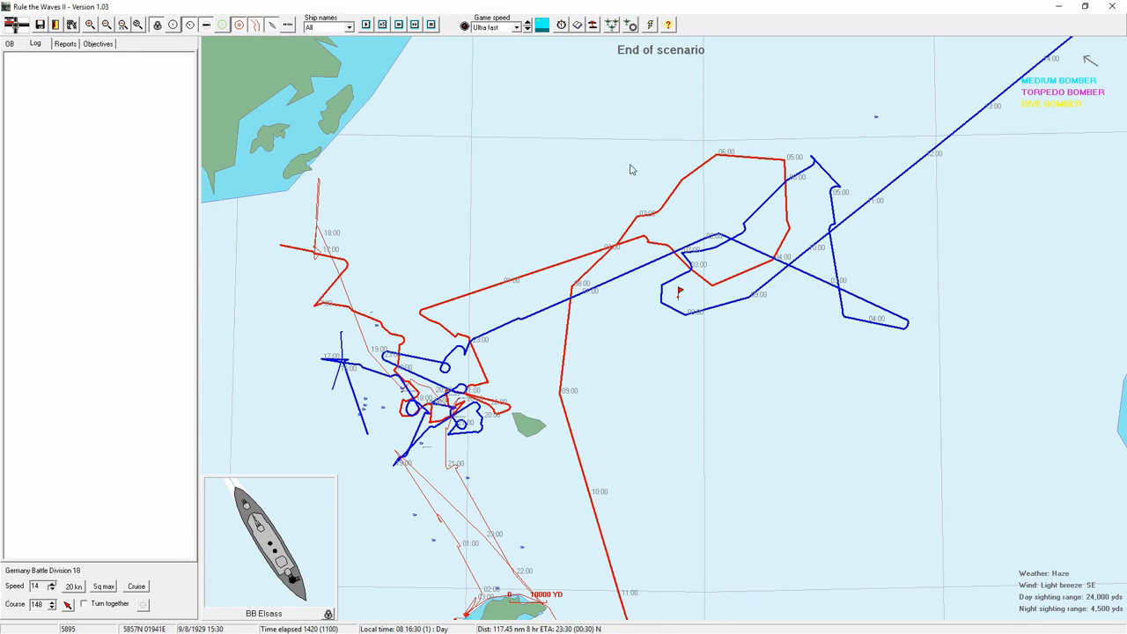
pyautogui.moveTo(641, 229)
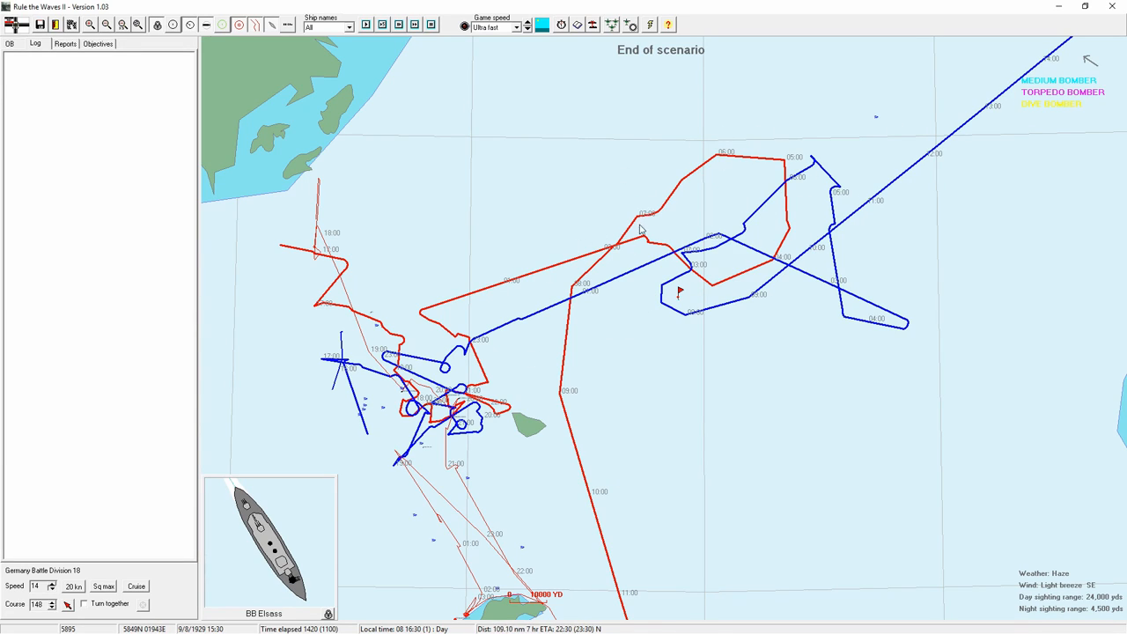
pyautogui.moveTo(669, 296)
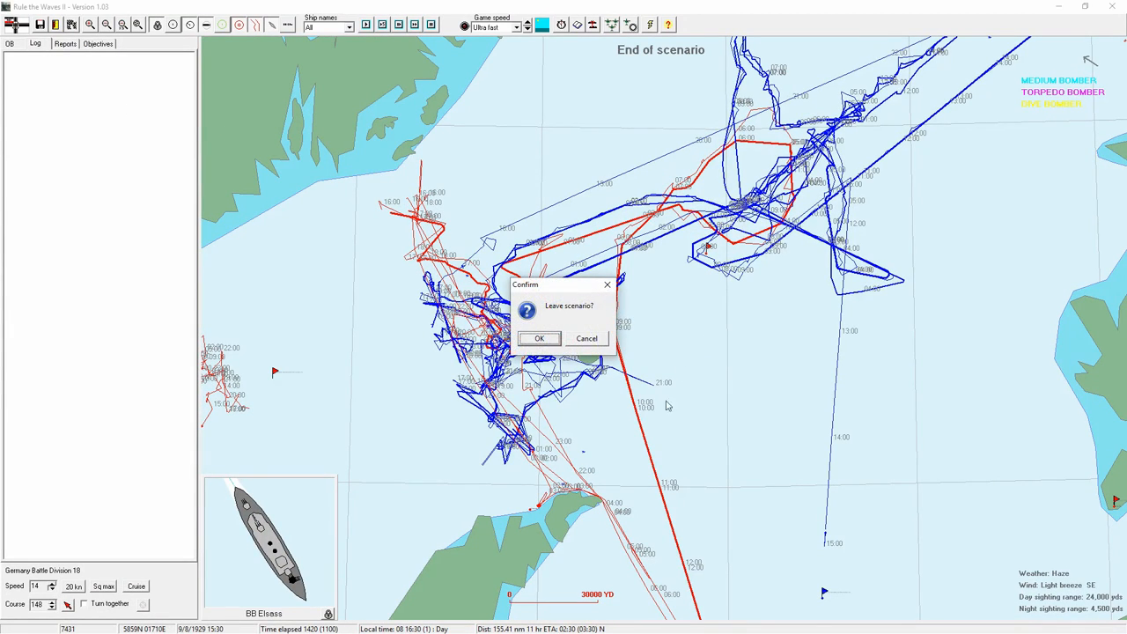
# Leave the scenario, acknowledge the German major victory and record the battle name in history.
pyautogui.click(539, 338)
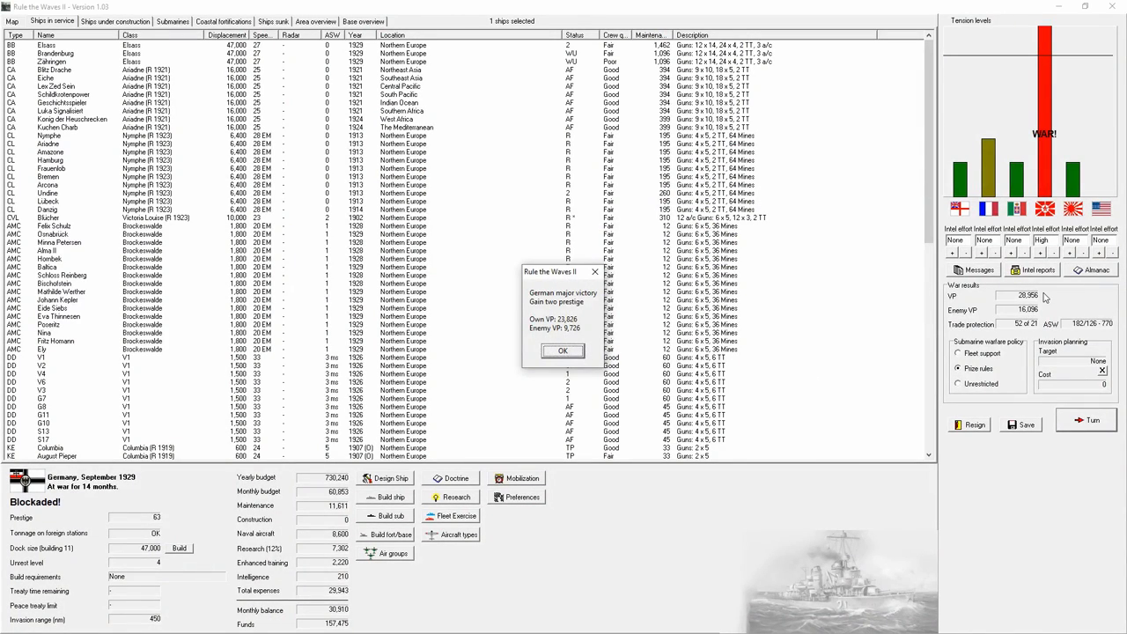
pyautogui.click(562, 350)
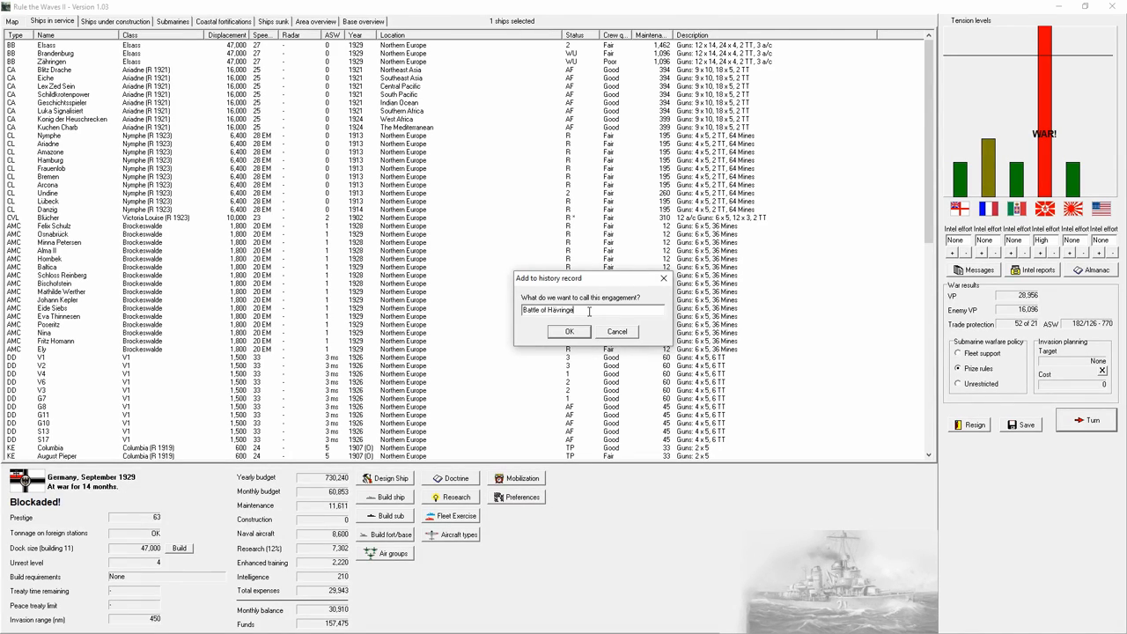
pyautogui.click(567, 331)
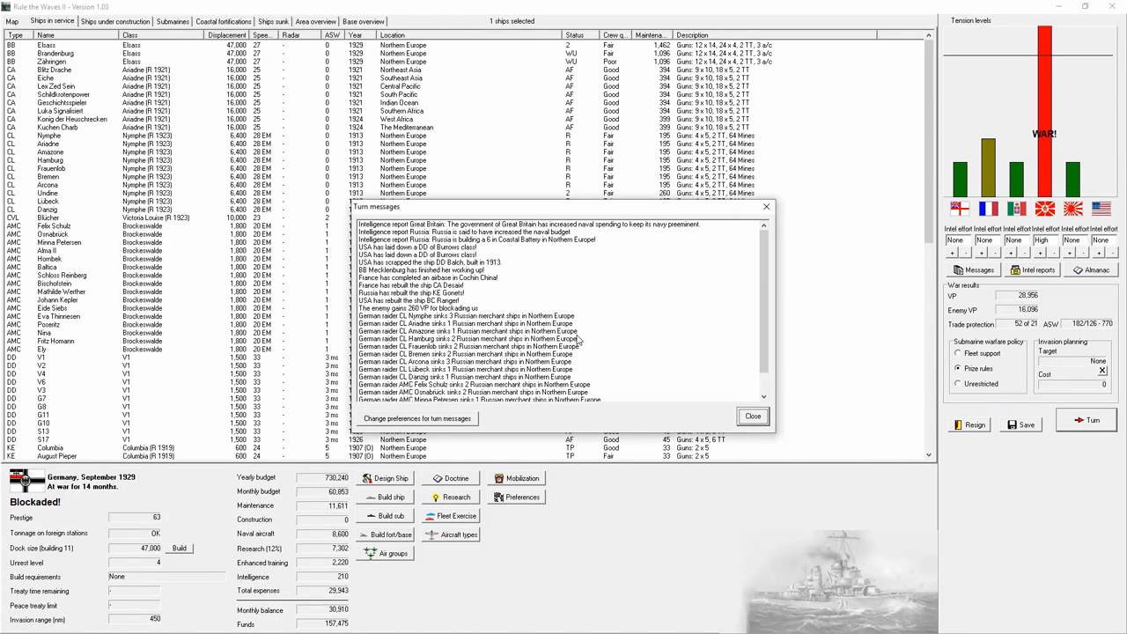
# Dismiss the turn messages to return to the fleet overview.
pyautogui.scroll(-3)
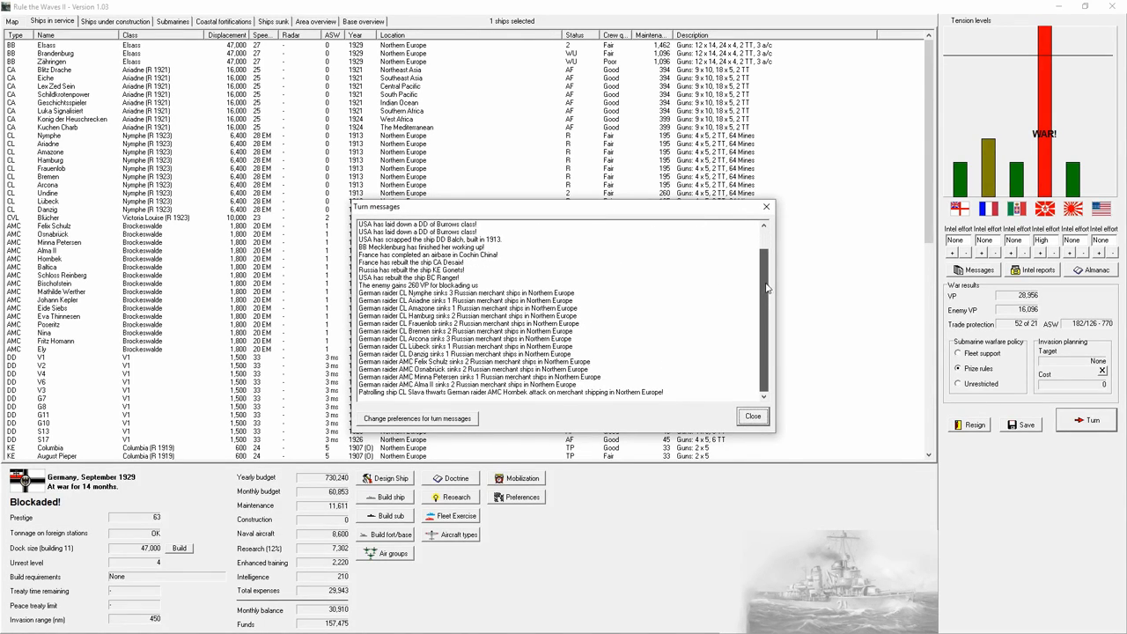
pyautogui.click(752, 416)
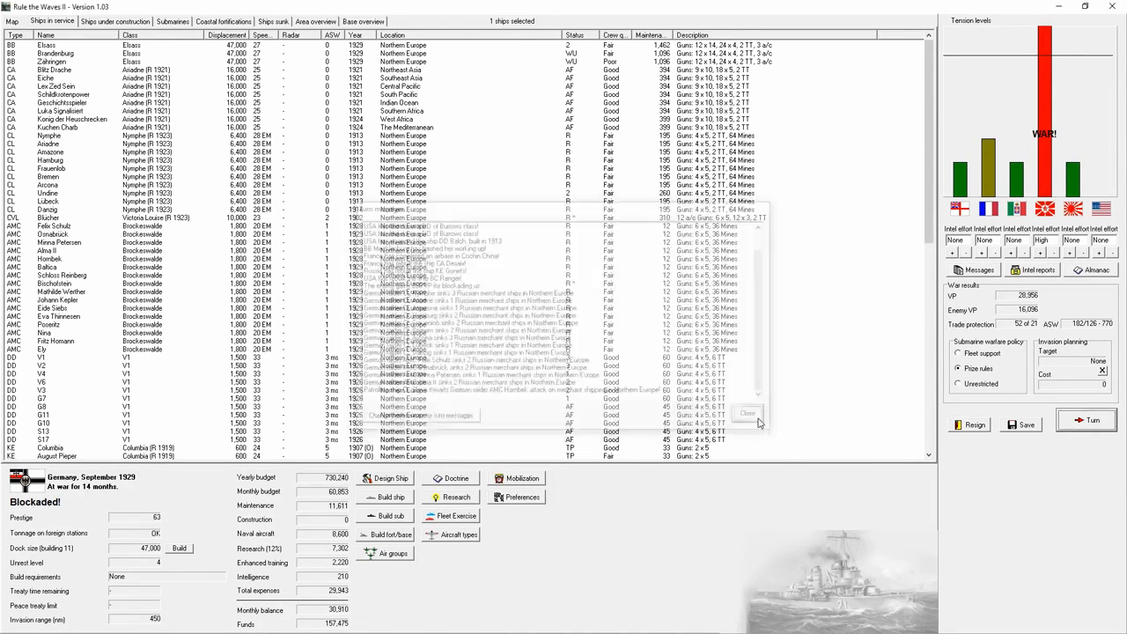
pyautogui.click(747, 412)
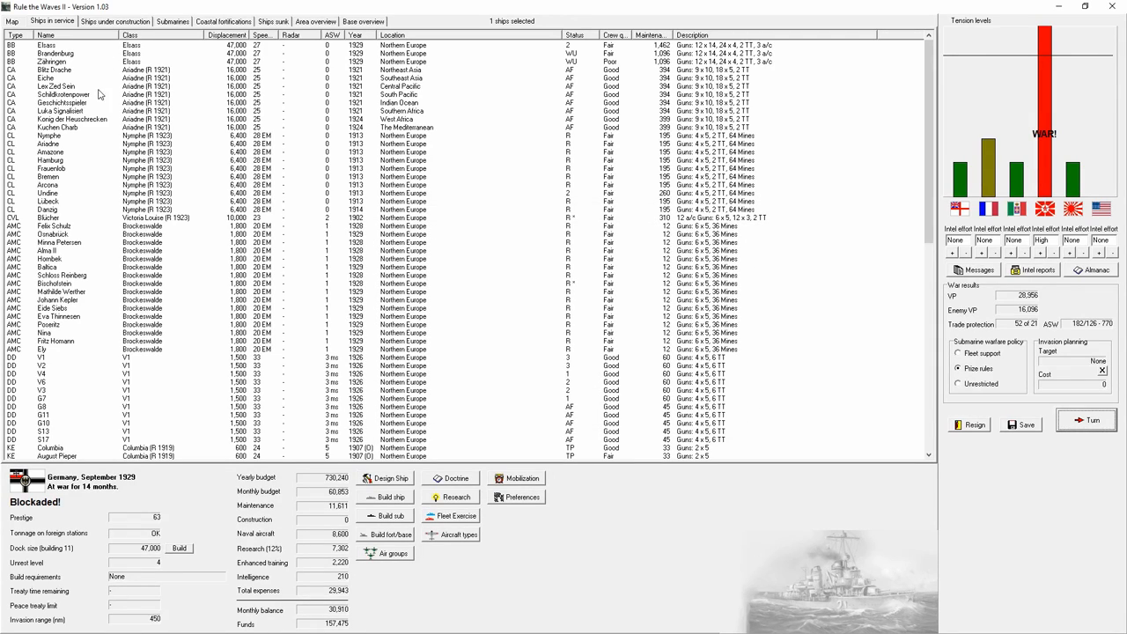
pyautogui.moveTo(807, 7)
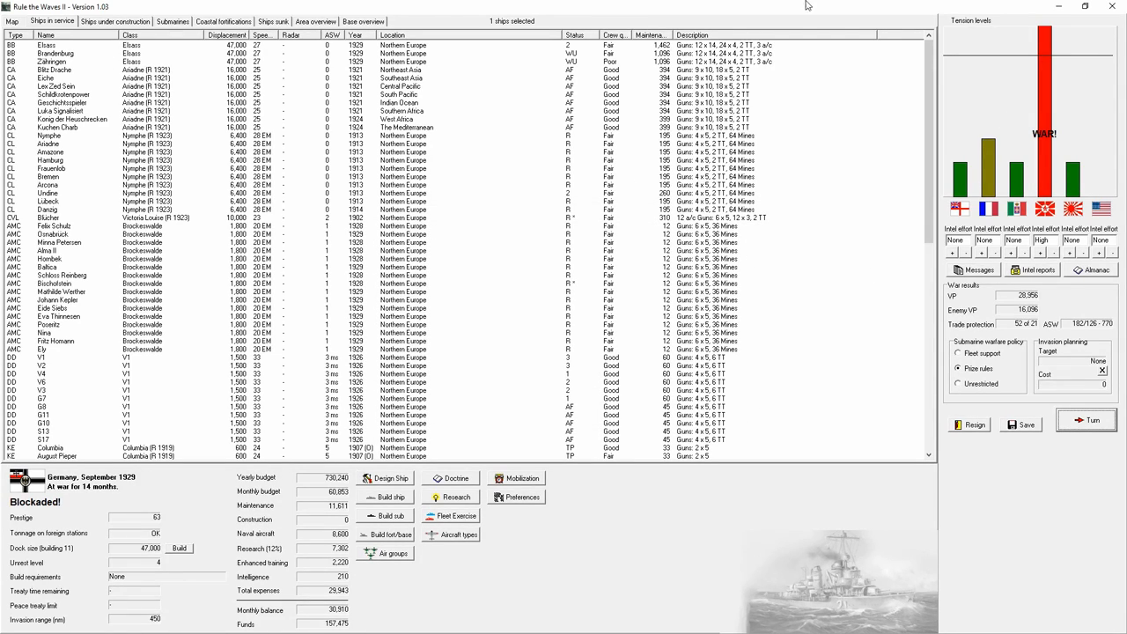
pyautogui.moveTo(1000, 282)
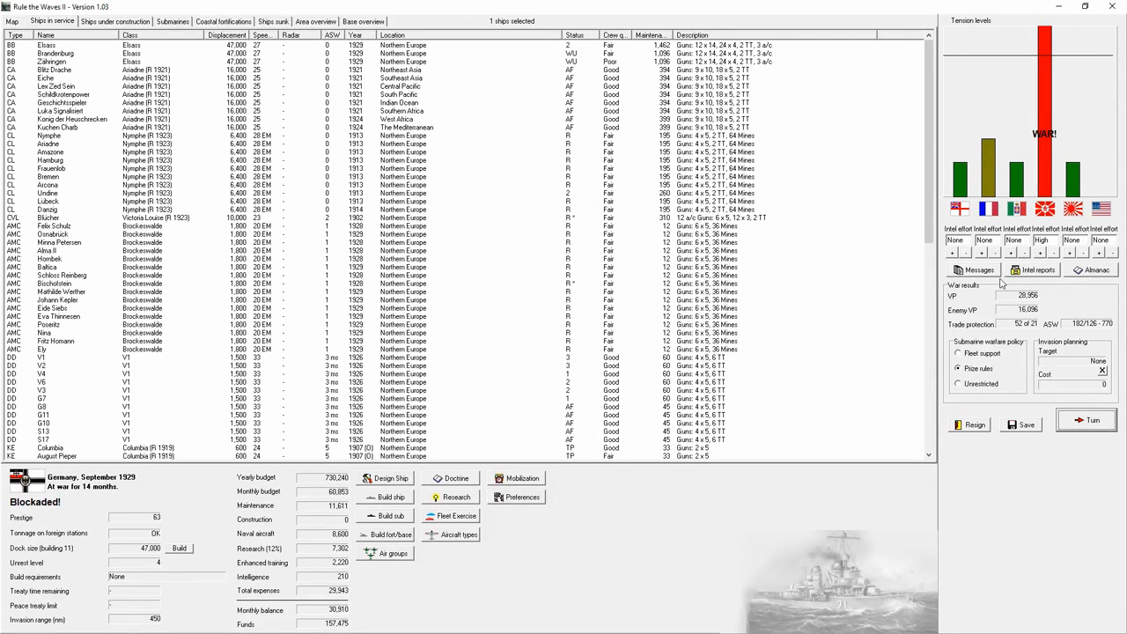